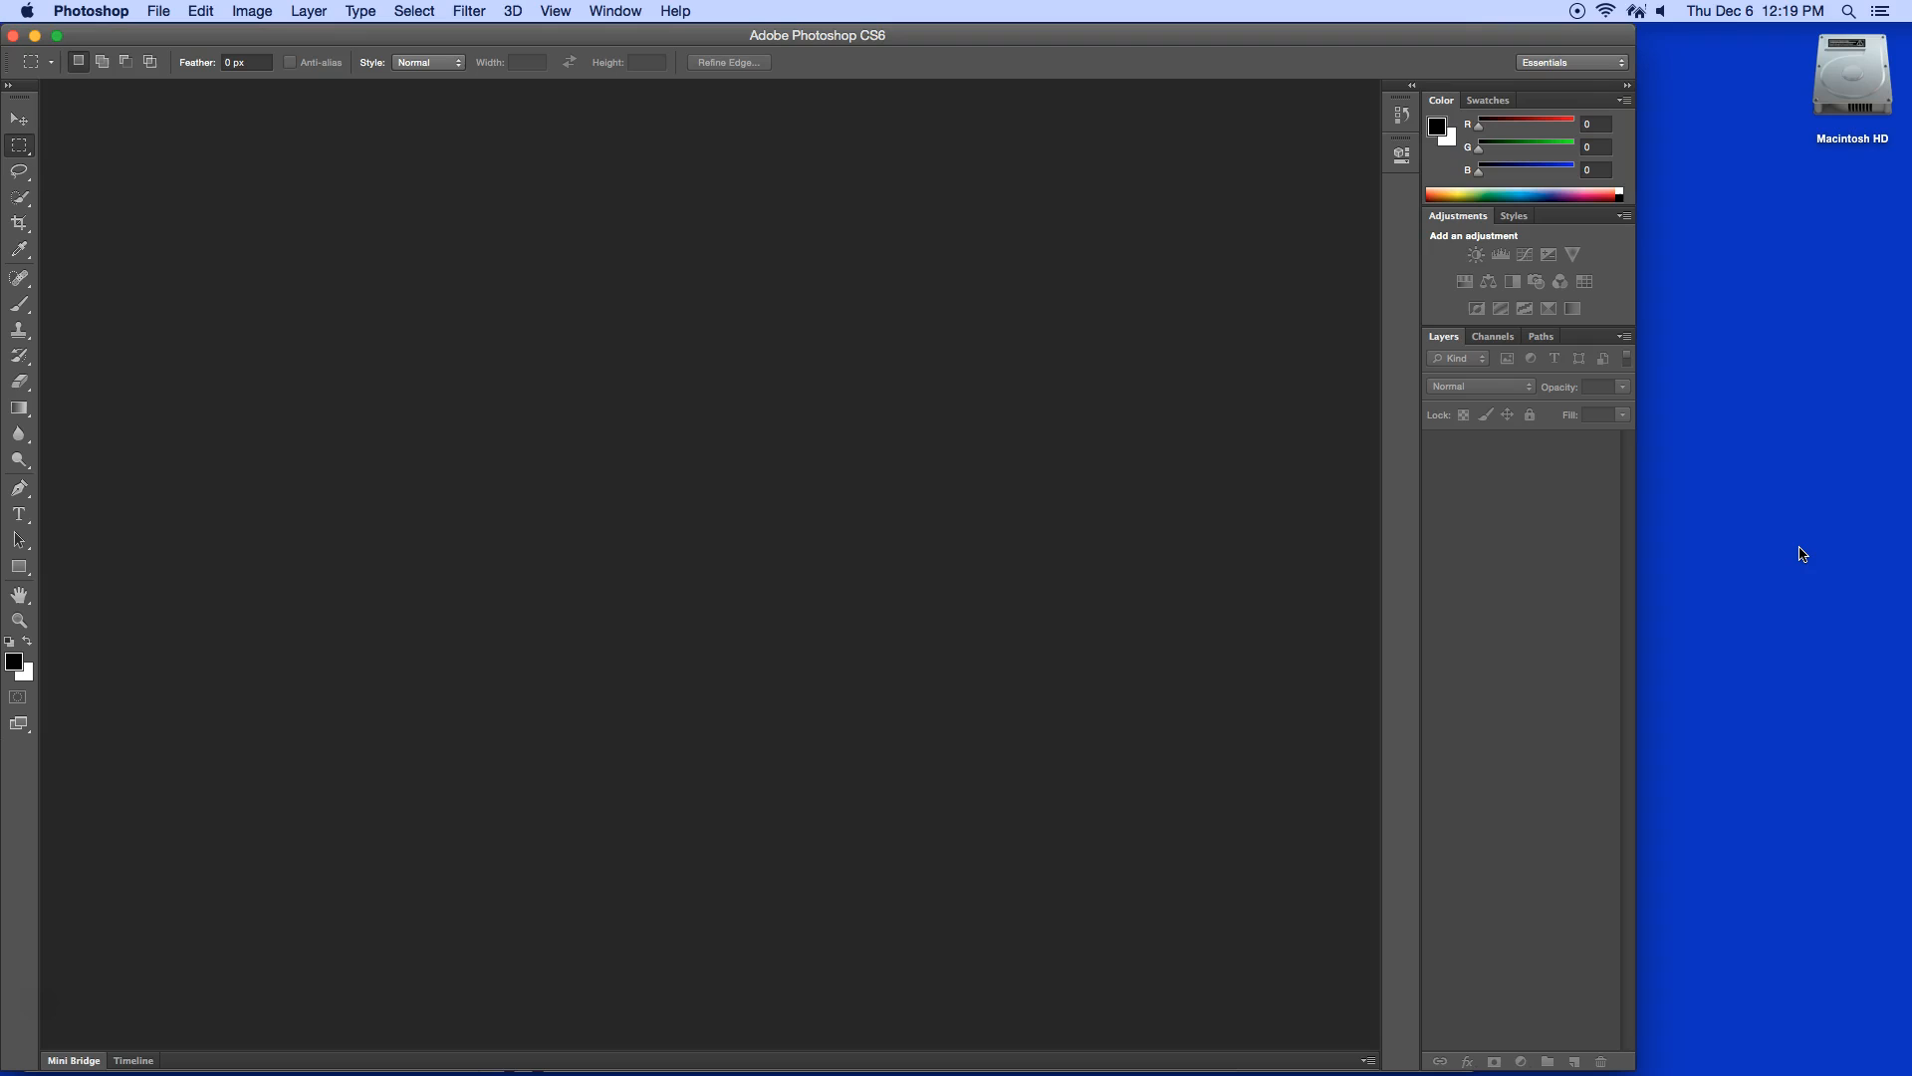
- Switch from Photoshop to Chrome showing the P2: MMD Year 1 Classroom stream
key(cmd+tab)
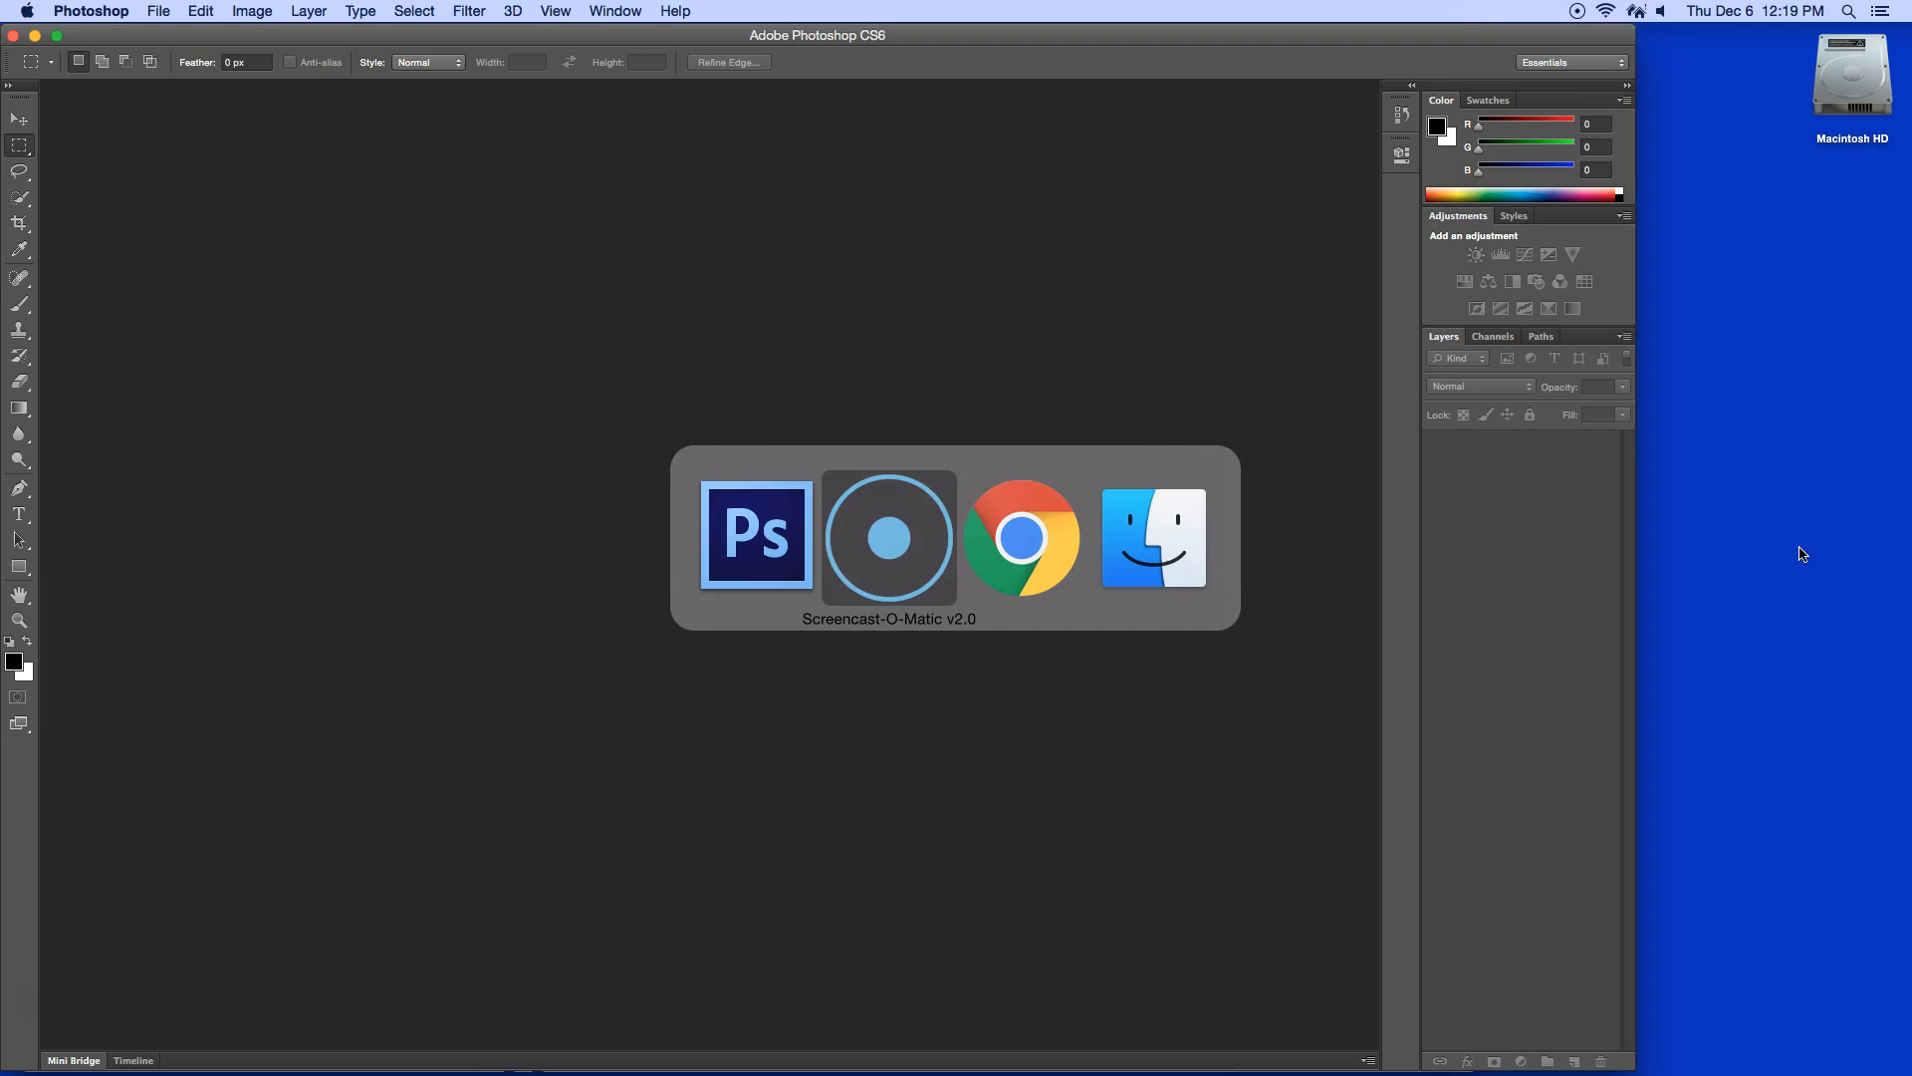
click(1022, 537)
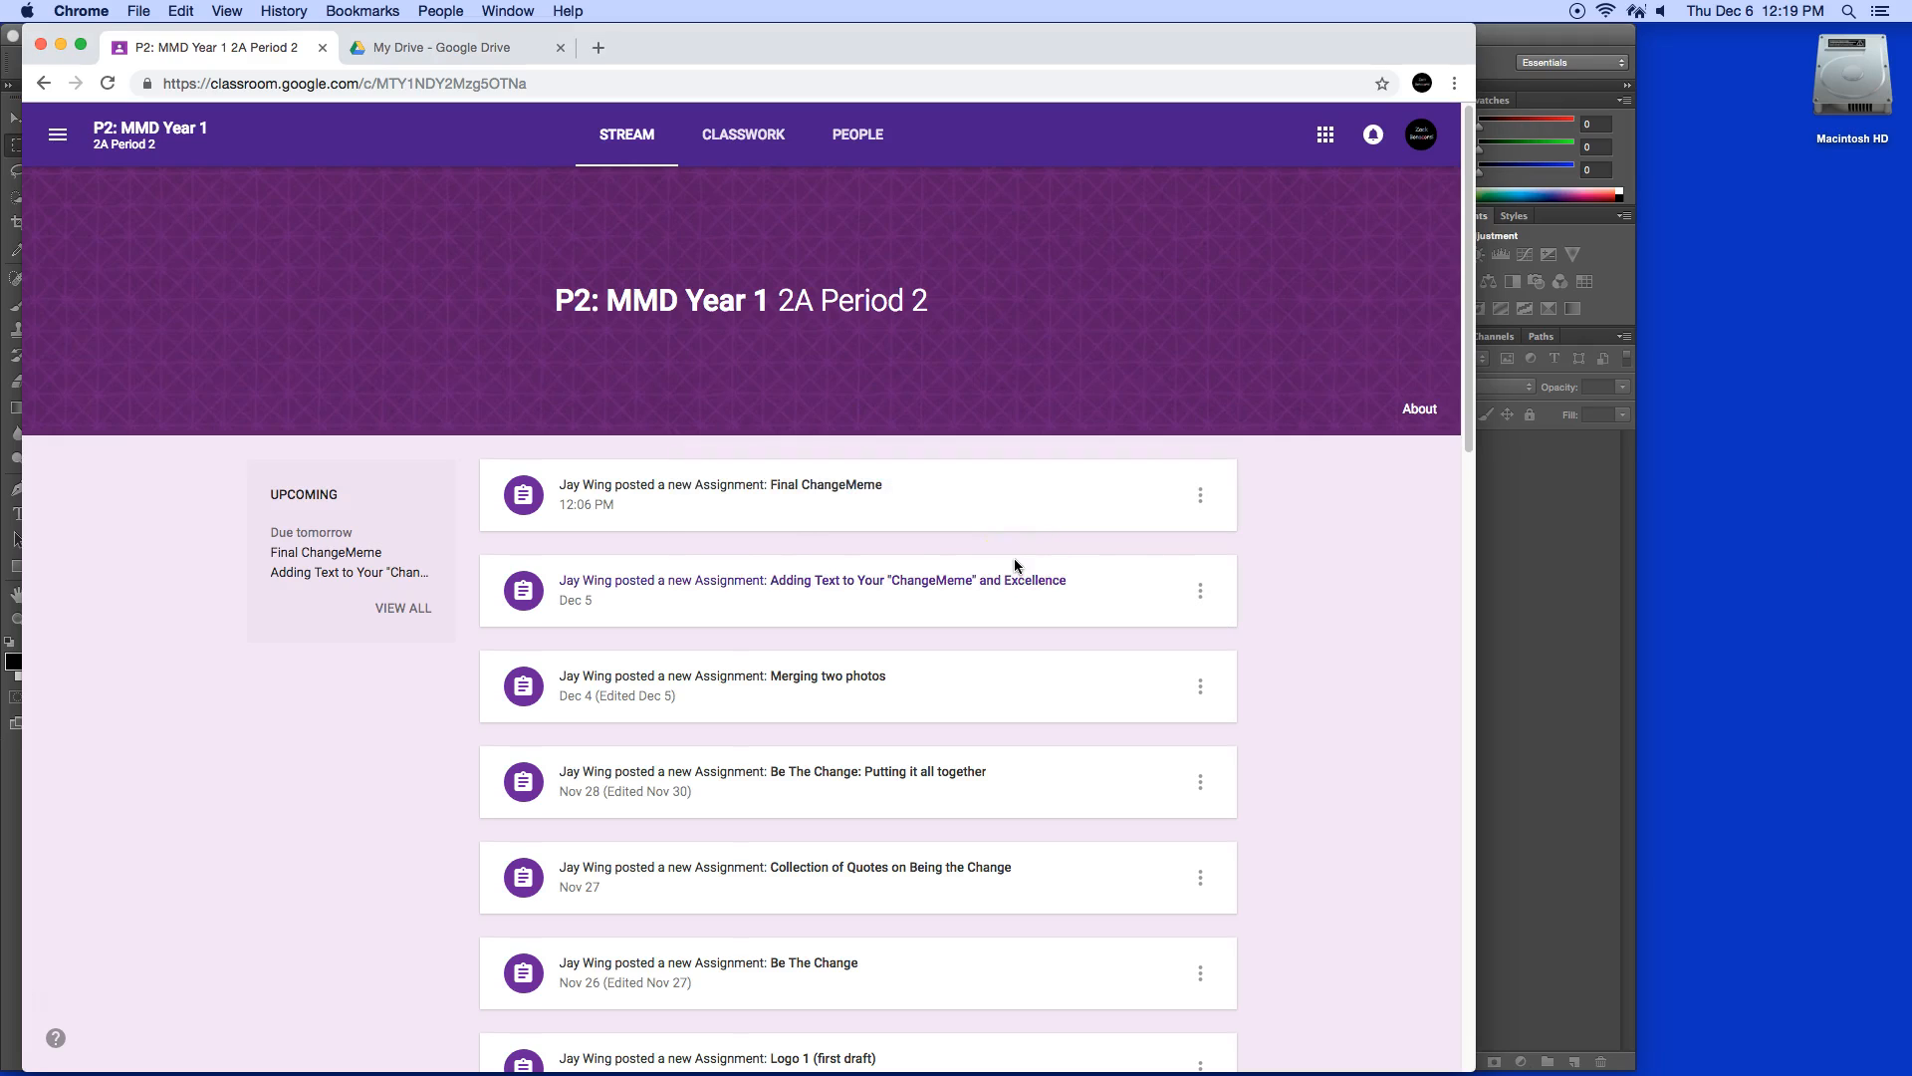
key(cmd+tab)
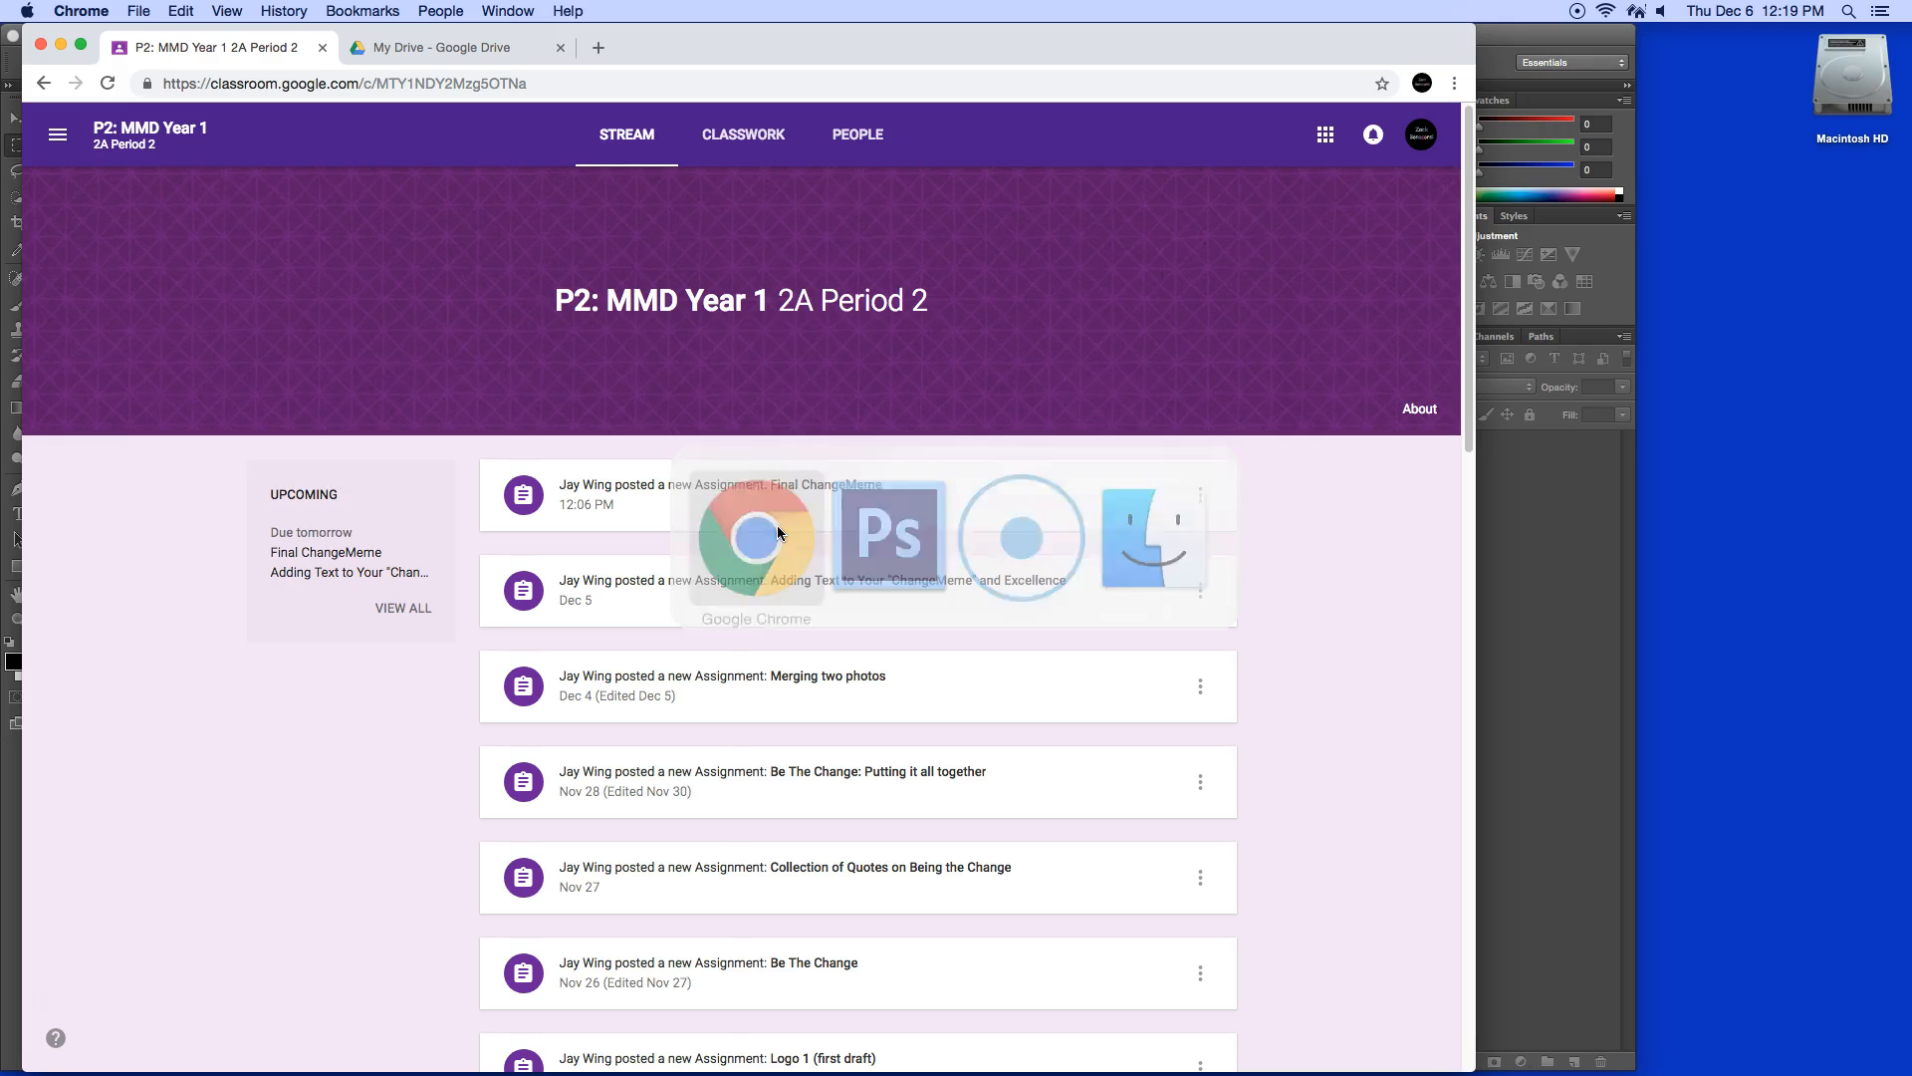
mouse_move(1767, 587)
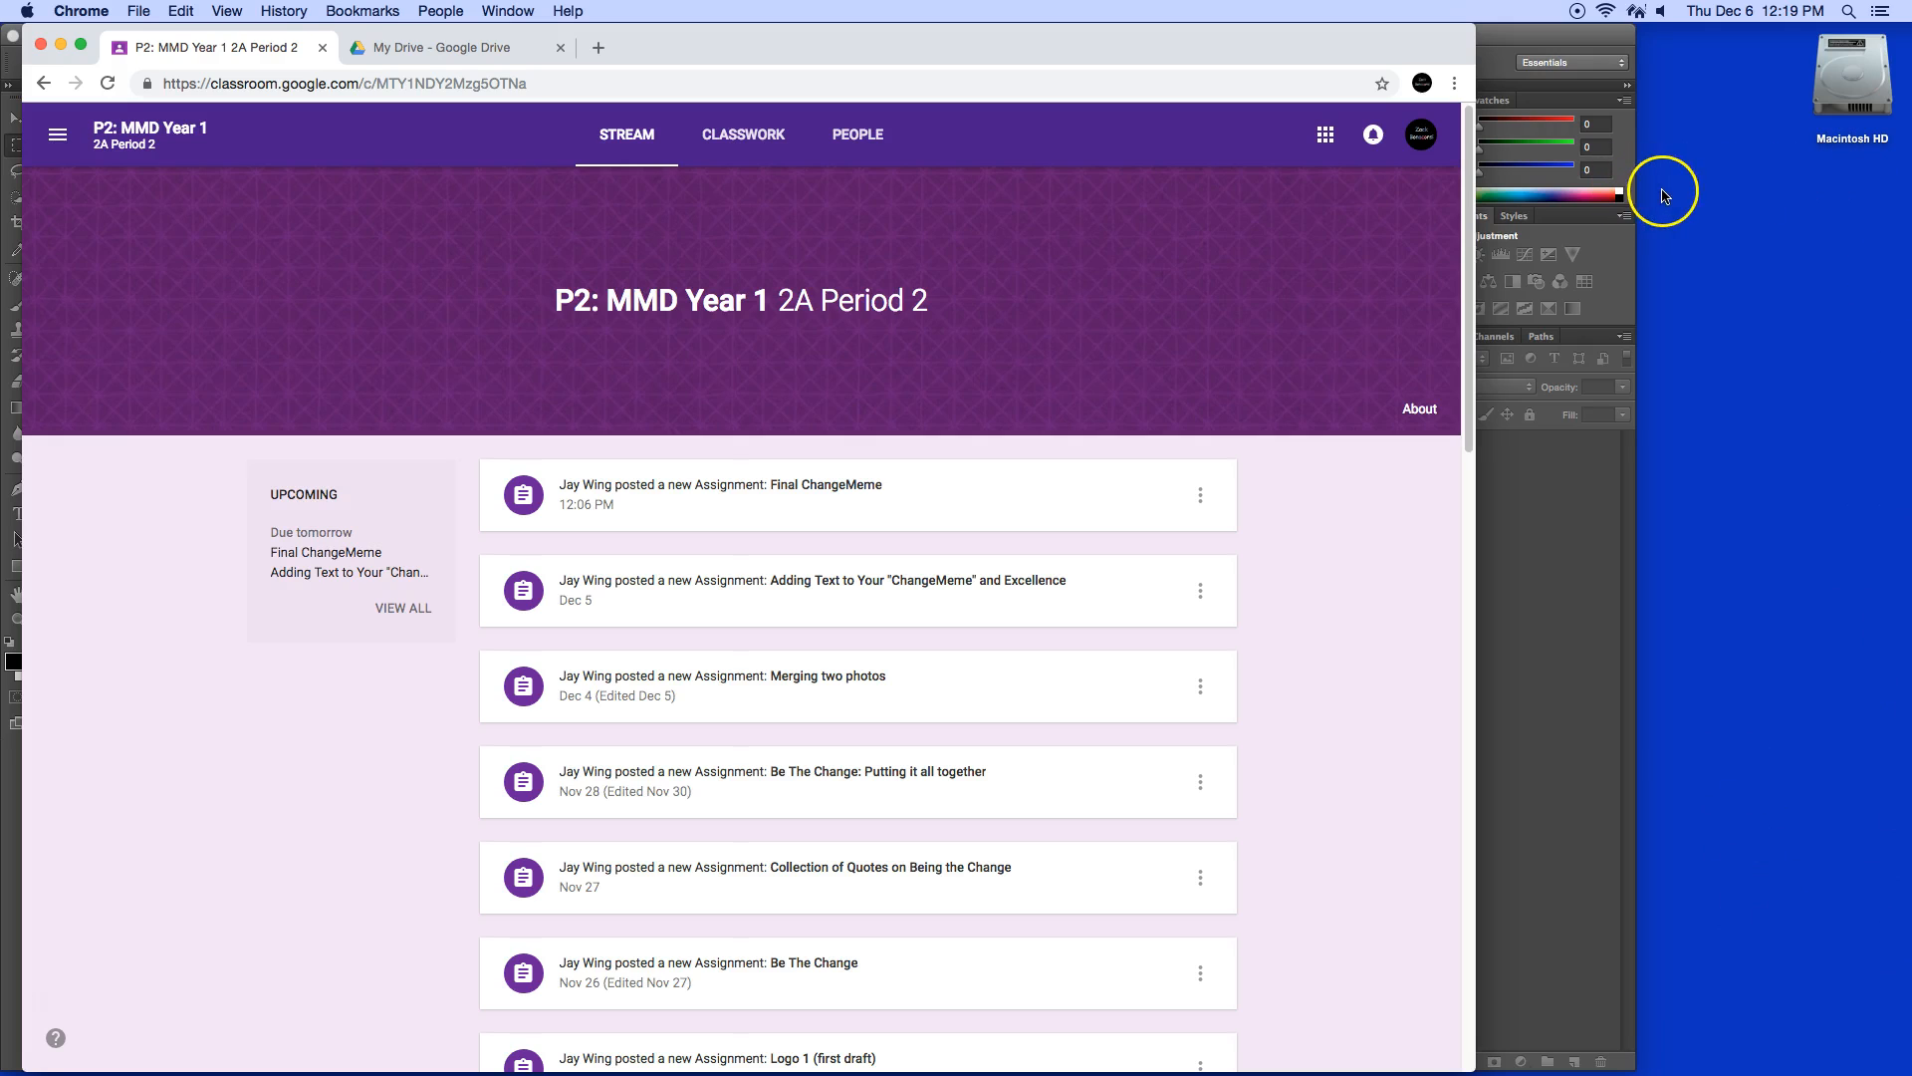
mouse_move(1724, 765)
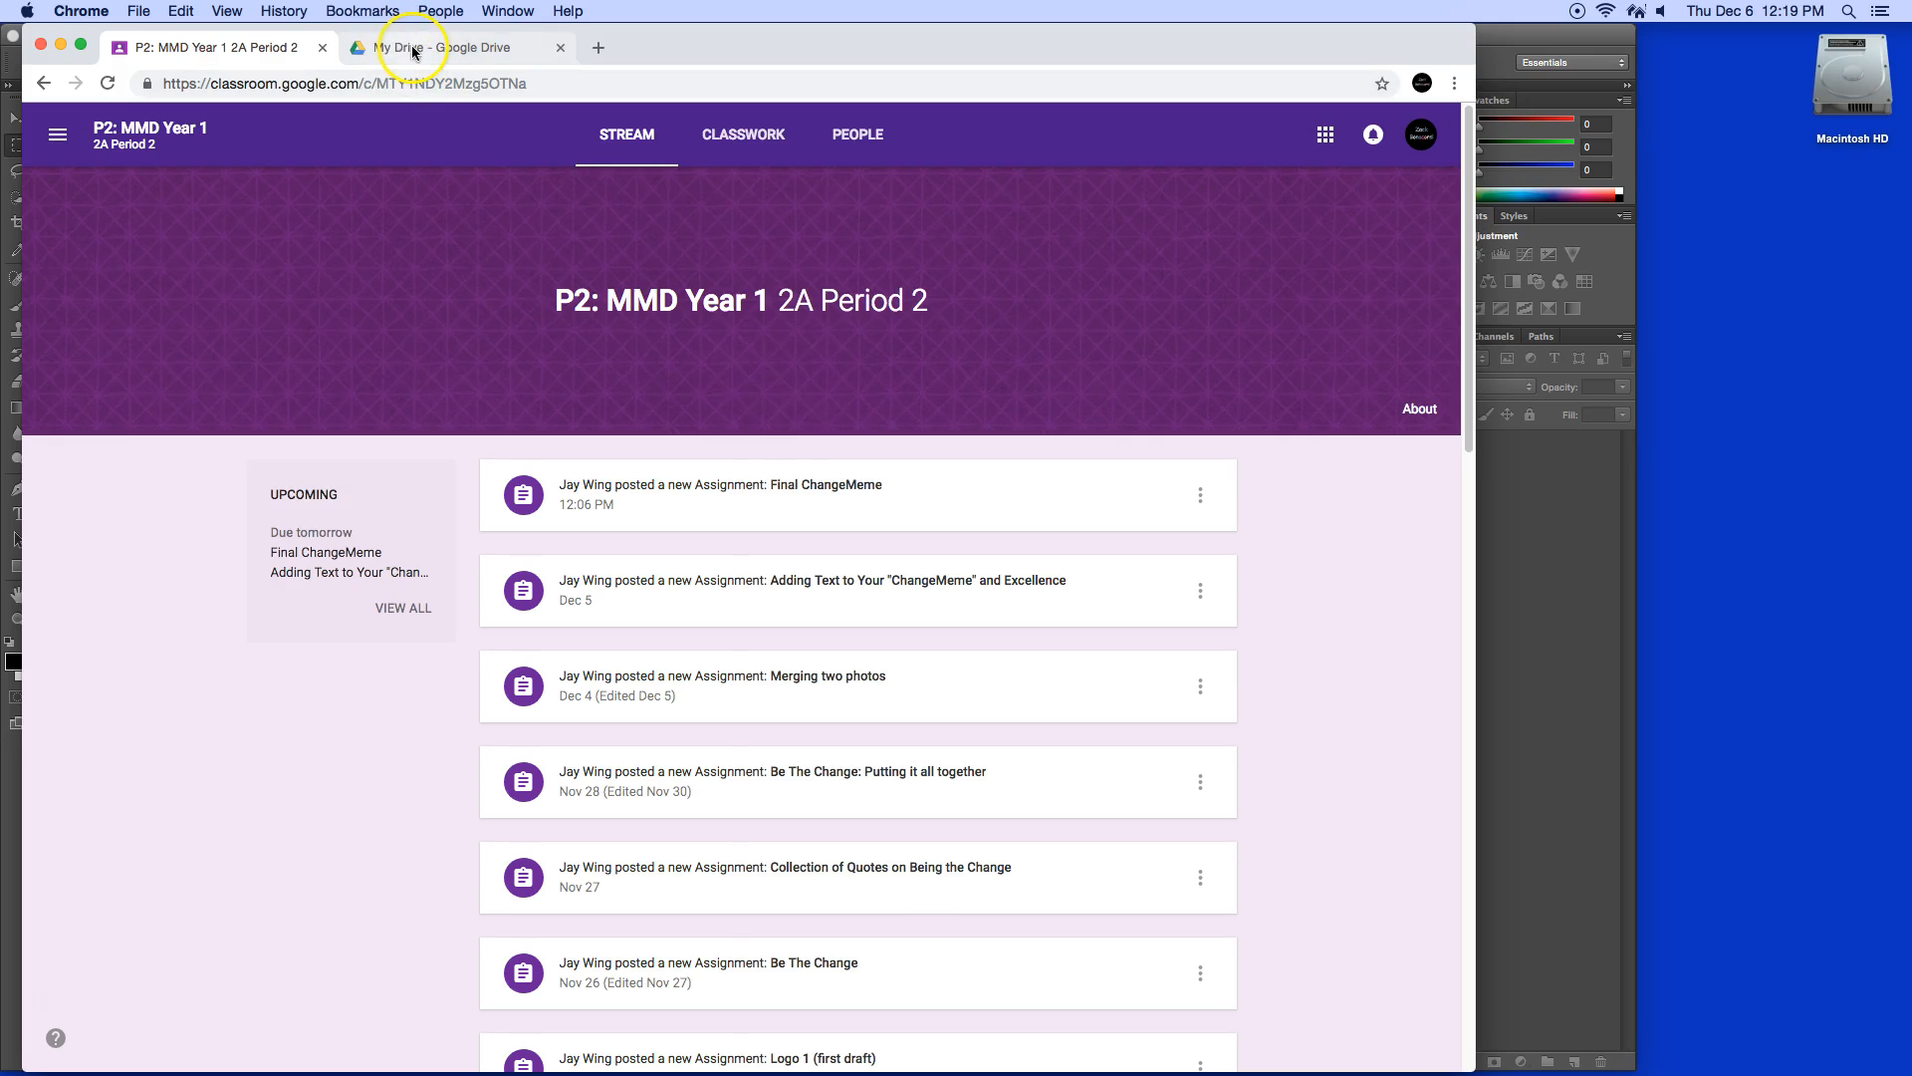
- Go to My Drive > 7th Grade > MMD_aStudent_p7 > Change and select the Darwin ChangeMeme file
click(458, 47)
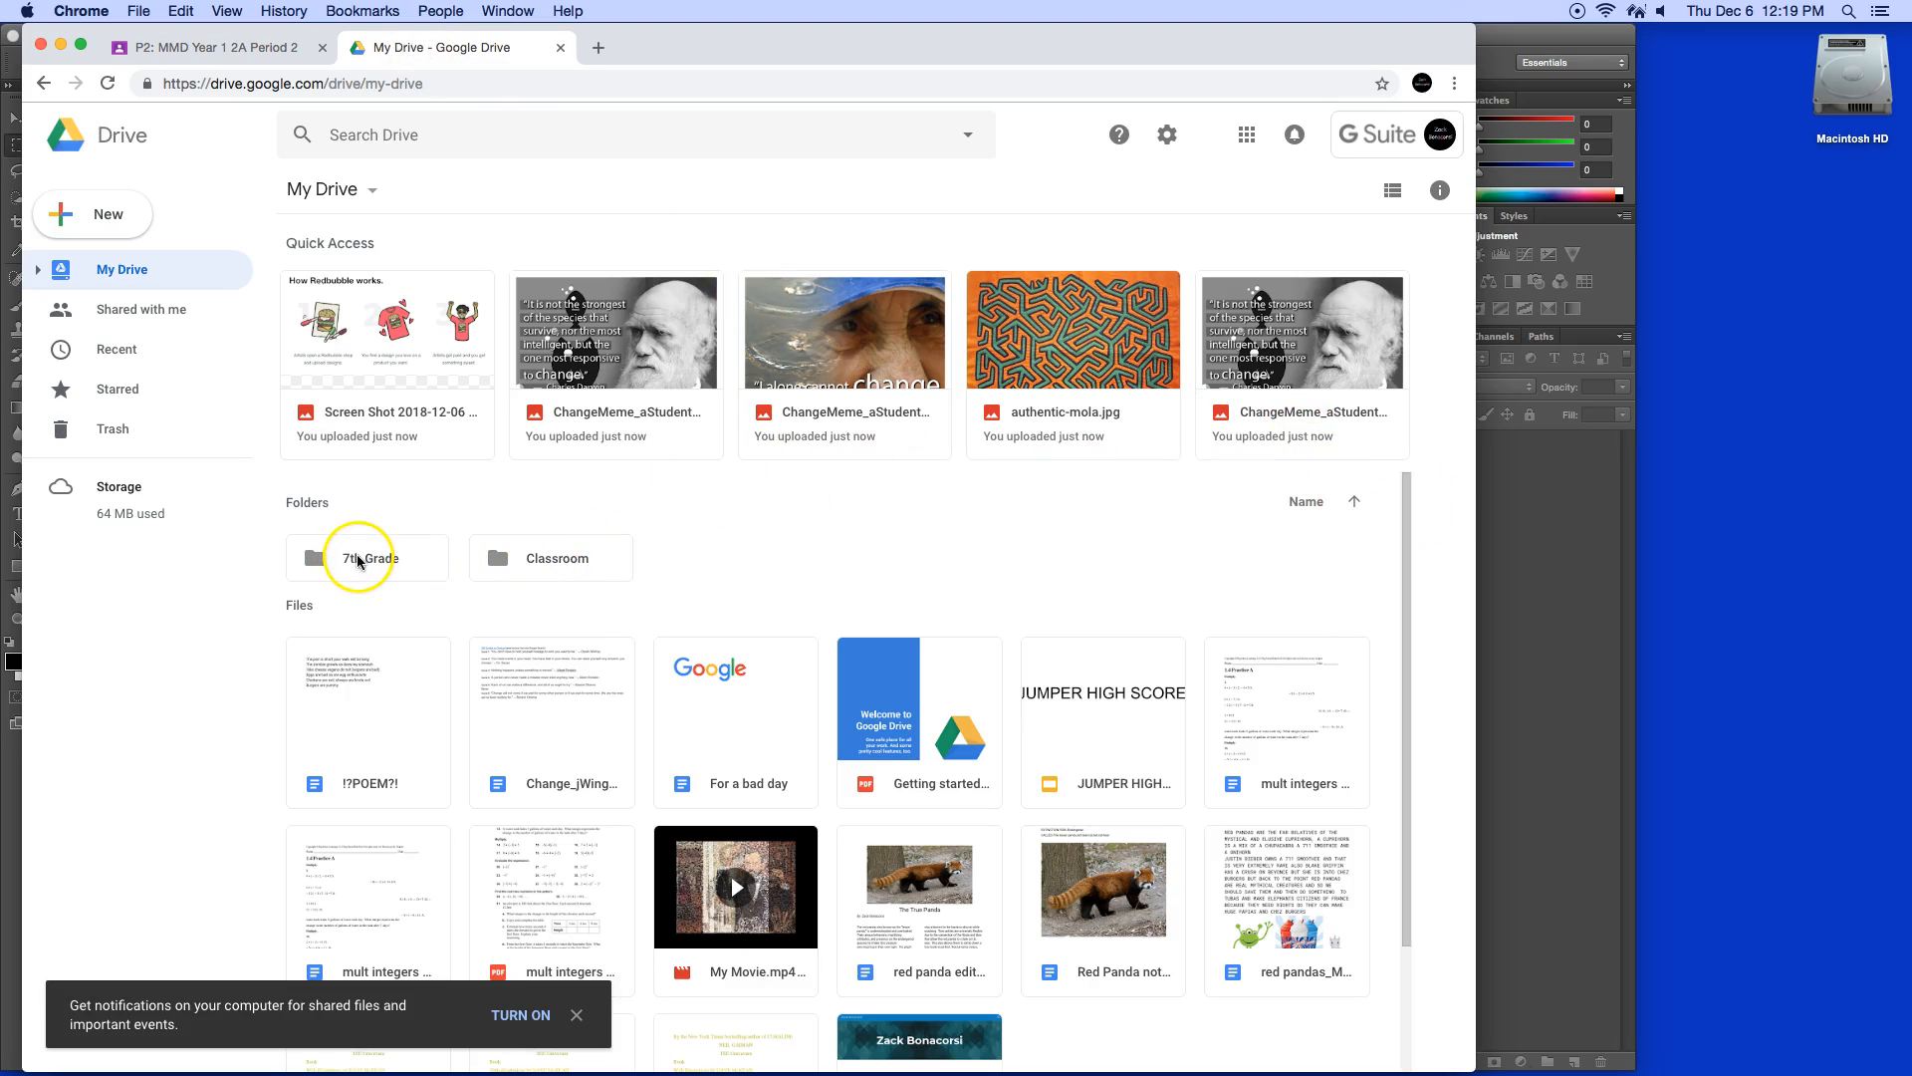
double_click(367, 558)
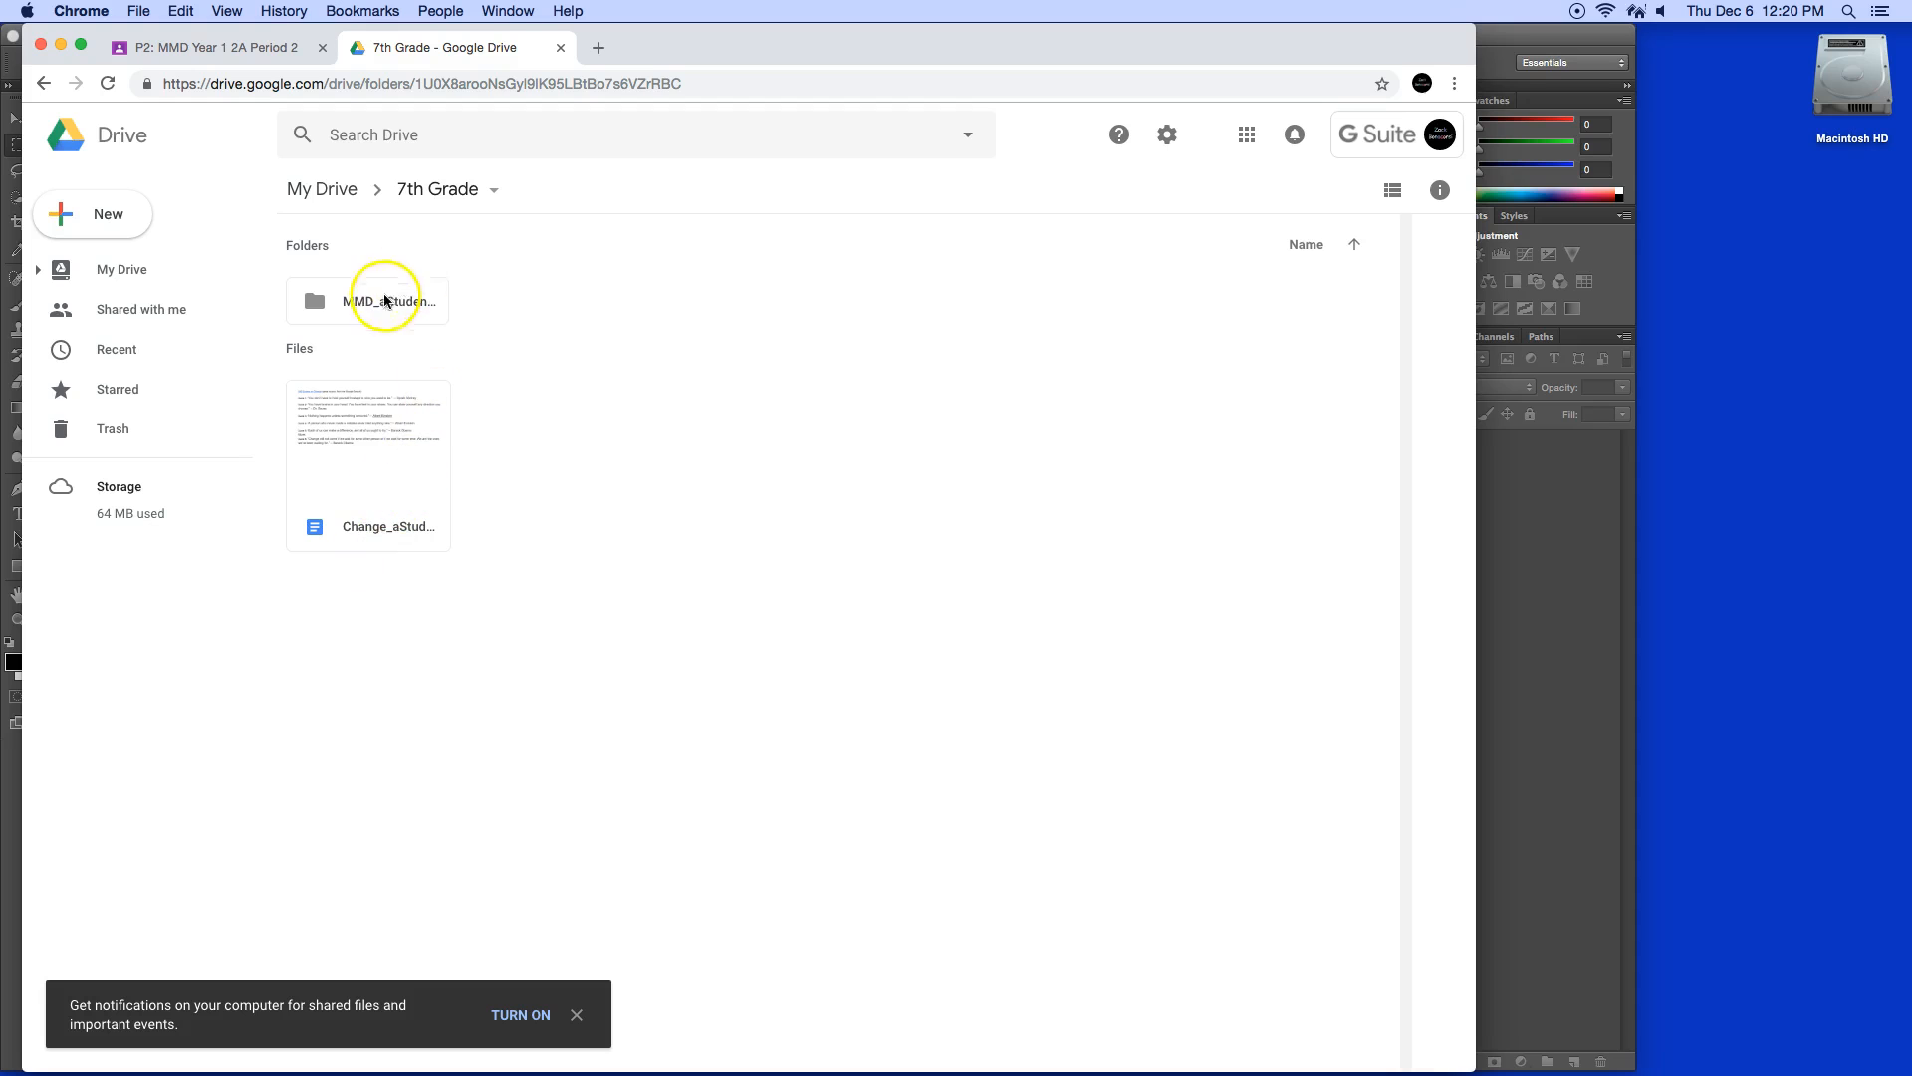
double_click(386, 300)
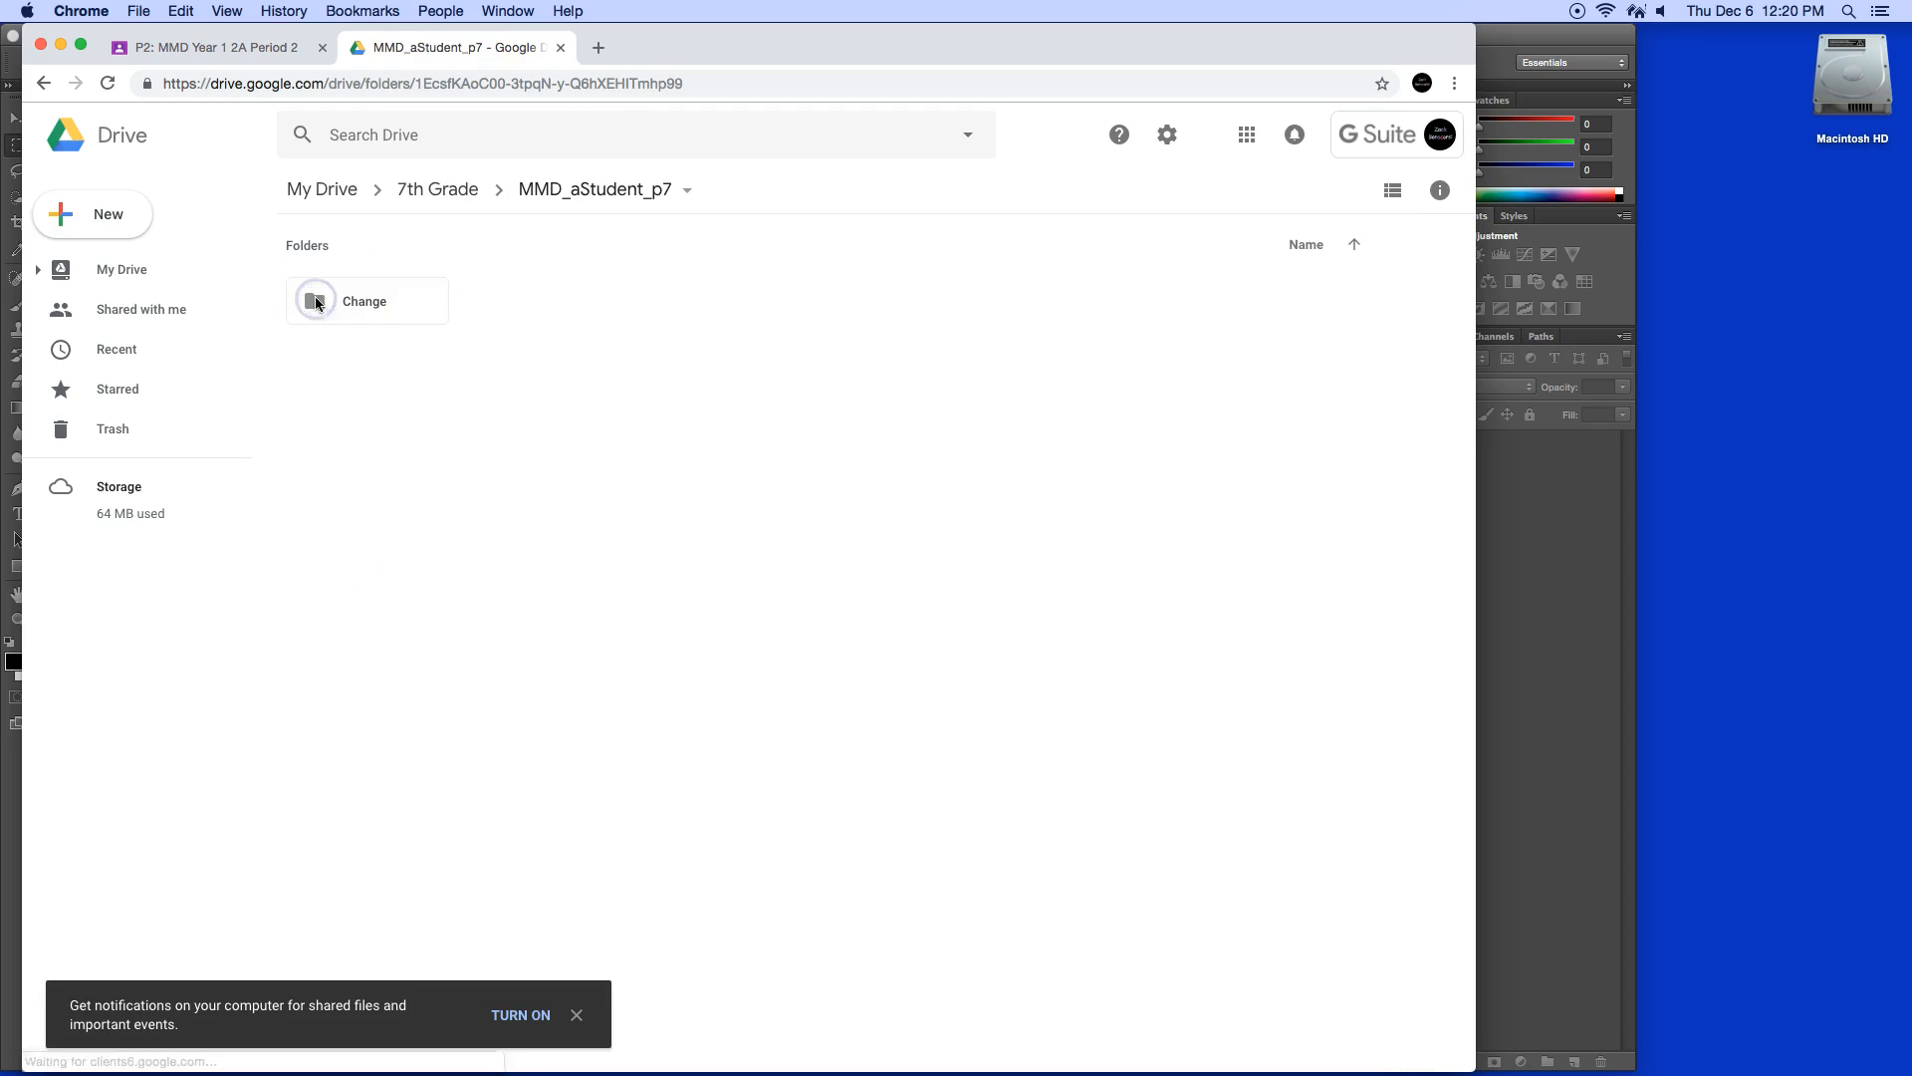
double_click(366, 300)
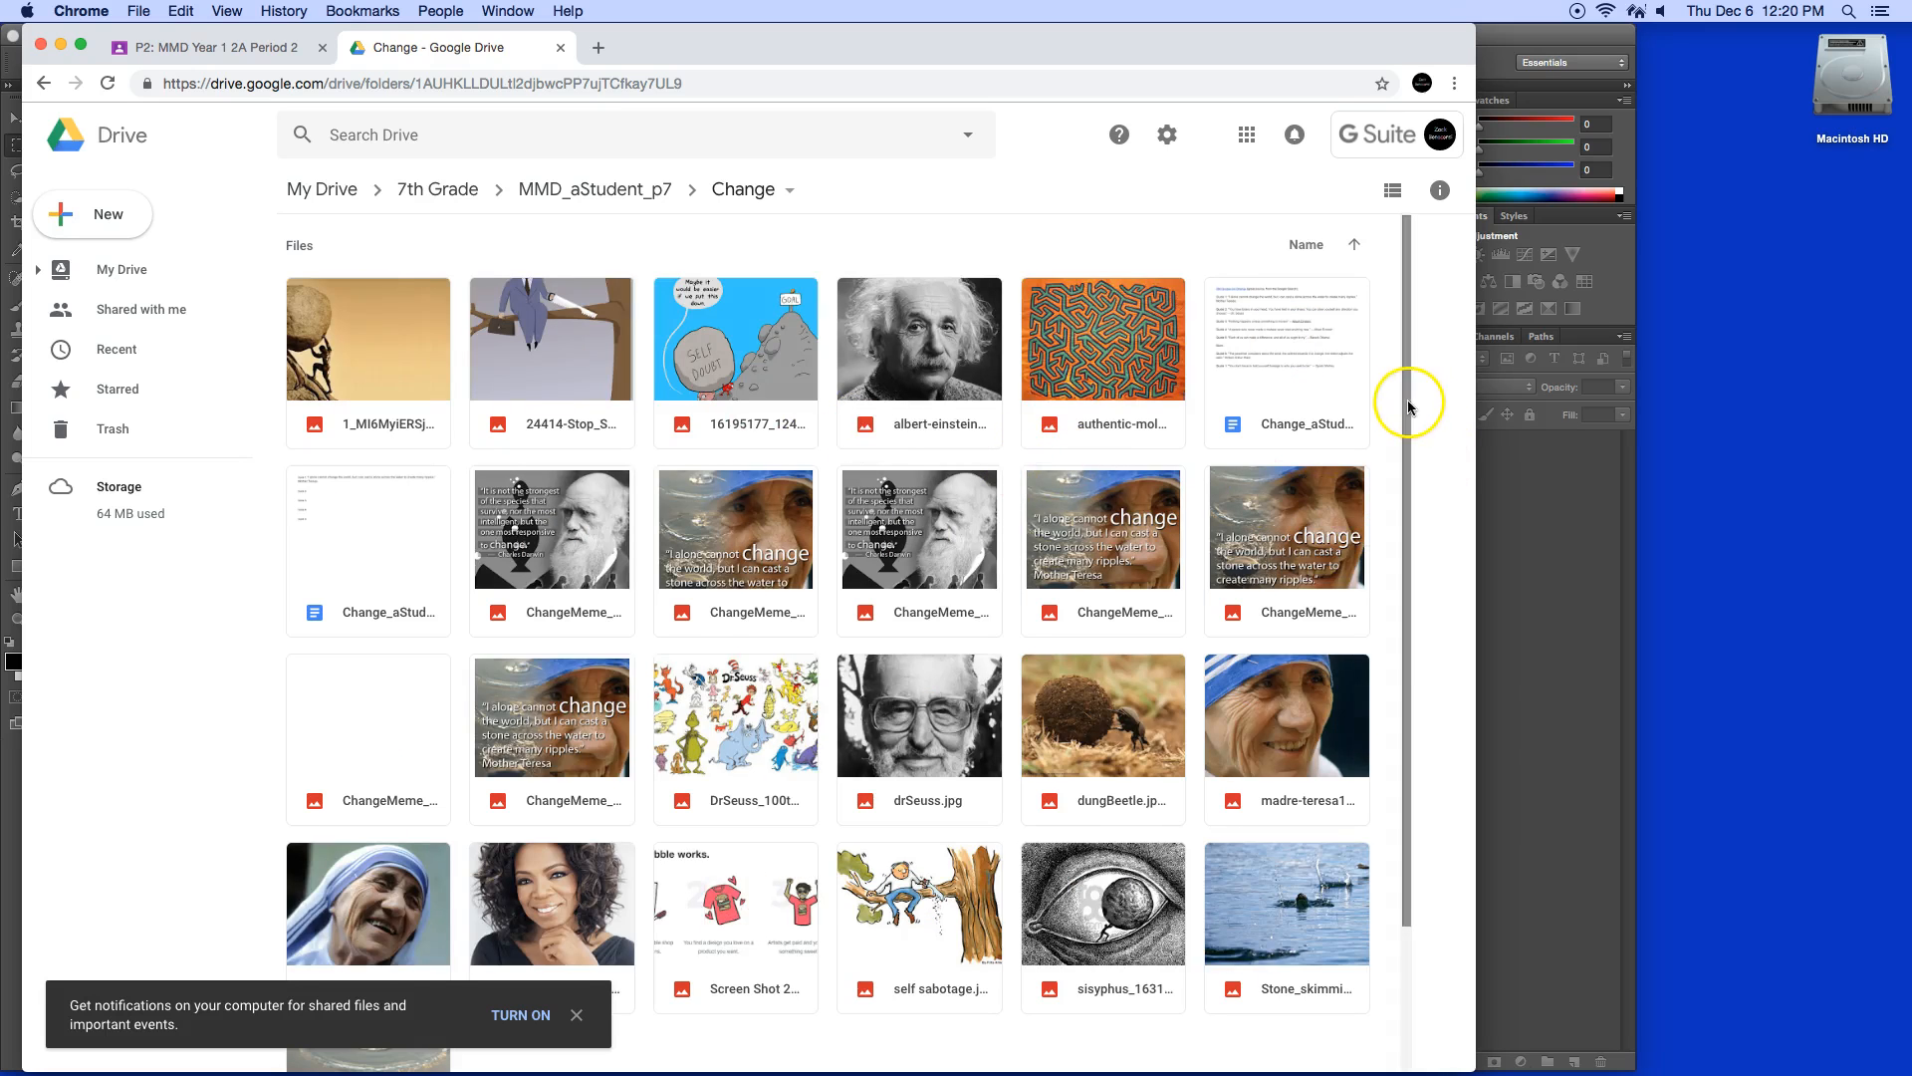
scroll(down, 3)
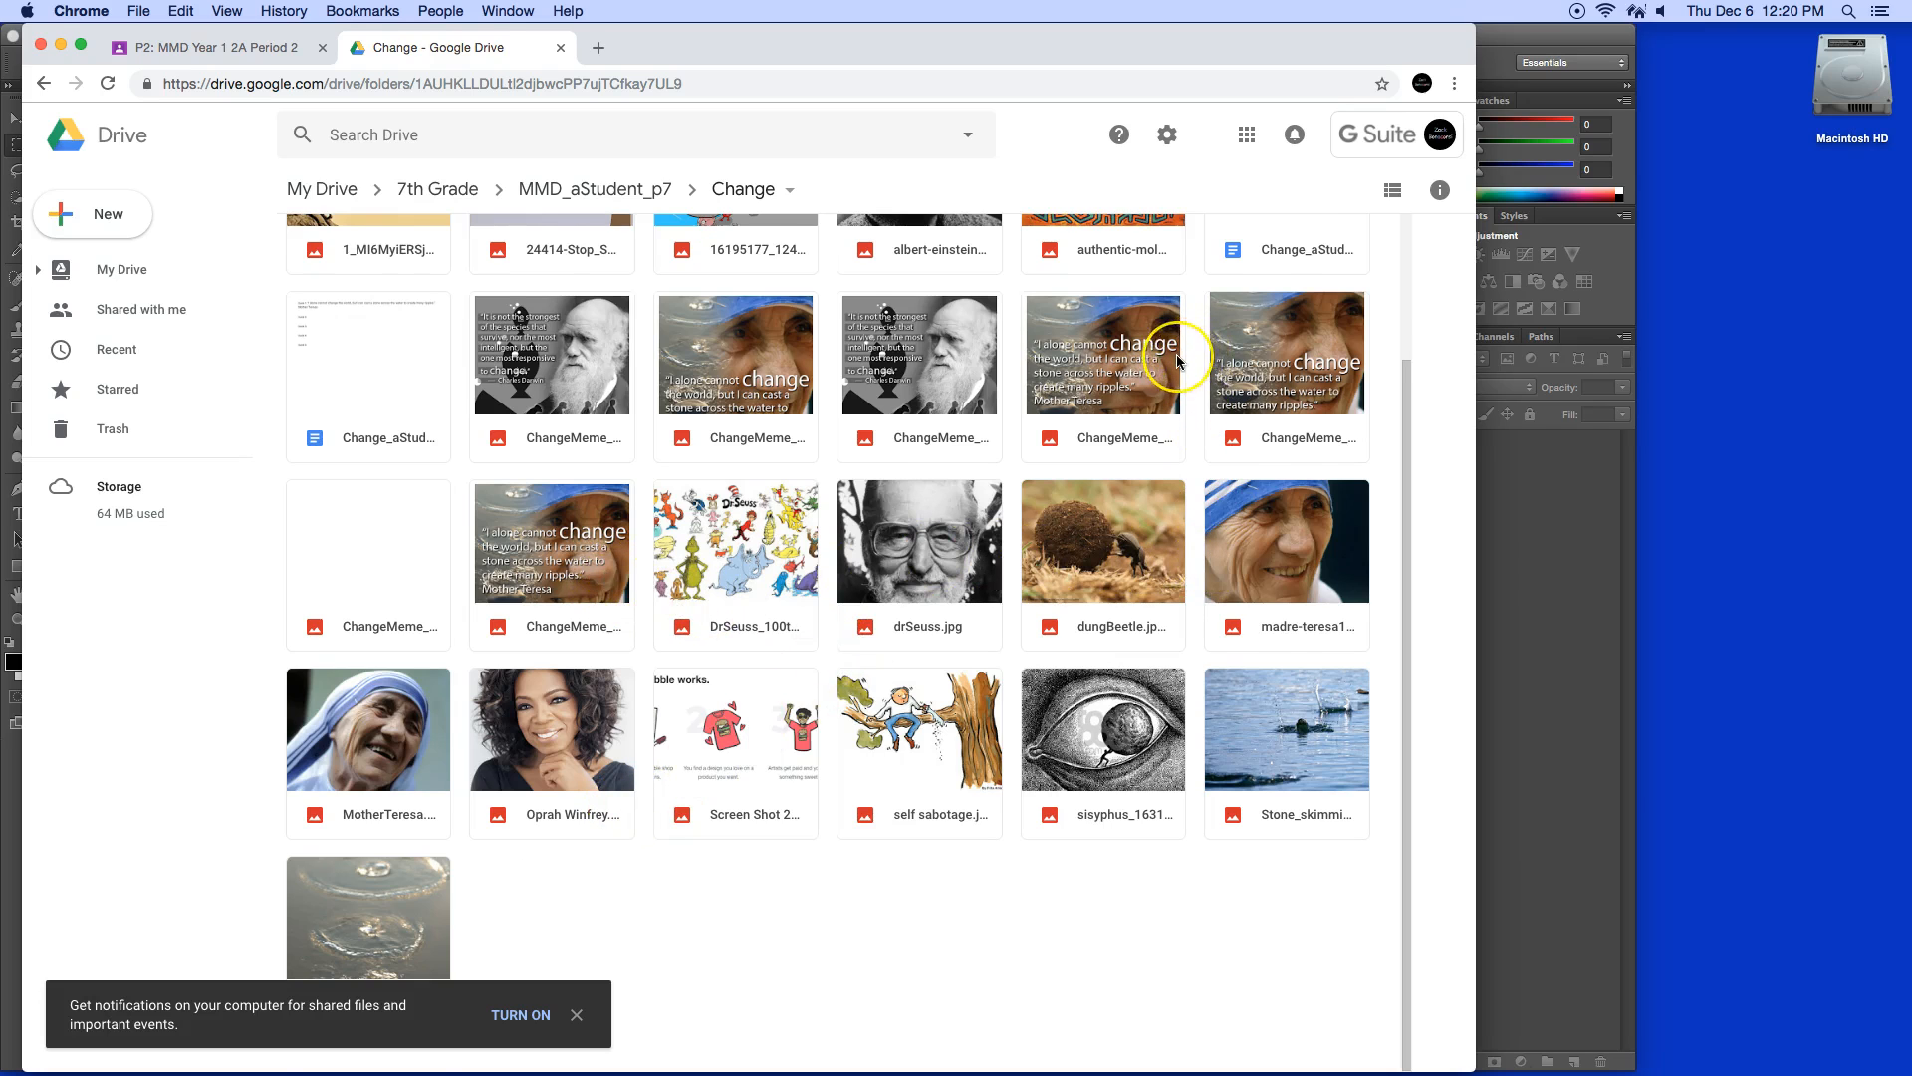
scroll(down, 3)
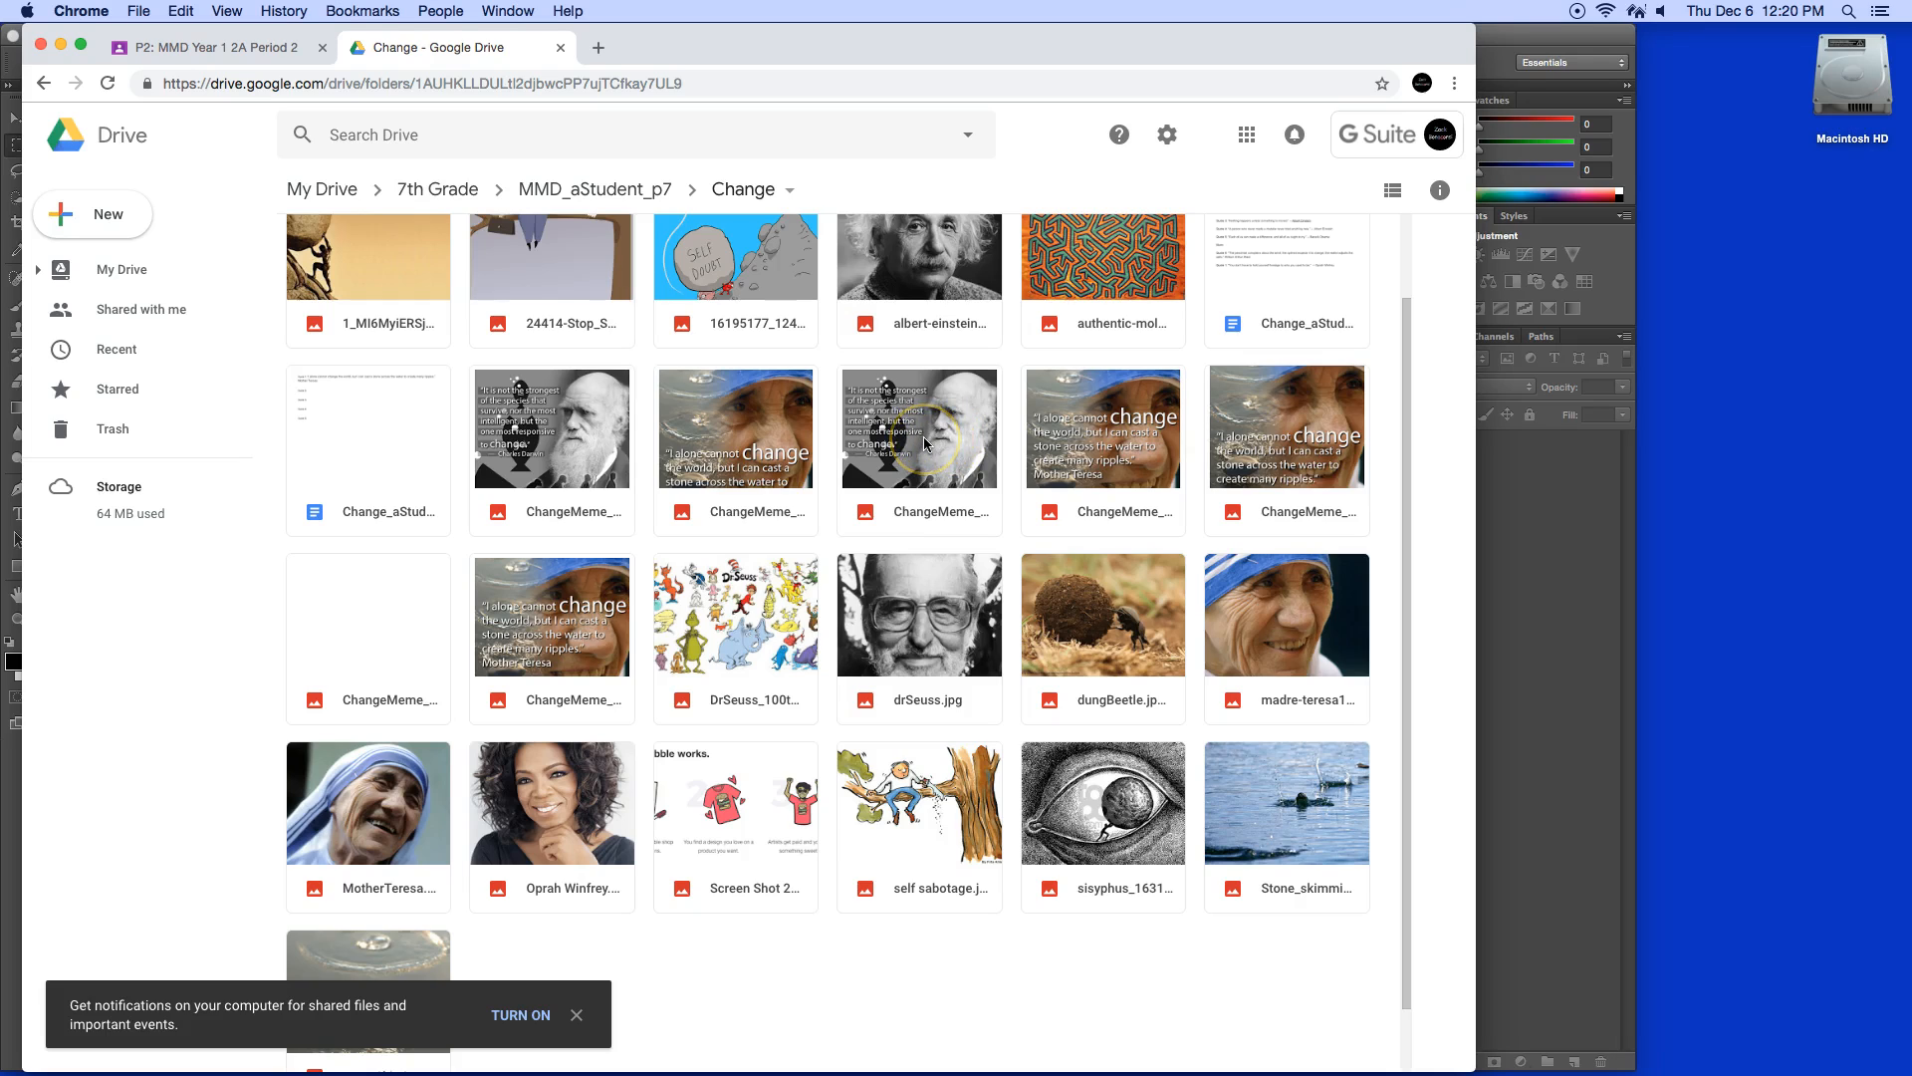
click(919, 428)
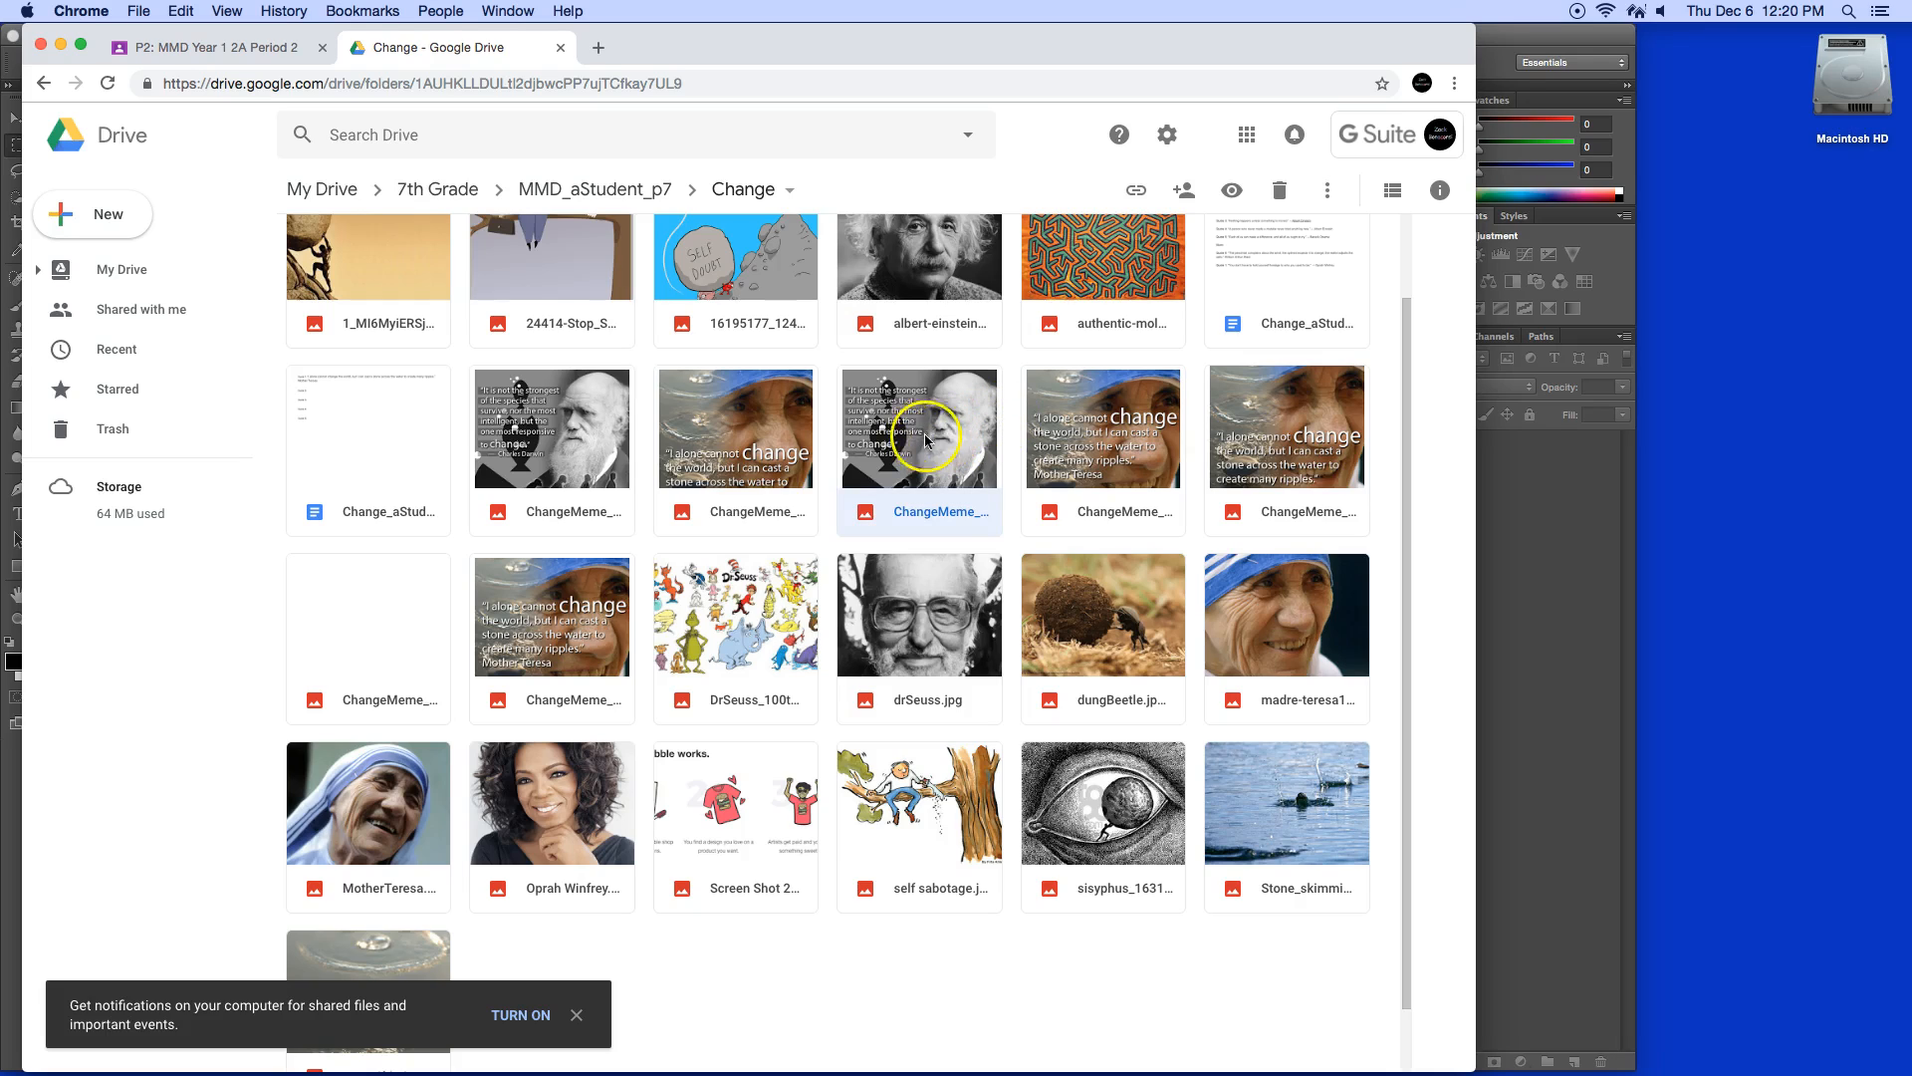
mouse_move(913, 454)
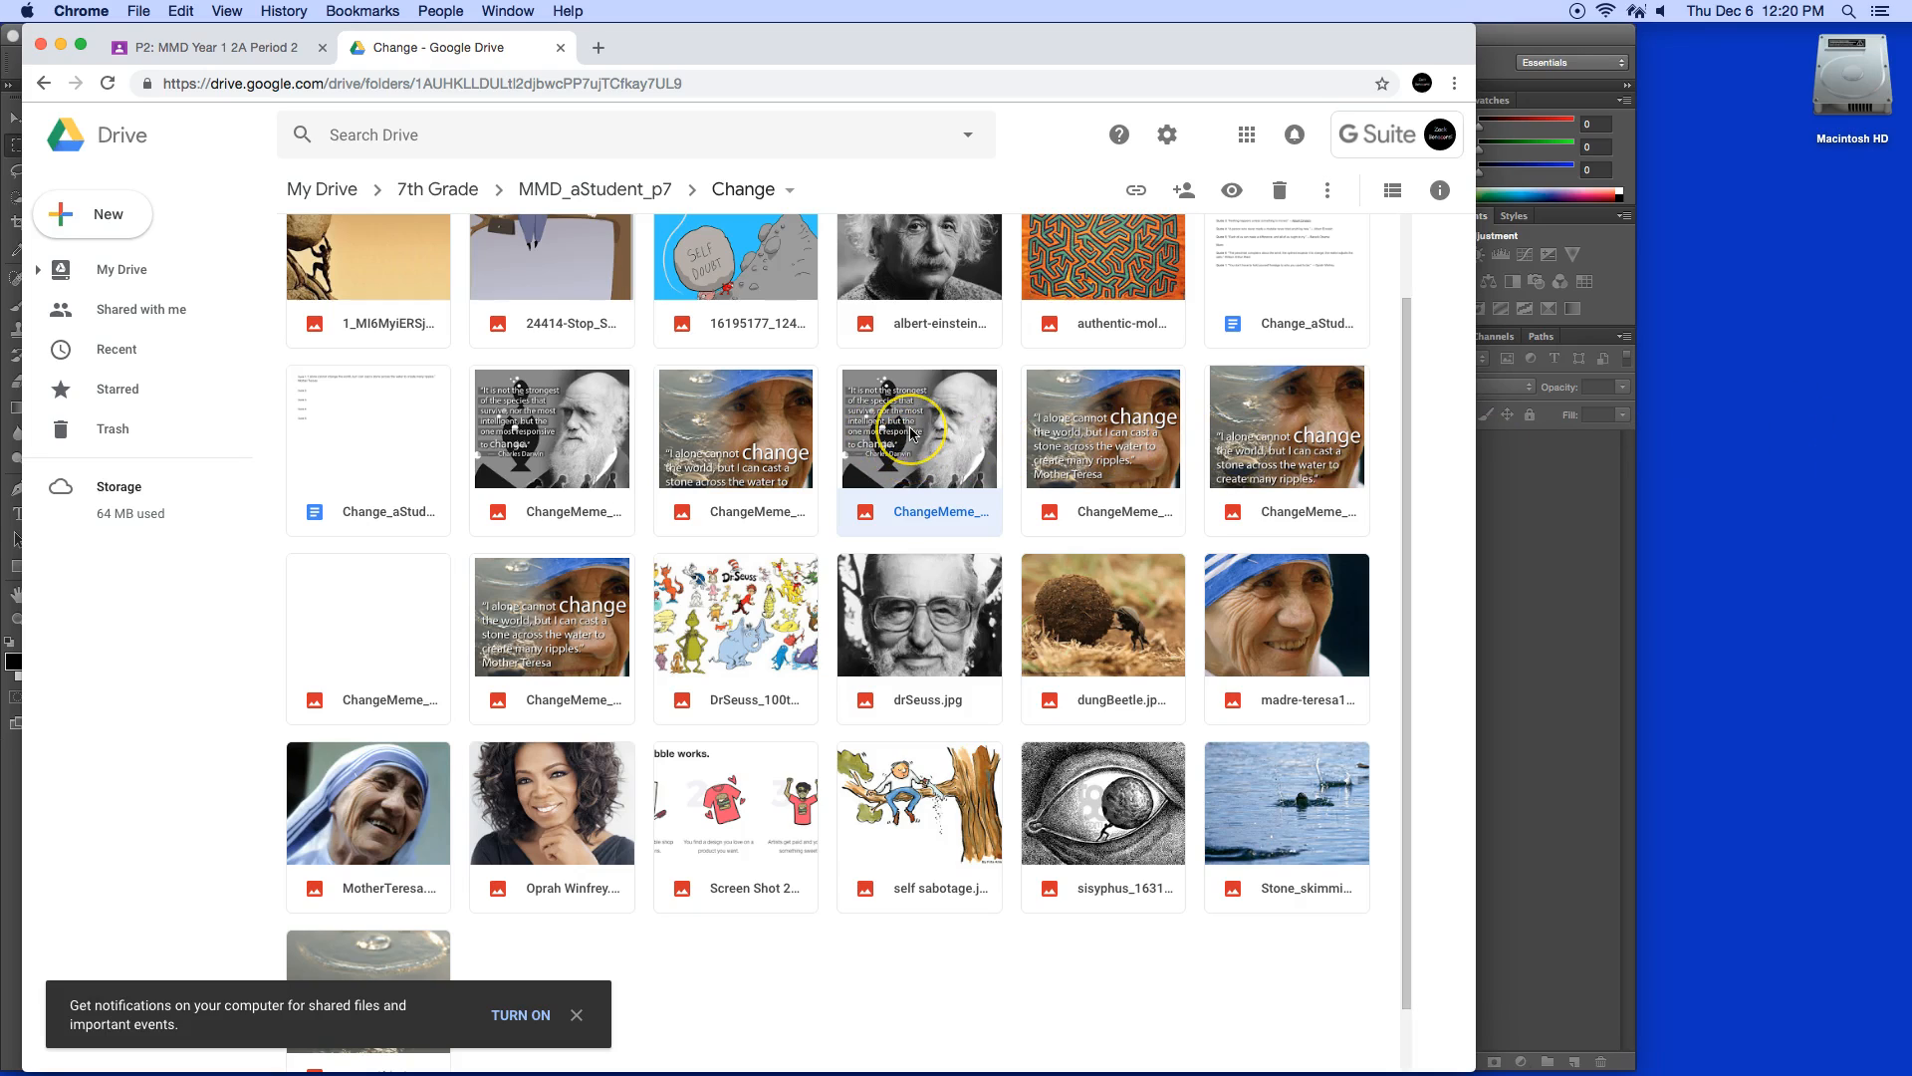
- Download the Darwin ChangeMeme PSD and reveal it in Finder
right_click(919, 427)
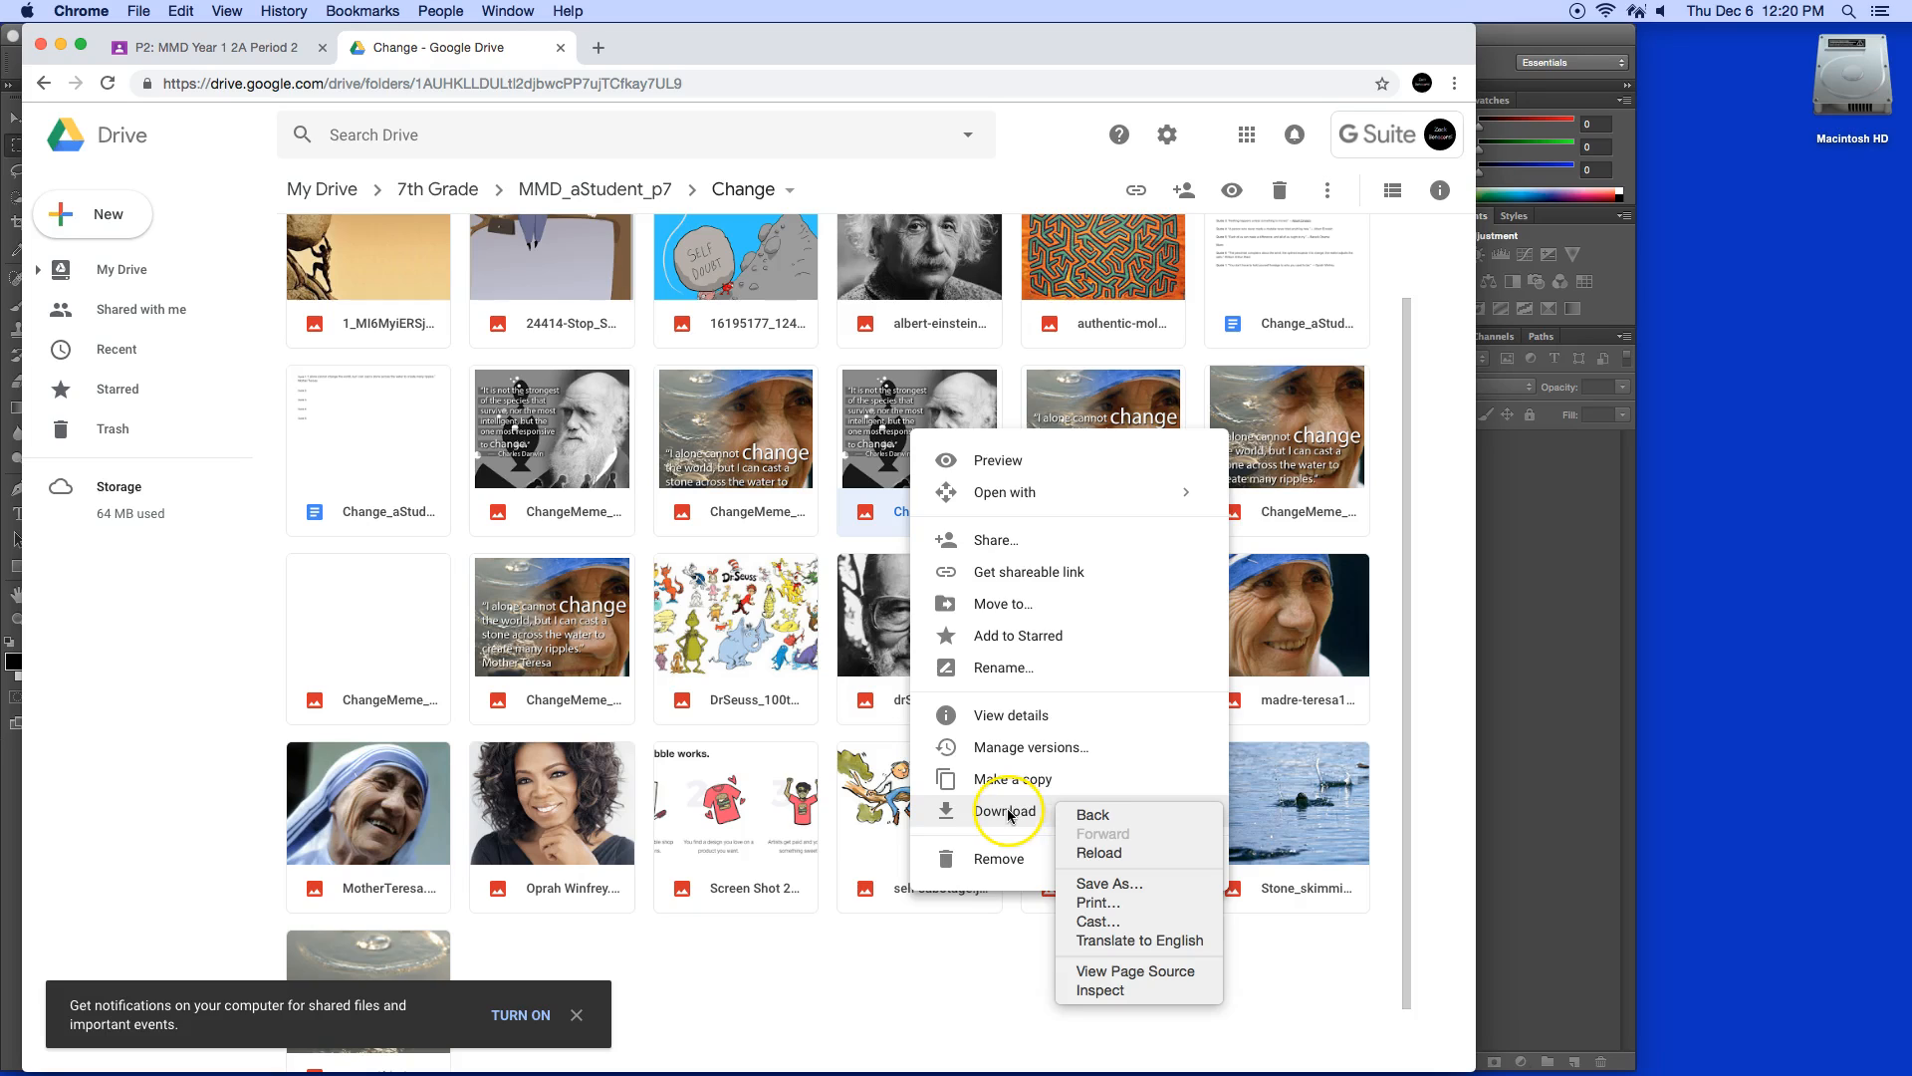
mouse_move(1108, 825)
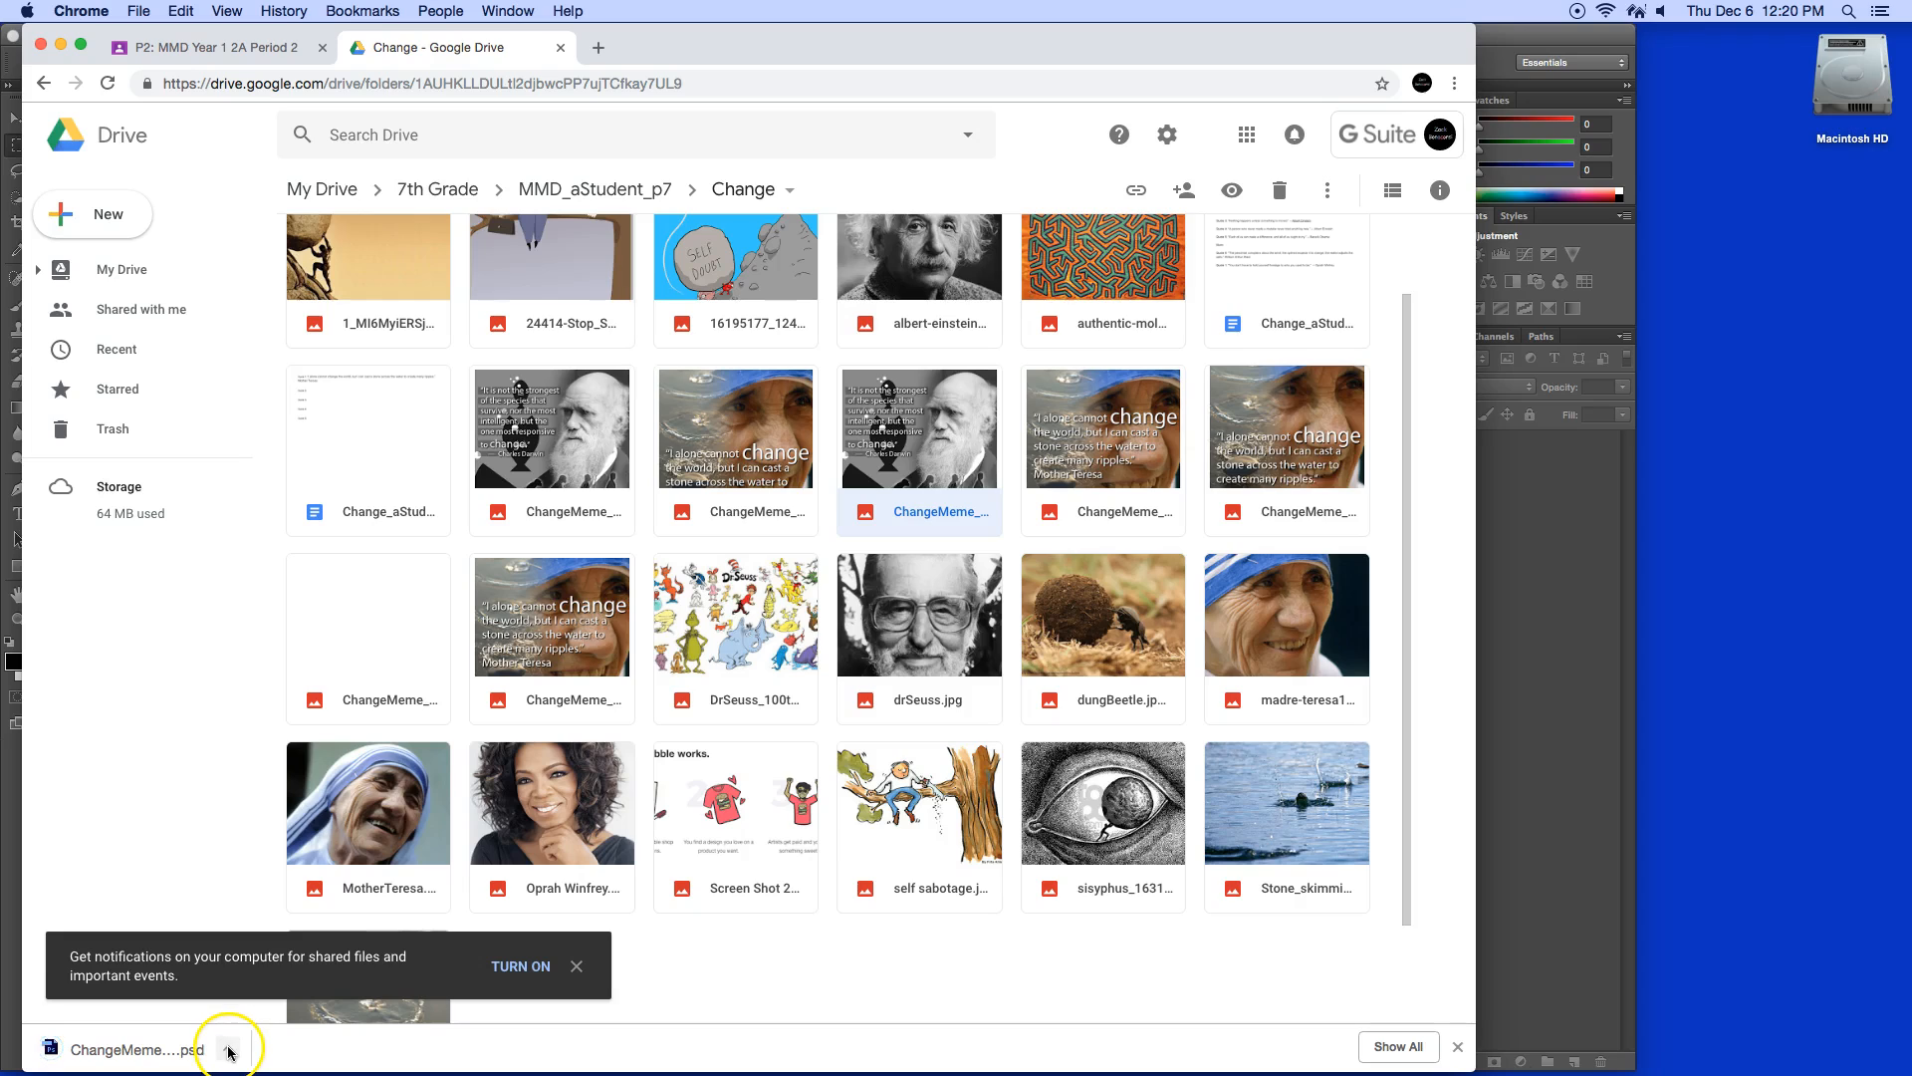
click(228, 1050)
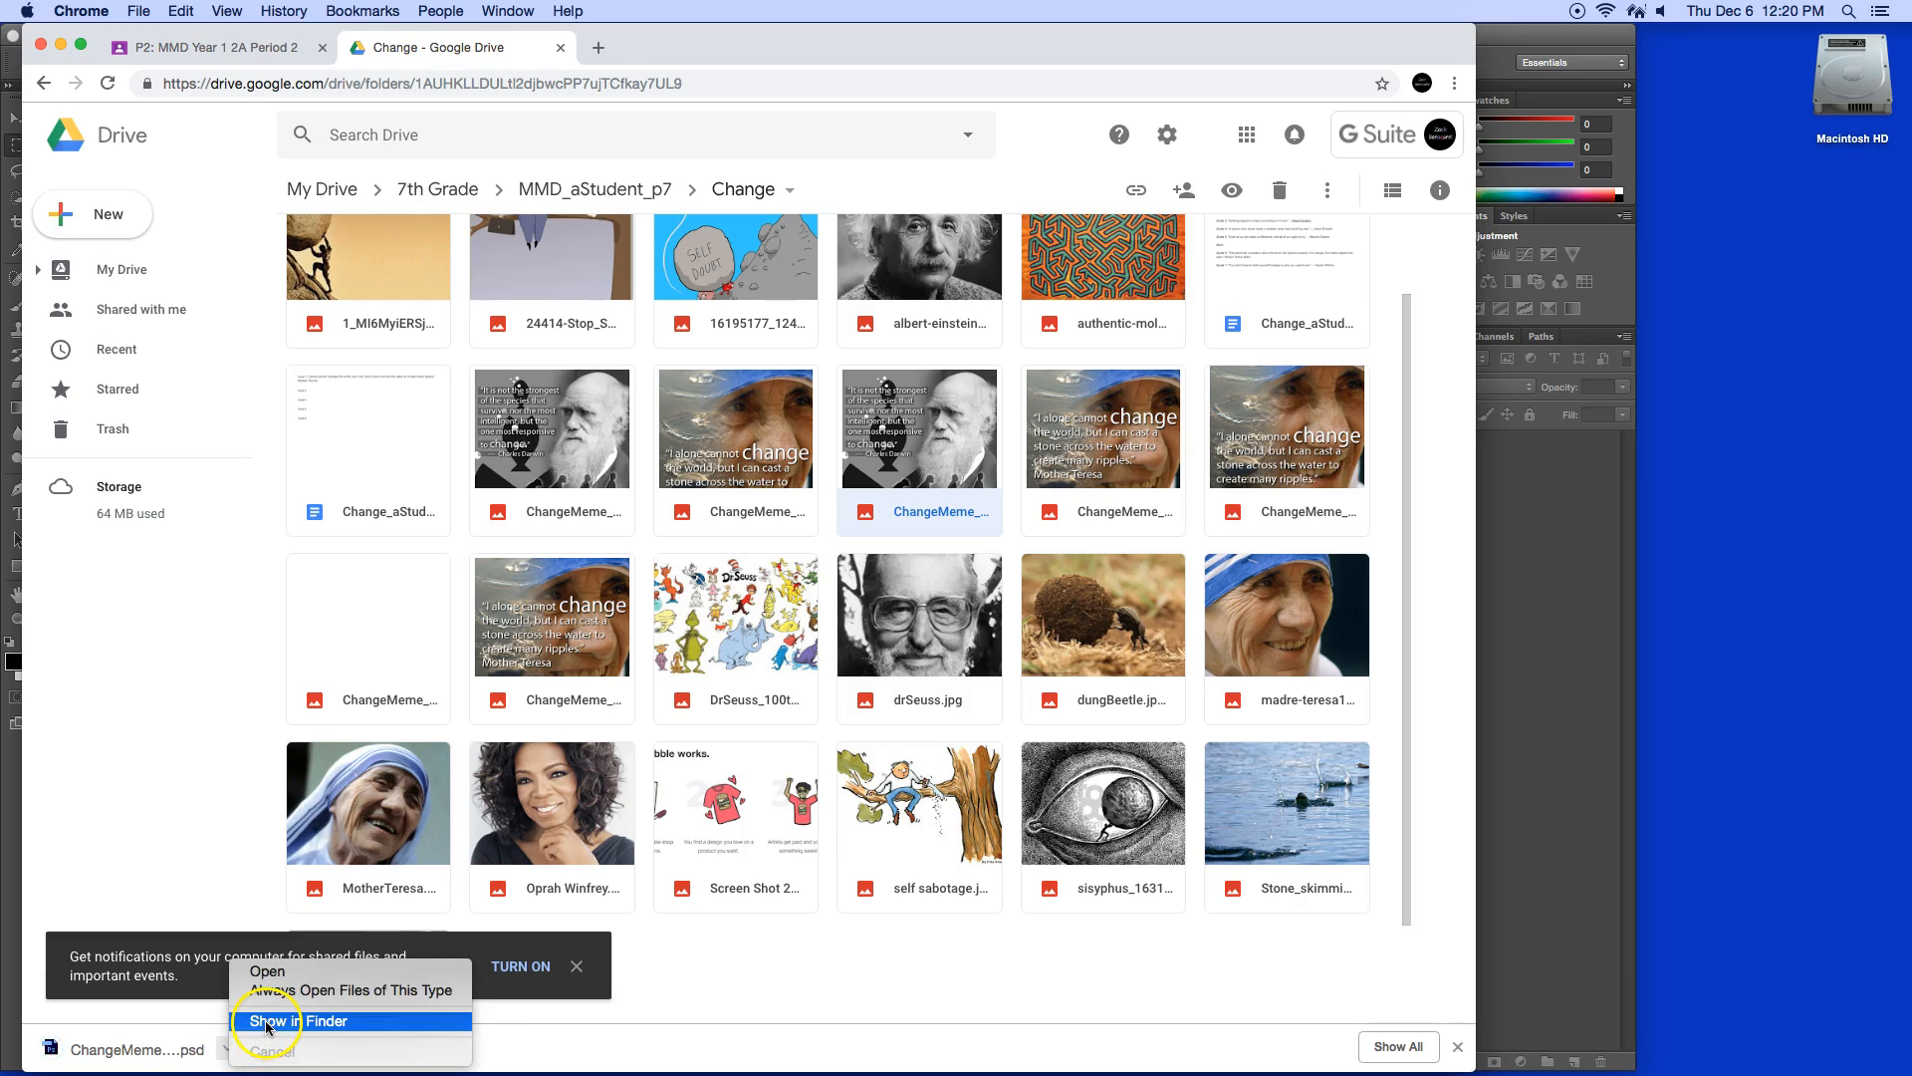
click(303, 1021)
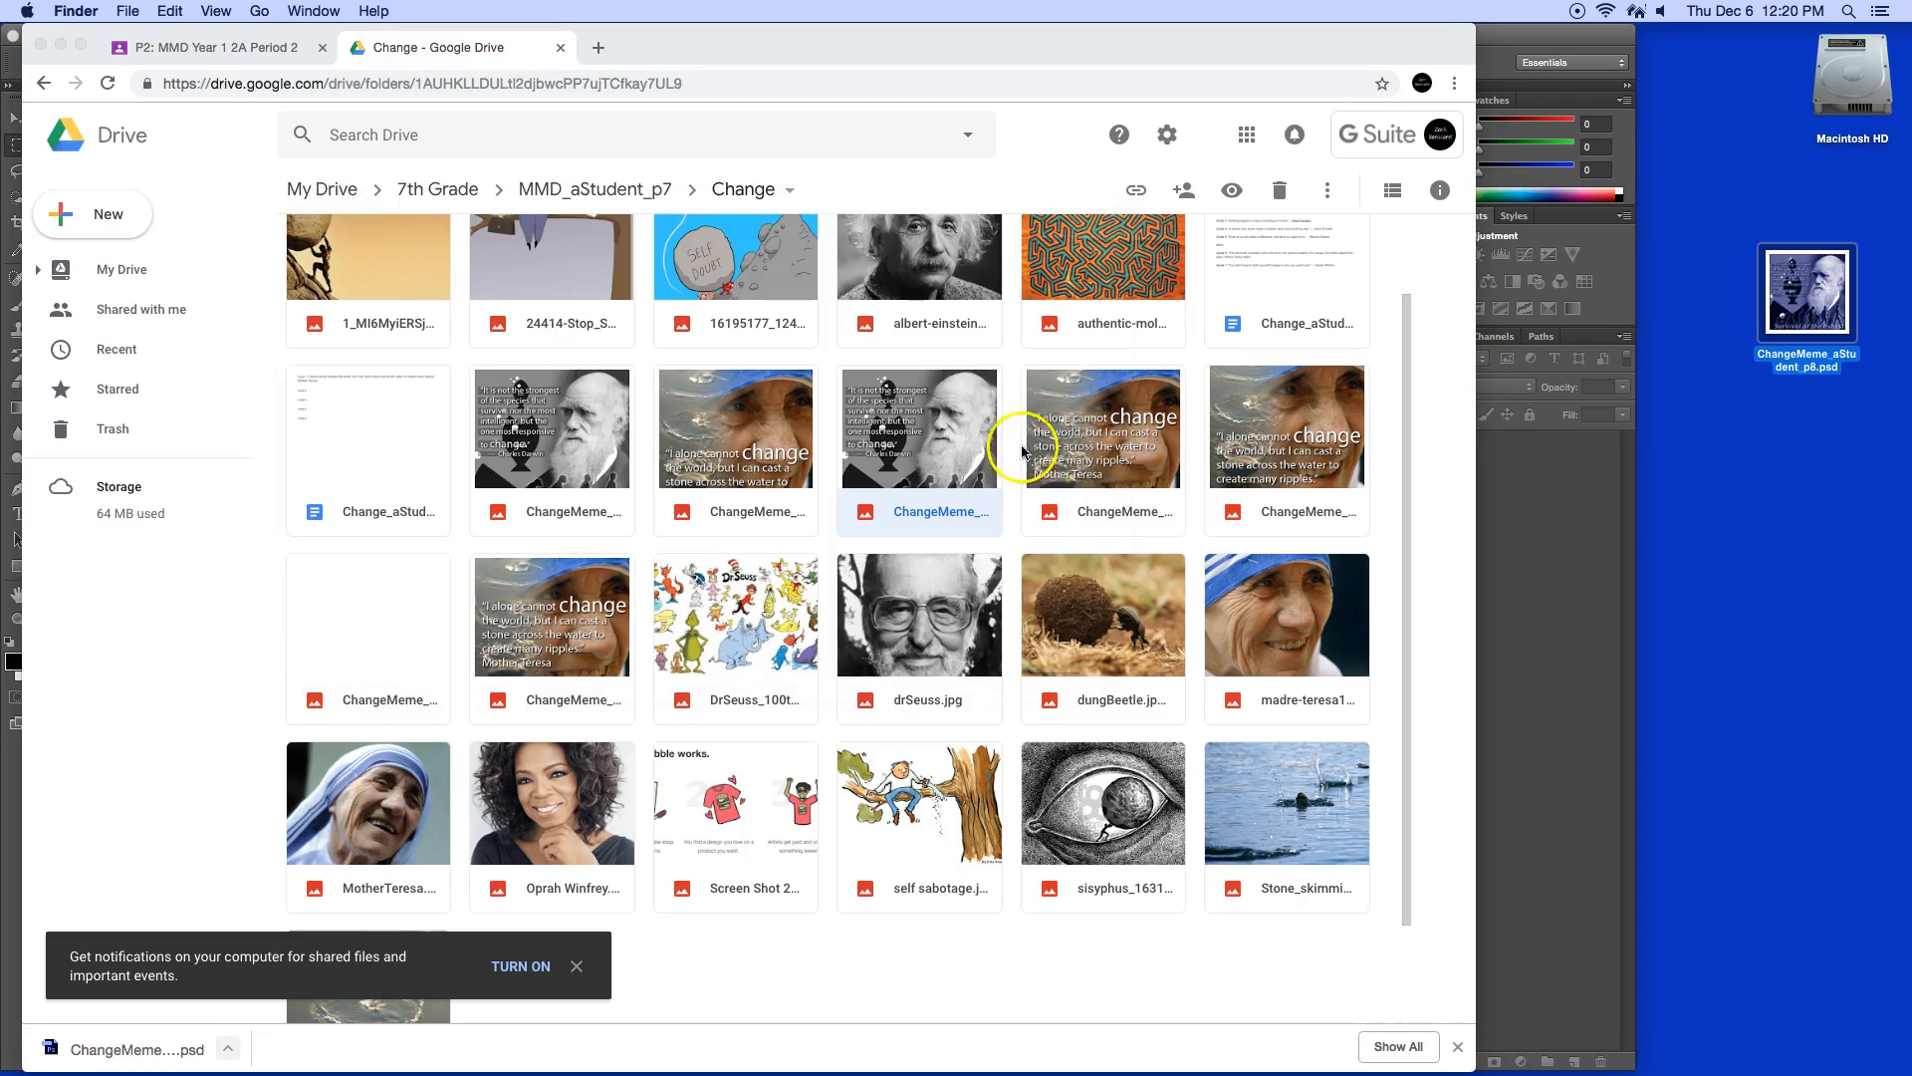
mouse_move(1826, 299)
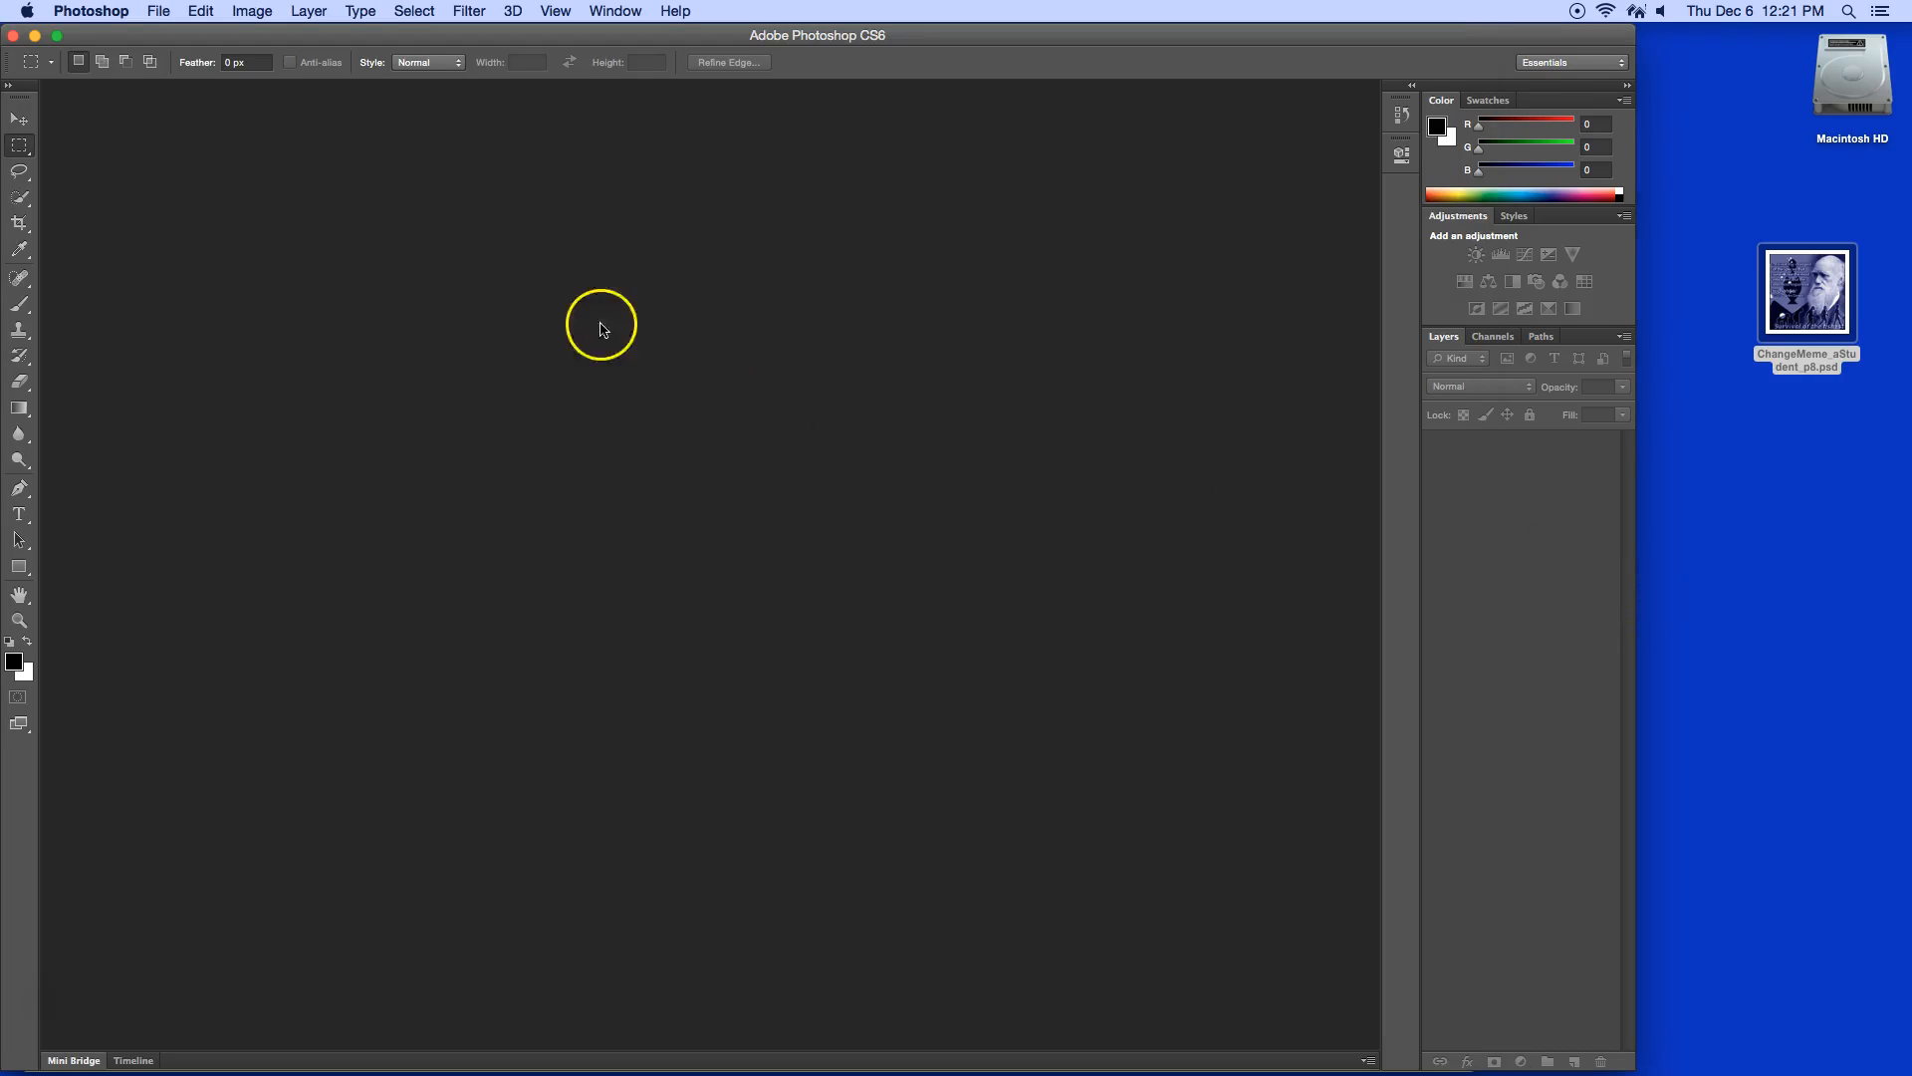
- Back in Photoshop, open ChangeMeme_aStudent_p8.psd from the Desktop
key(cmd+tab)
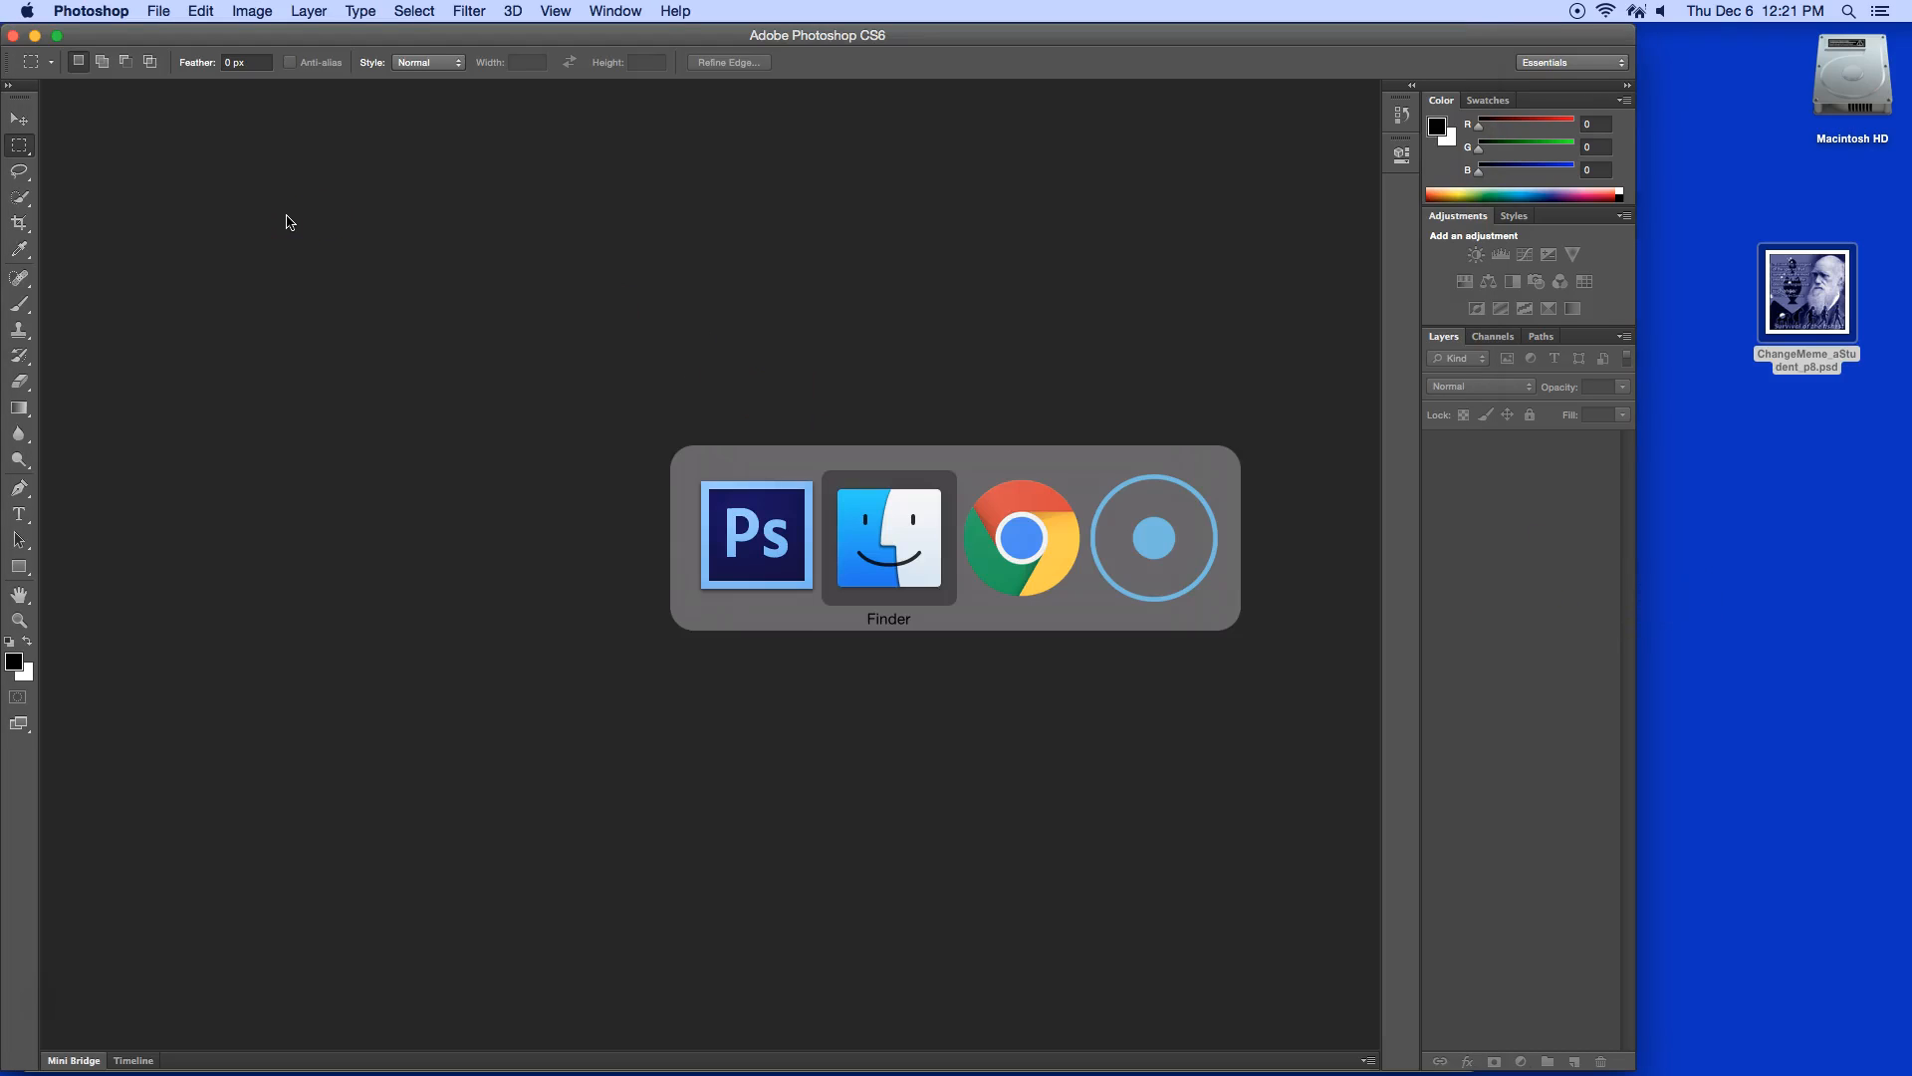
click(1022, 537)
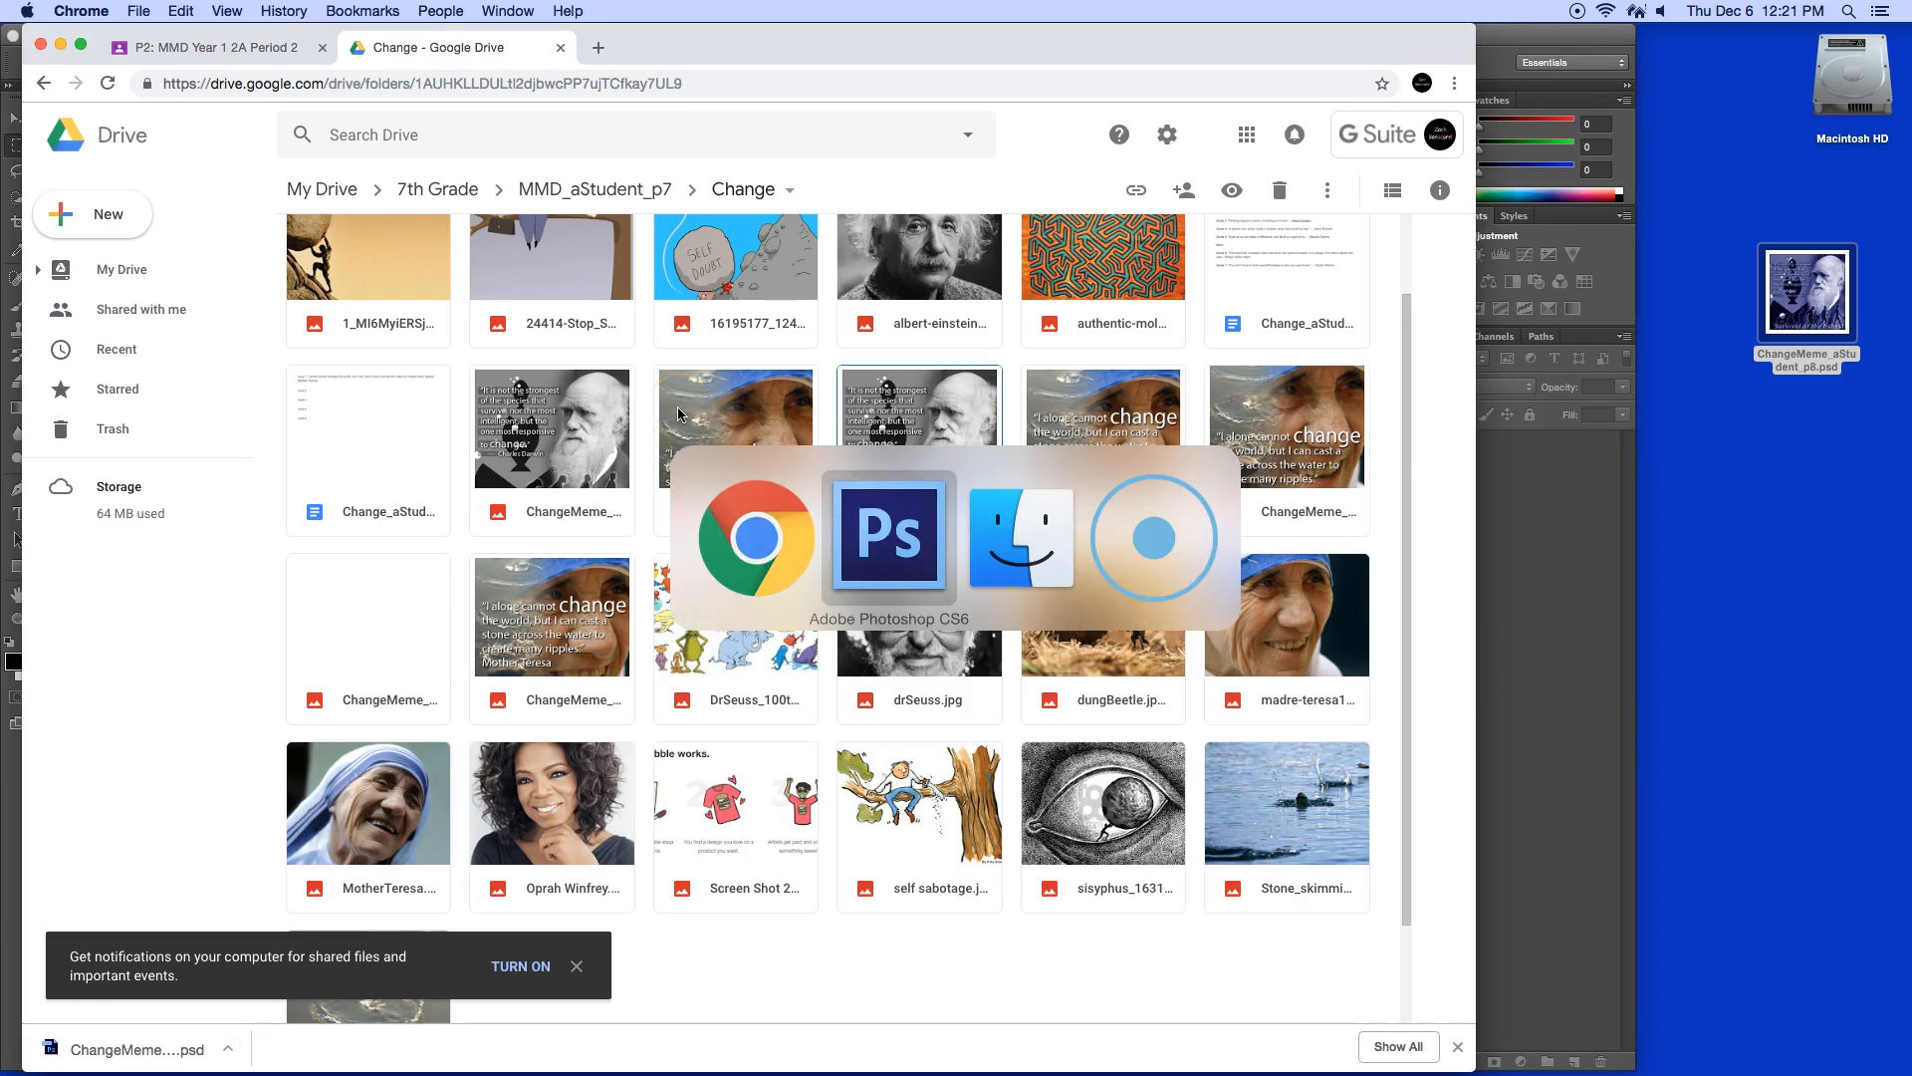
click(158, 11)
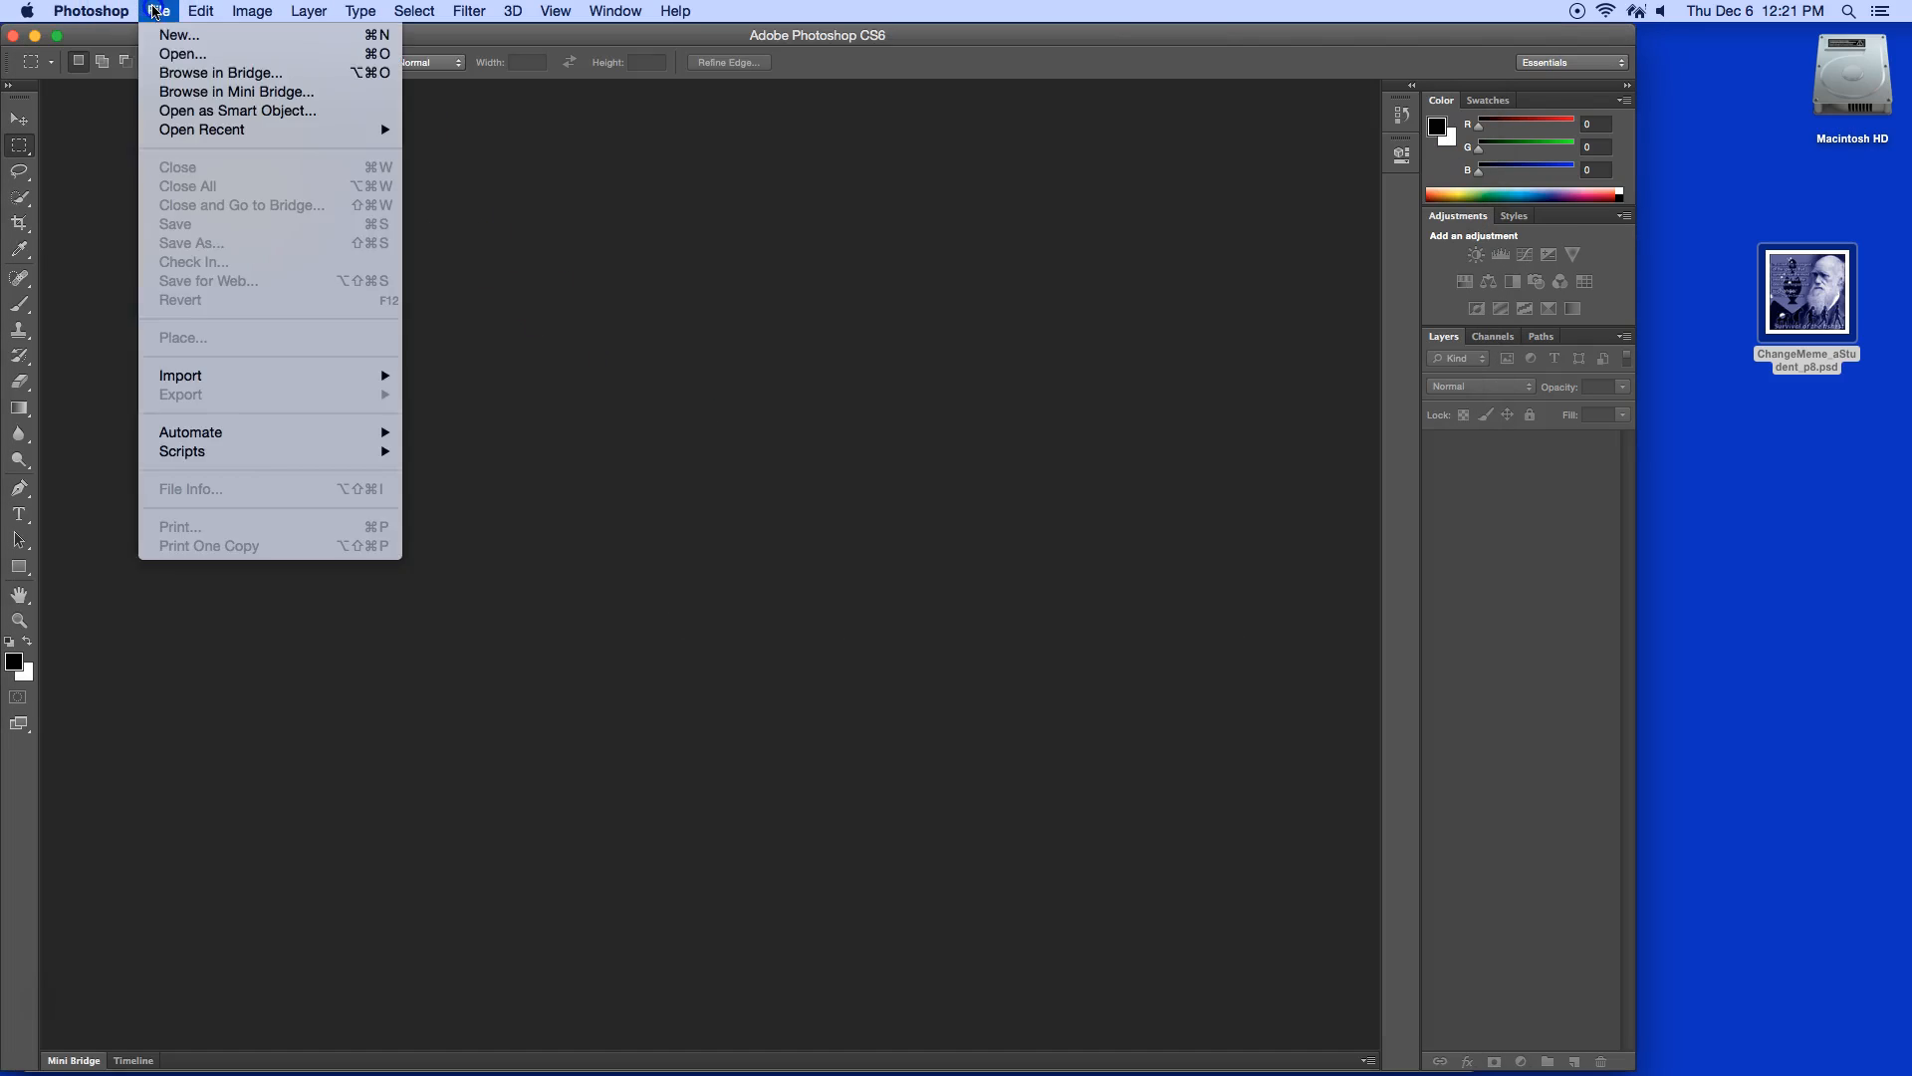
click(181, 54)
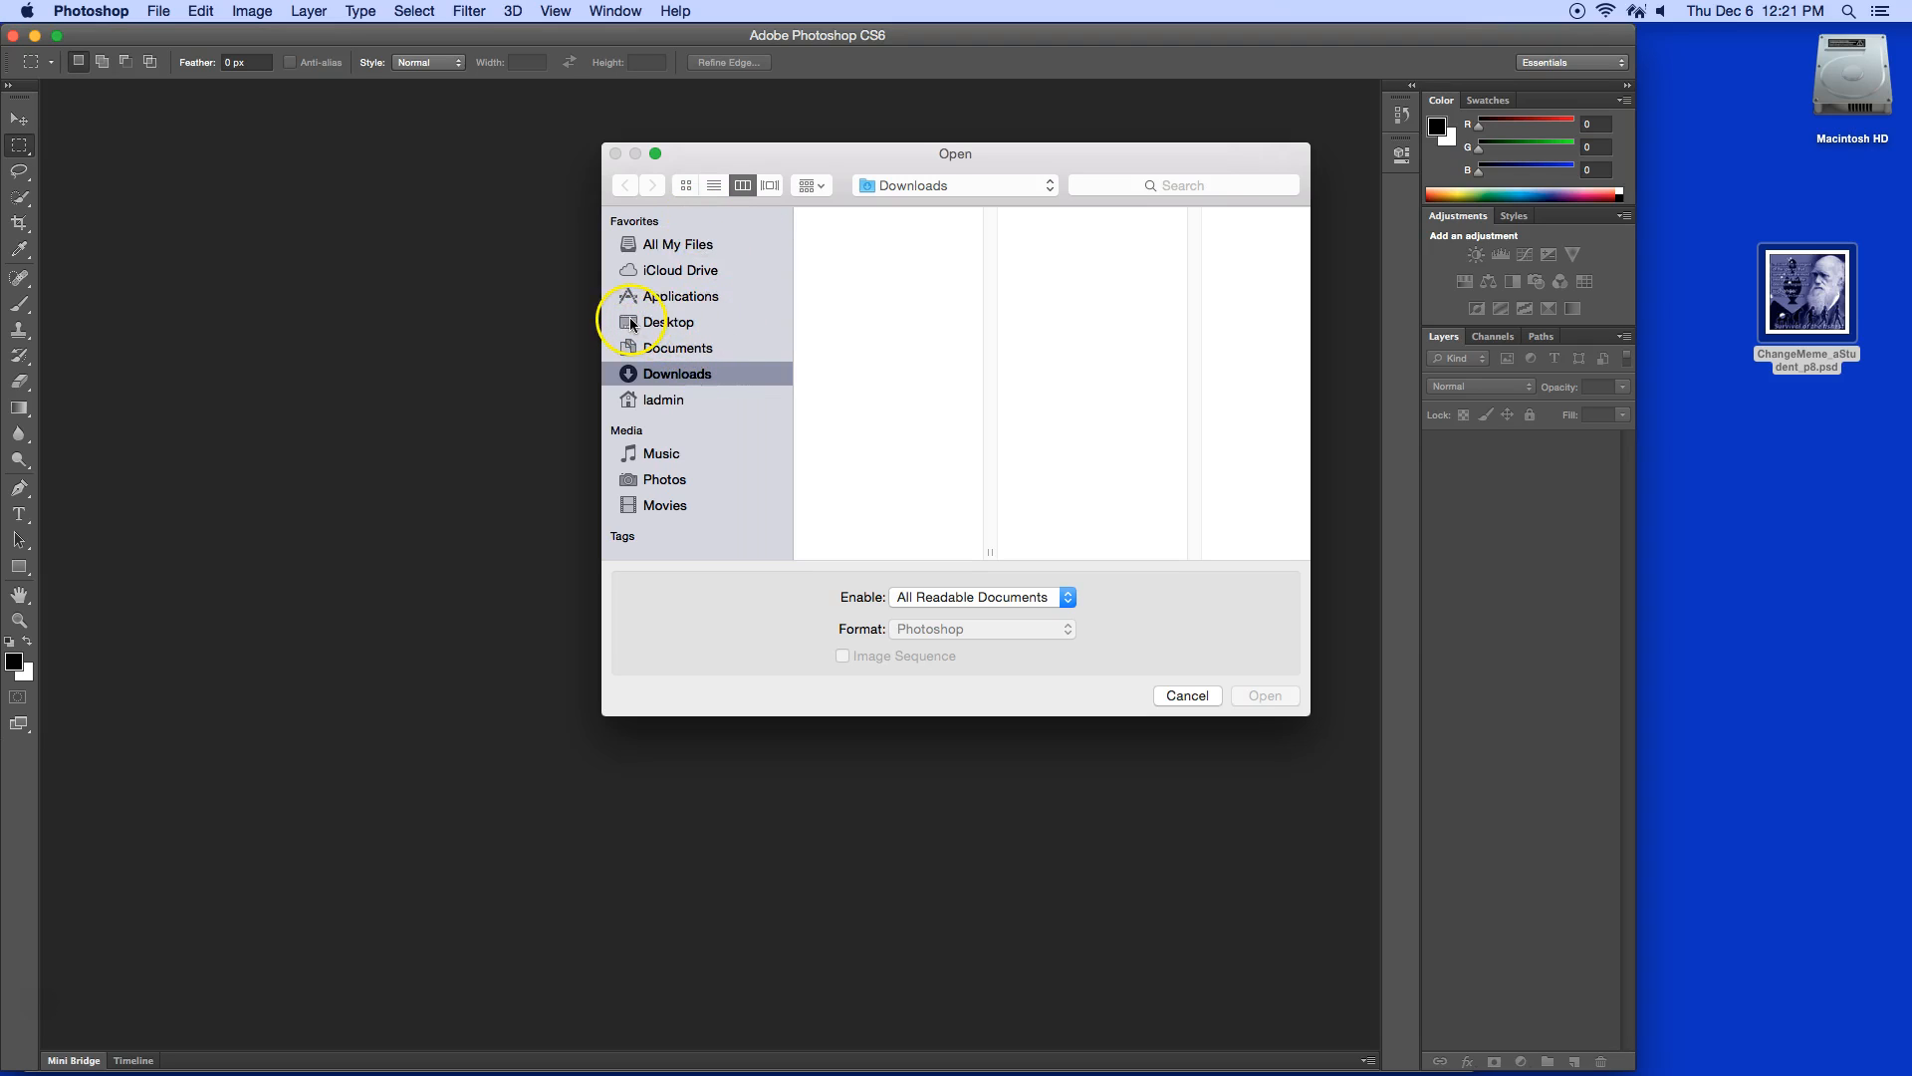
click(669, 321)
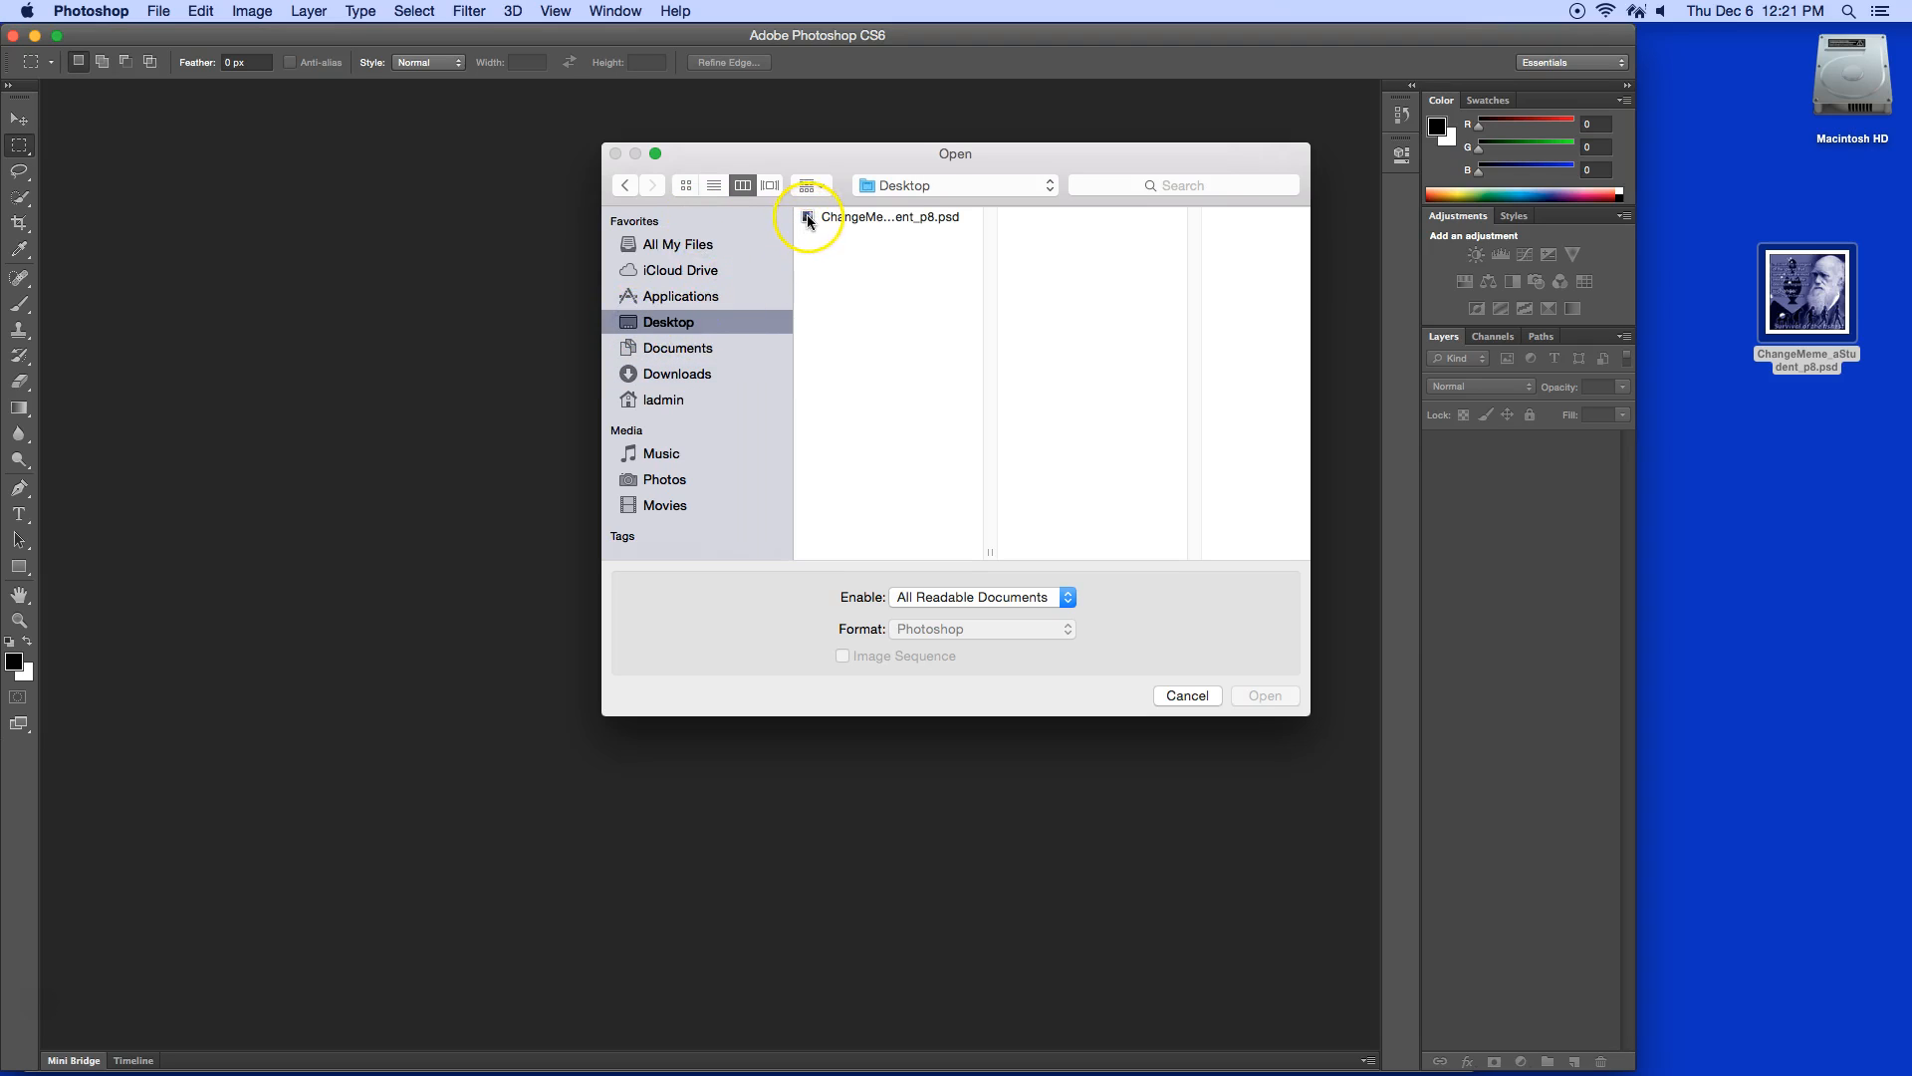
click(888, 216)
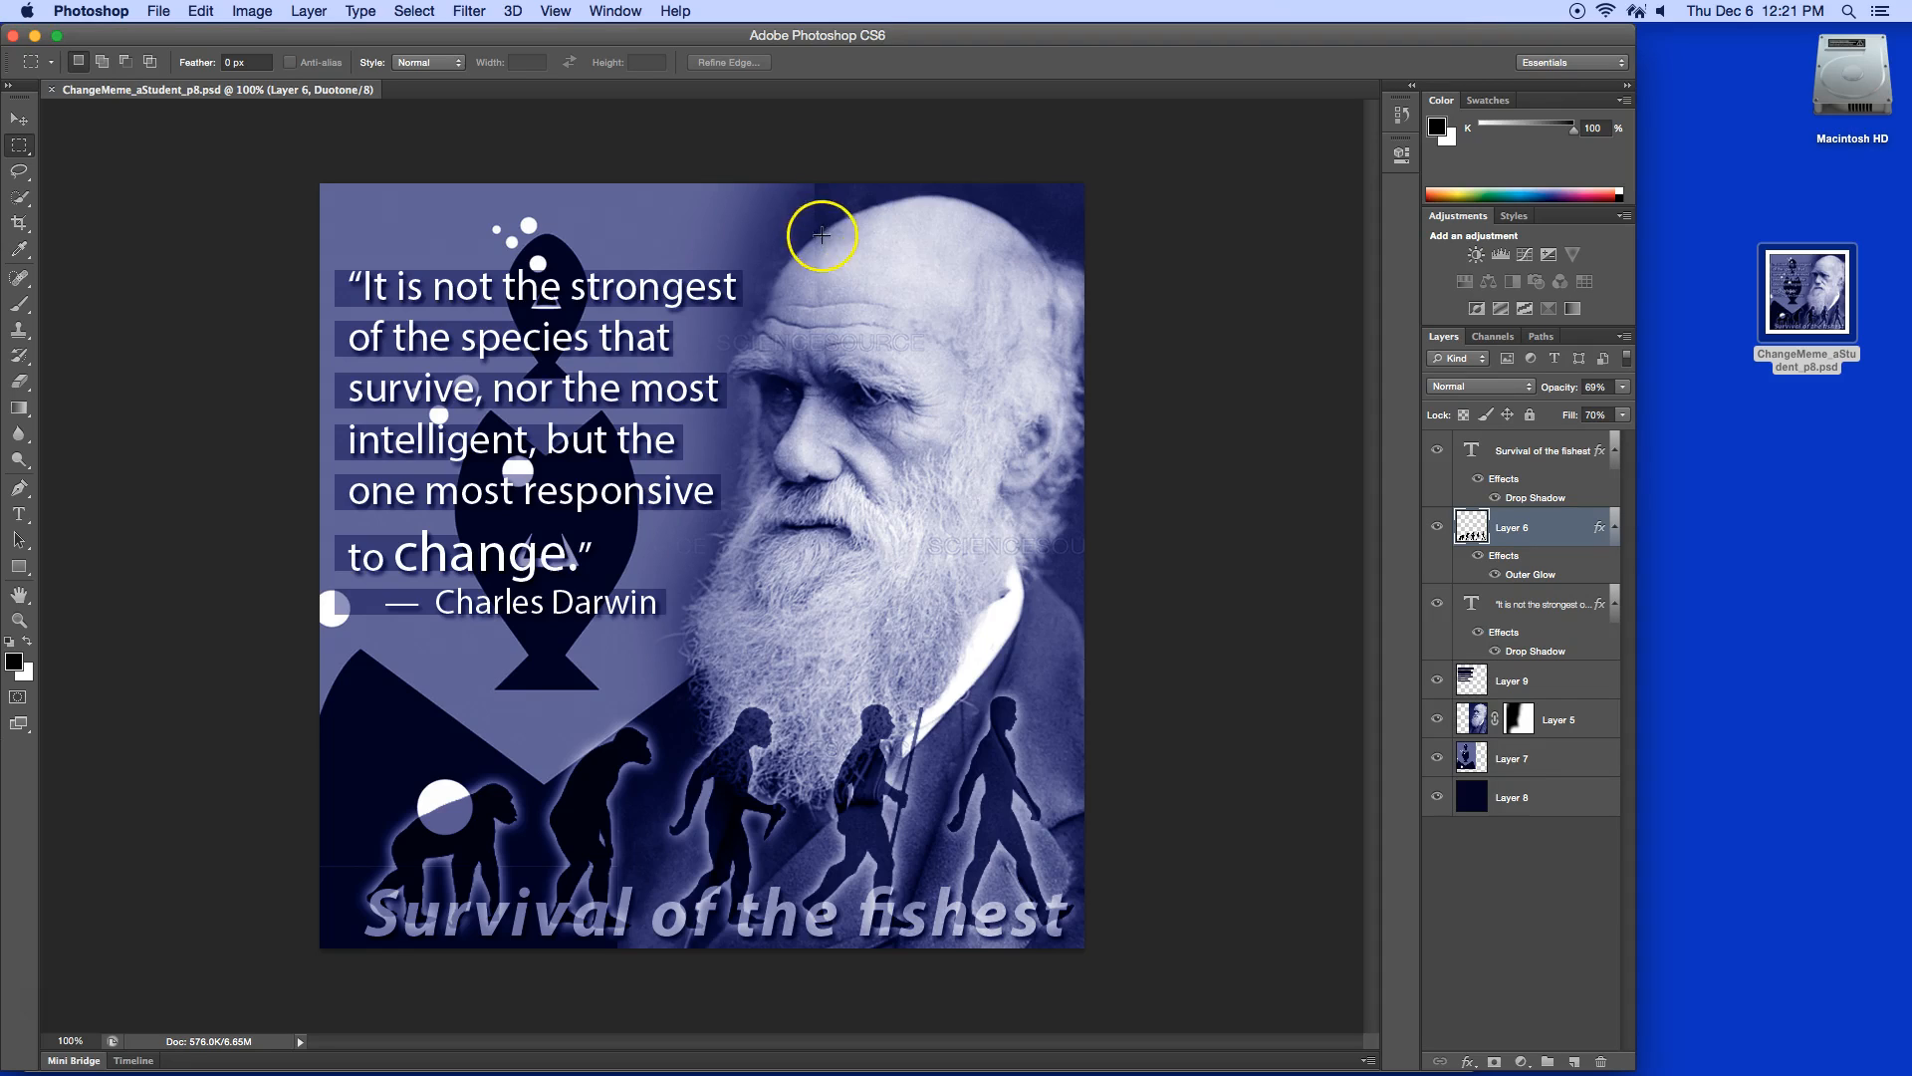
mouse_move(1314, 491)
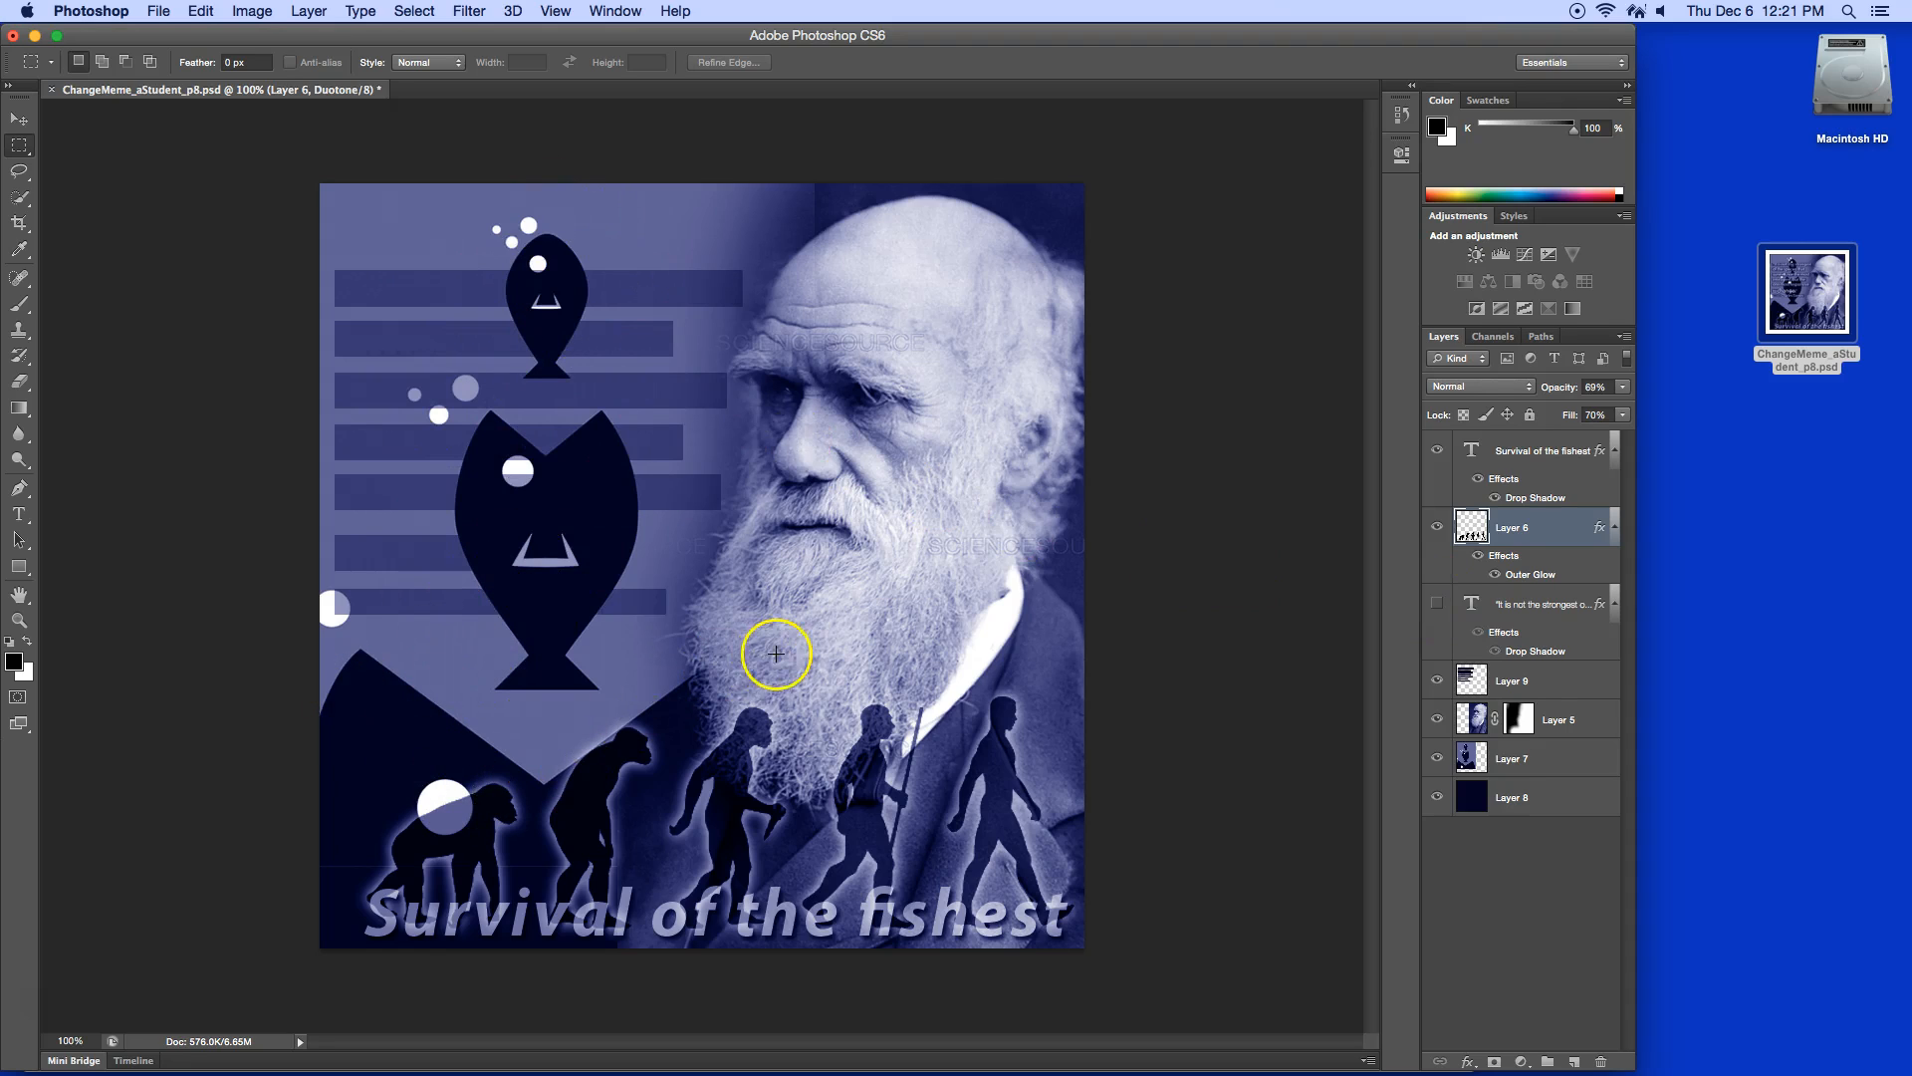
mouse_move(578, 407)
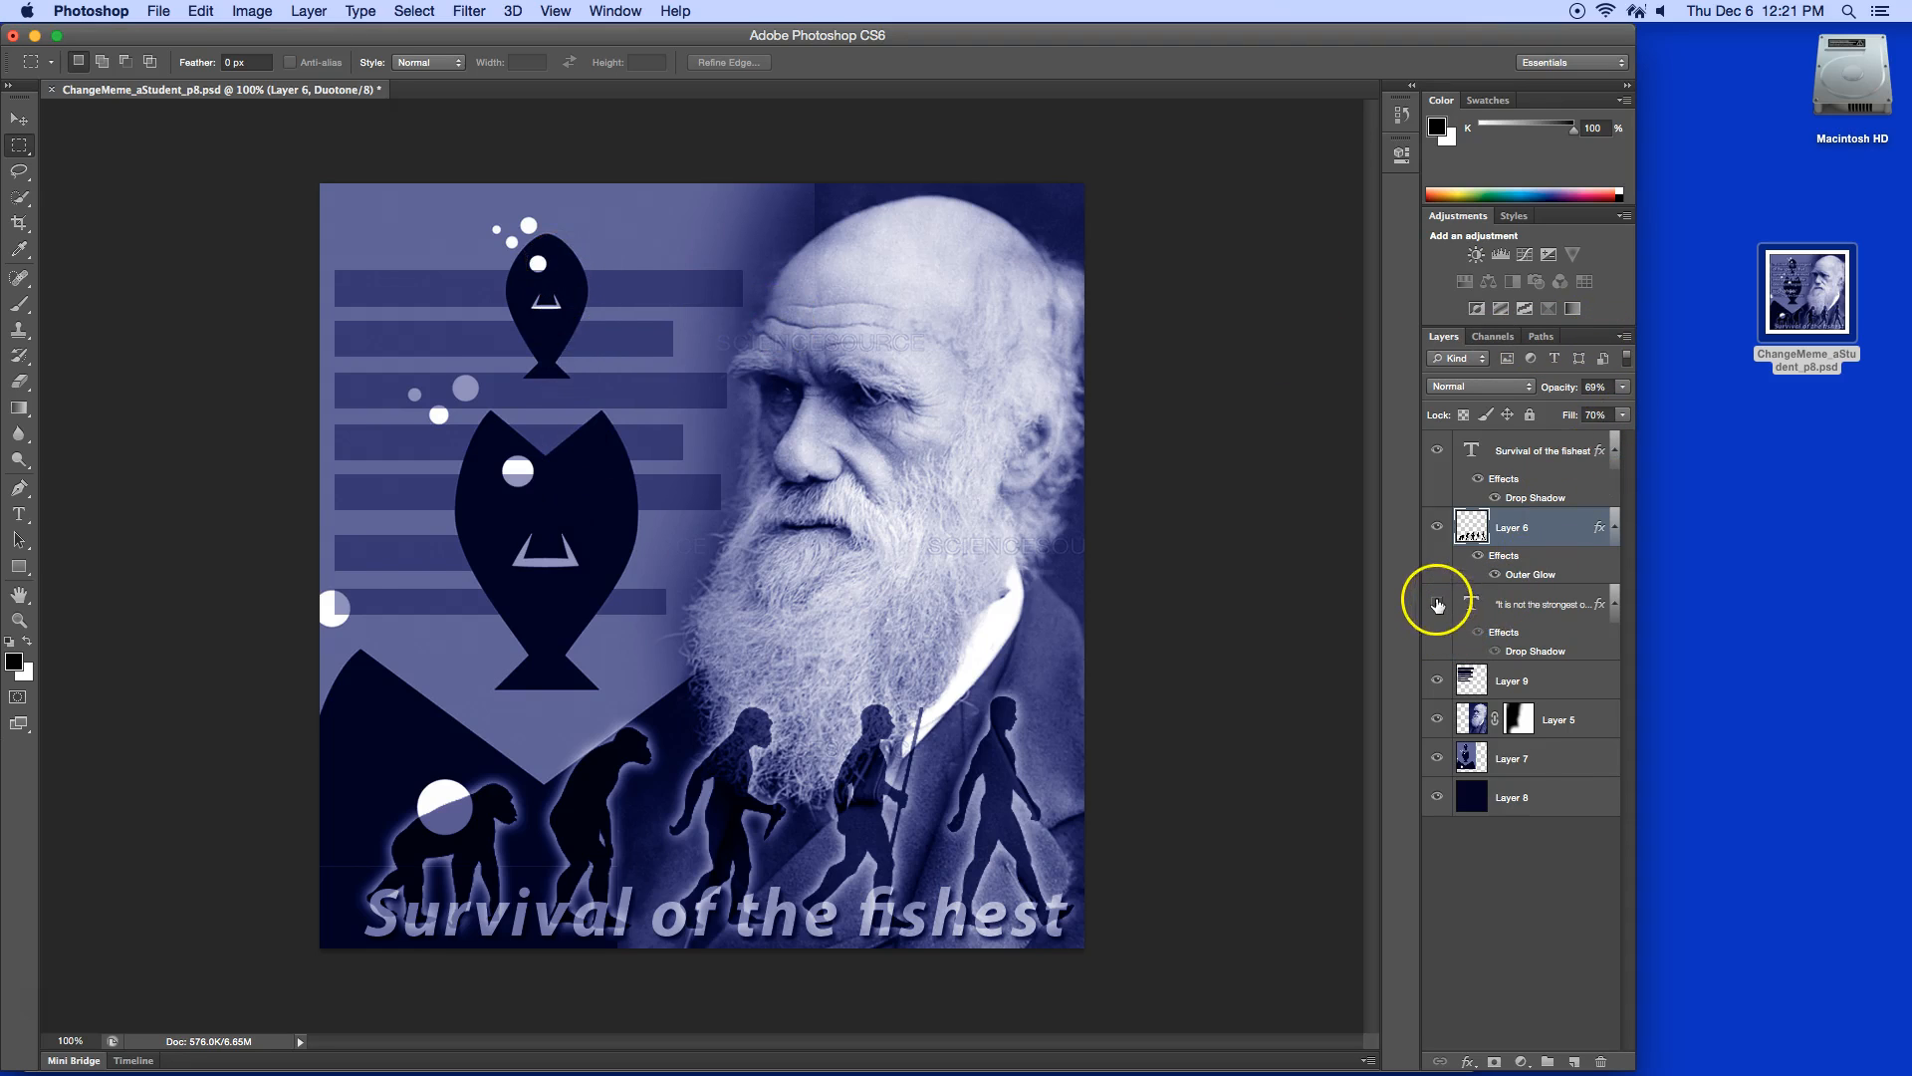
click(1438, 607)
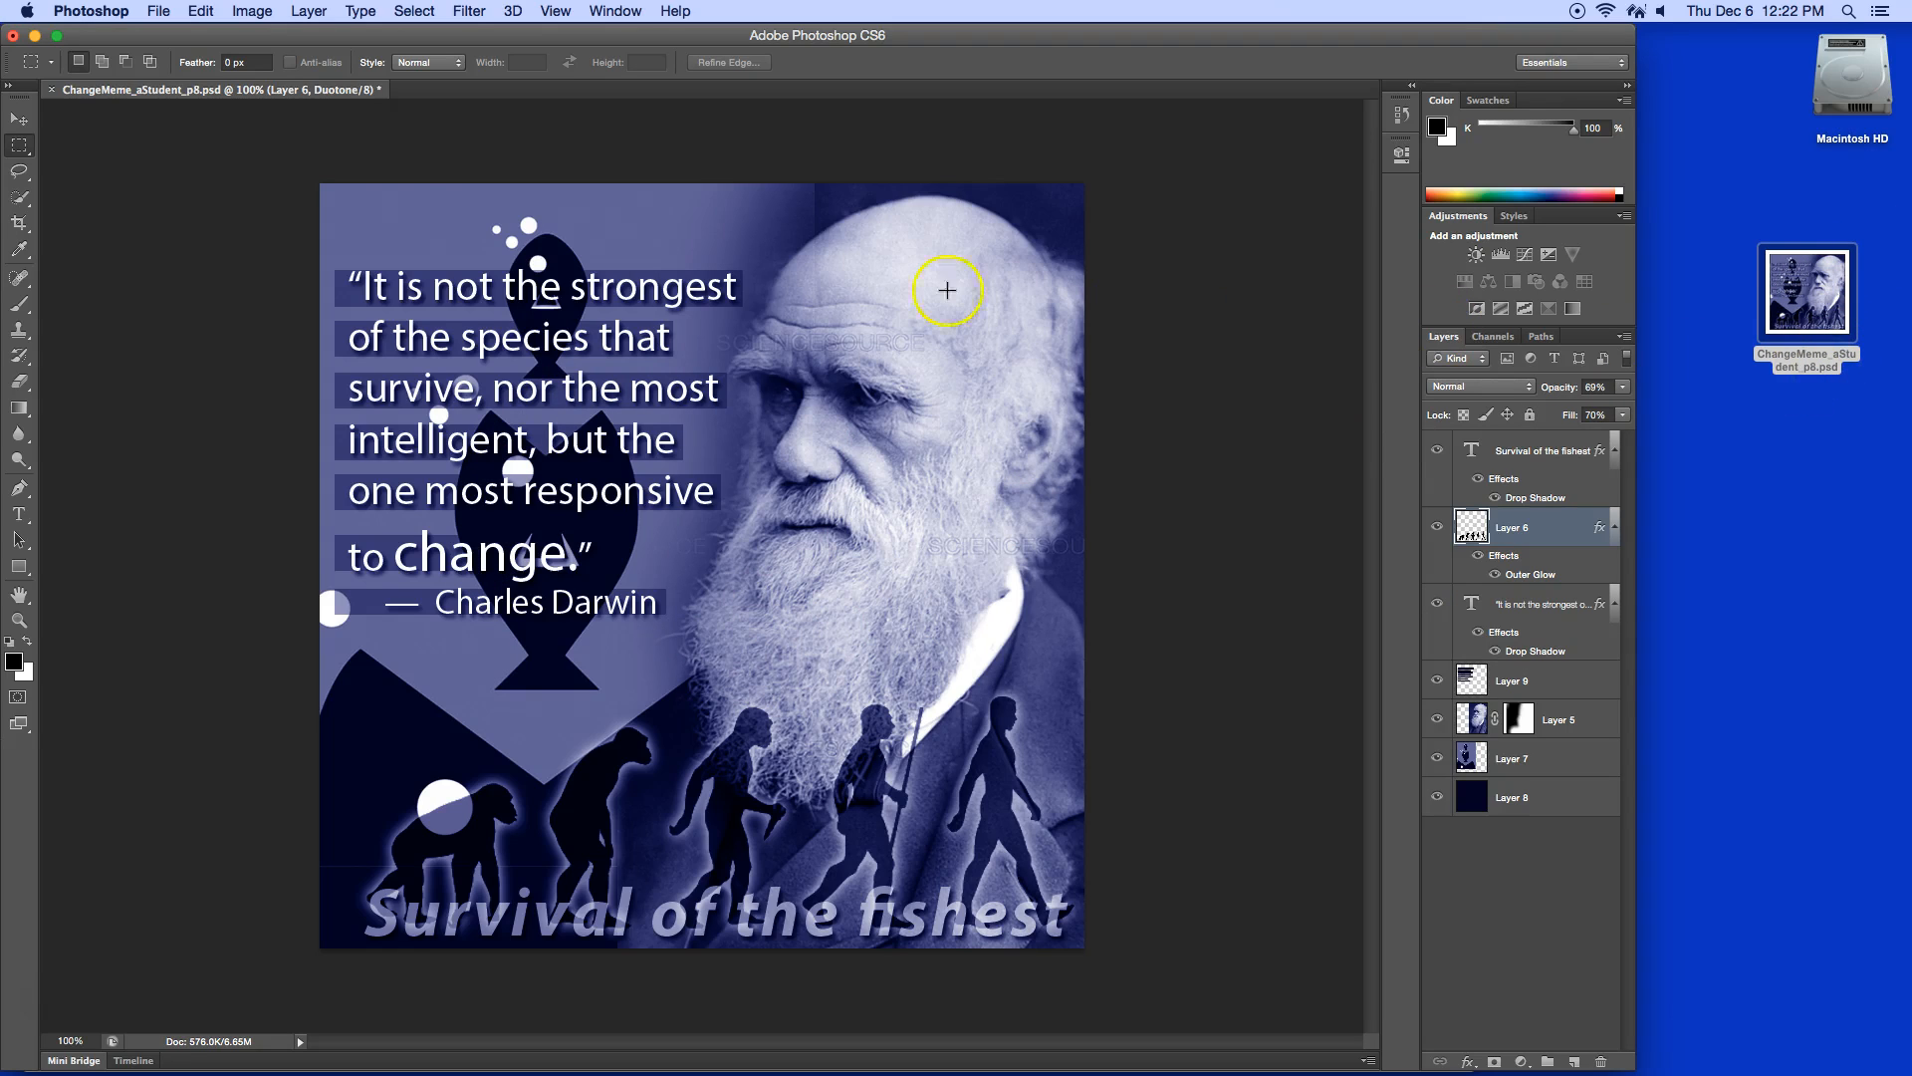
- Review the Save As format choices, close the dialog, and check the Image menu
click(158, 11)
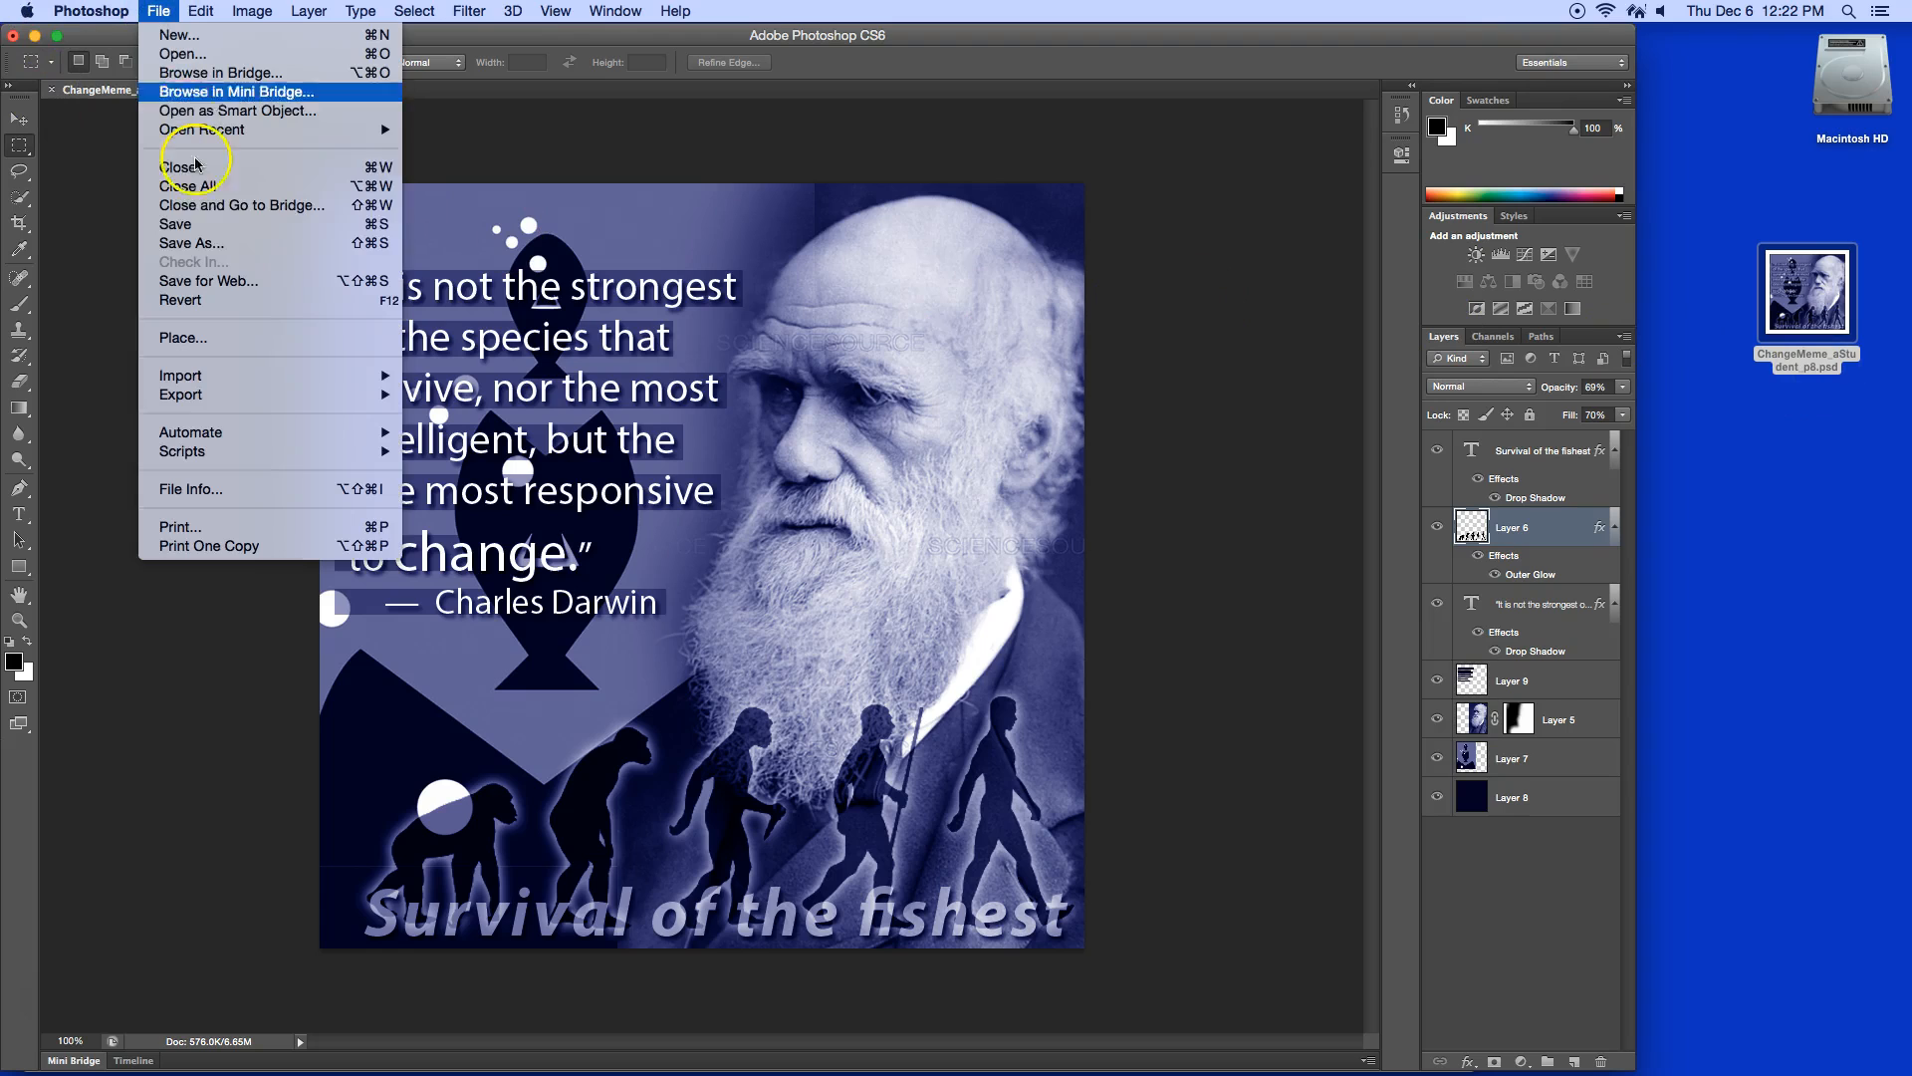
click(191, 243)
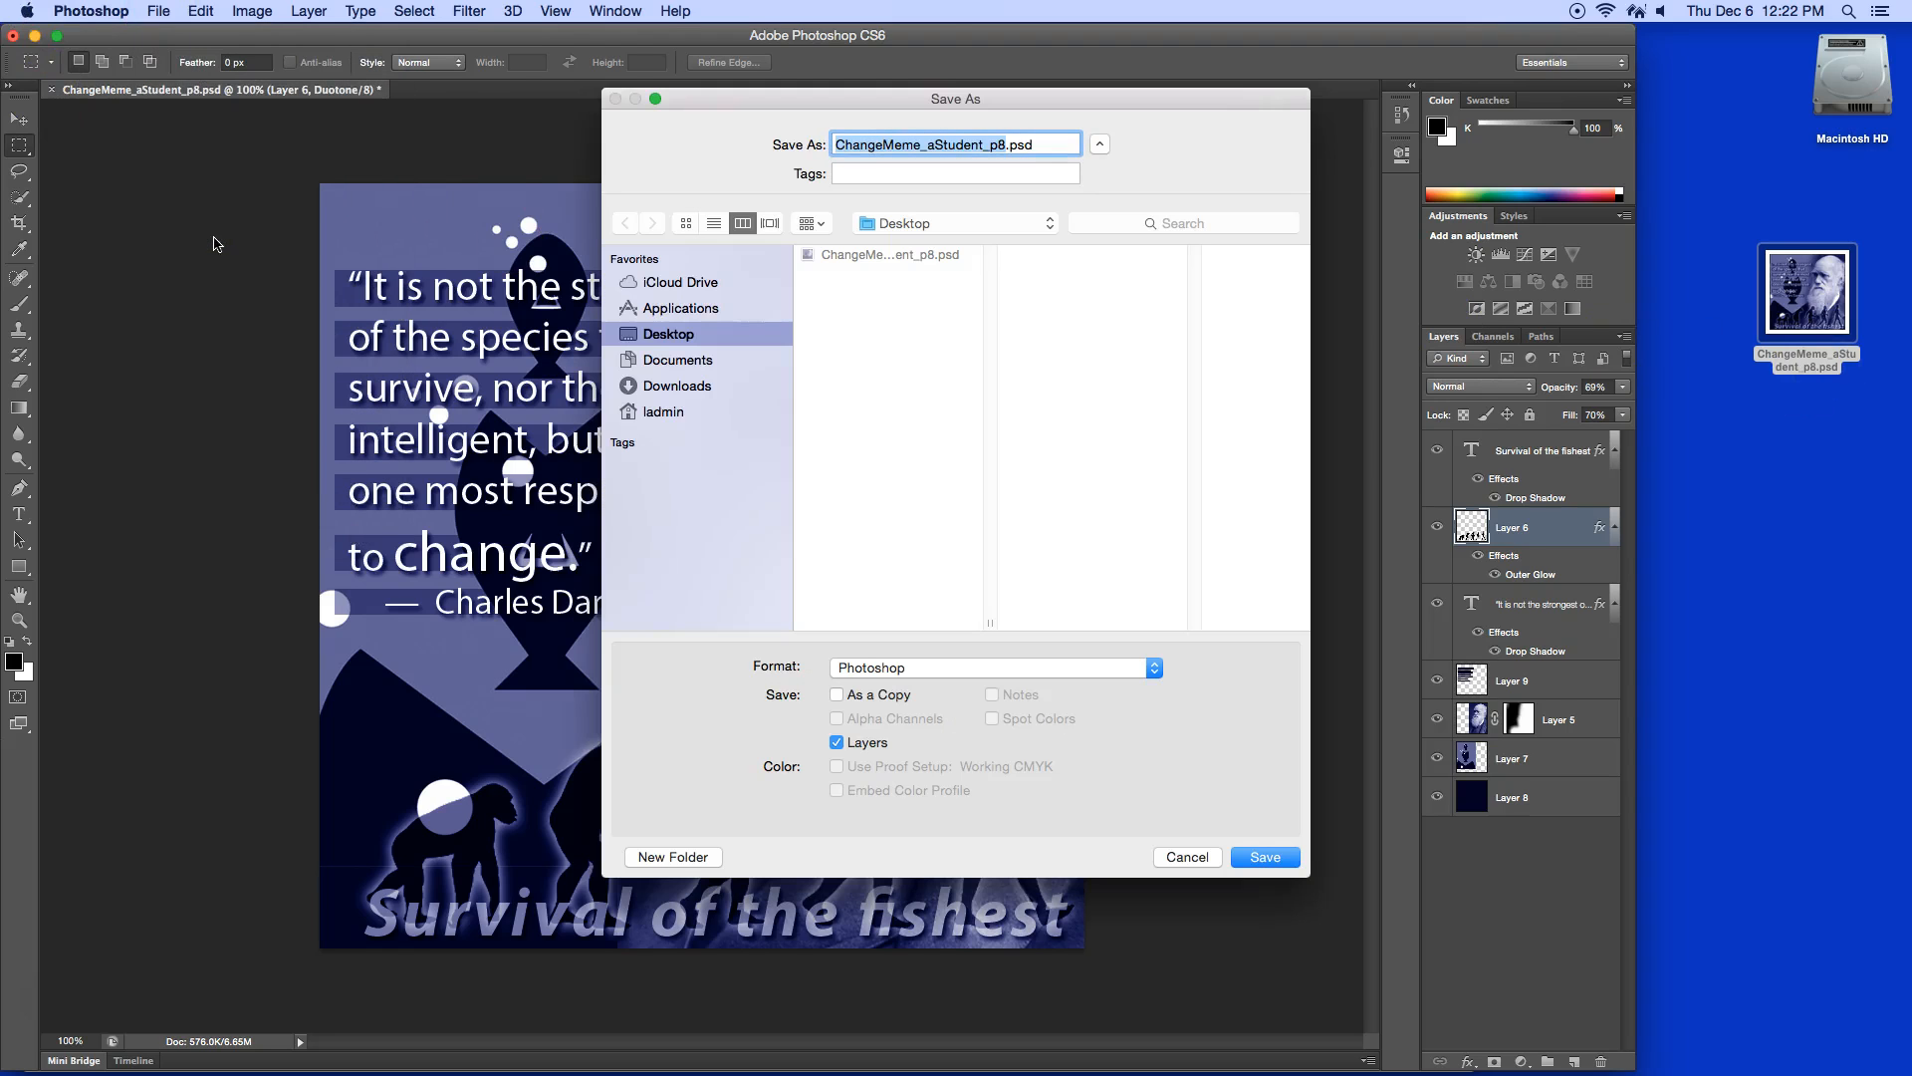
click(842, 143)
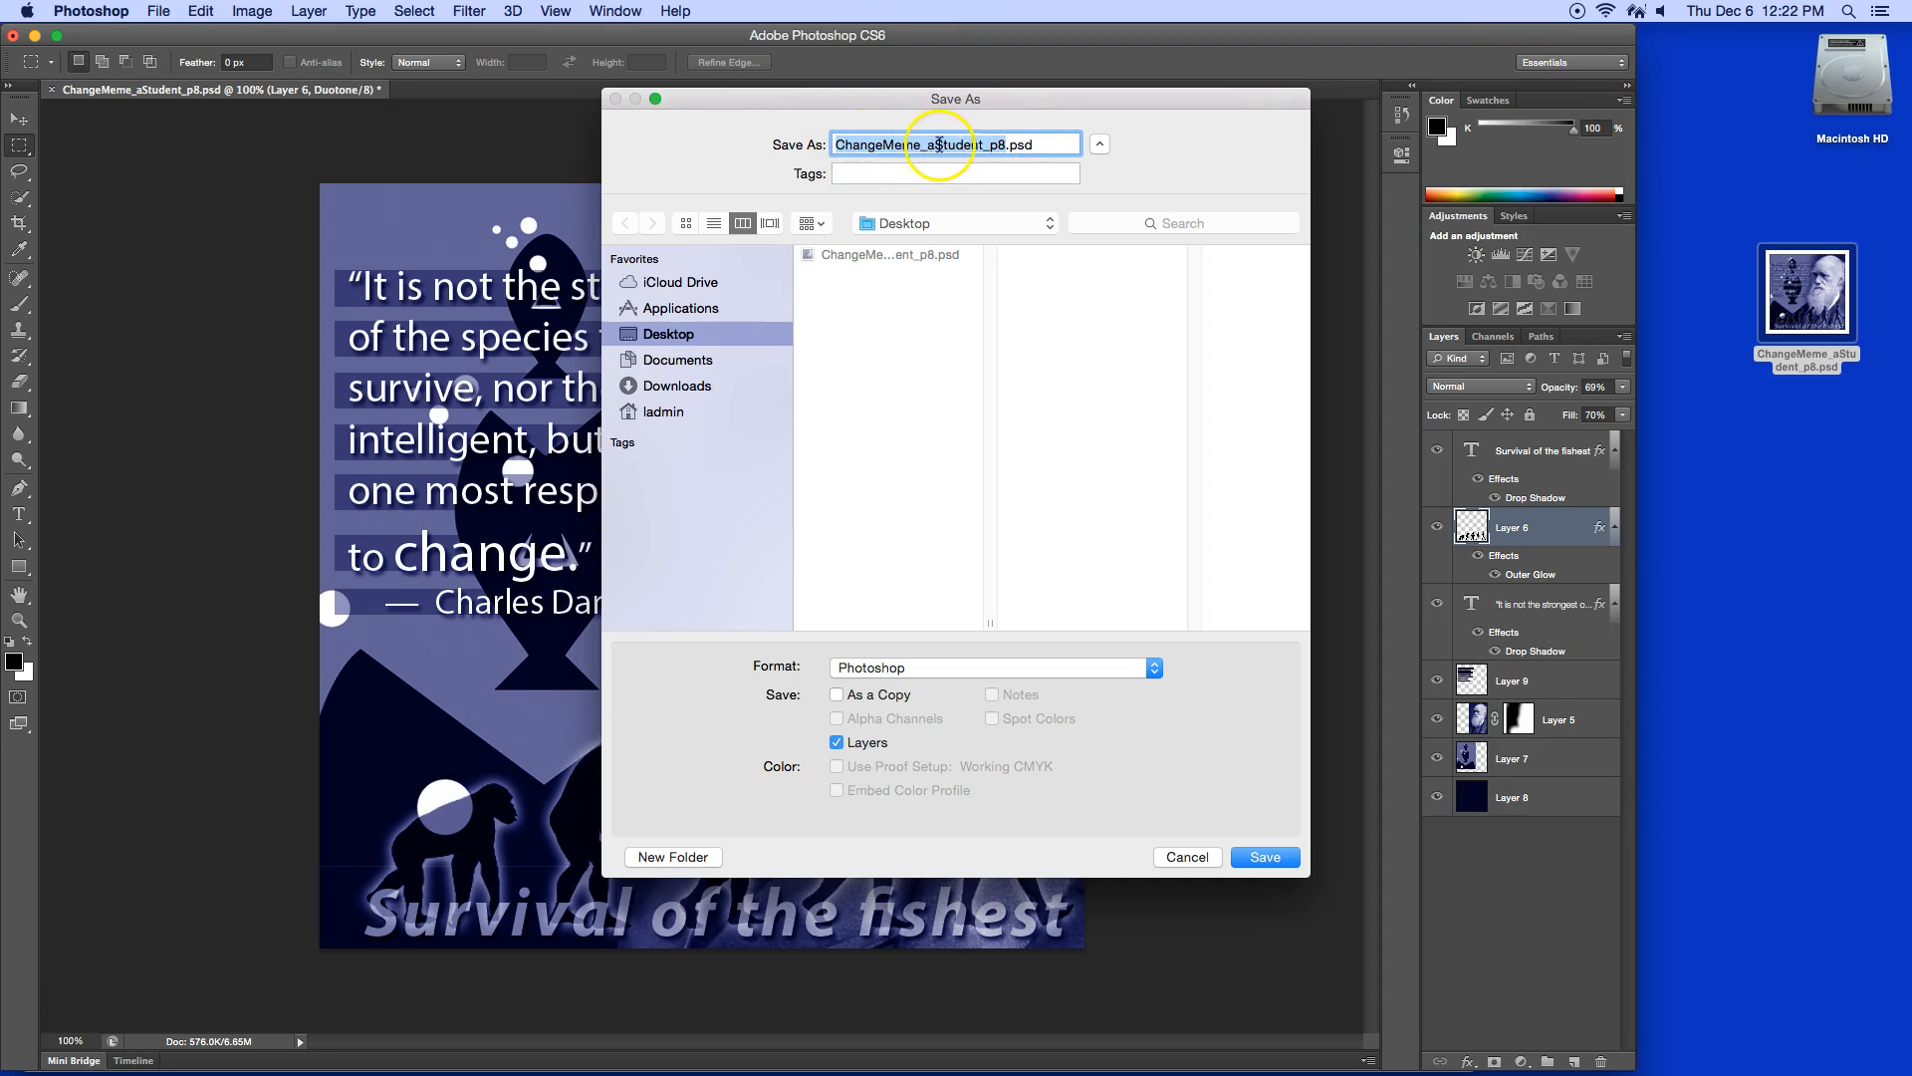
click(963, 144)
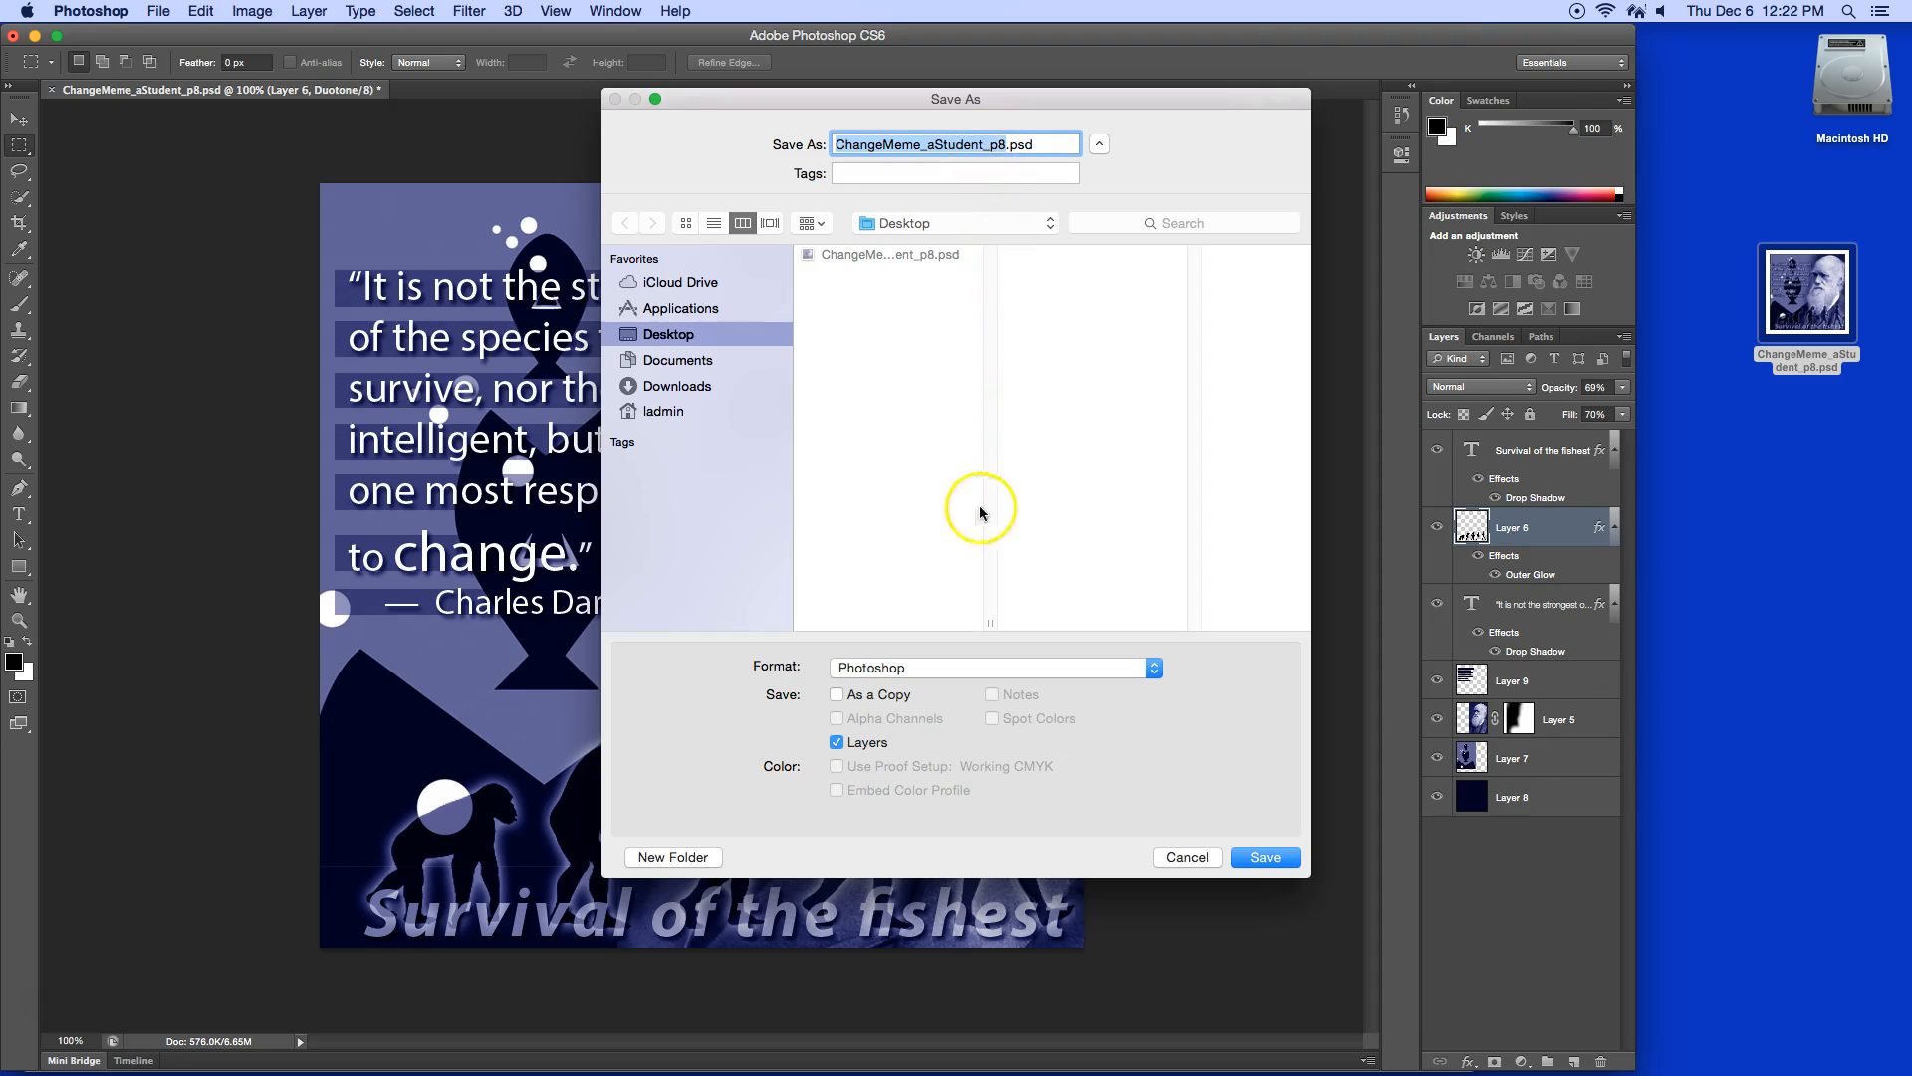
click(992, 667)
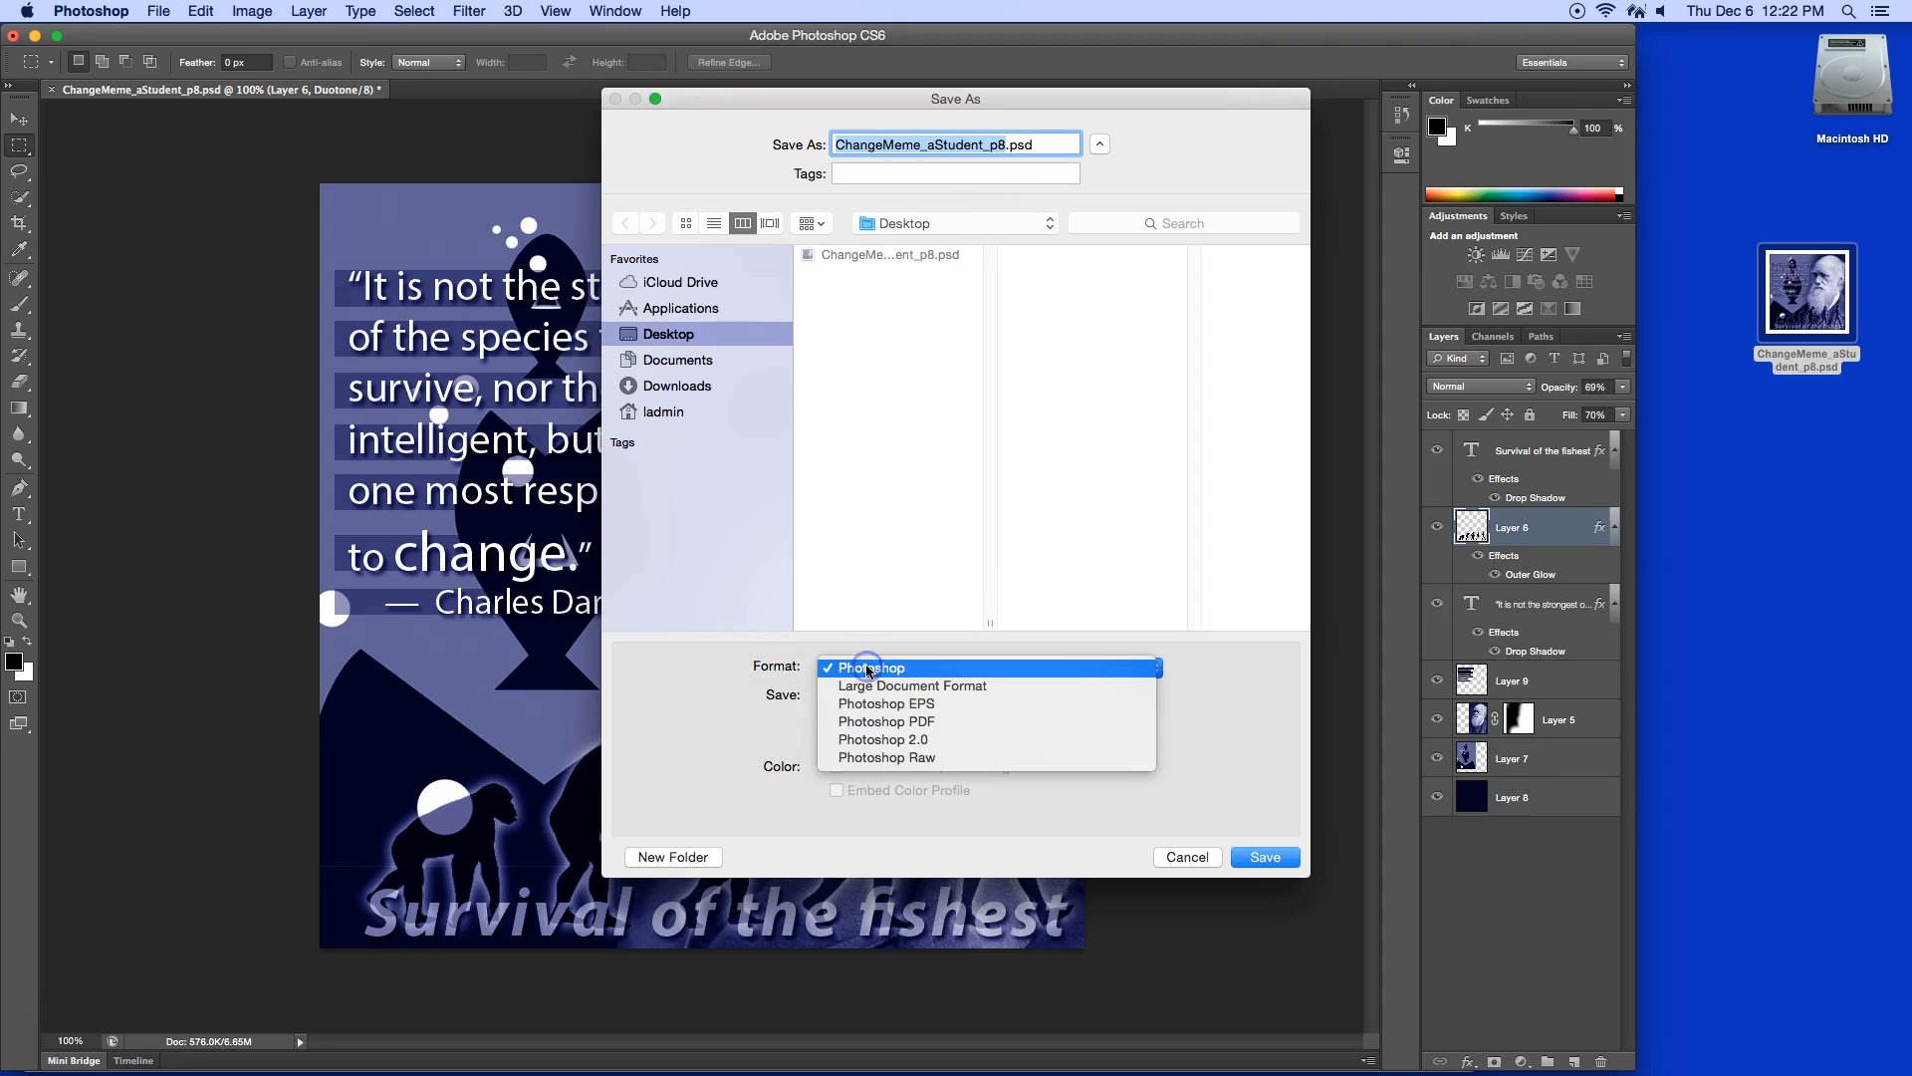
mouse_move(886, 721)
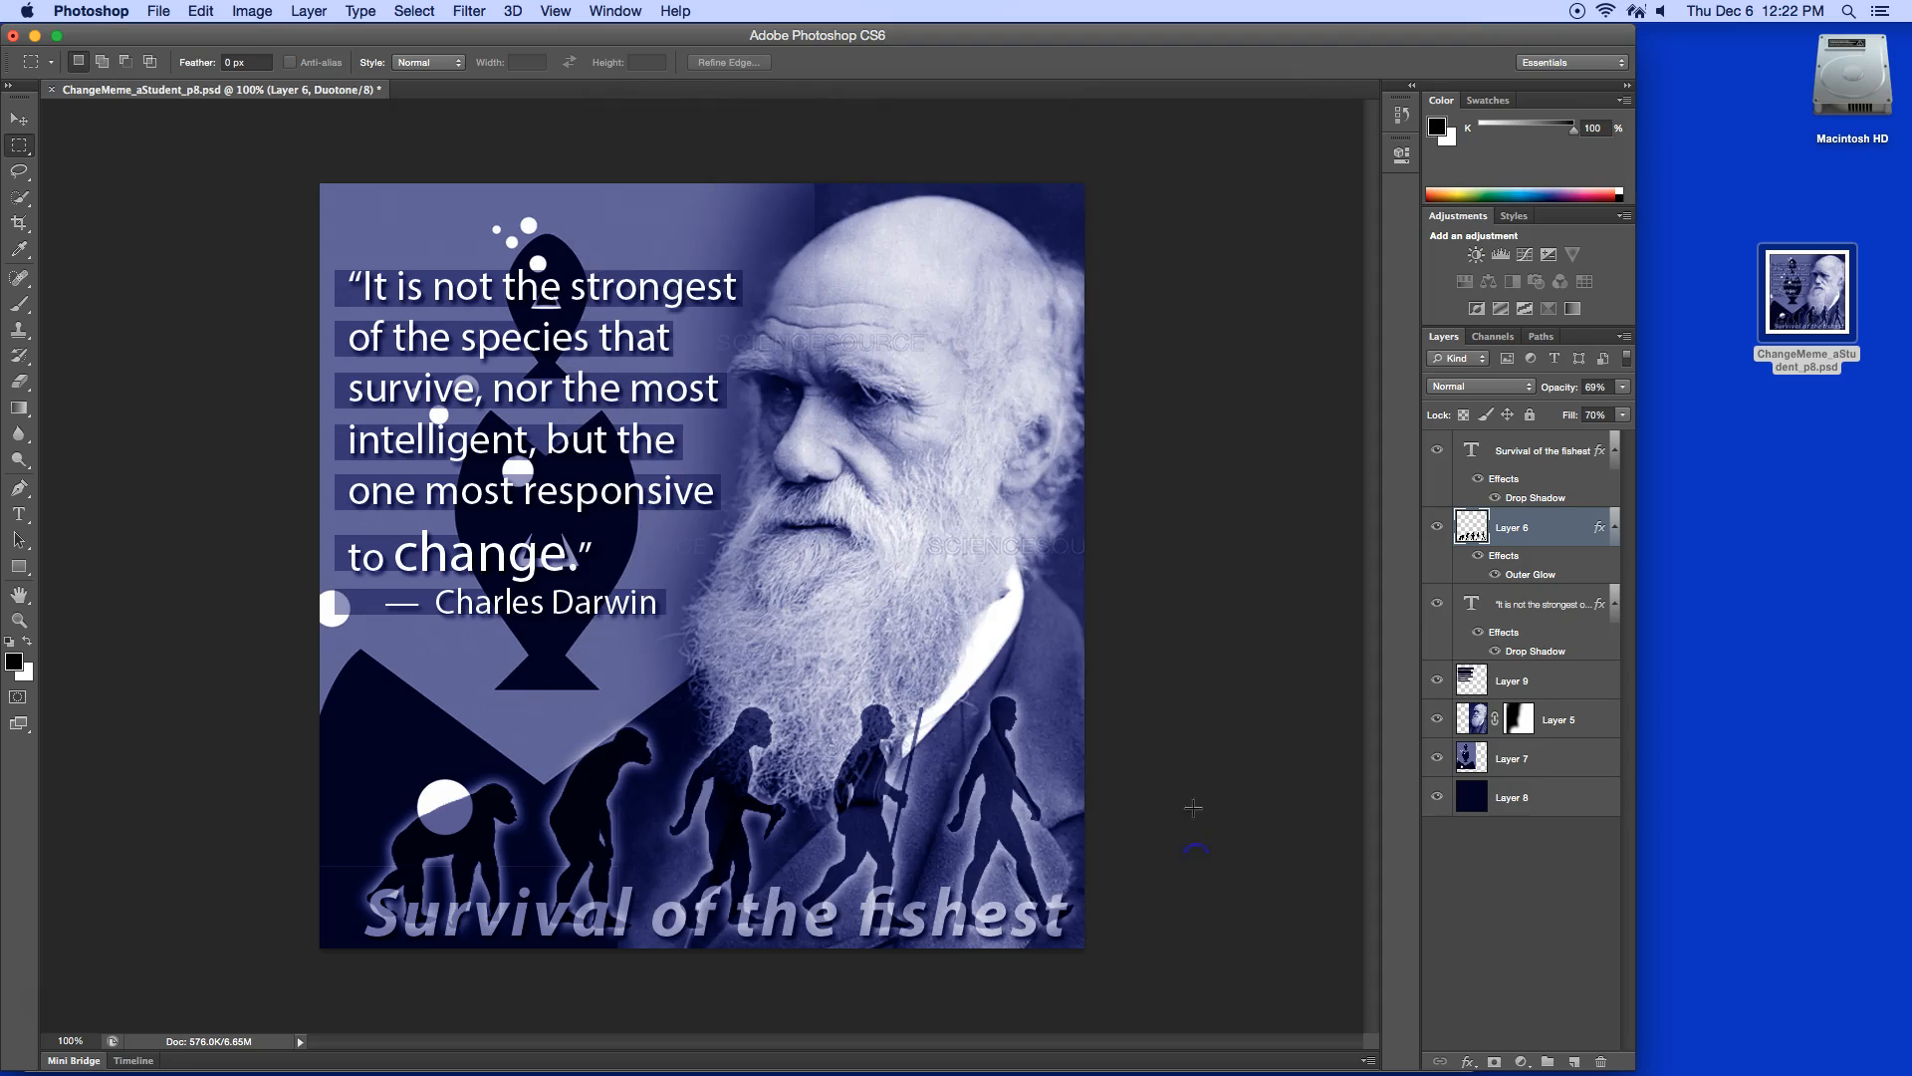
click(251, 11)
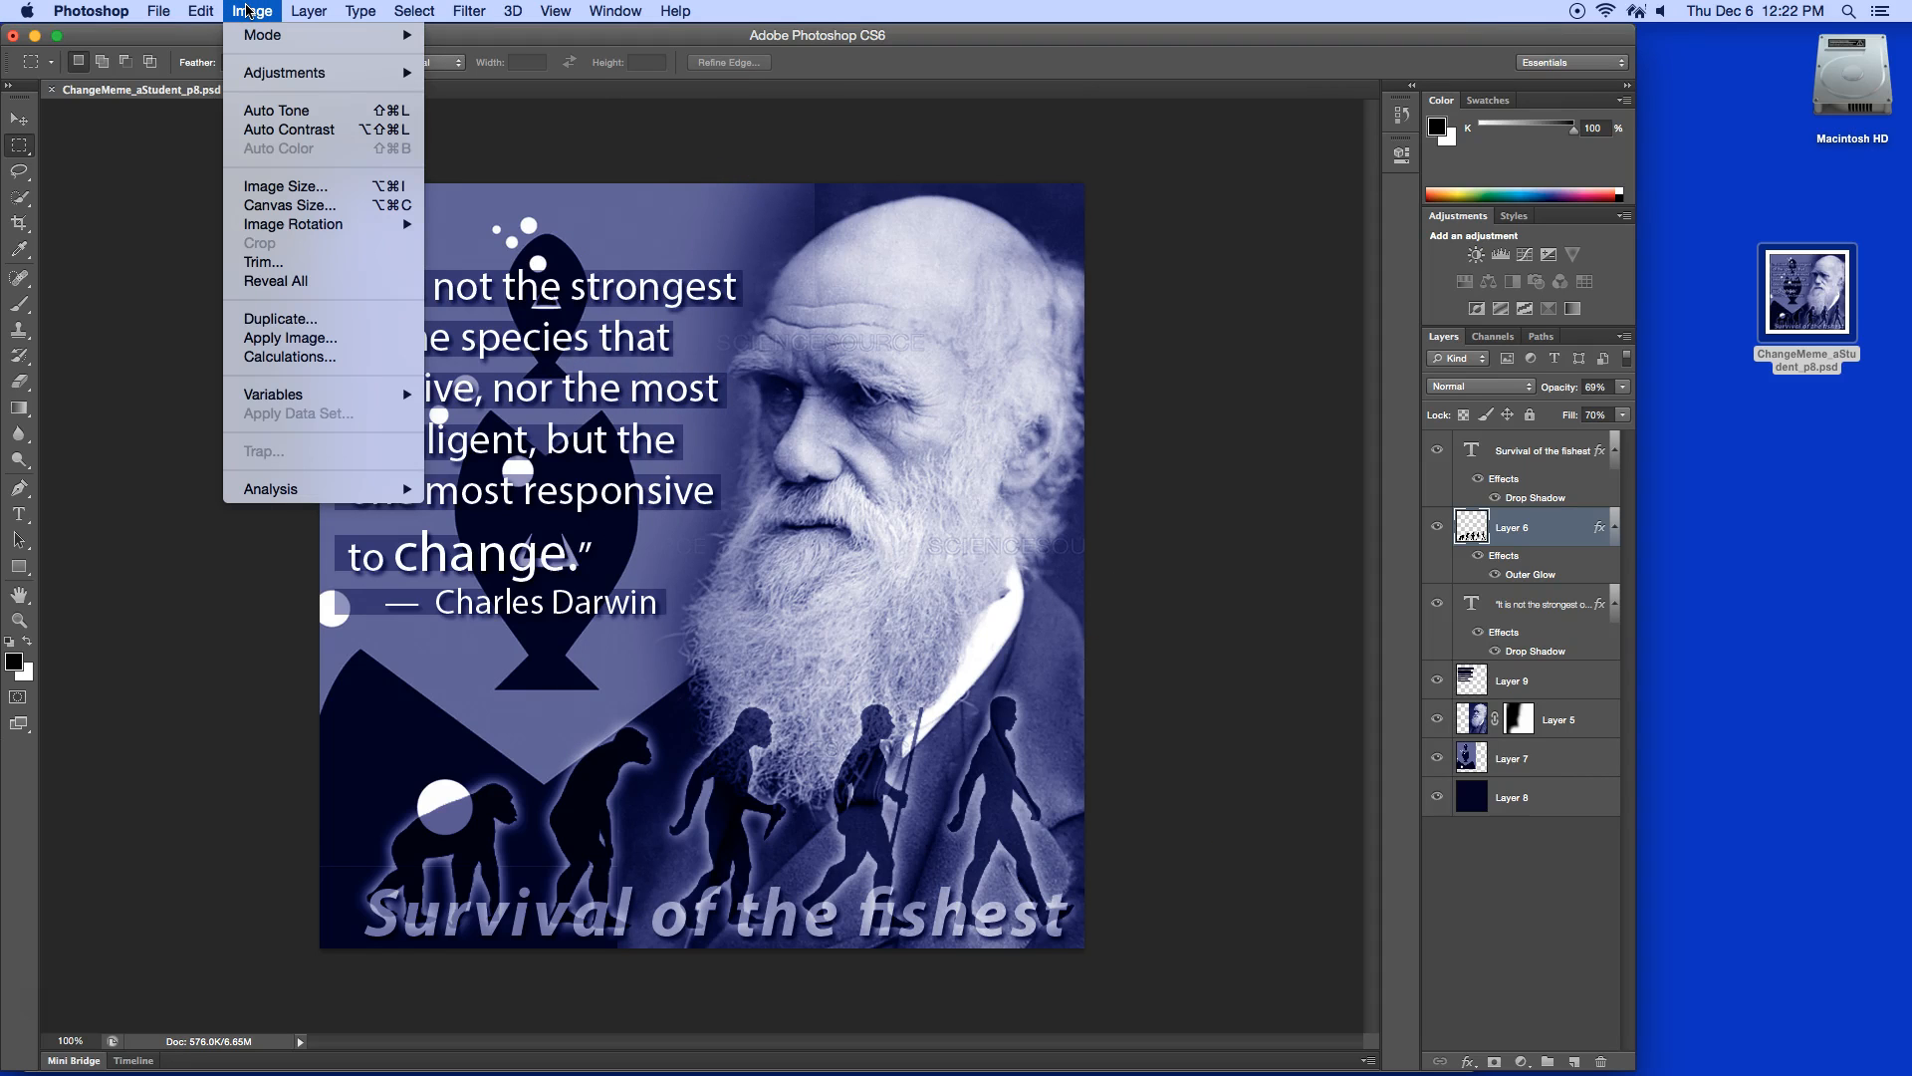
mouse_move(348, 56)
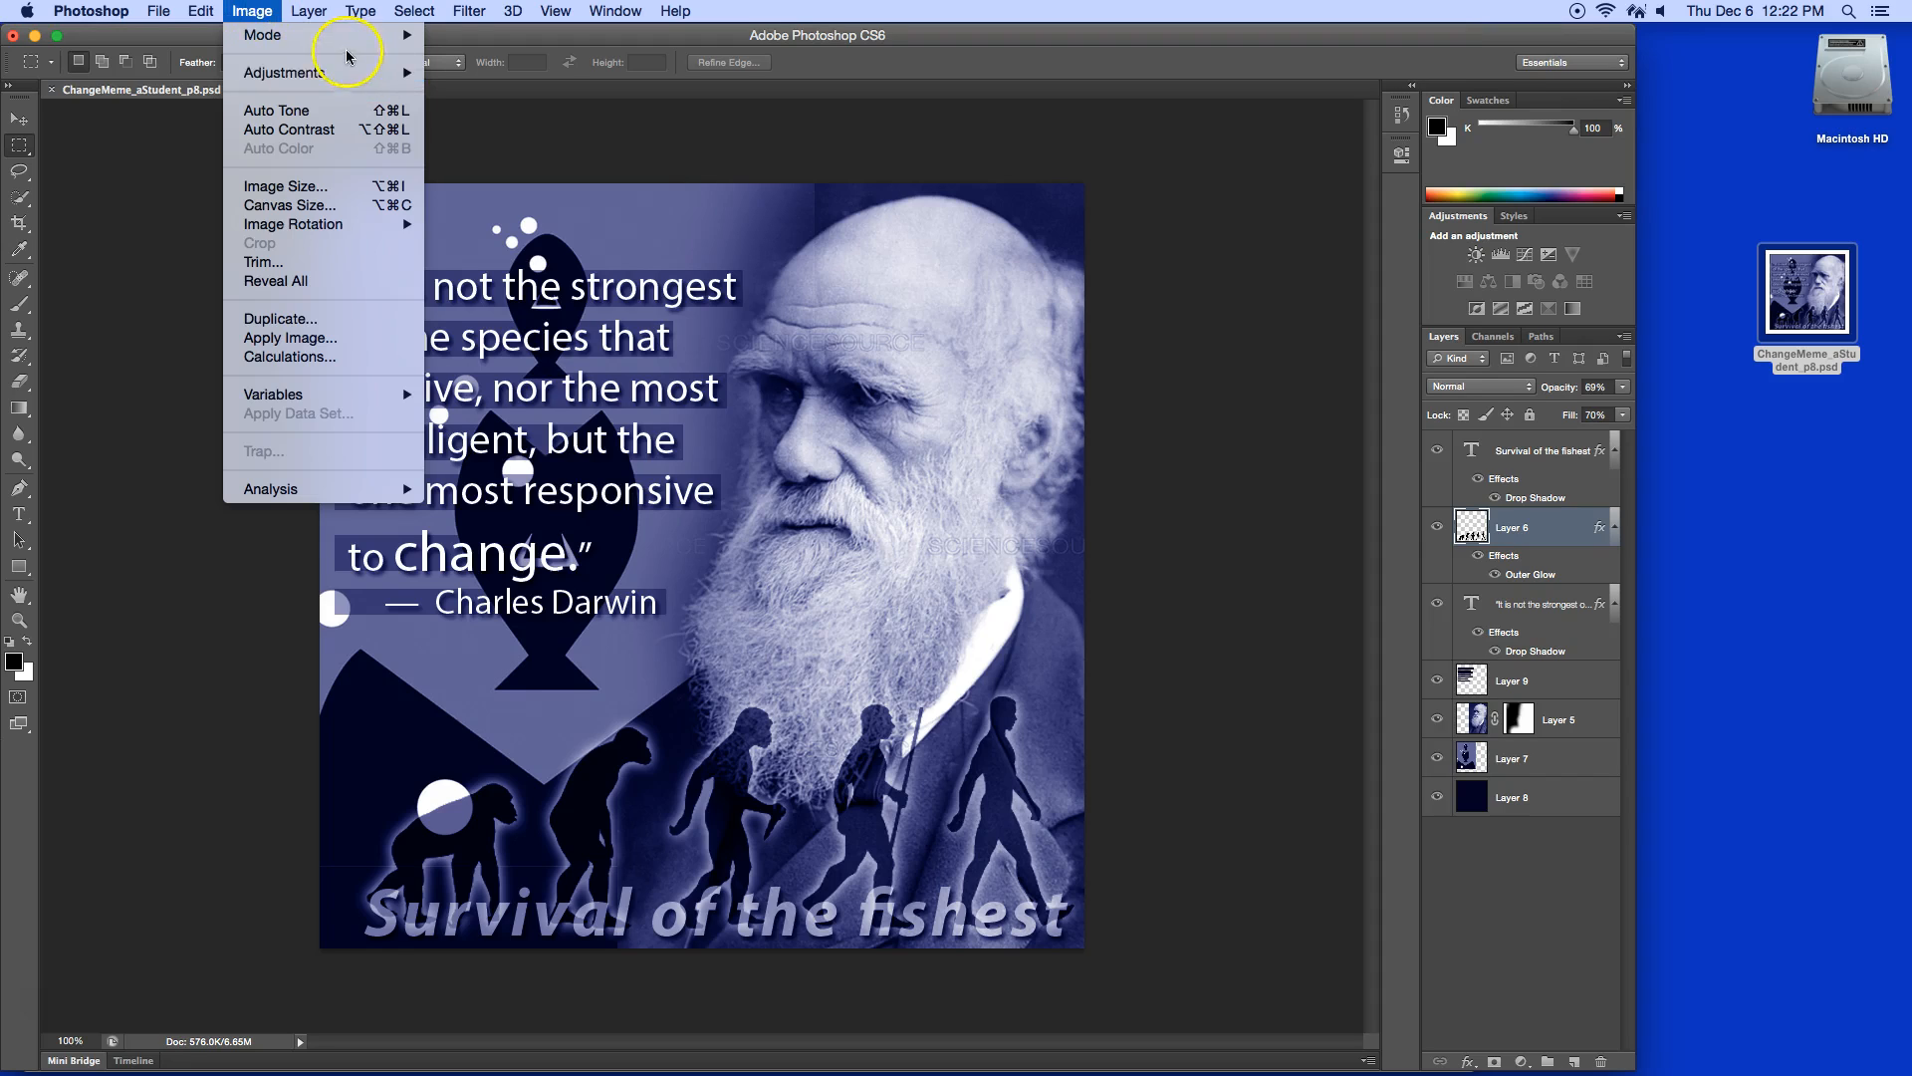
mouse_move(256, 11)
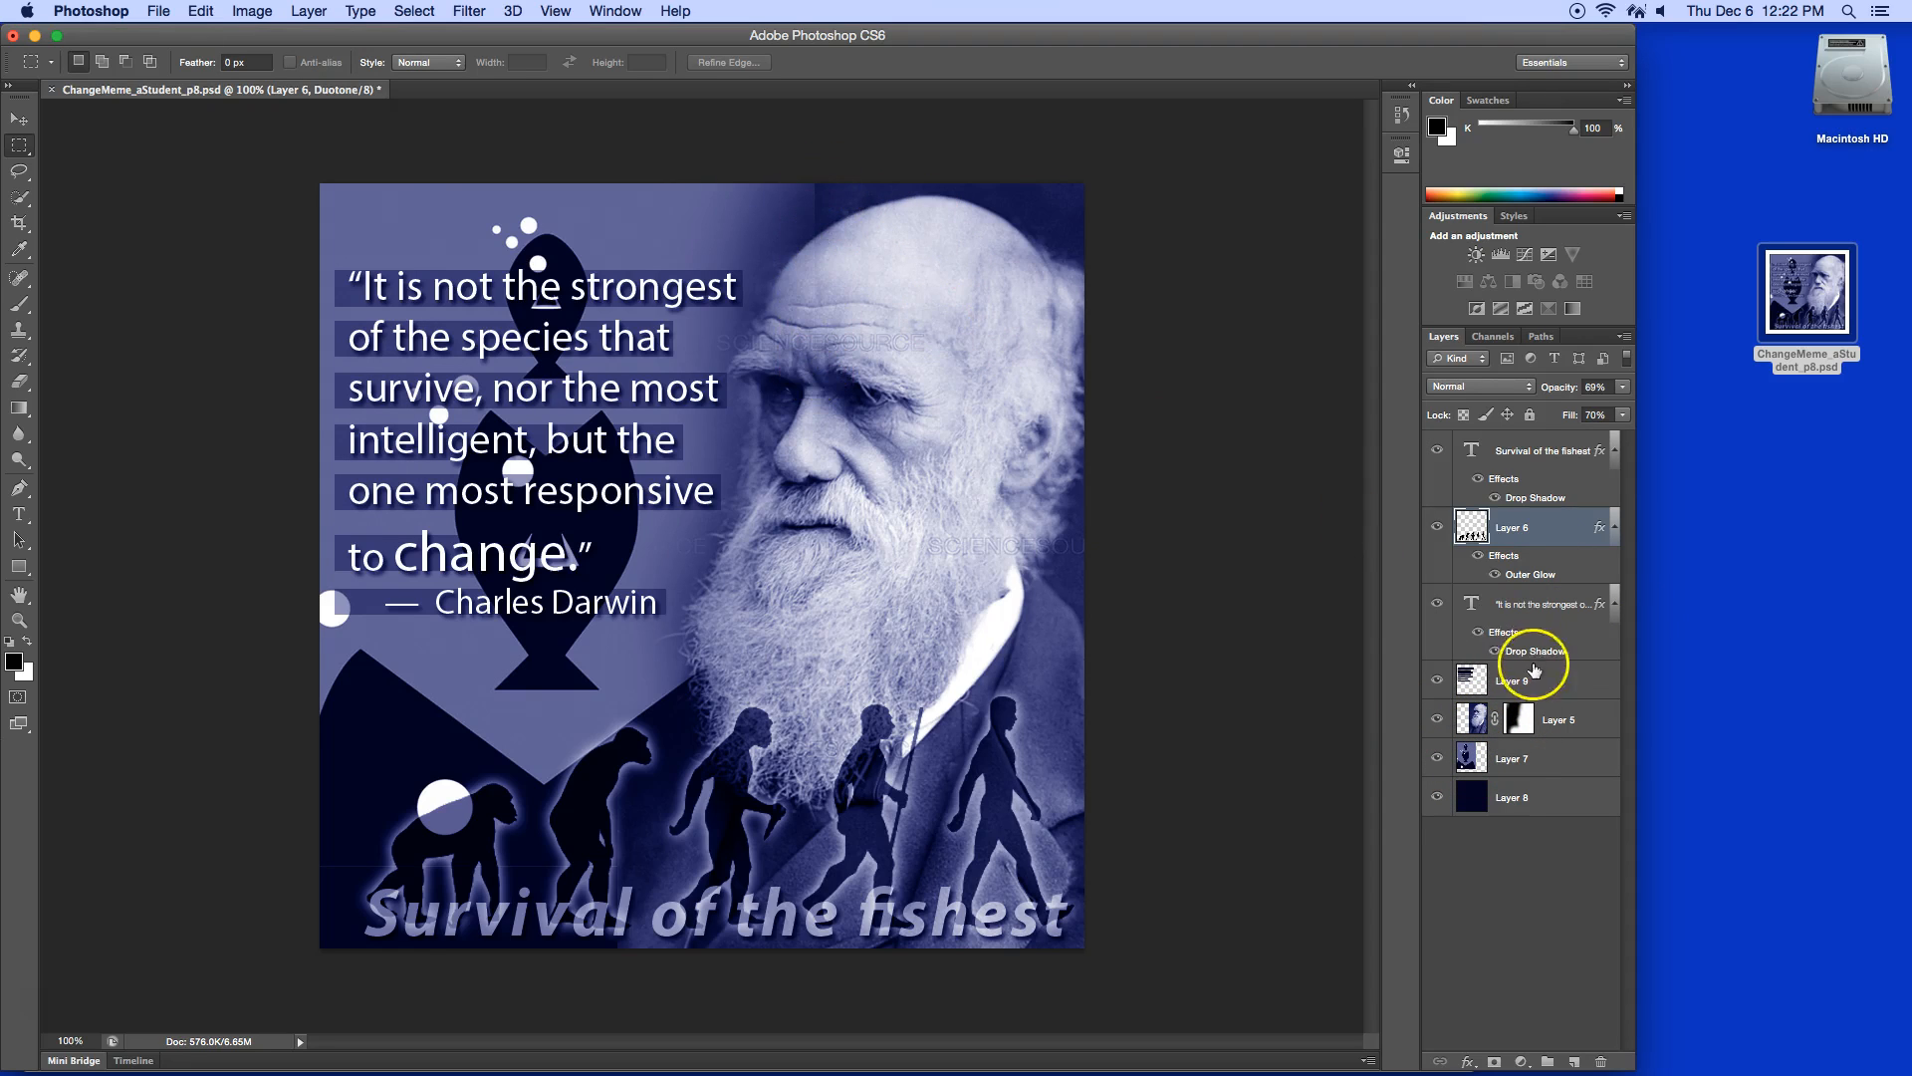
click(1559, 718)
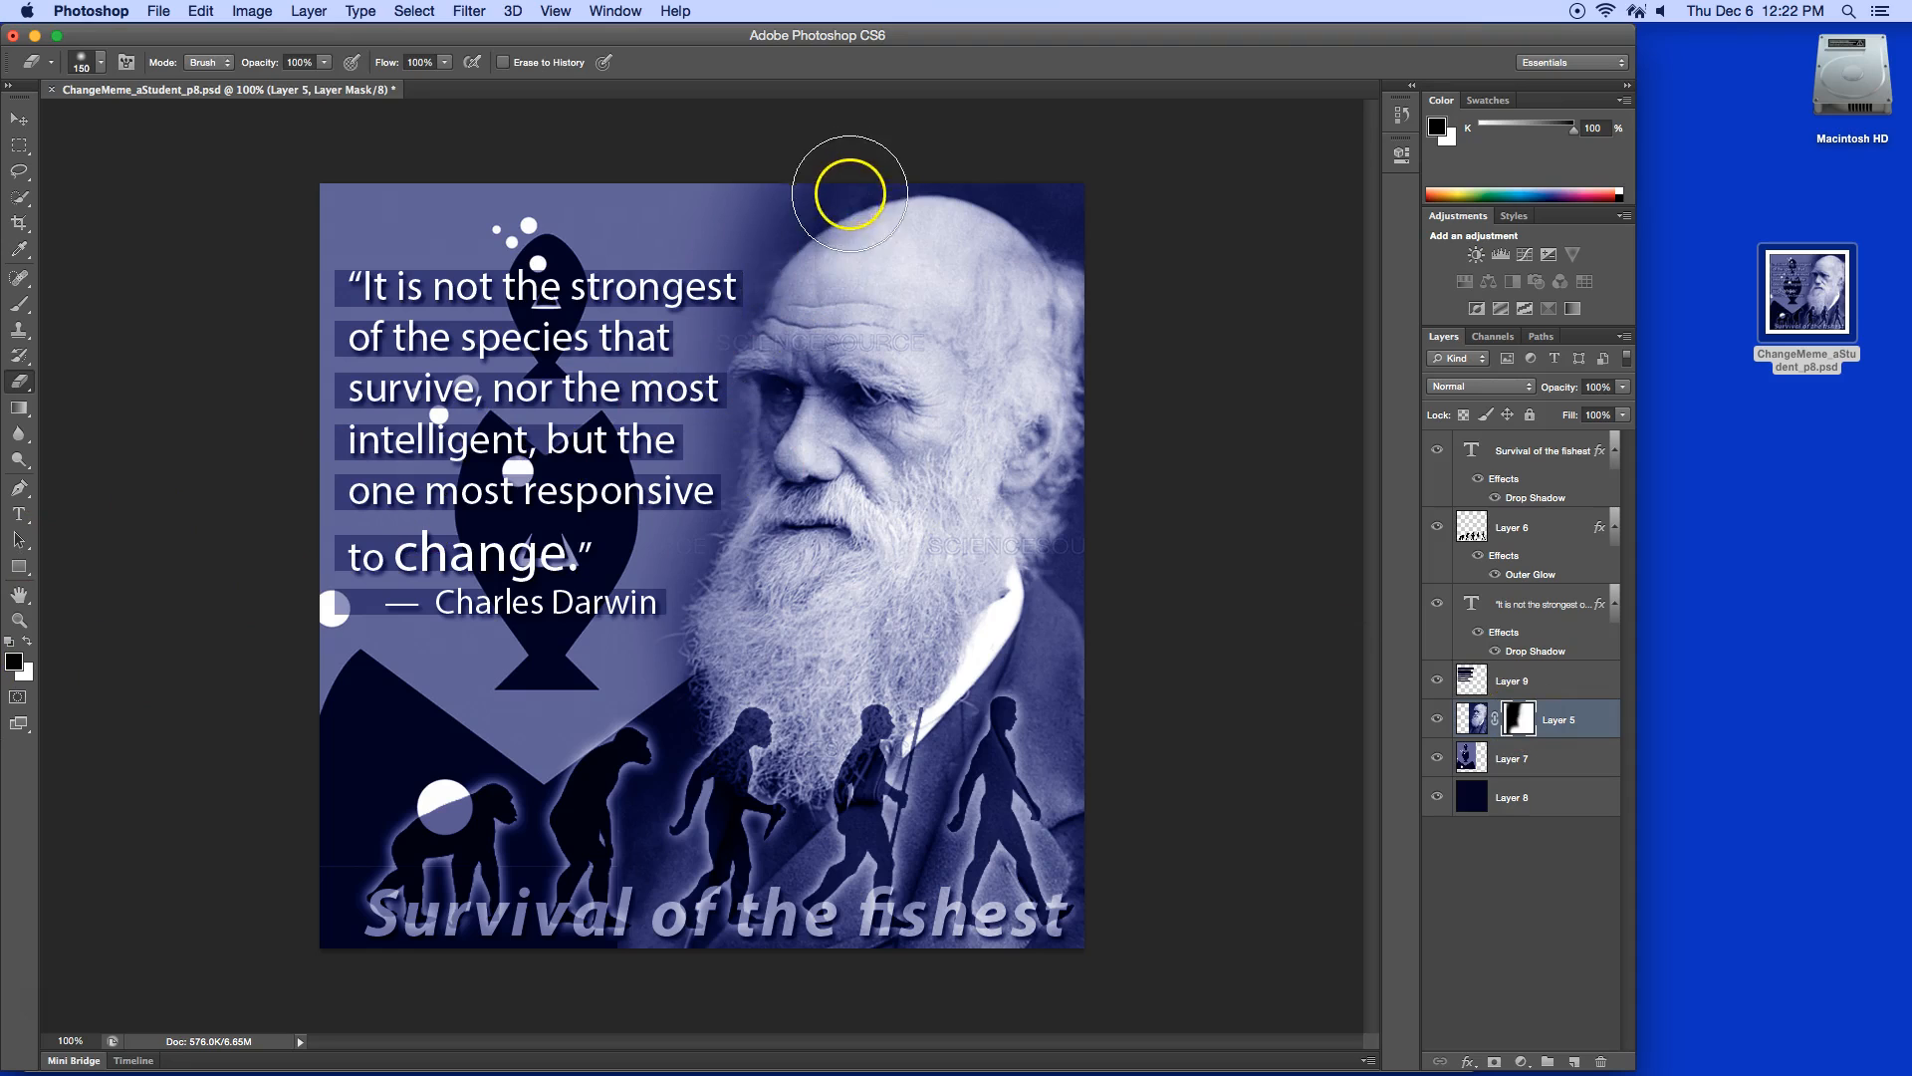
mouse_move(857, 313)
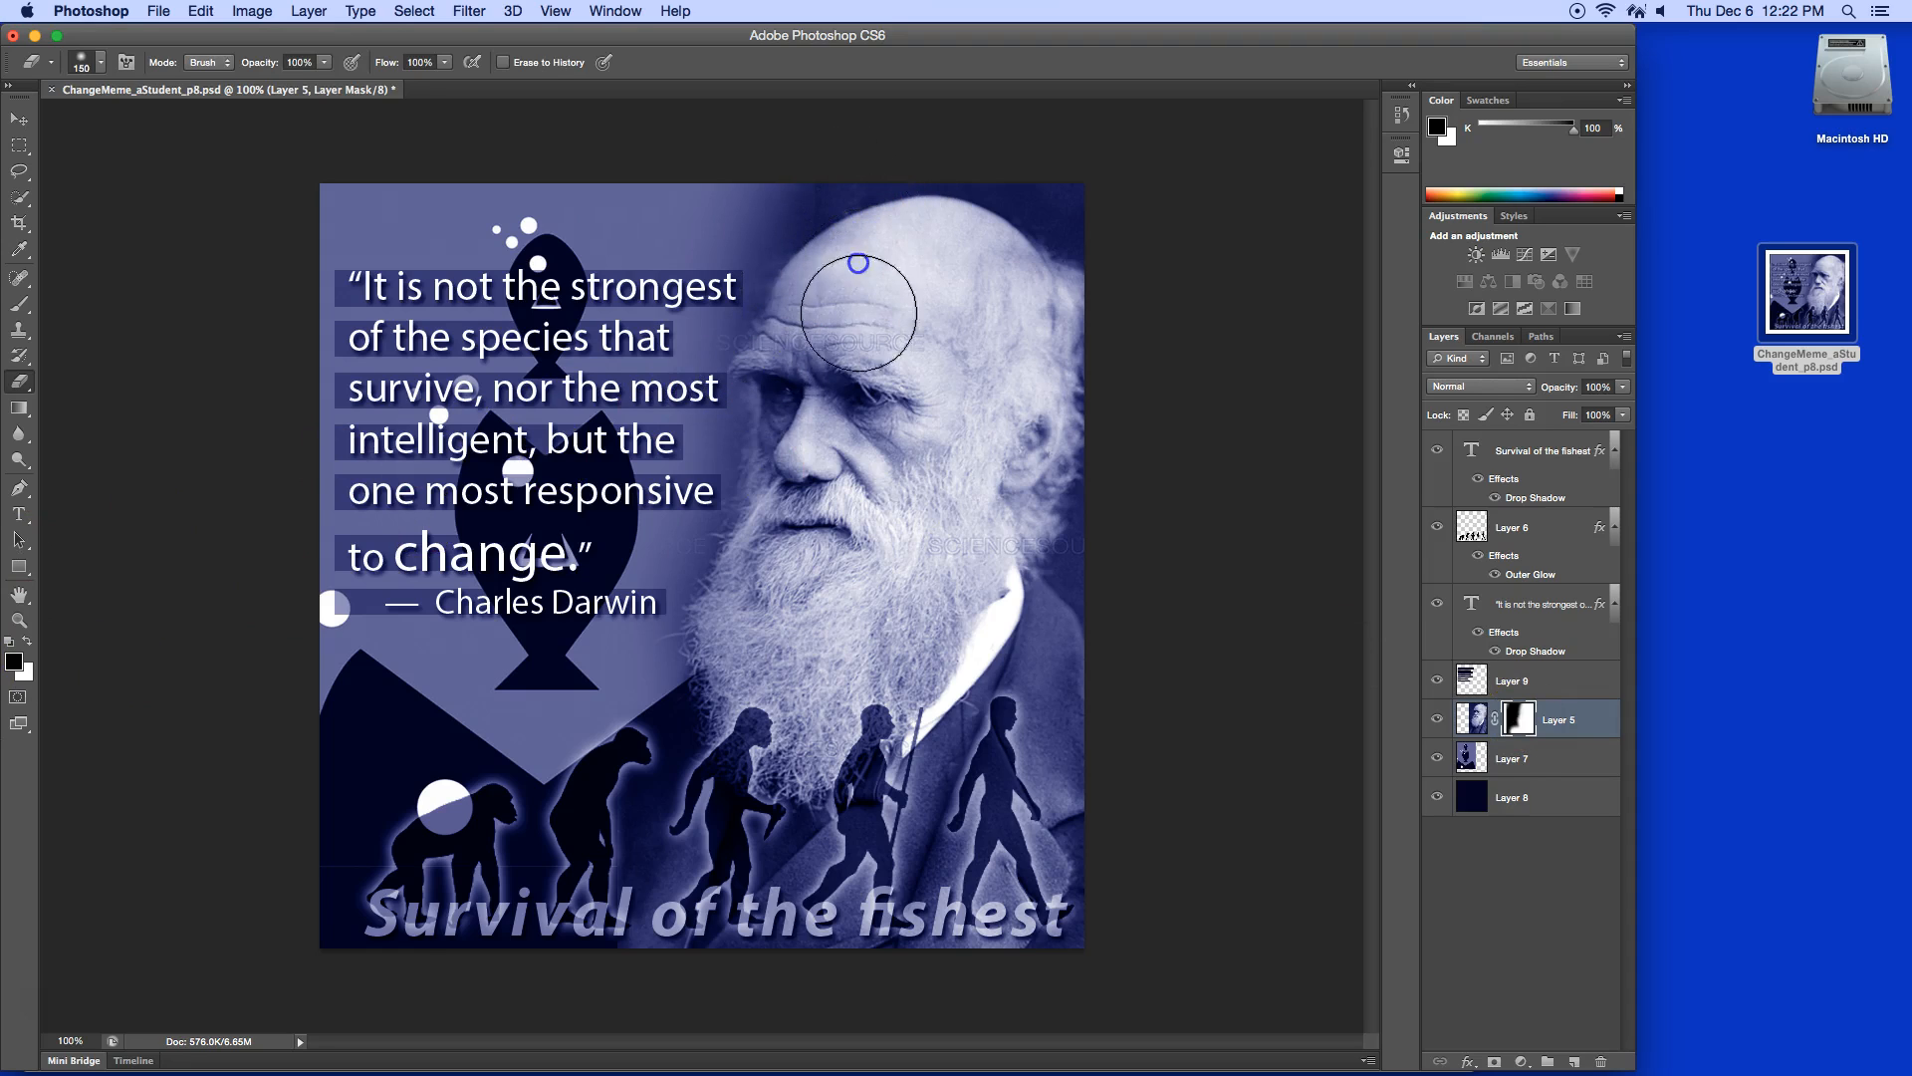
mouse_move(852, 342)
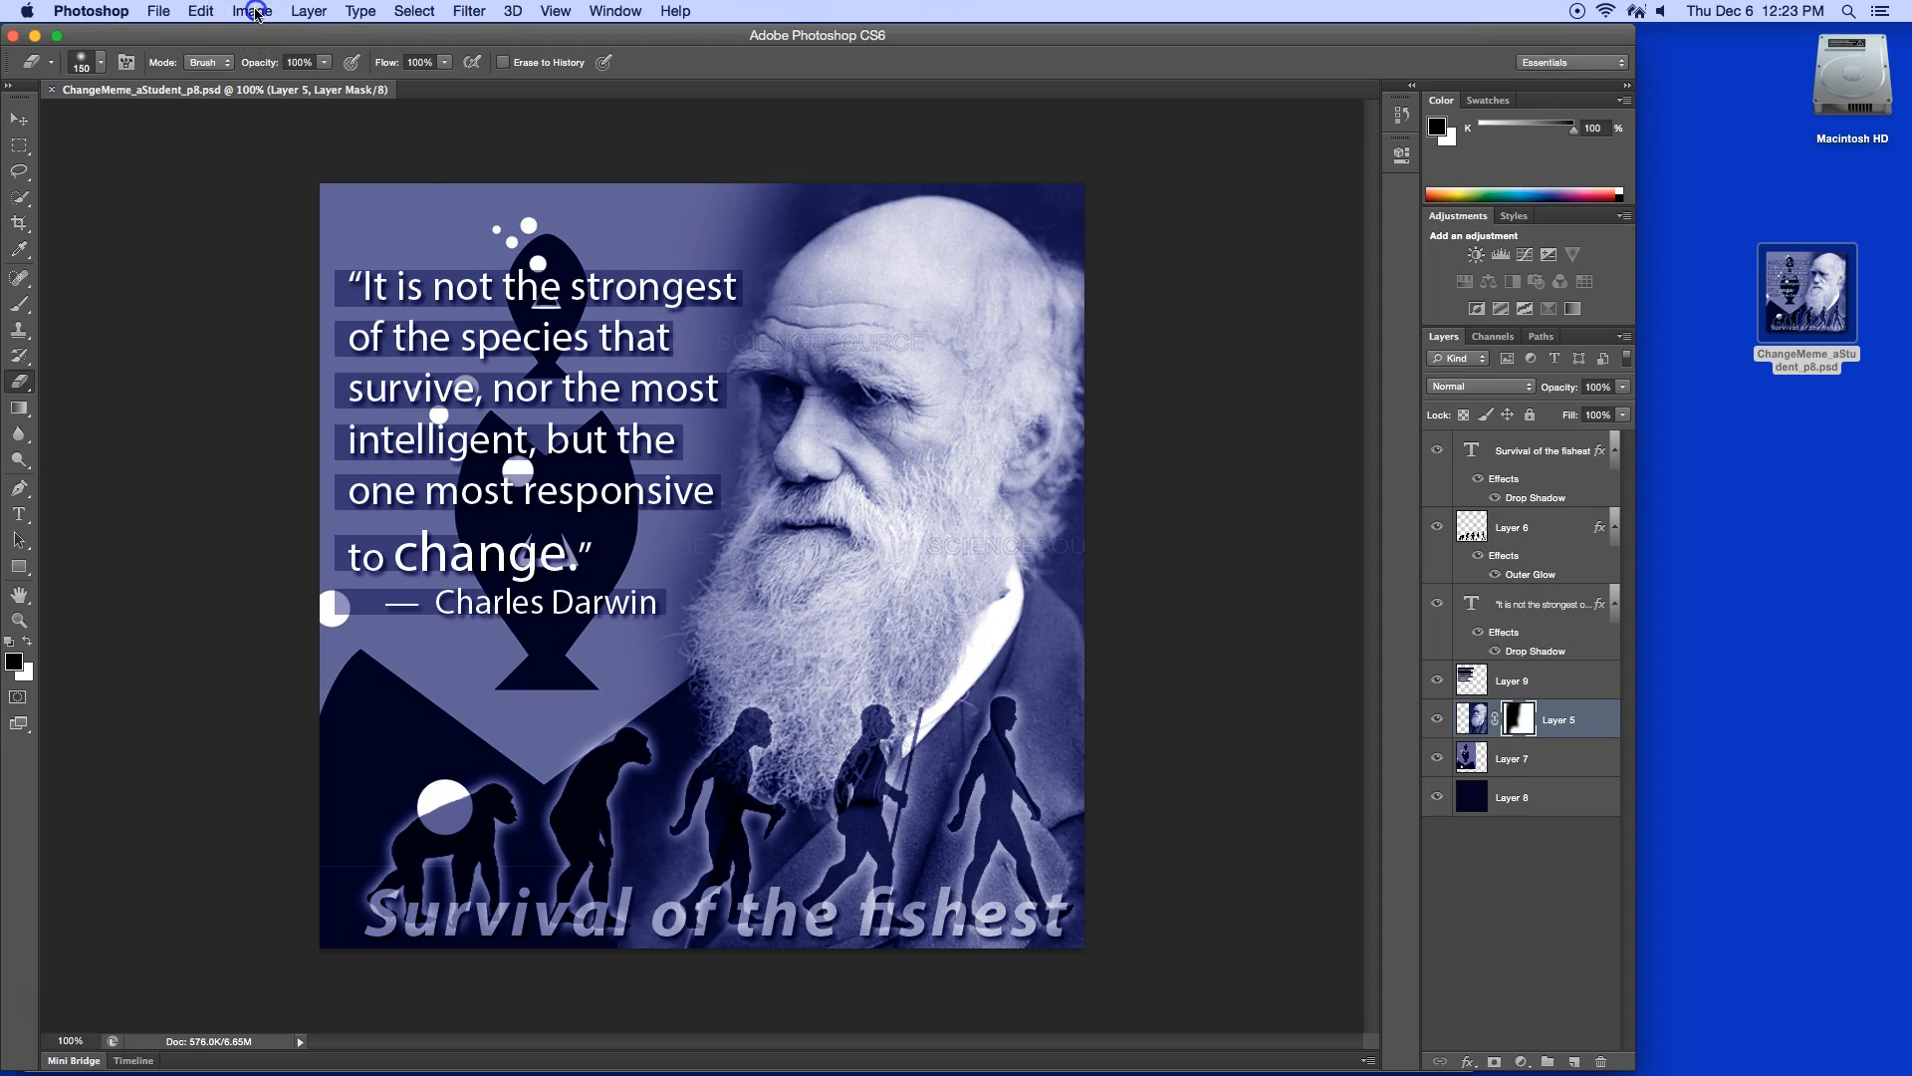
- Convert the Darwin meme to RGB Color mode, choosing Don't Merge for the layers
click(252, 11)
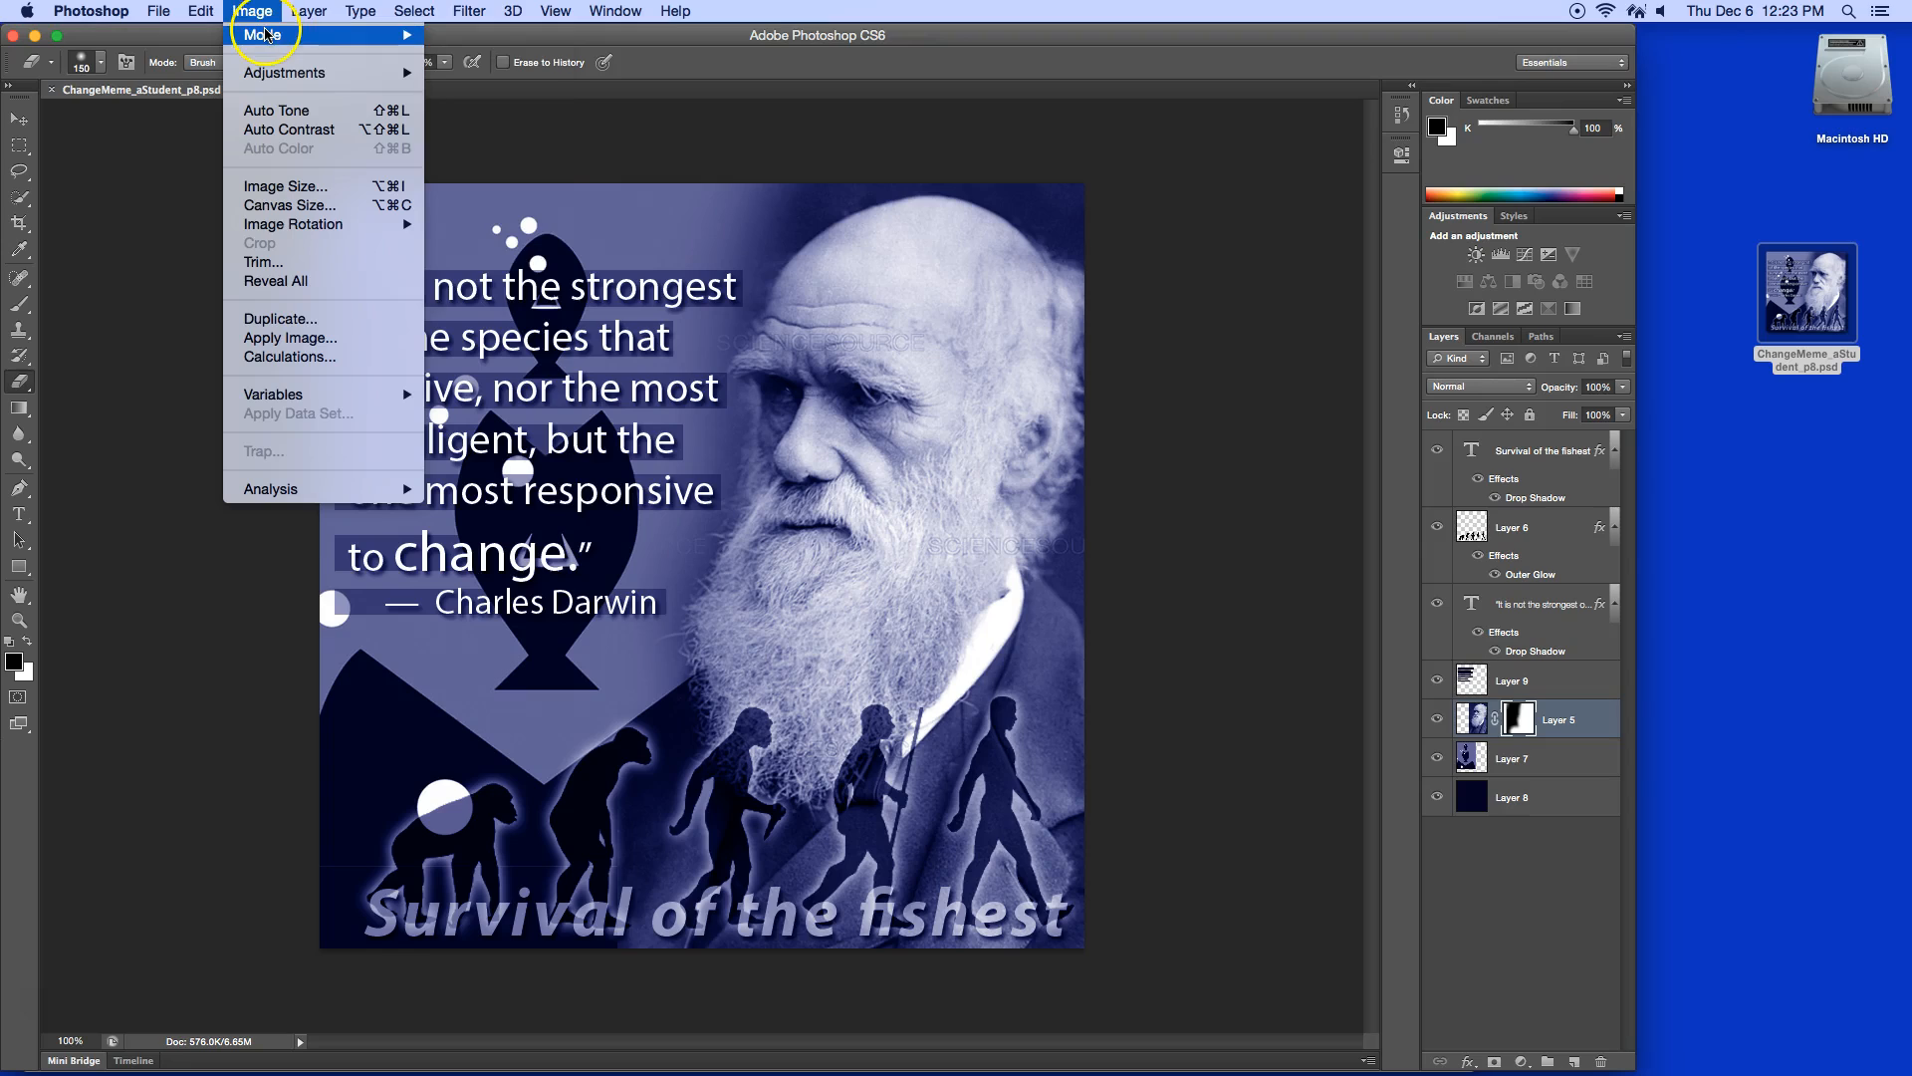
click(261, 34)
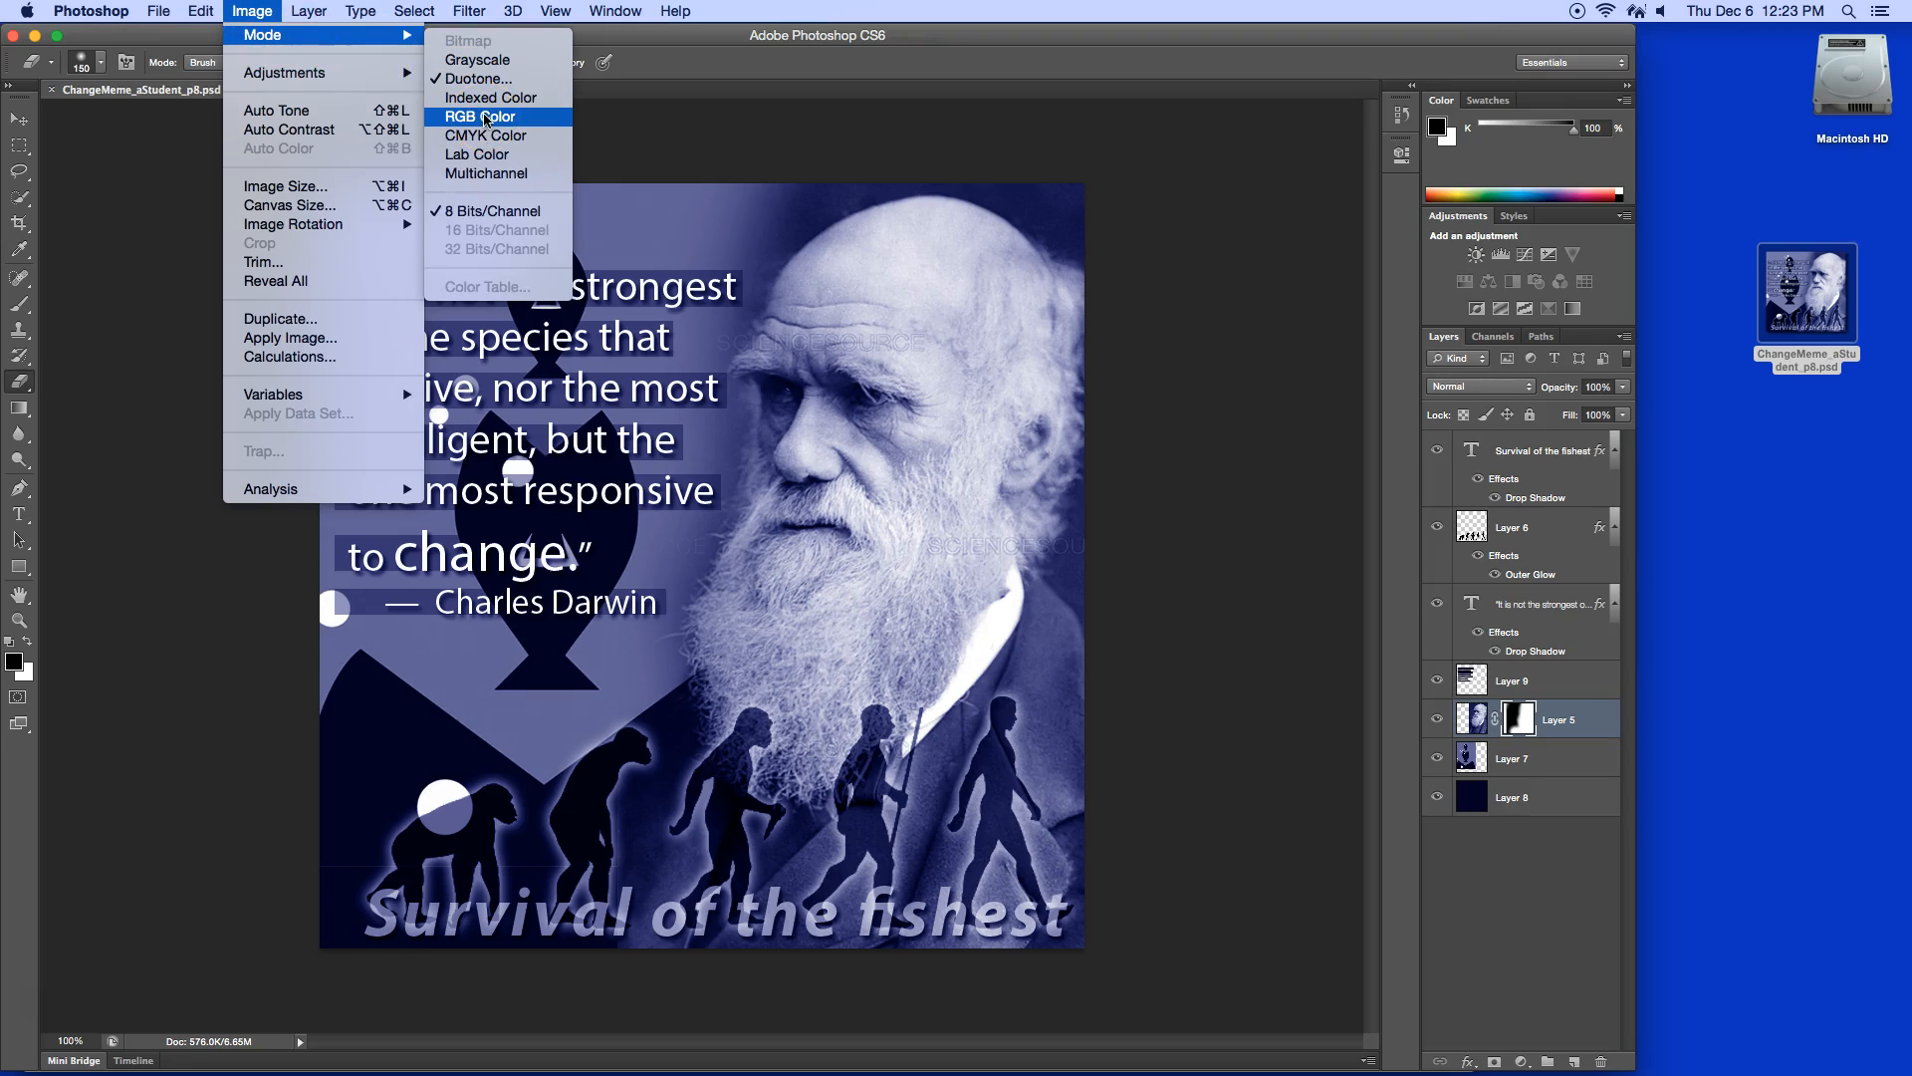
click(480, 115)
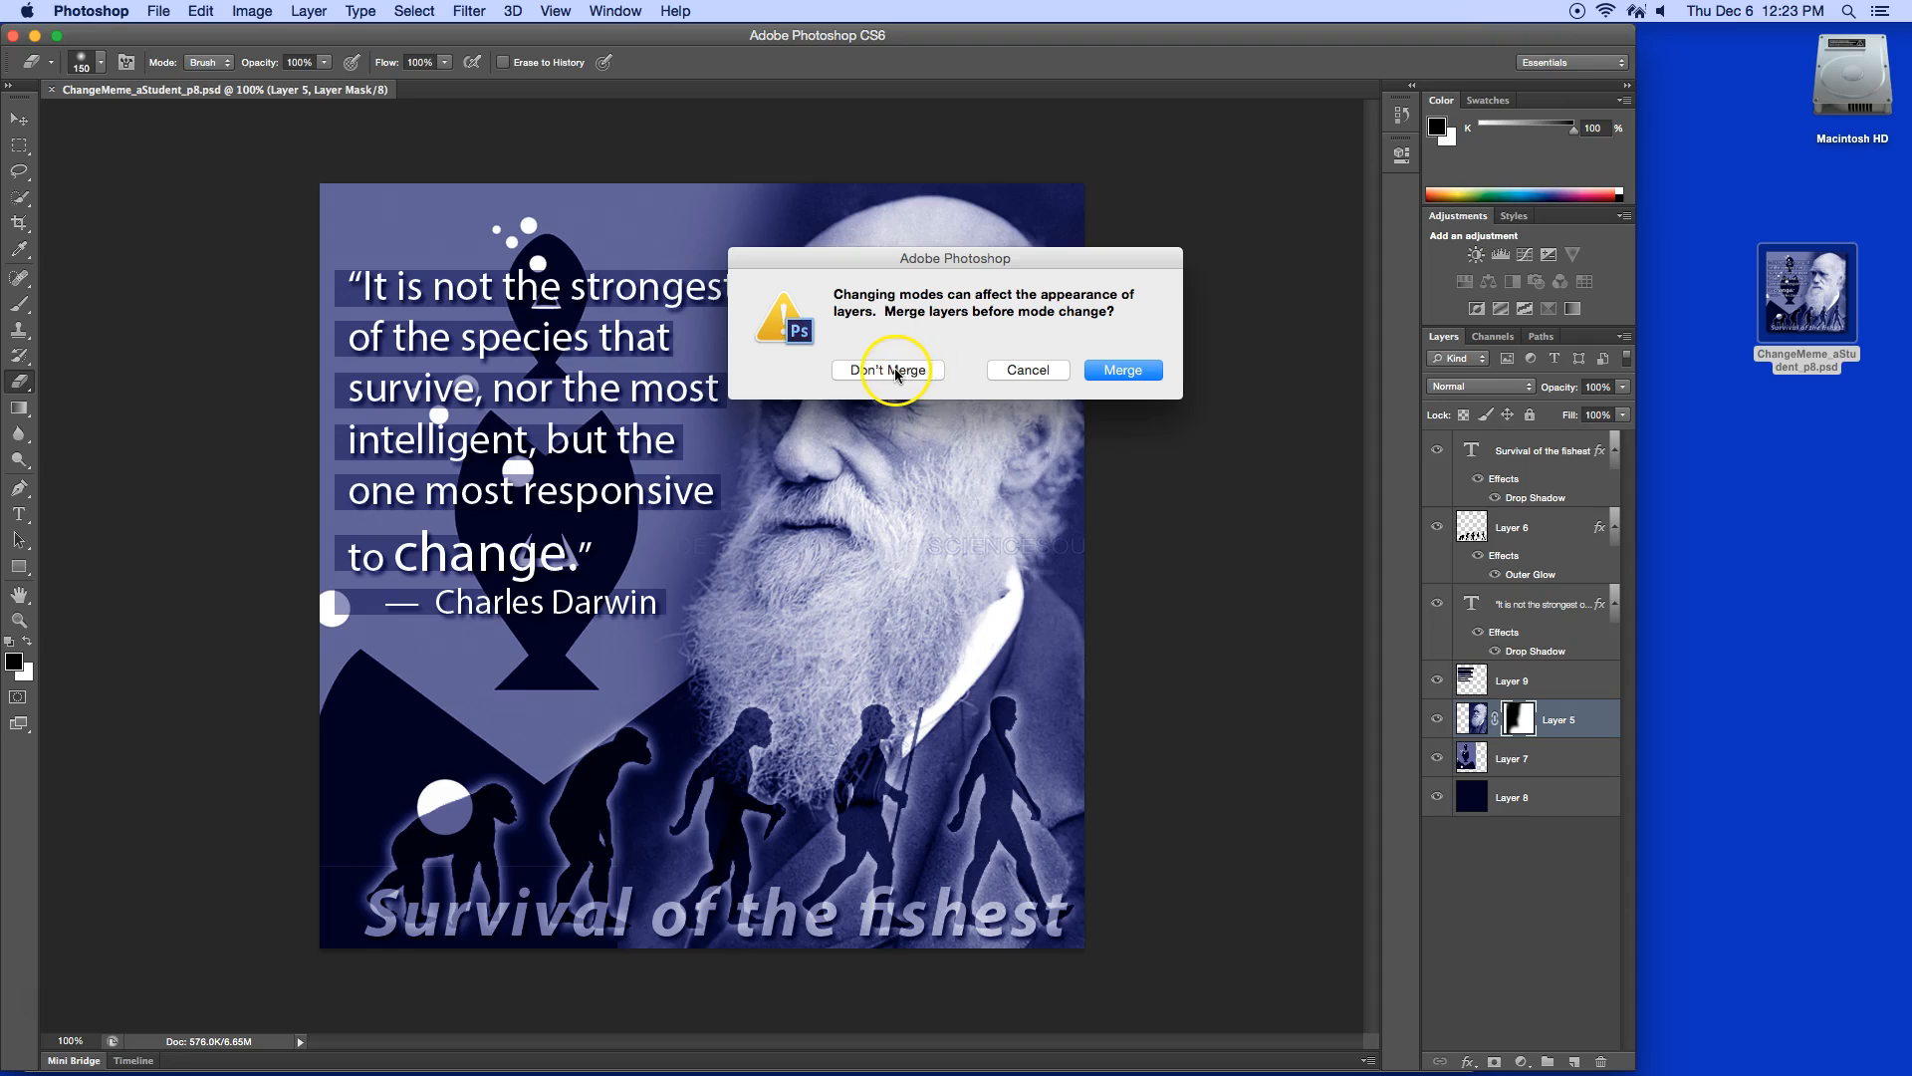
click(887, 370)
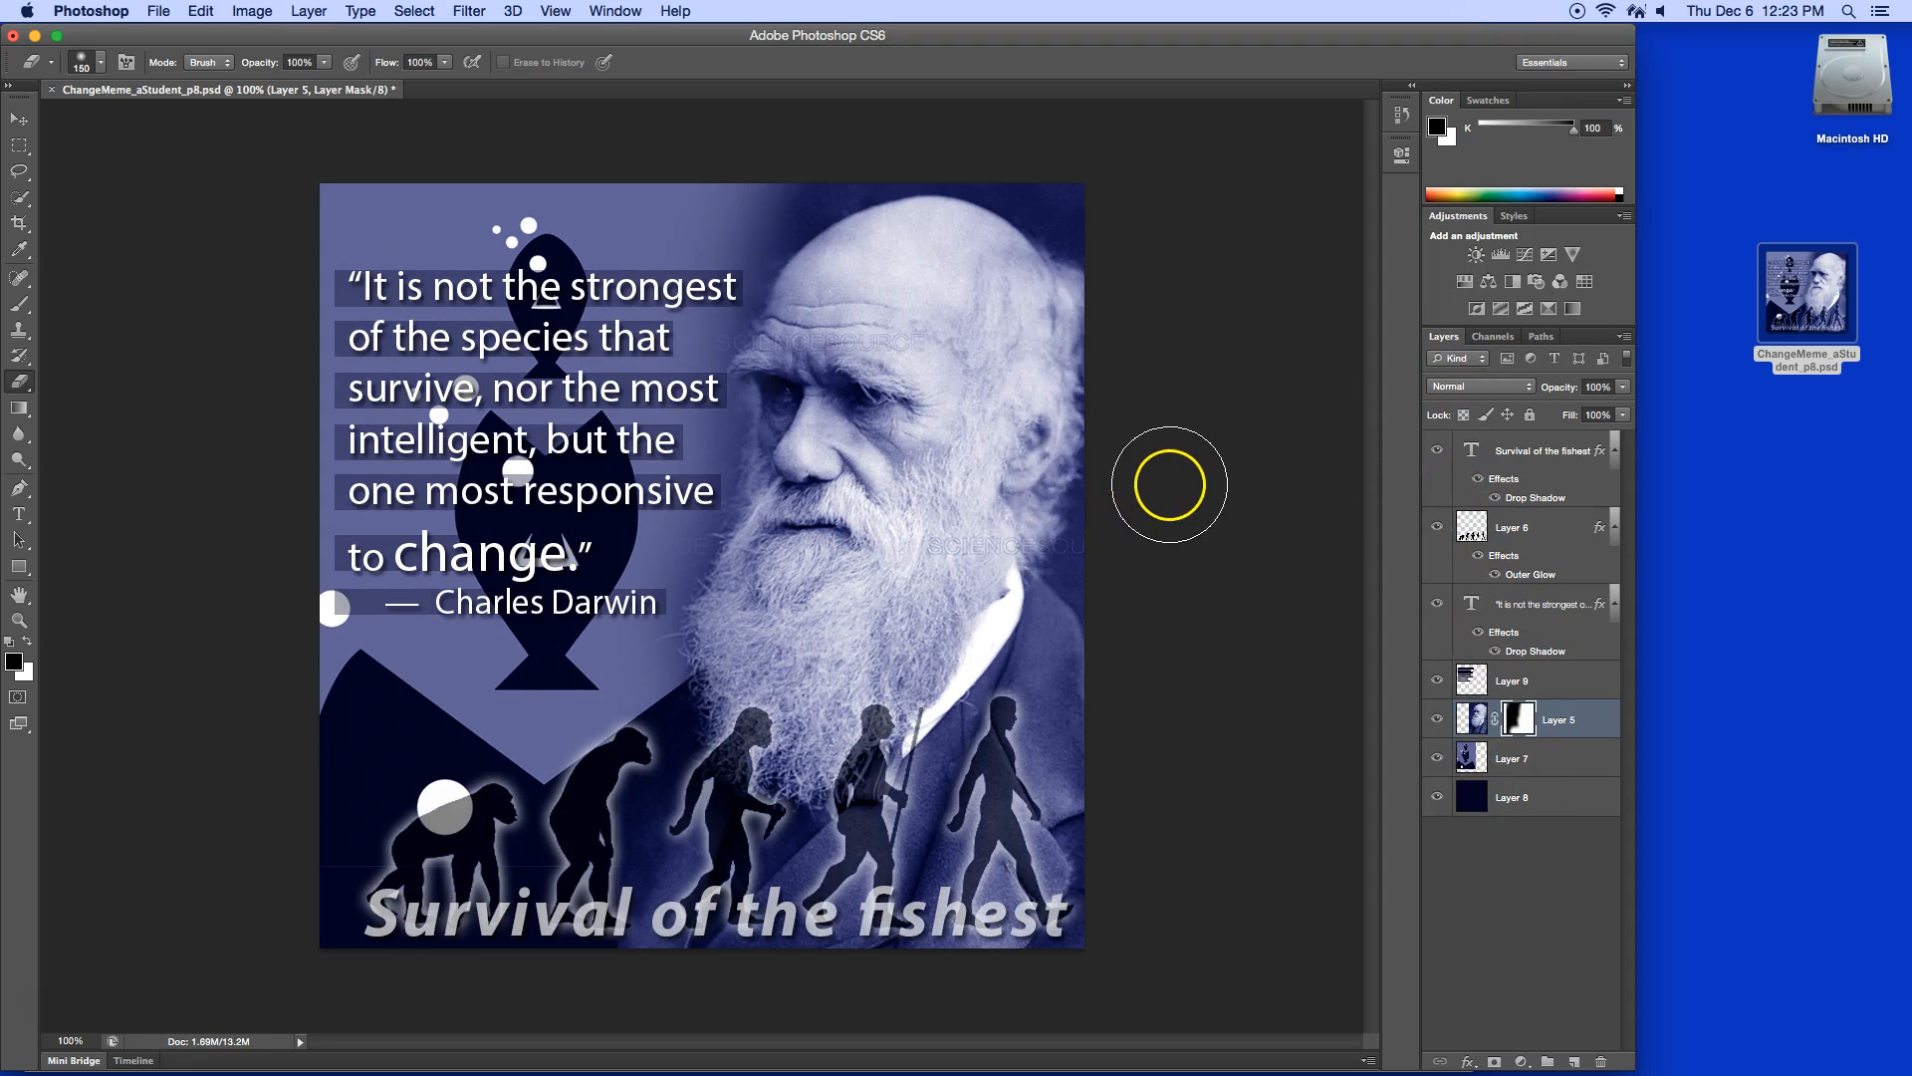
mouse_move(1183, 494)
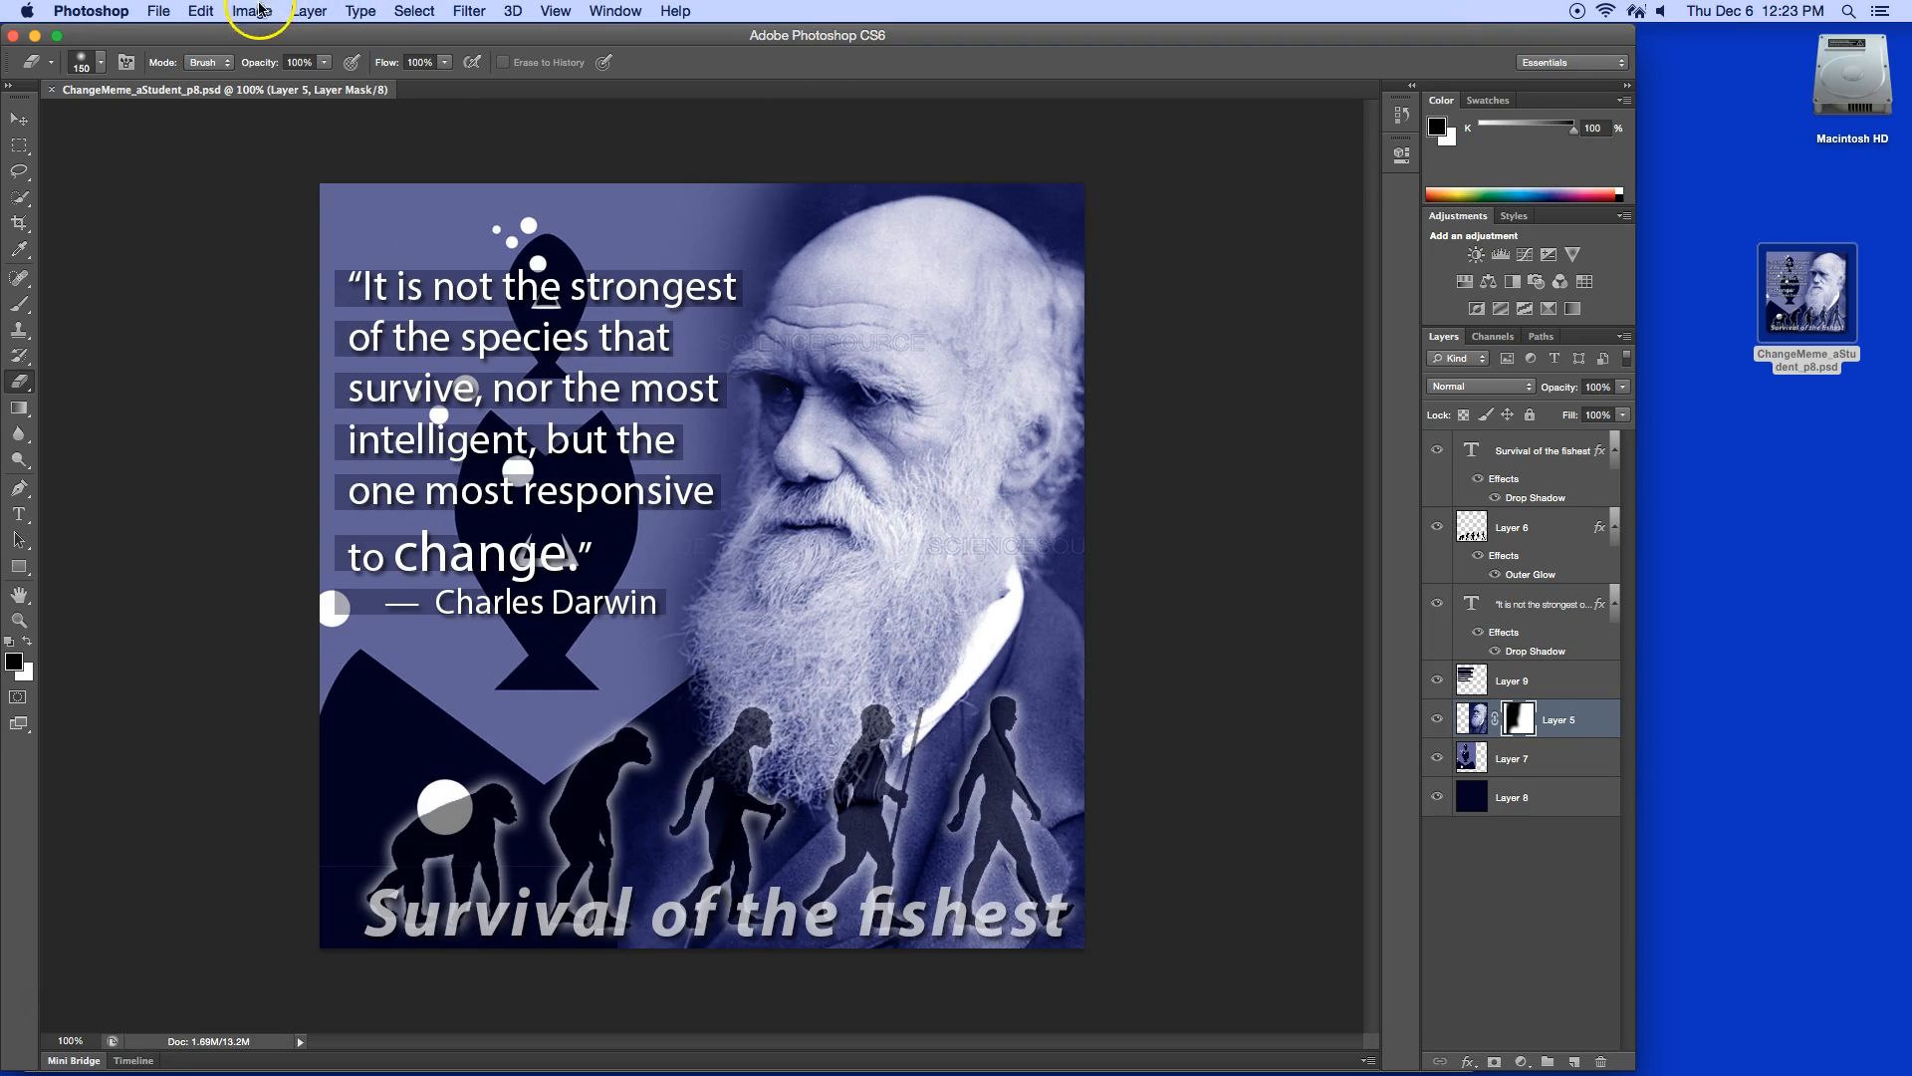
- Save ChangeMeme_aStudent_p8.jpg to the Desktop in JPEG format with default JPEG options
click(157, 10)
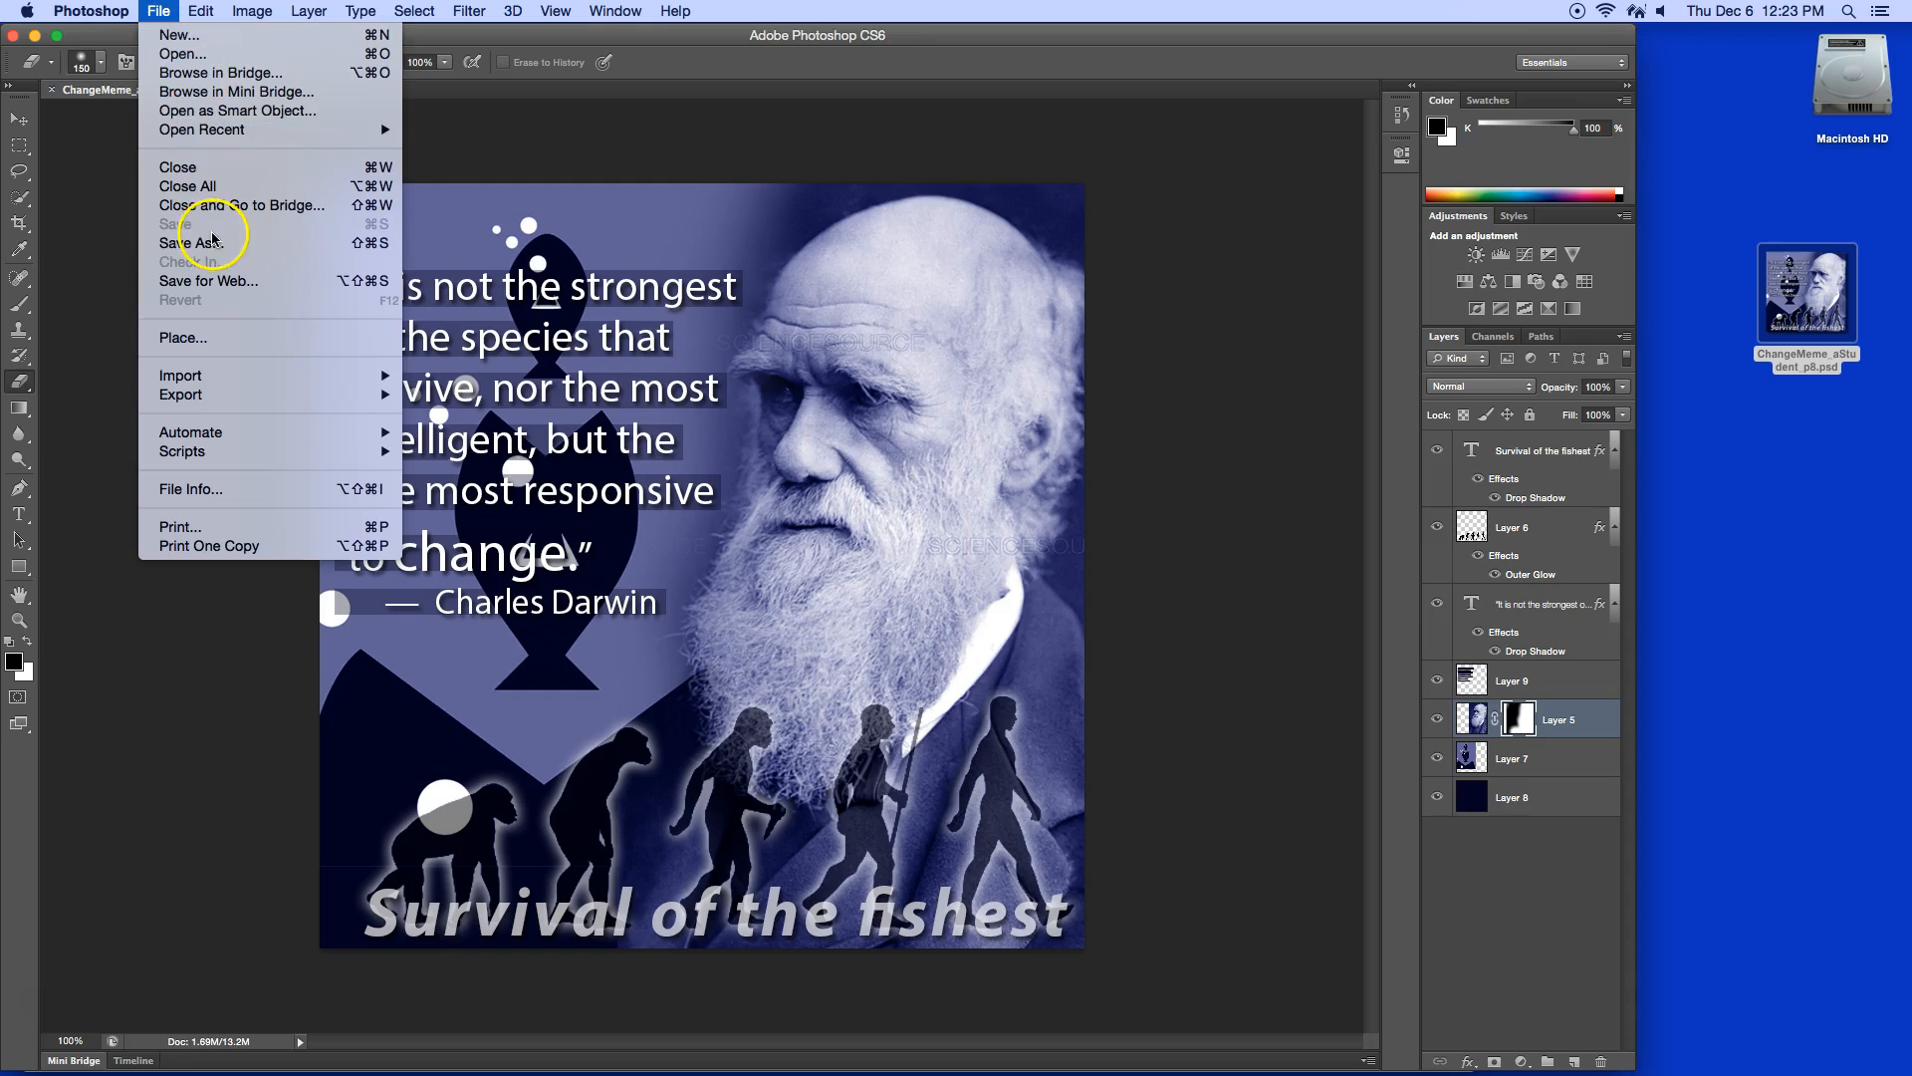
click(191, 241)
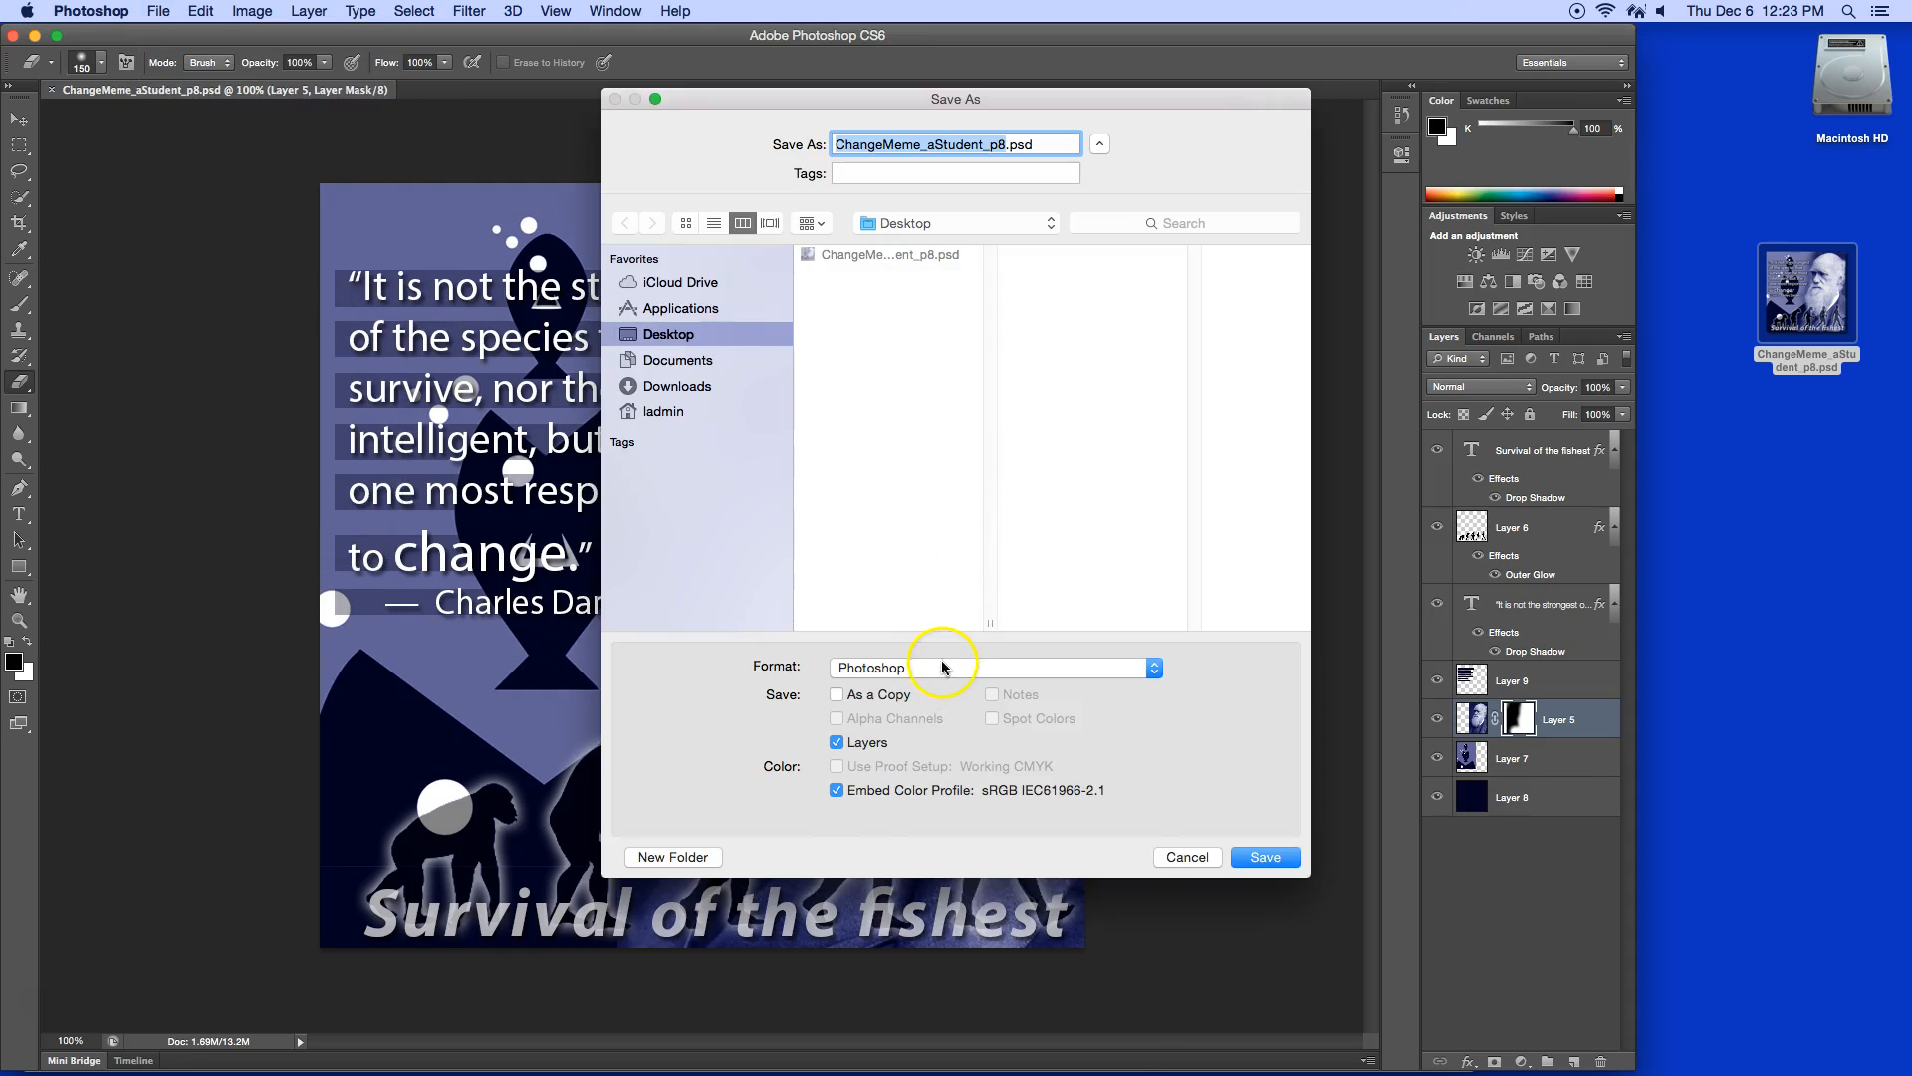
click(992, 667)
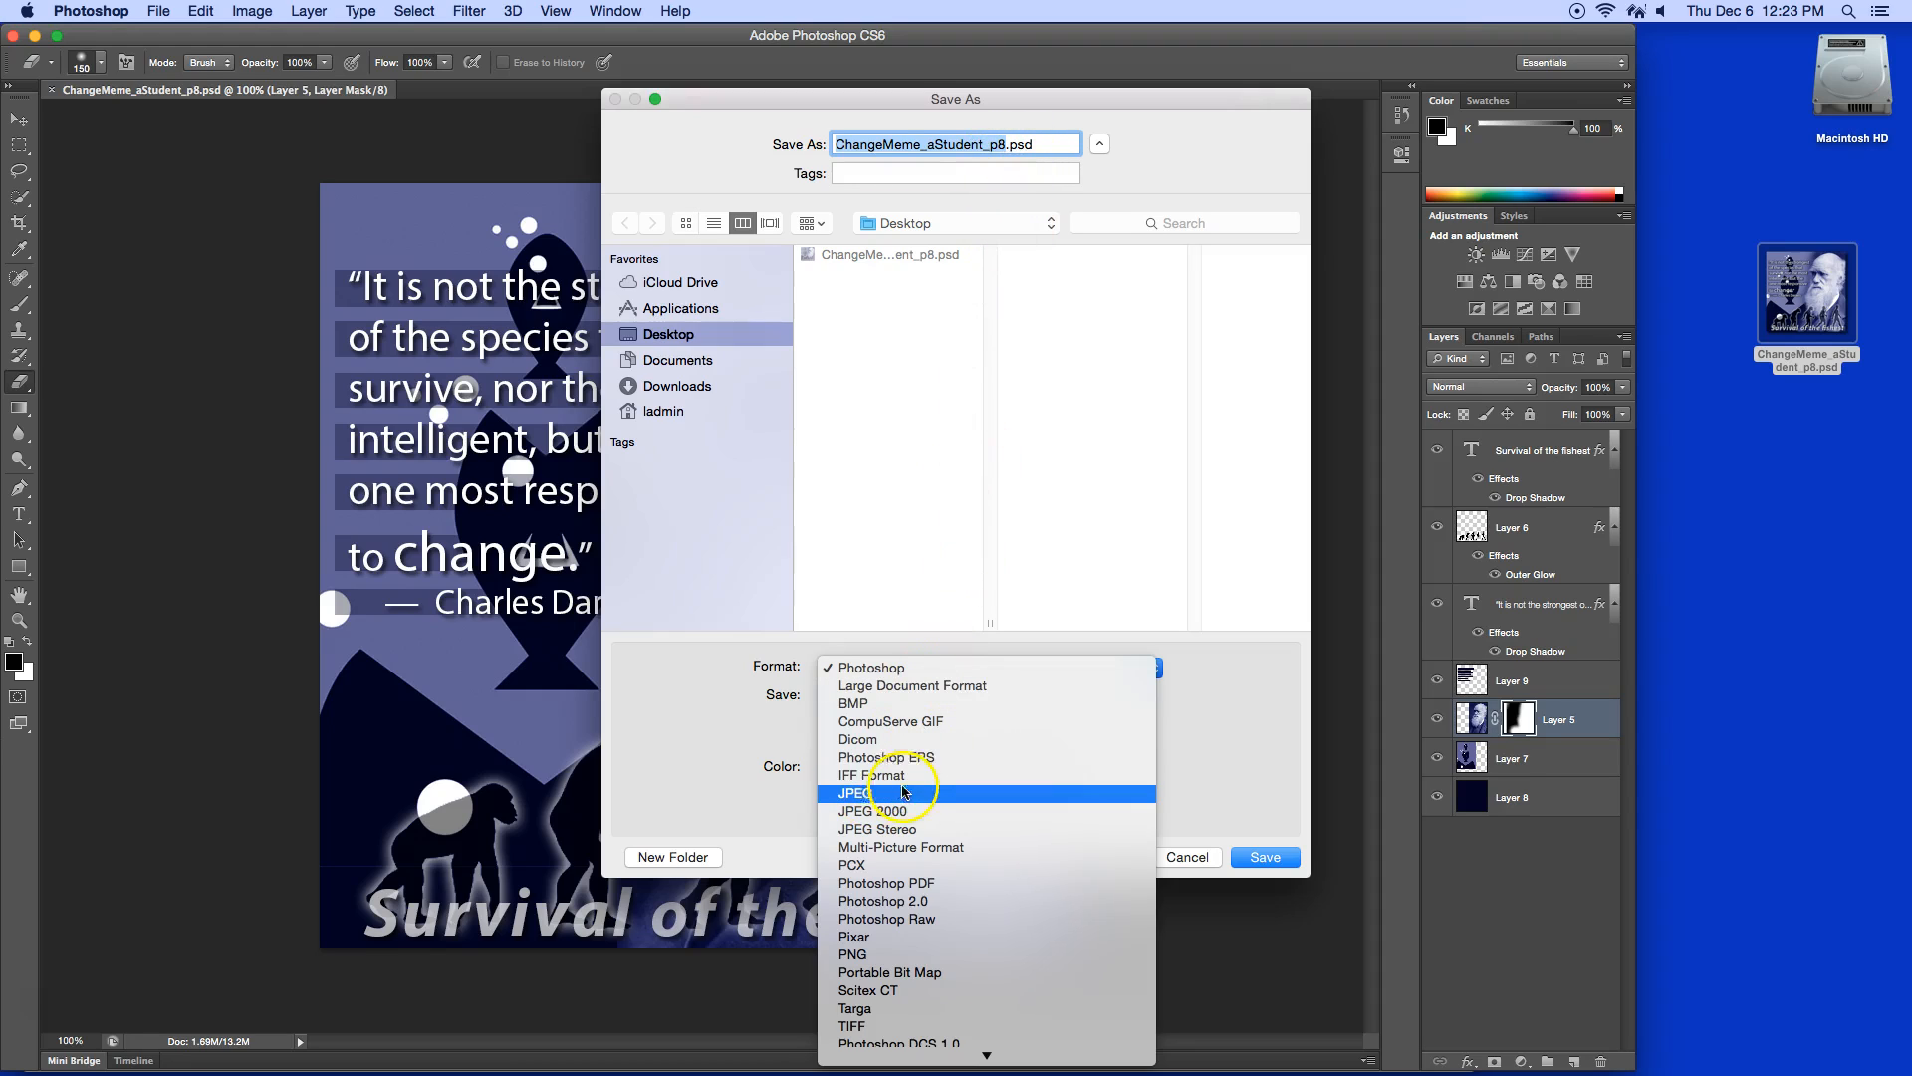
click(856, 793)
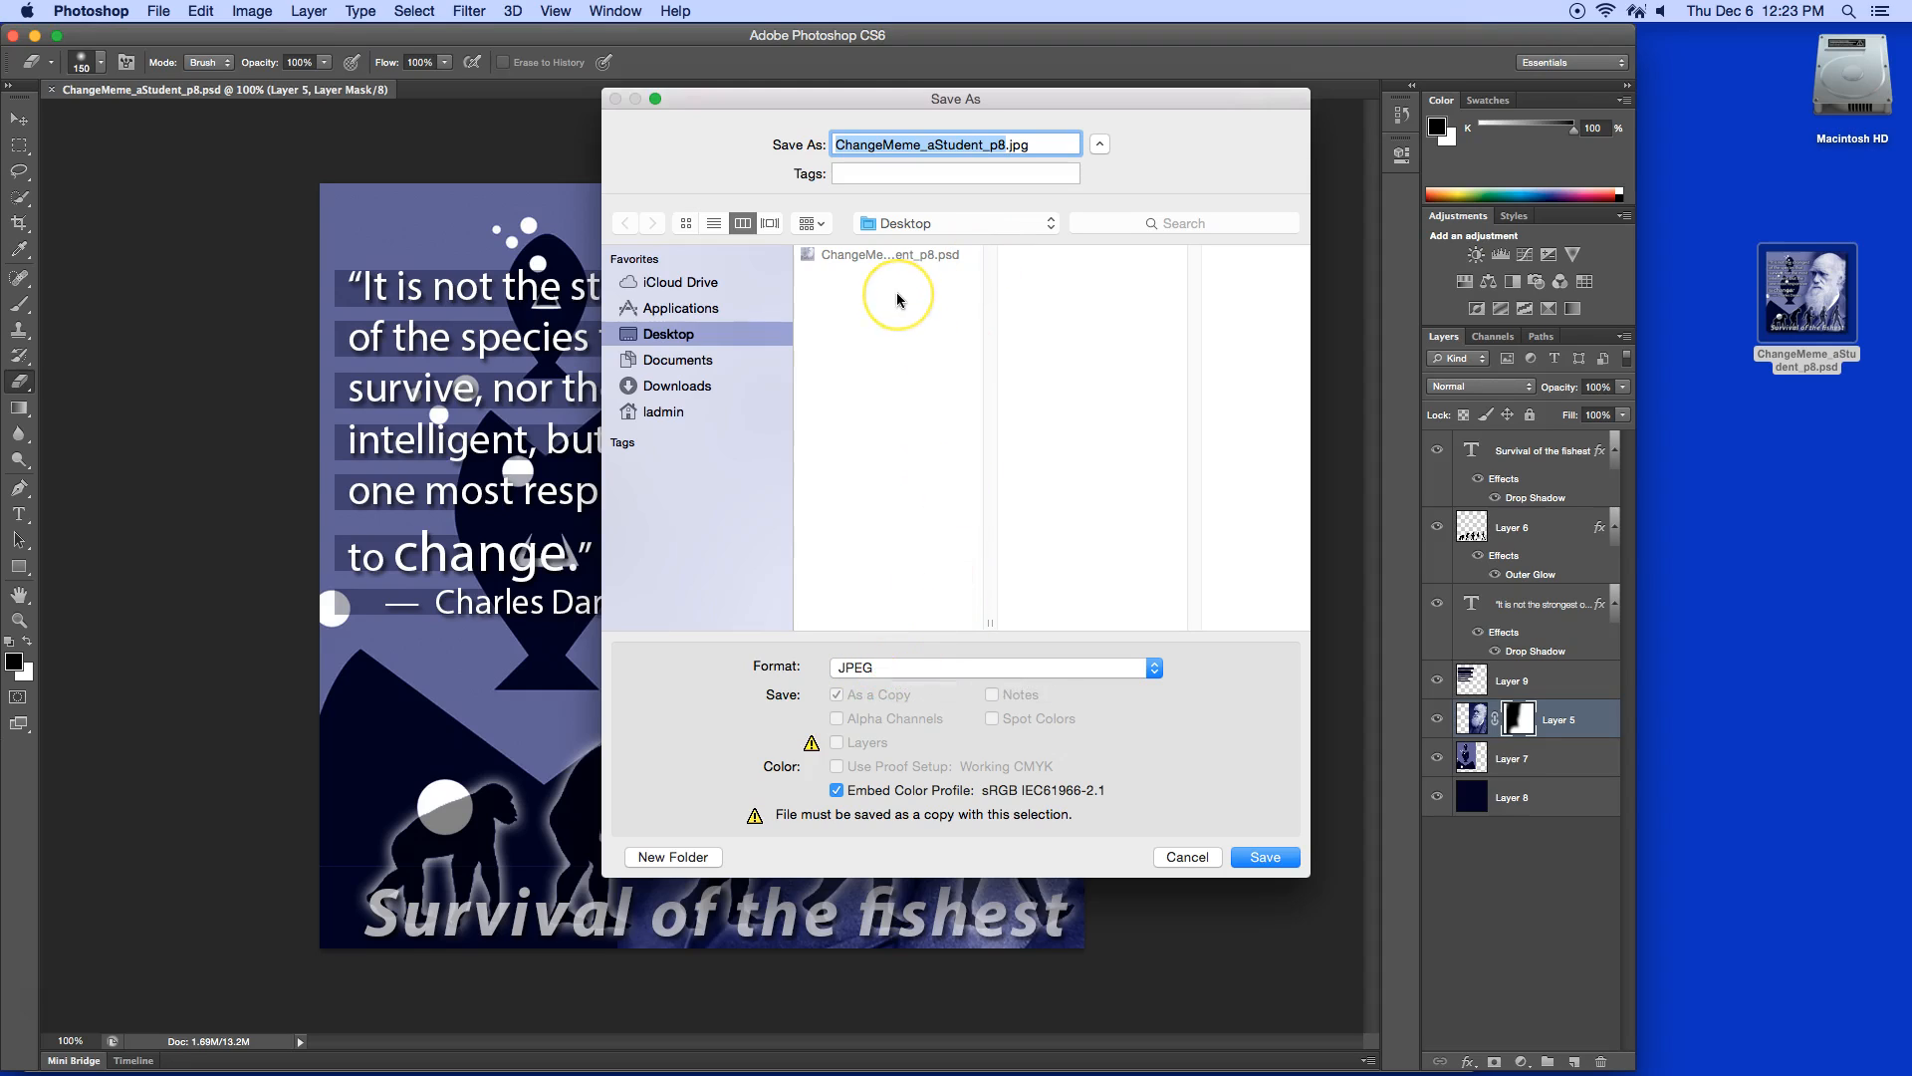
mouse_move(972, 360)
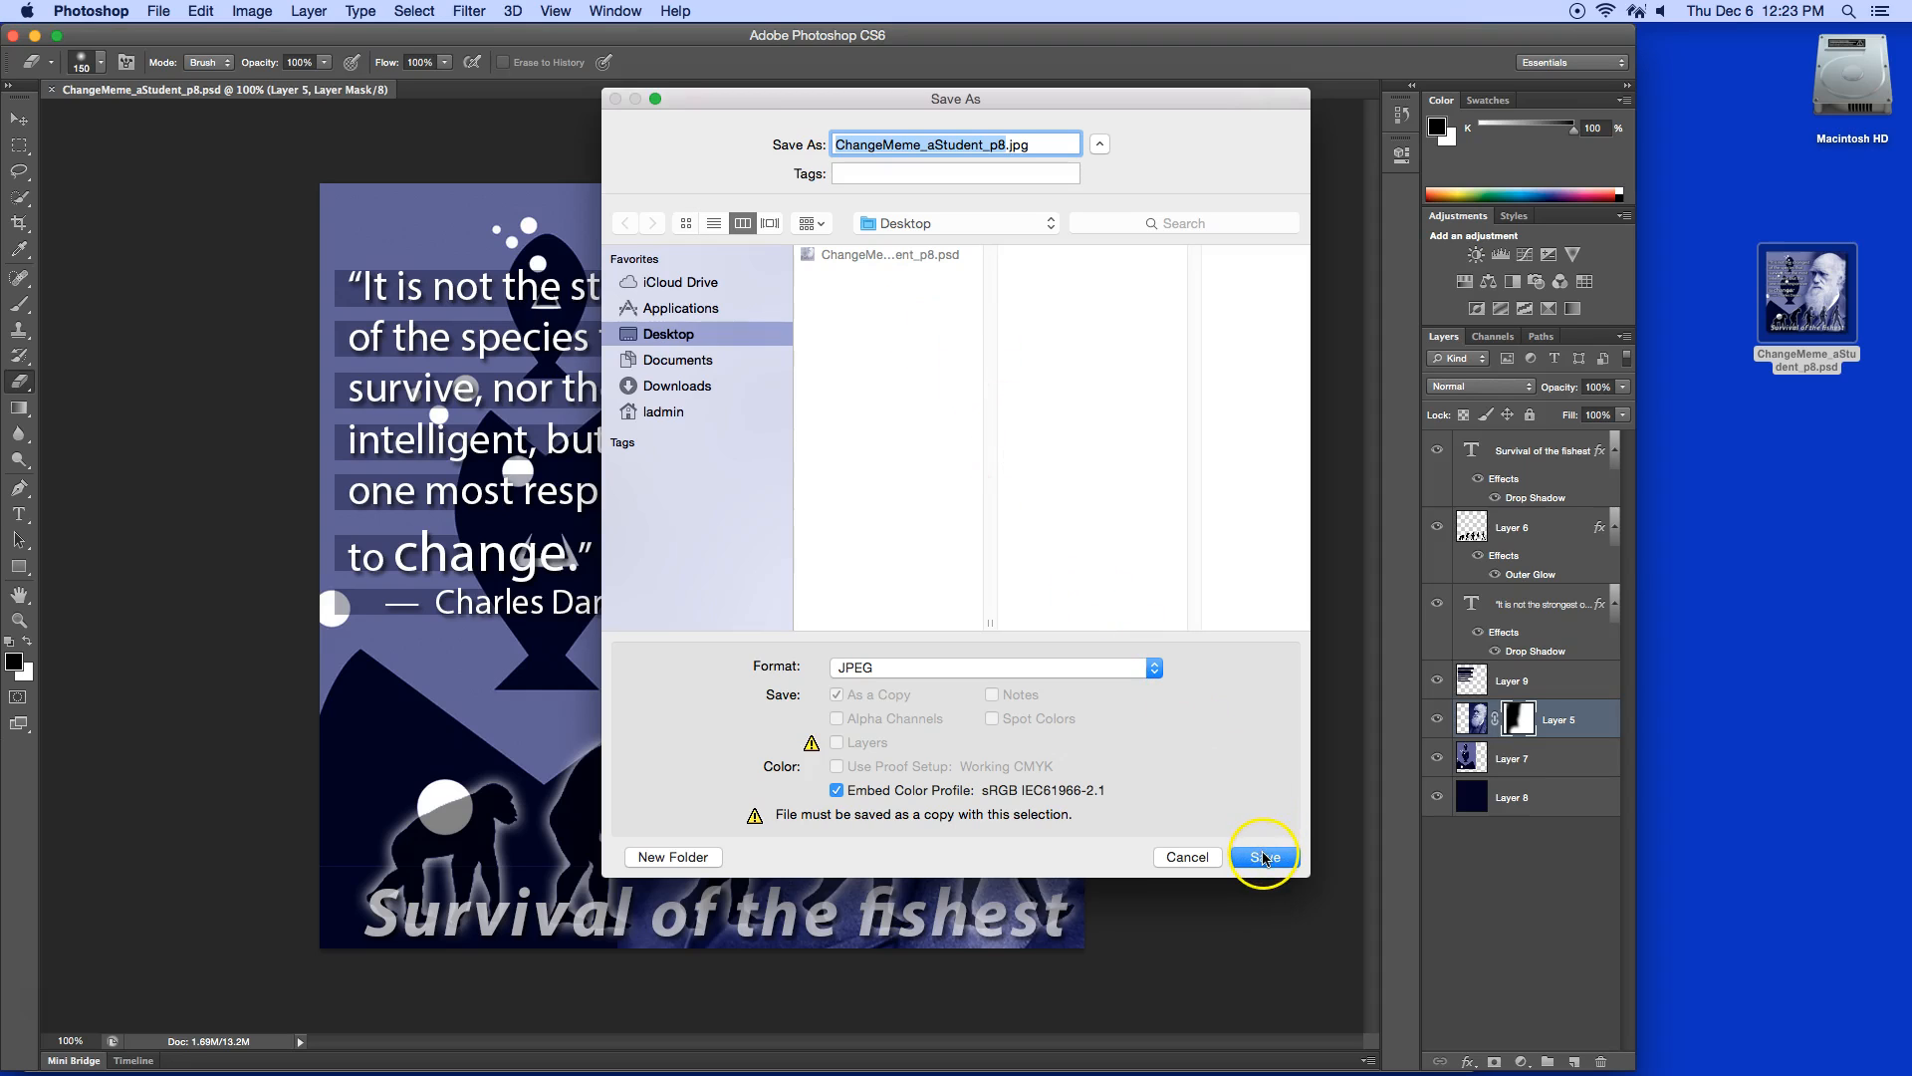
click(1262, 857)
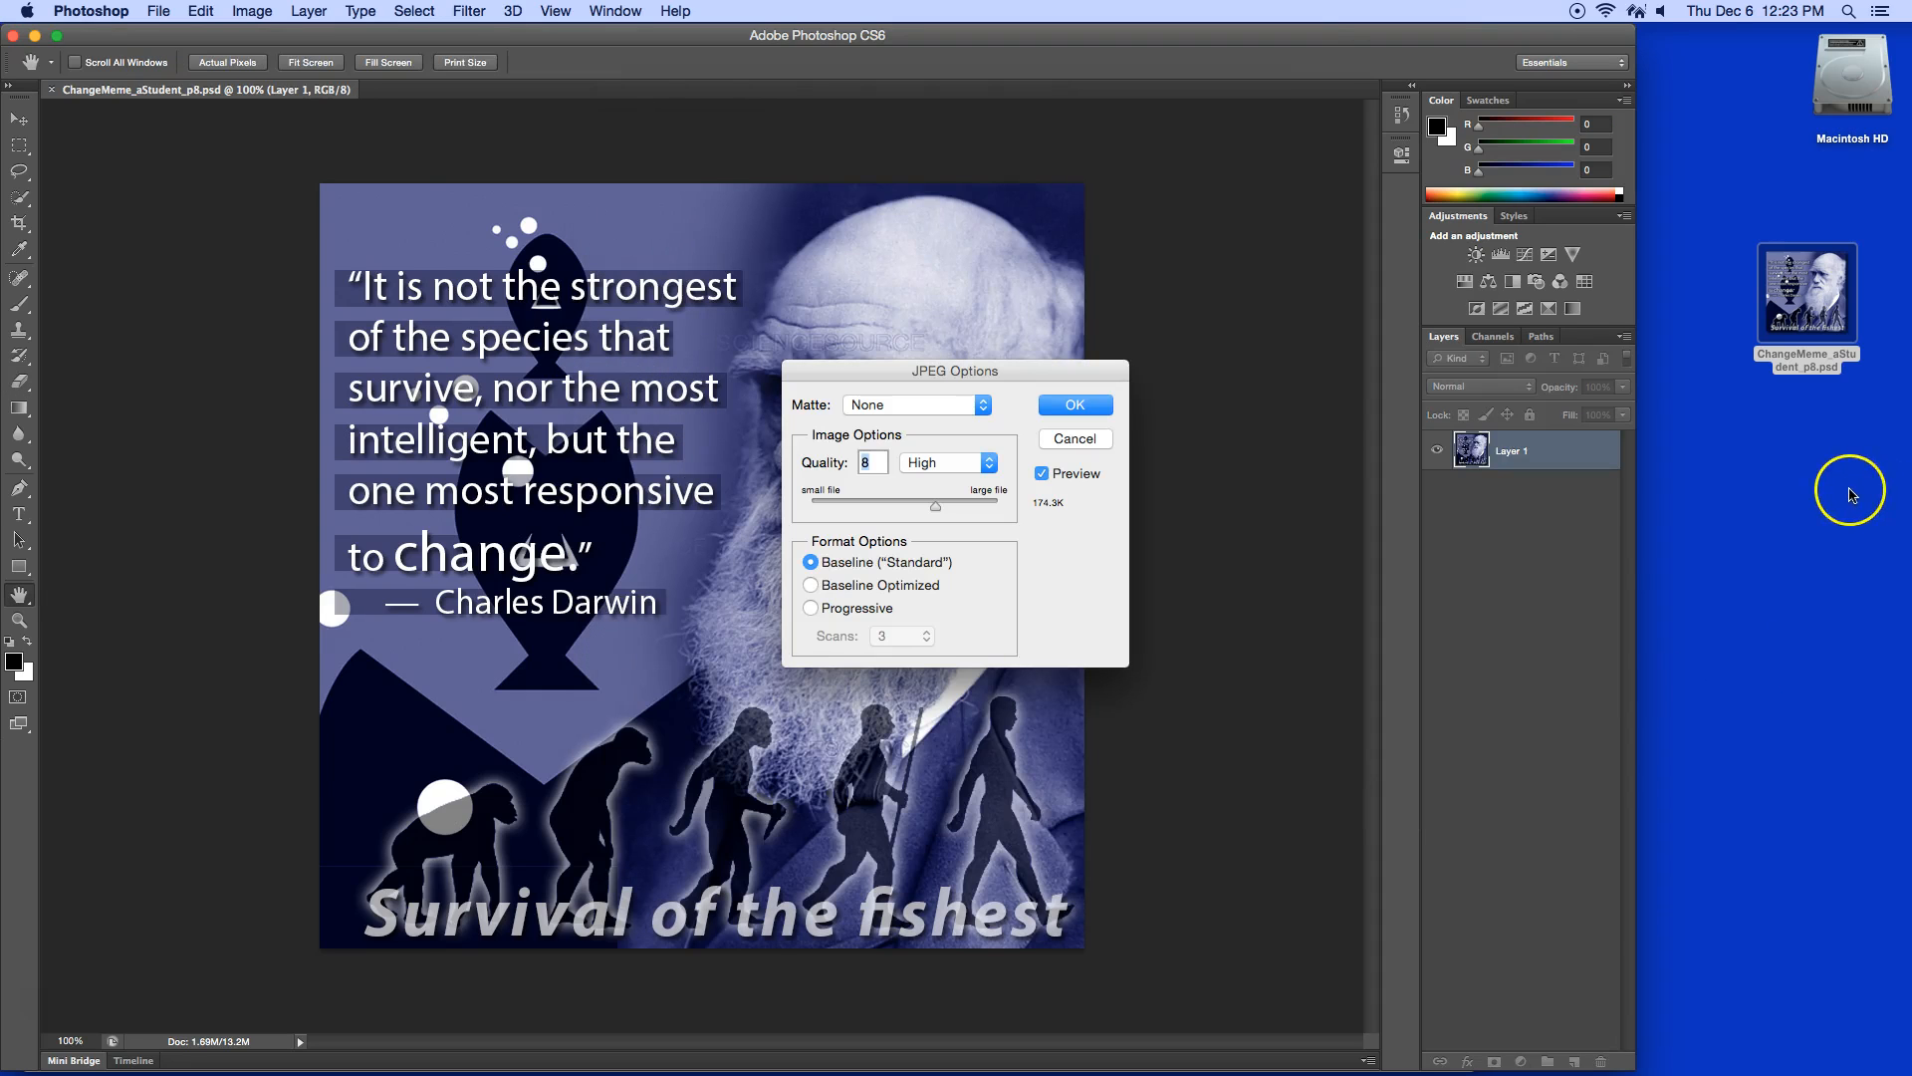
click(1071, 403)
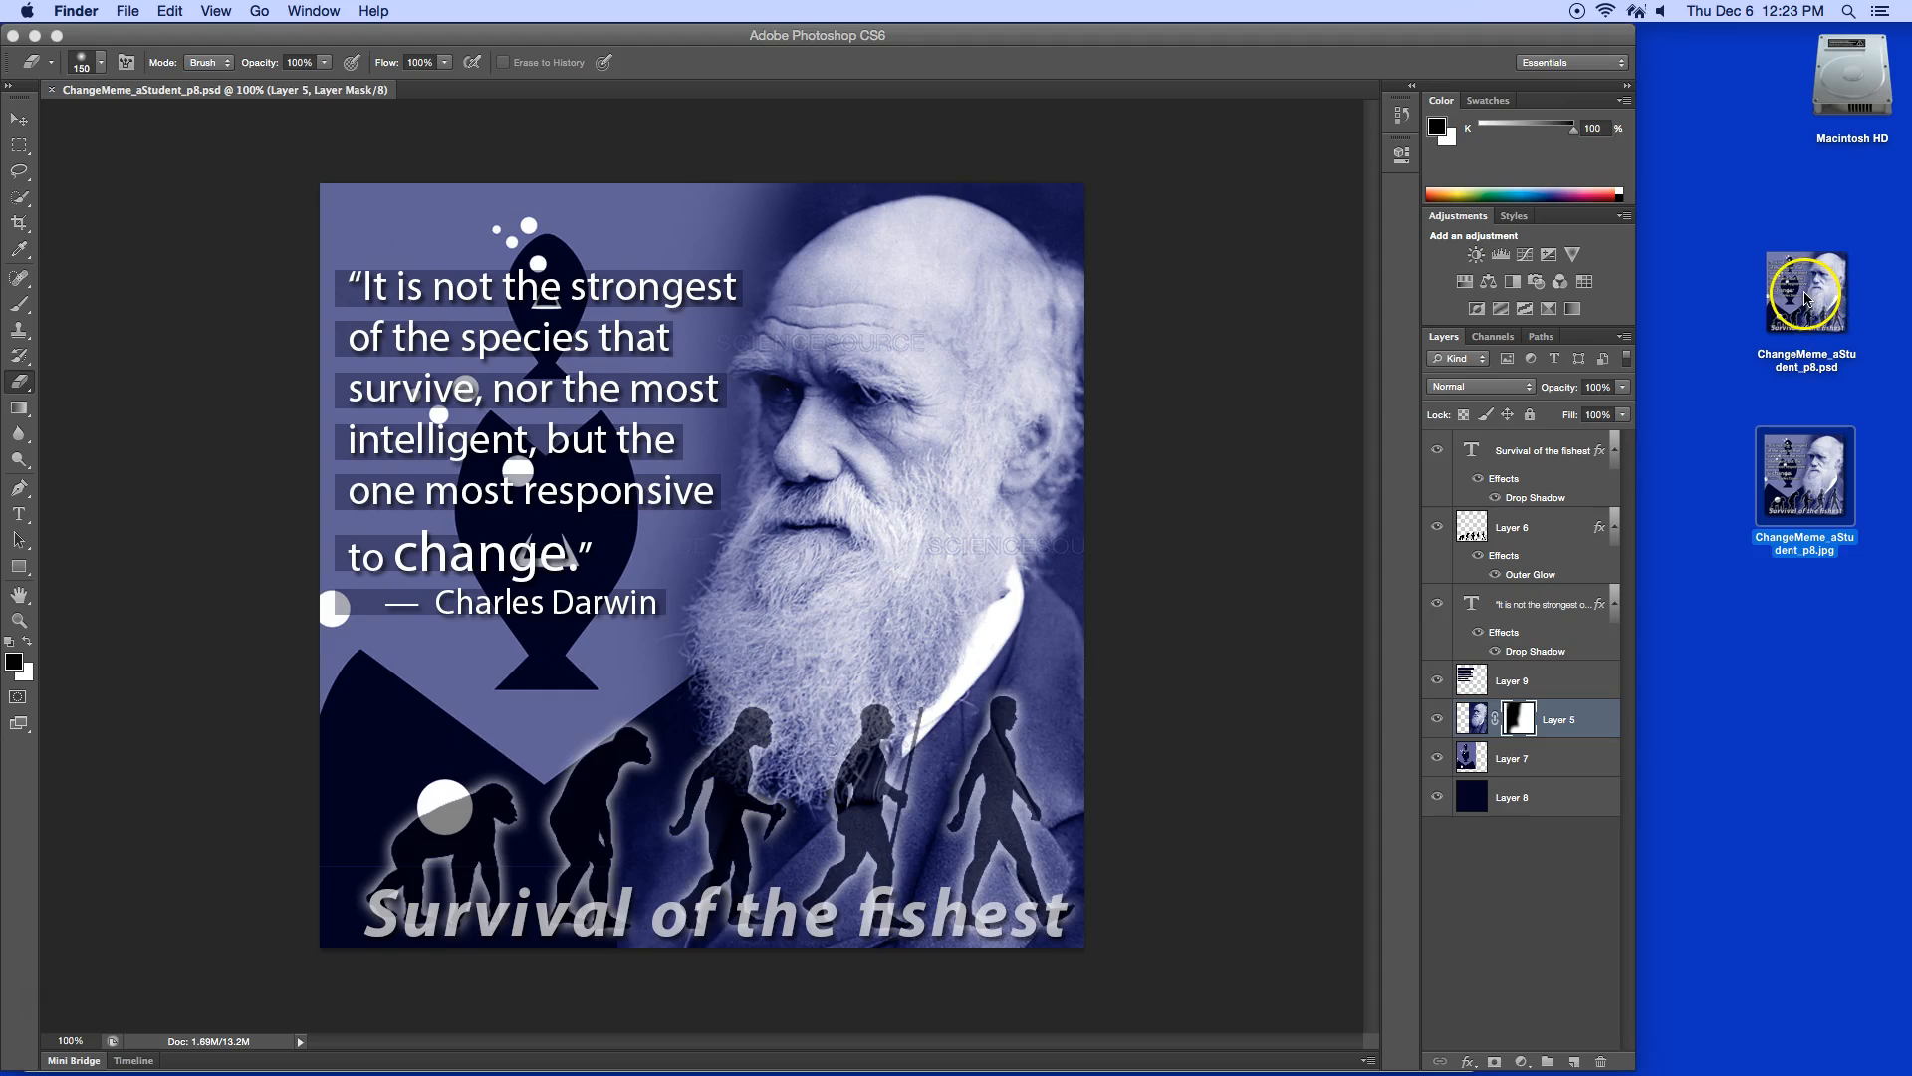
mouse_move(143, 207)
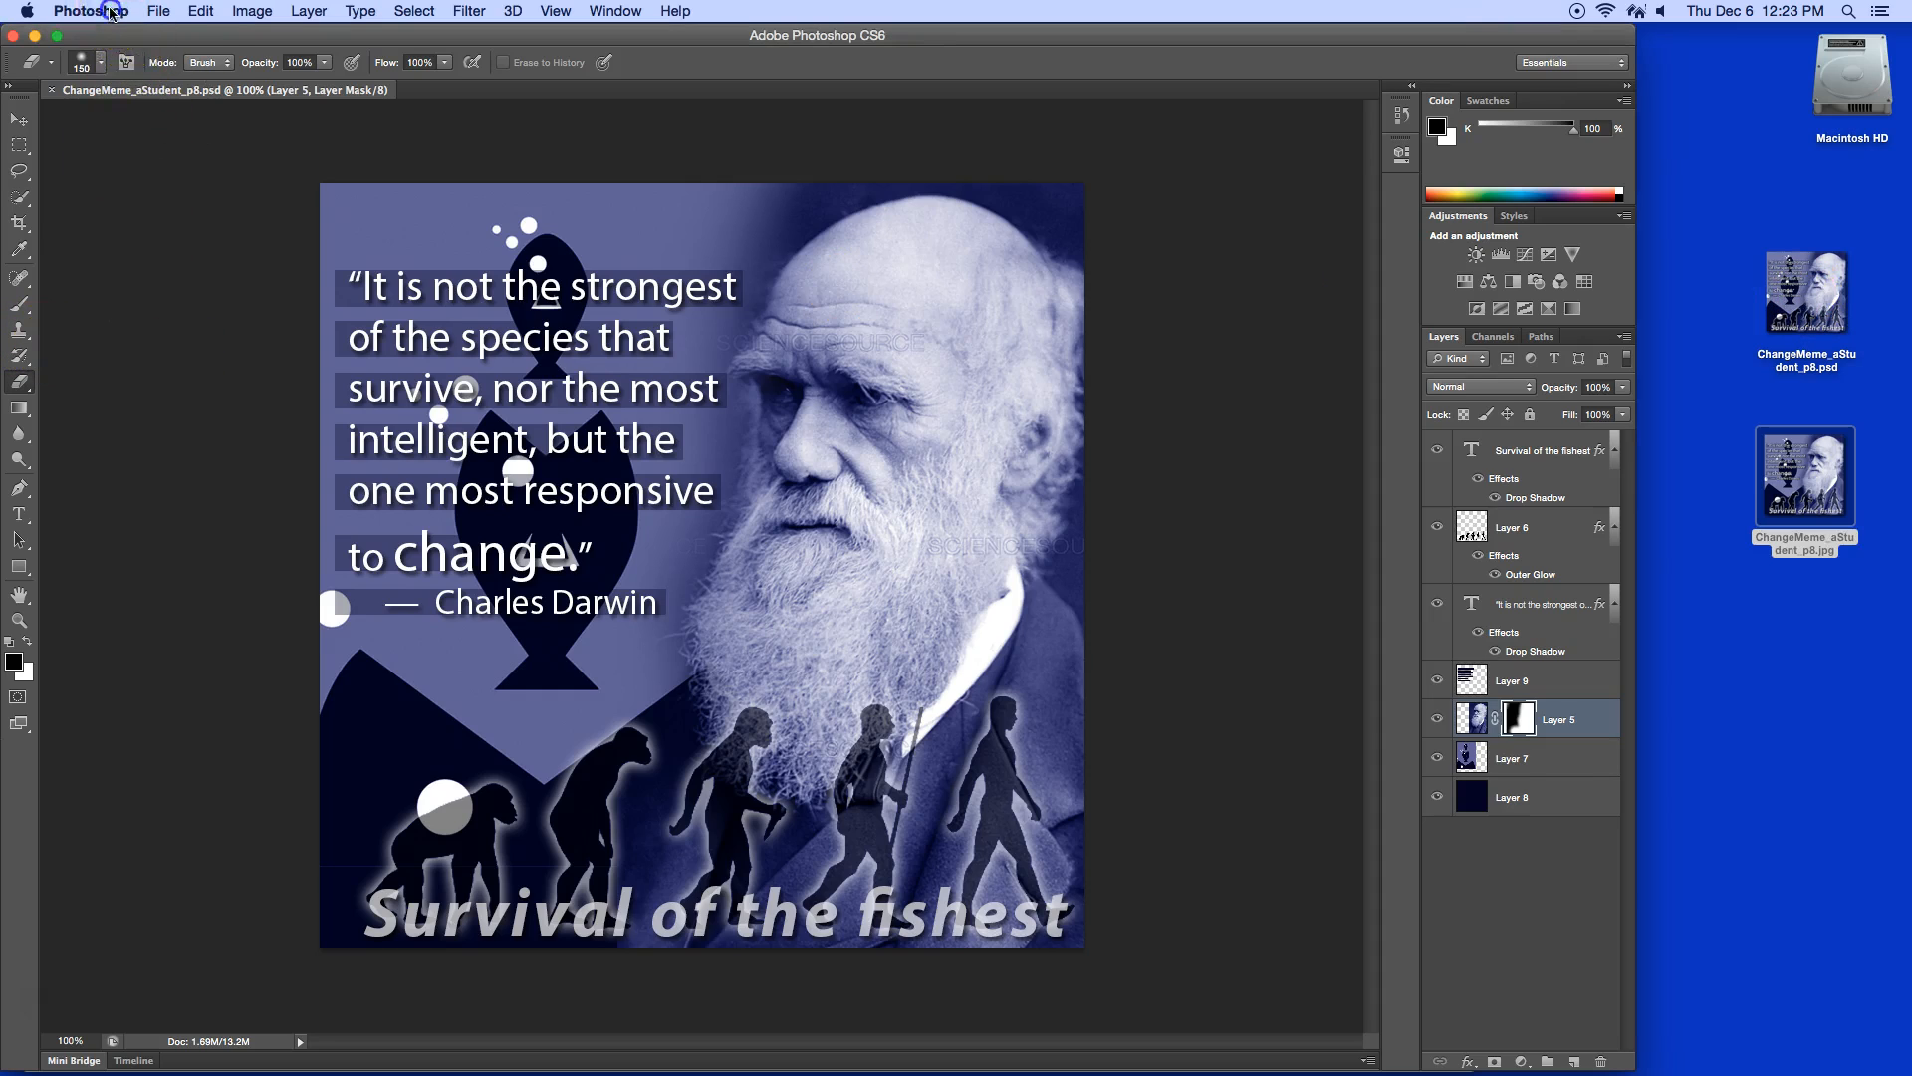
- Upload the desktop JPEG and PSD into the Drive Change folder, keeping the PSD separate
click(90, 11)
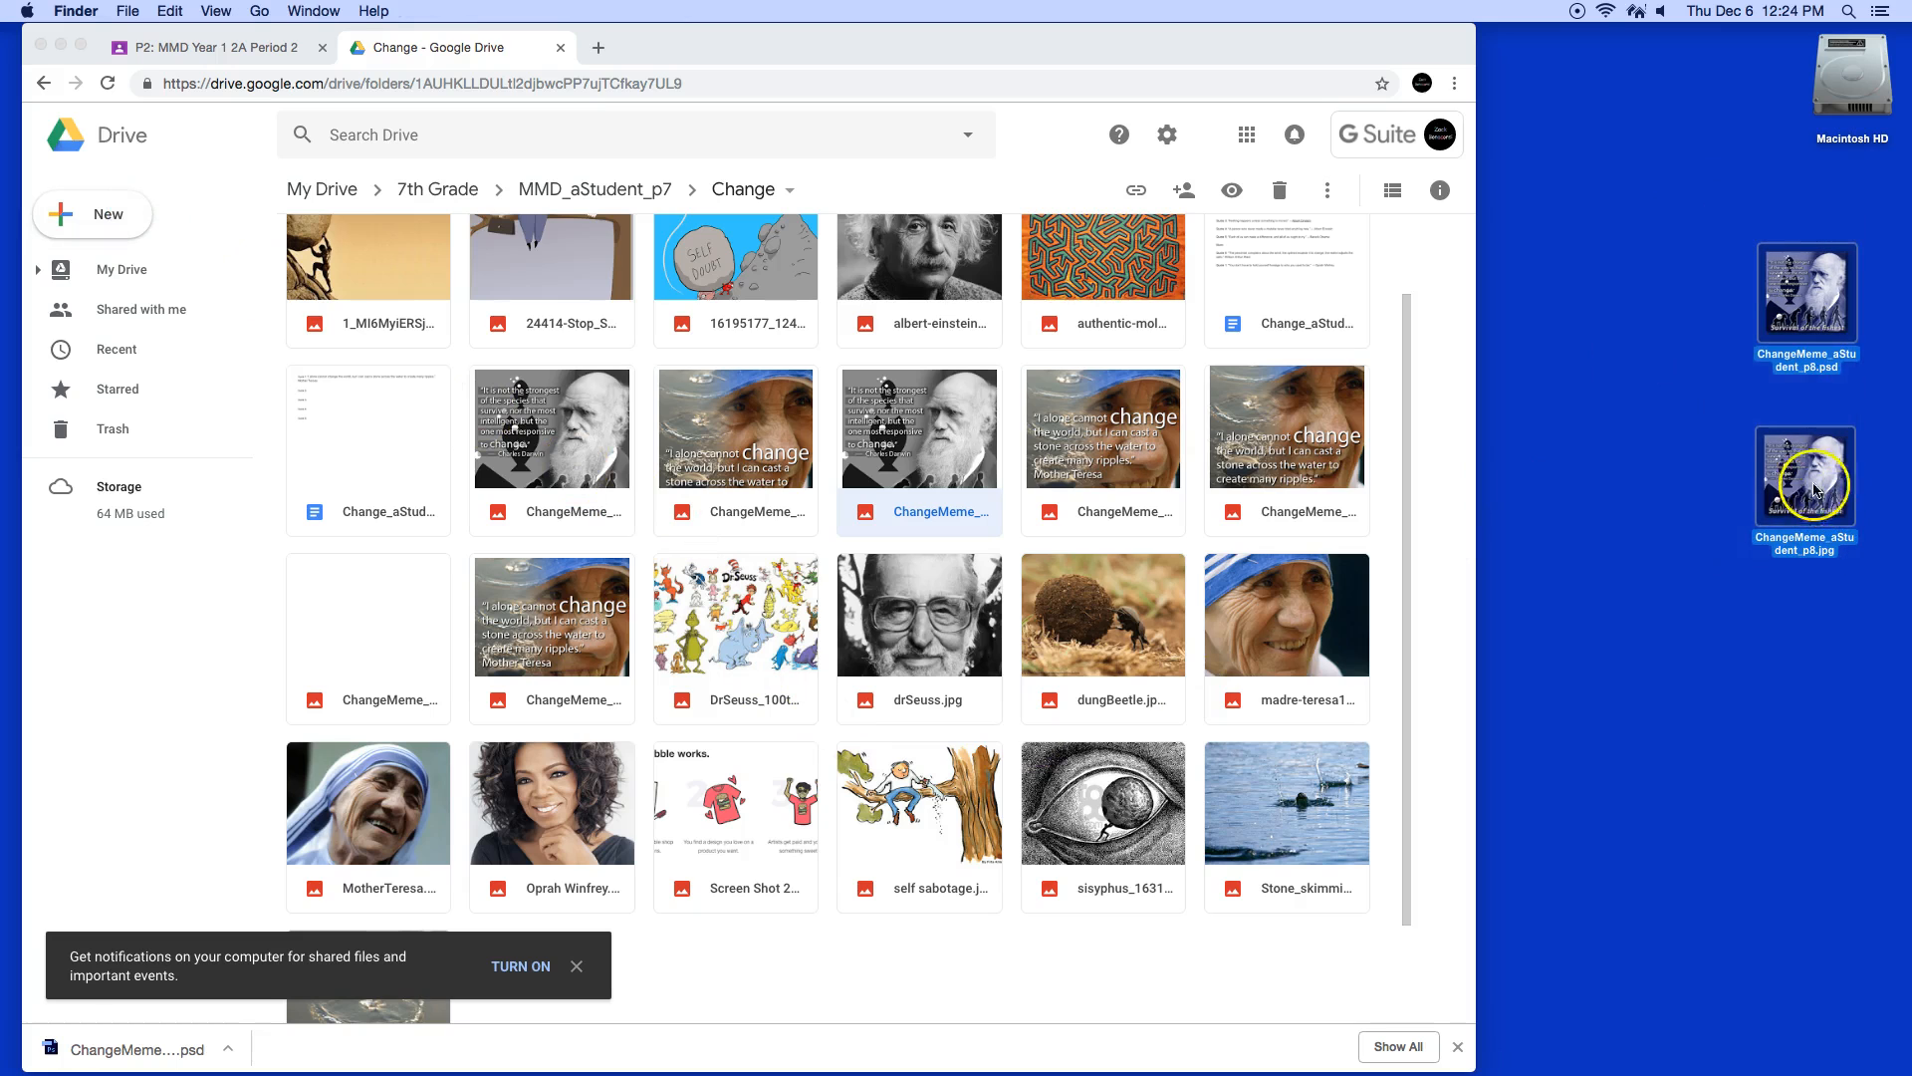
drag(1806, 474, 1096, 945)
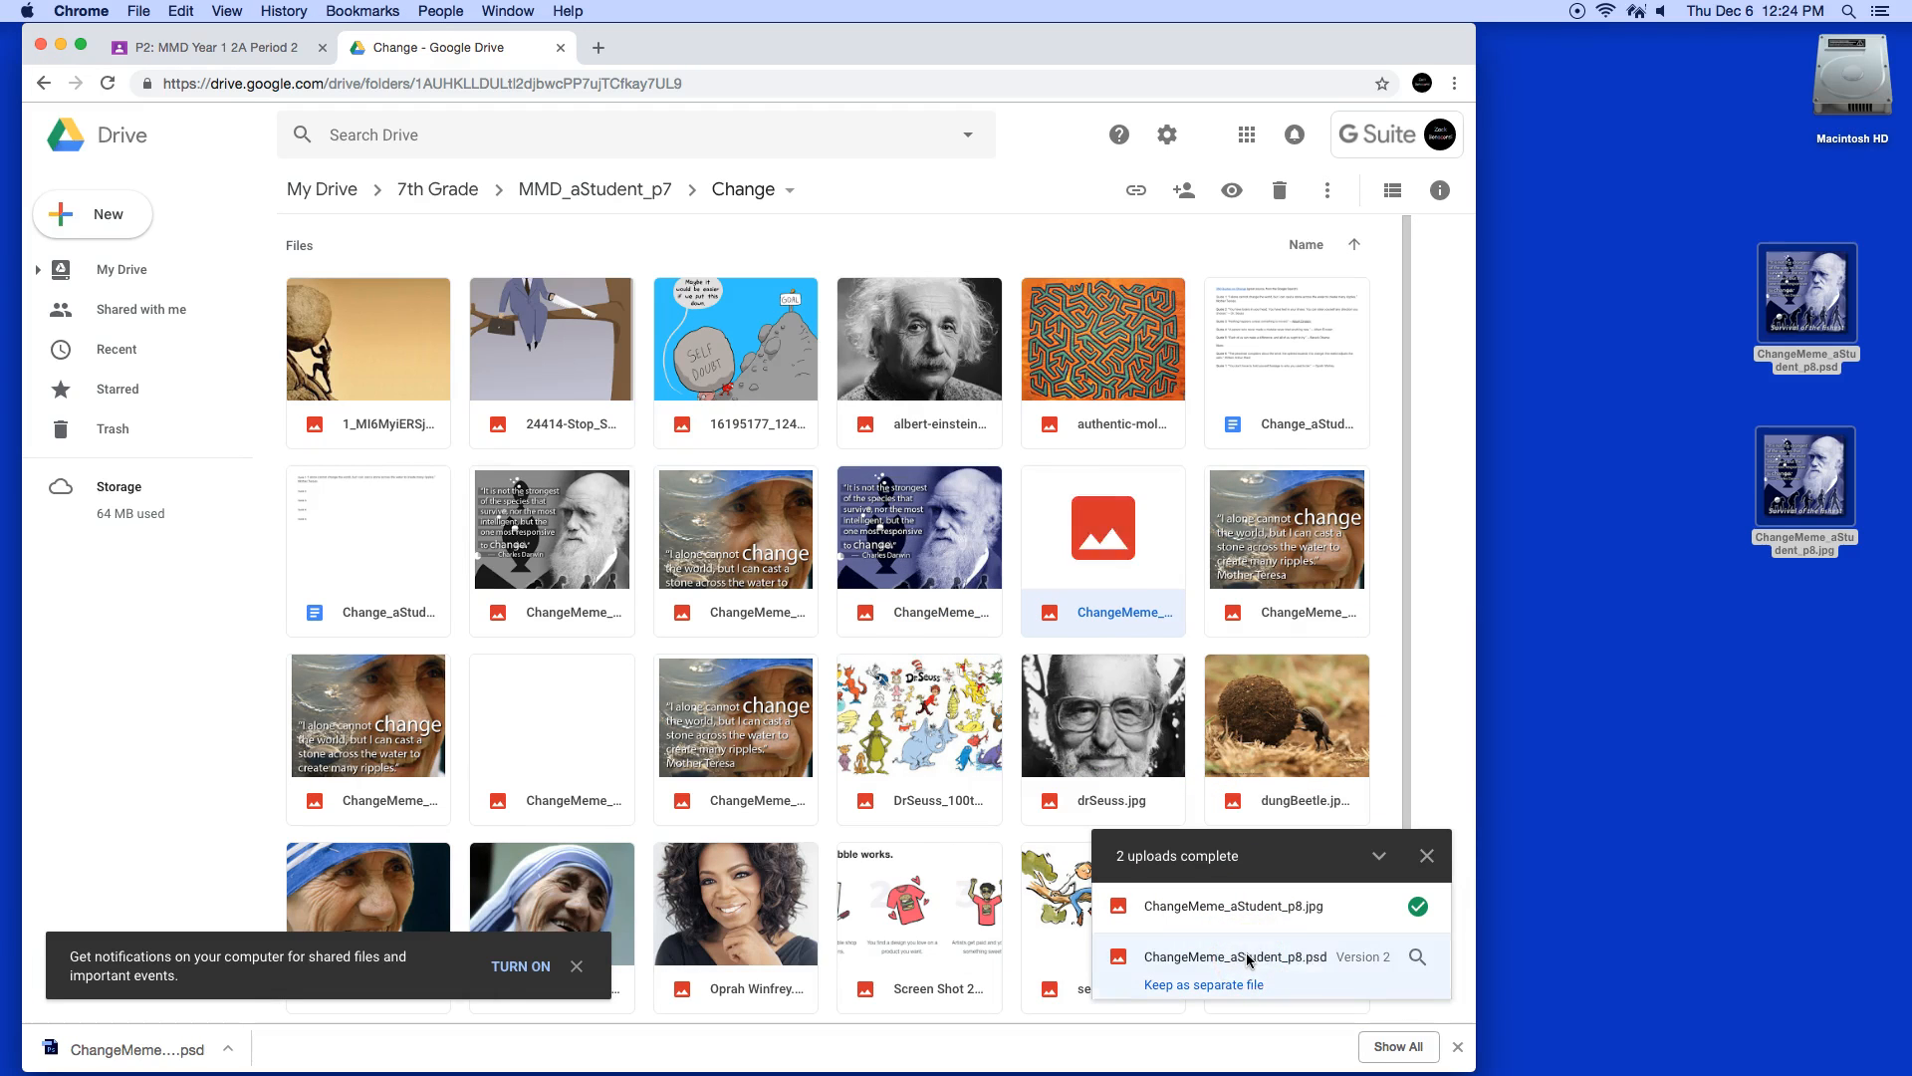
click(1202, 984)
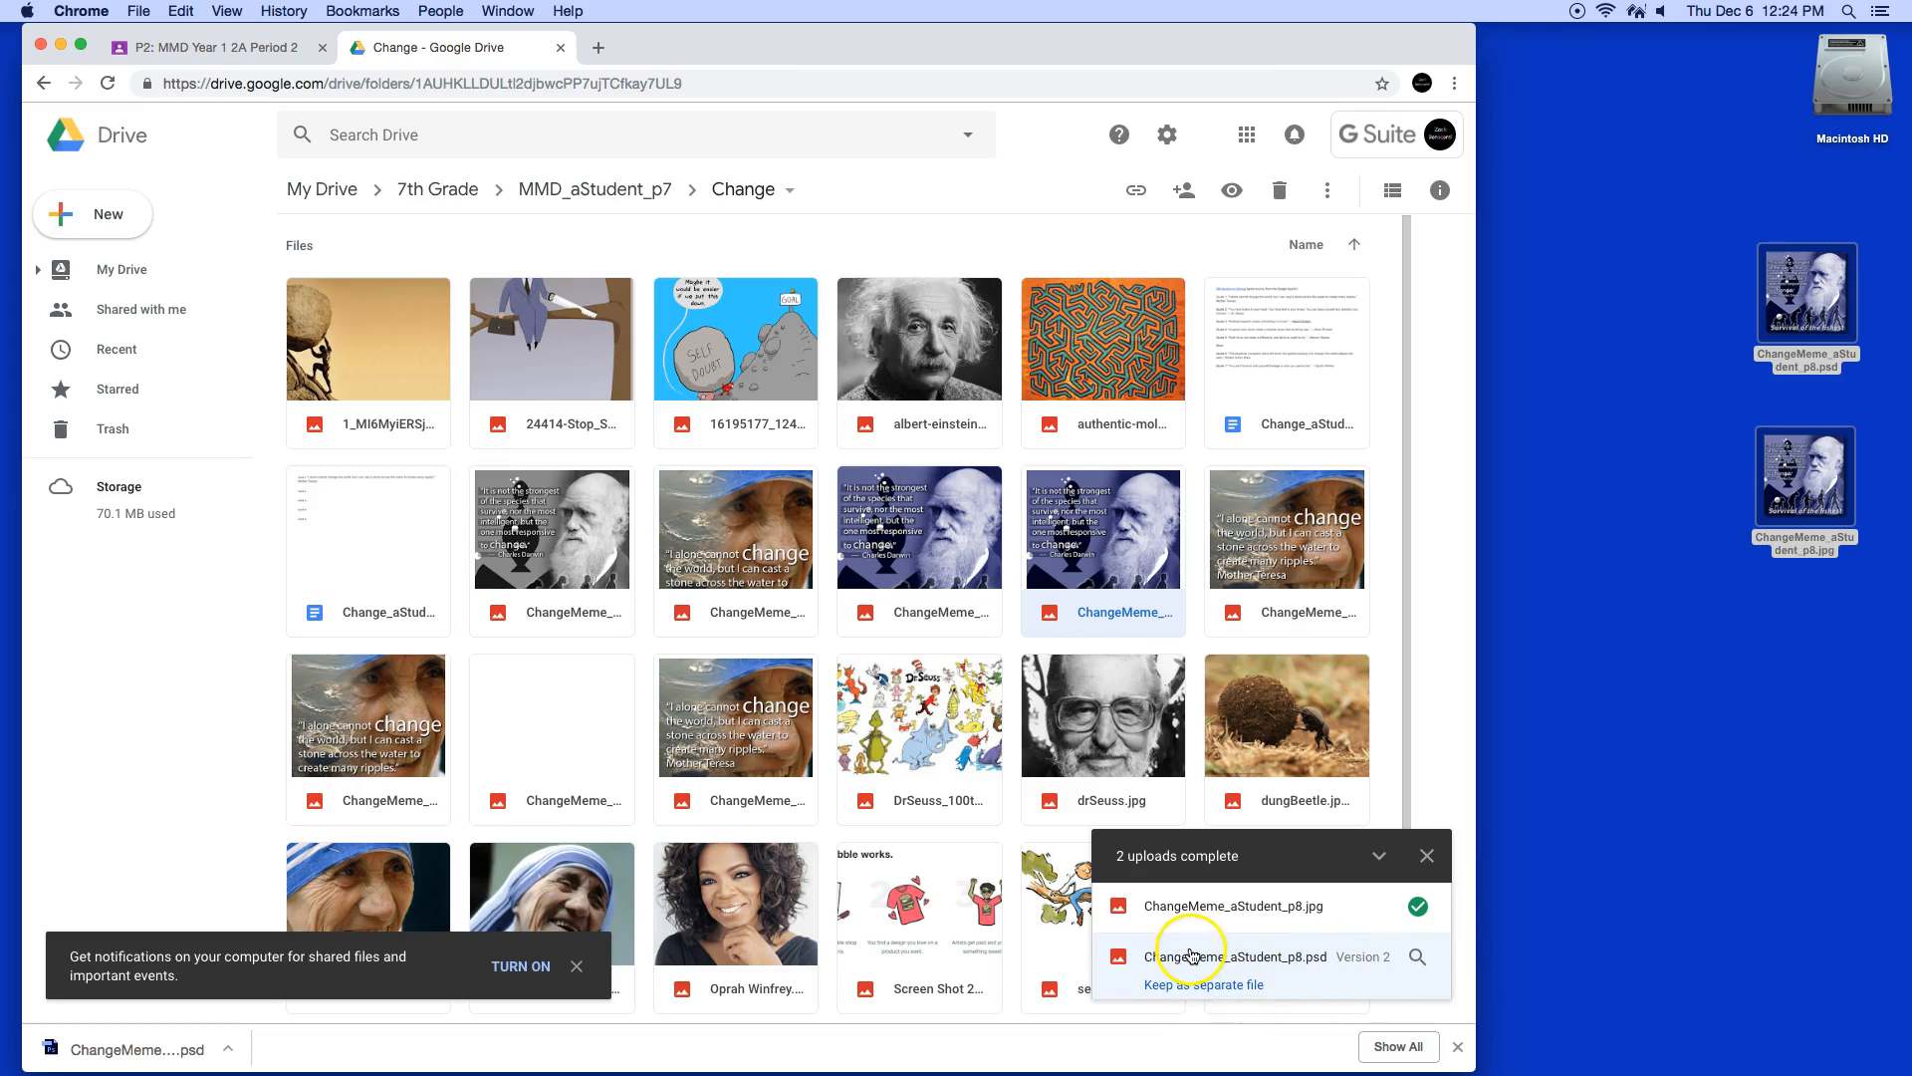
click(1234, 956)
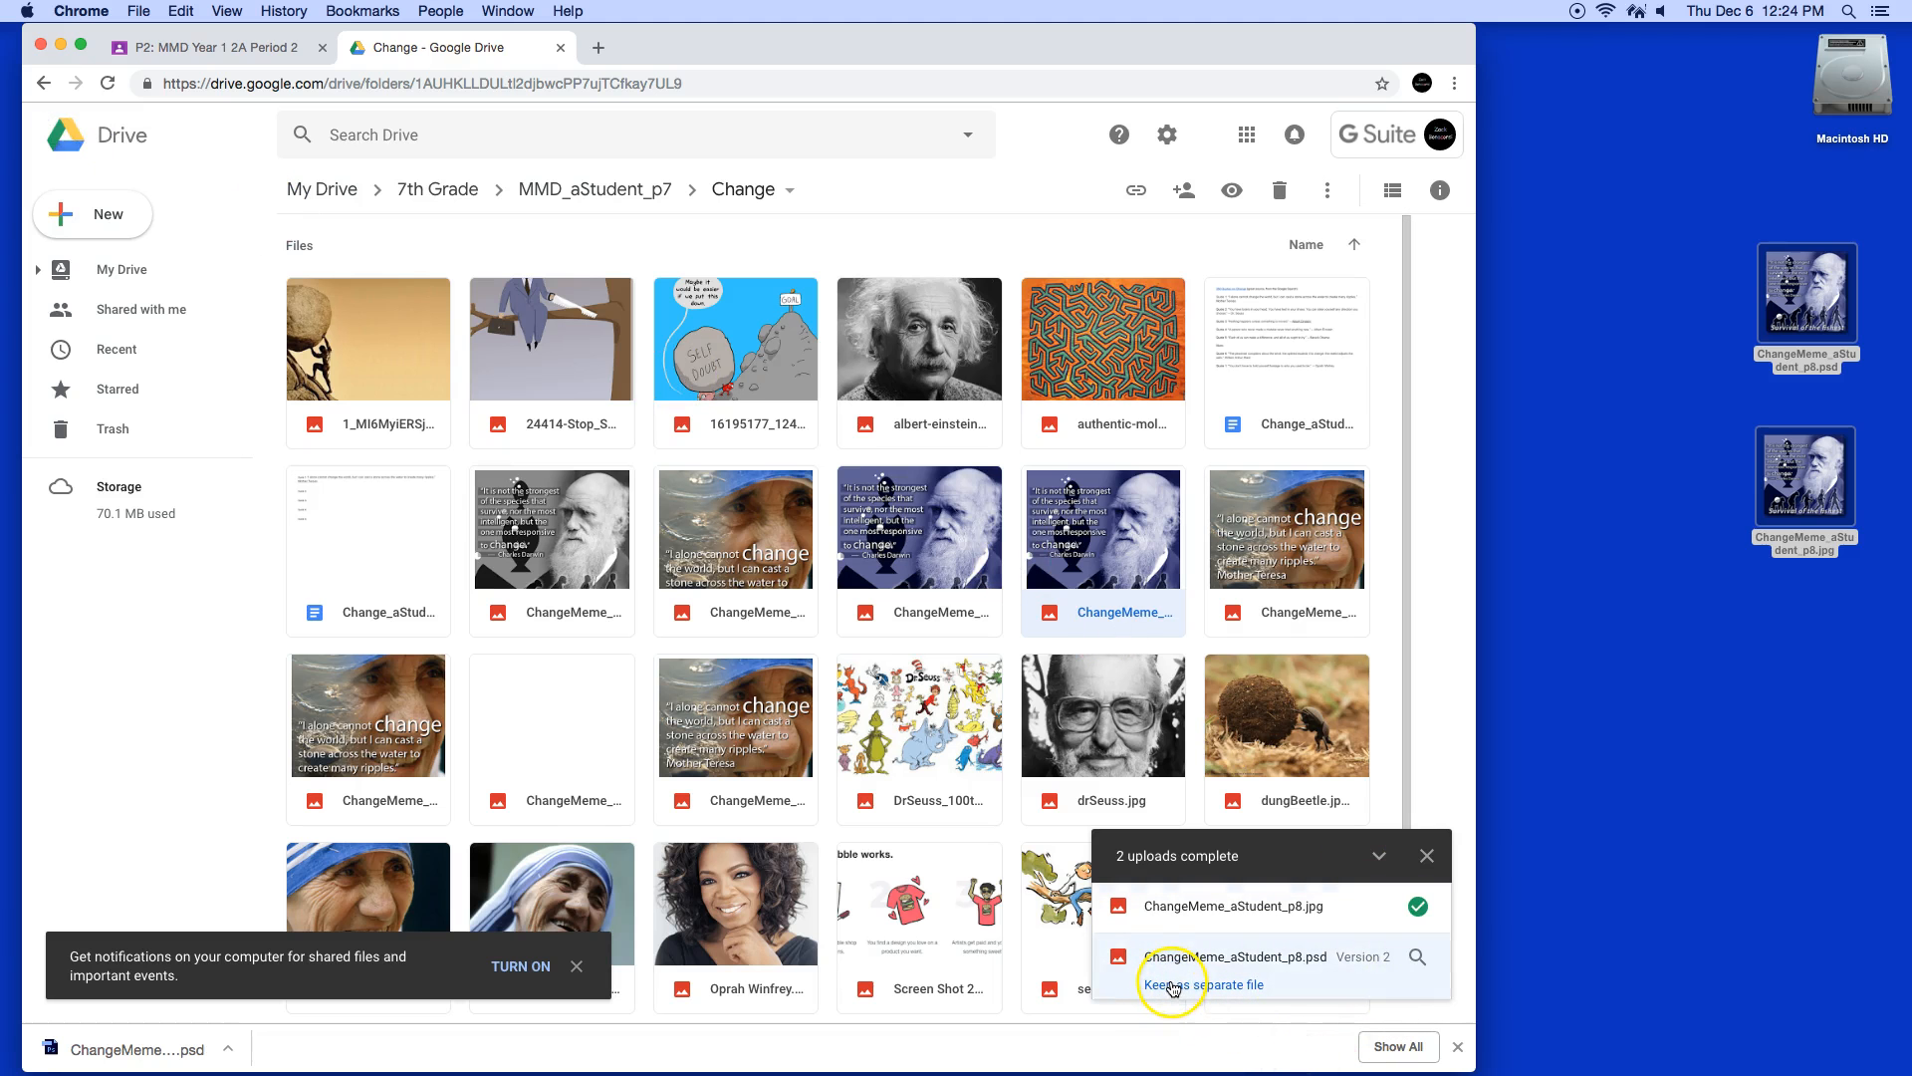
click(1200, 984)
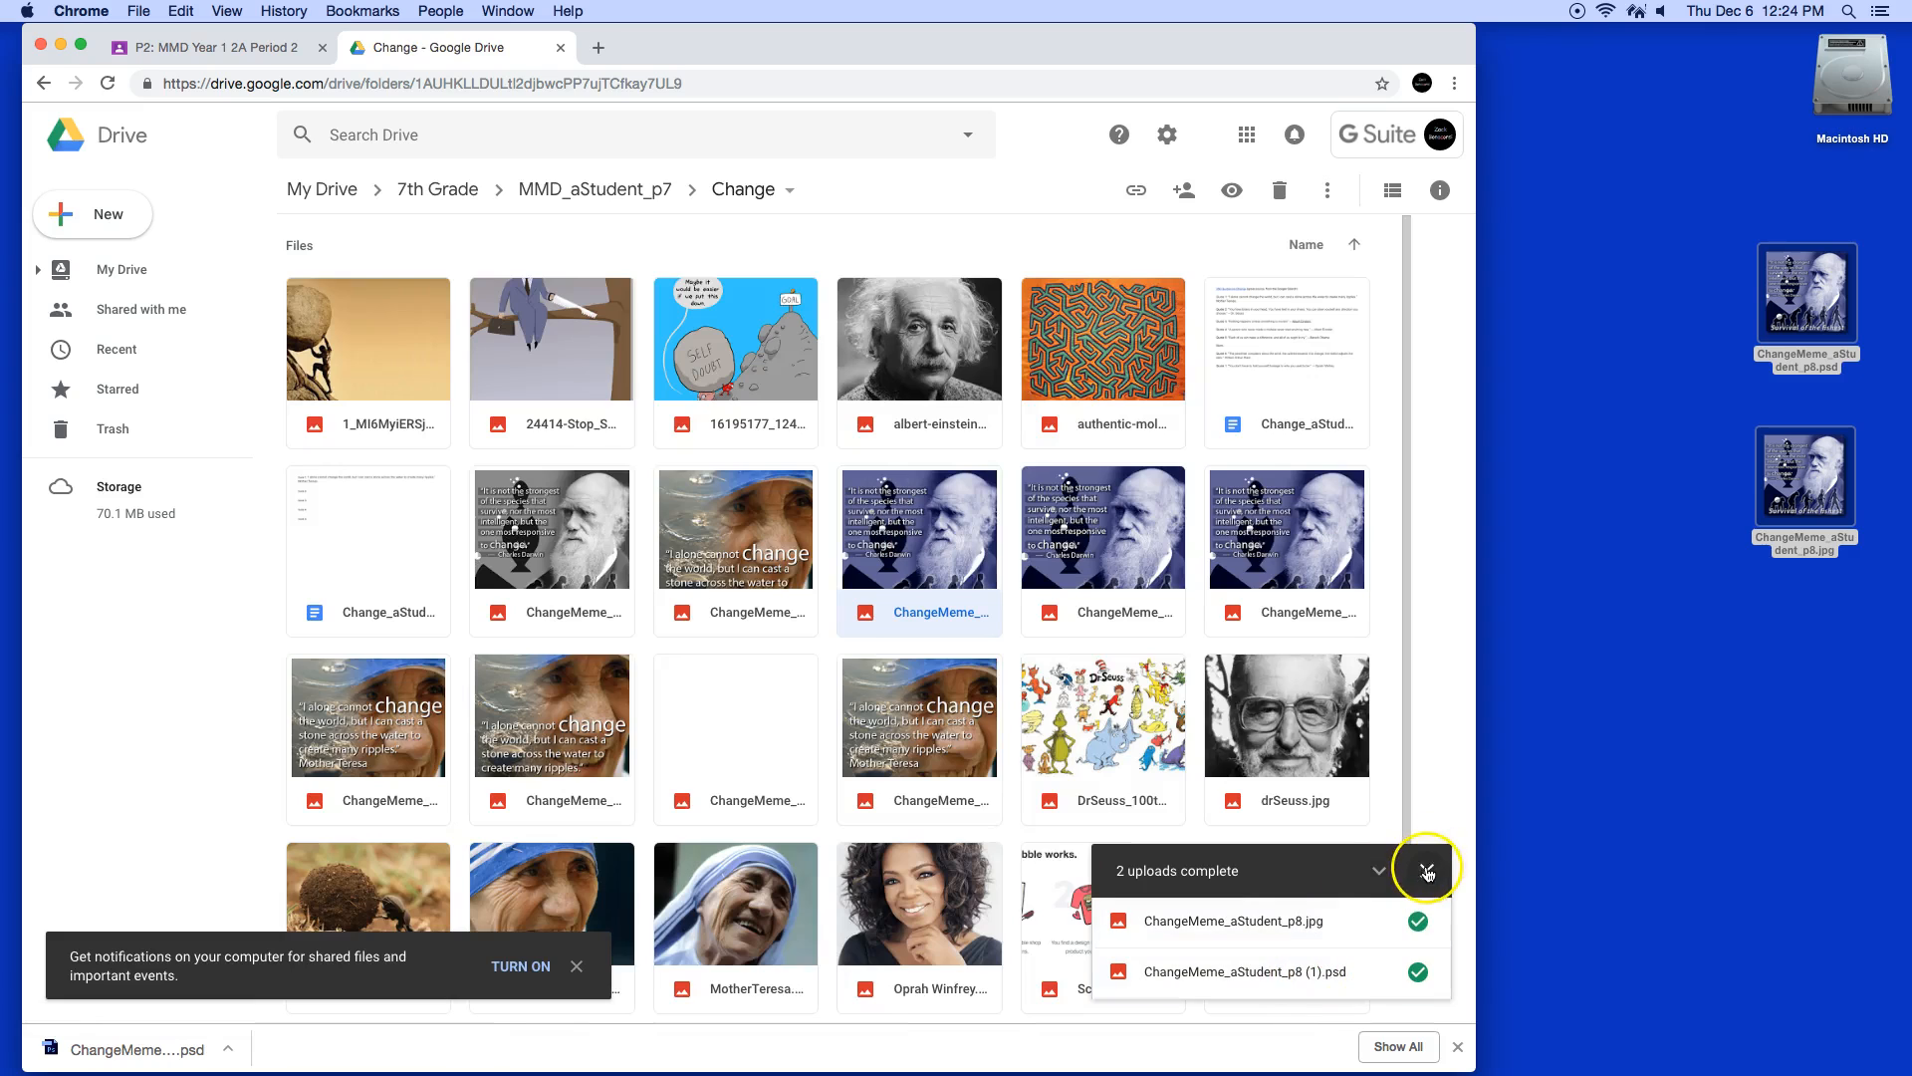
click(1425, 870)
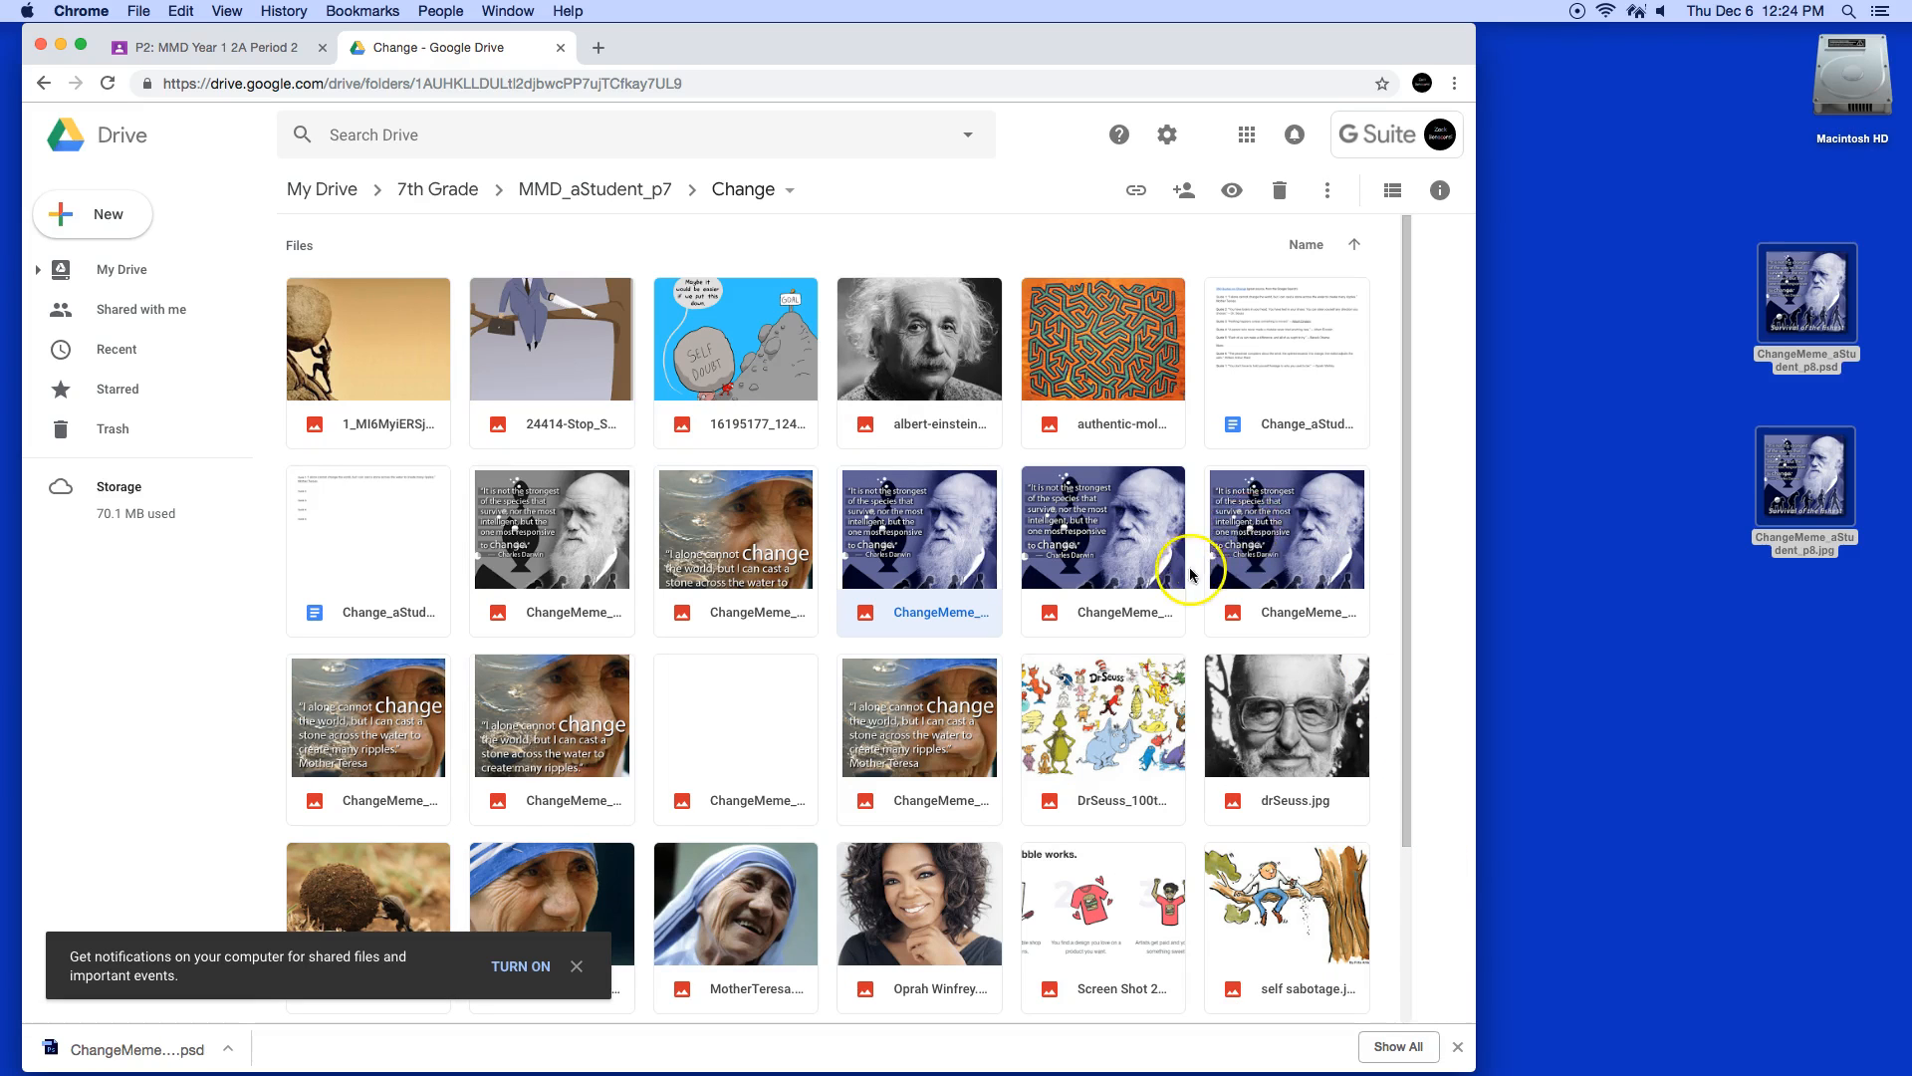
mouse_move(1152, 717)
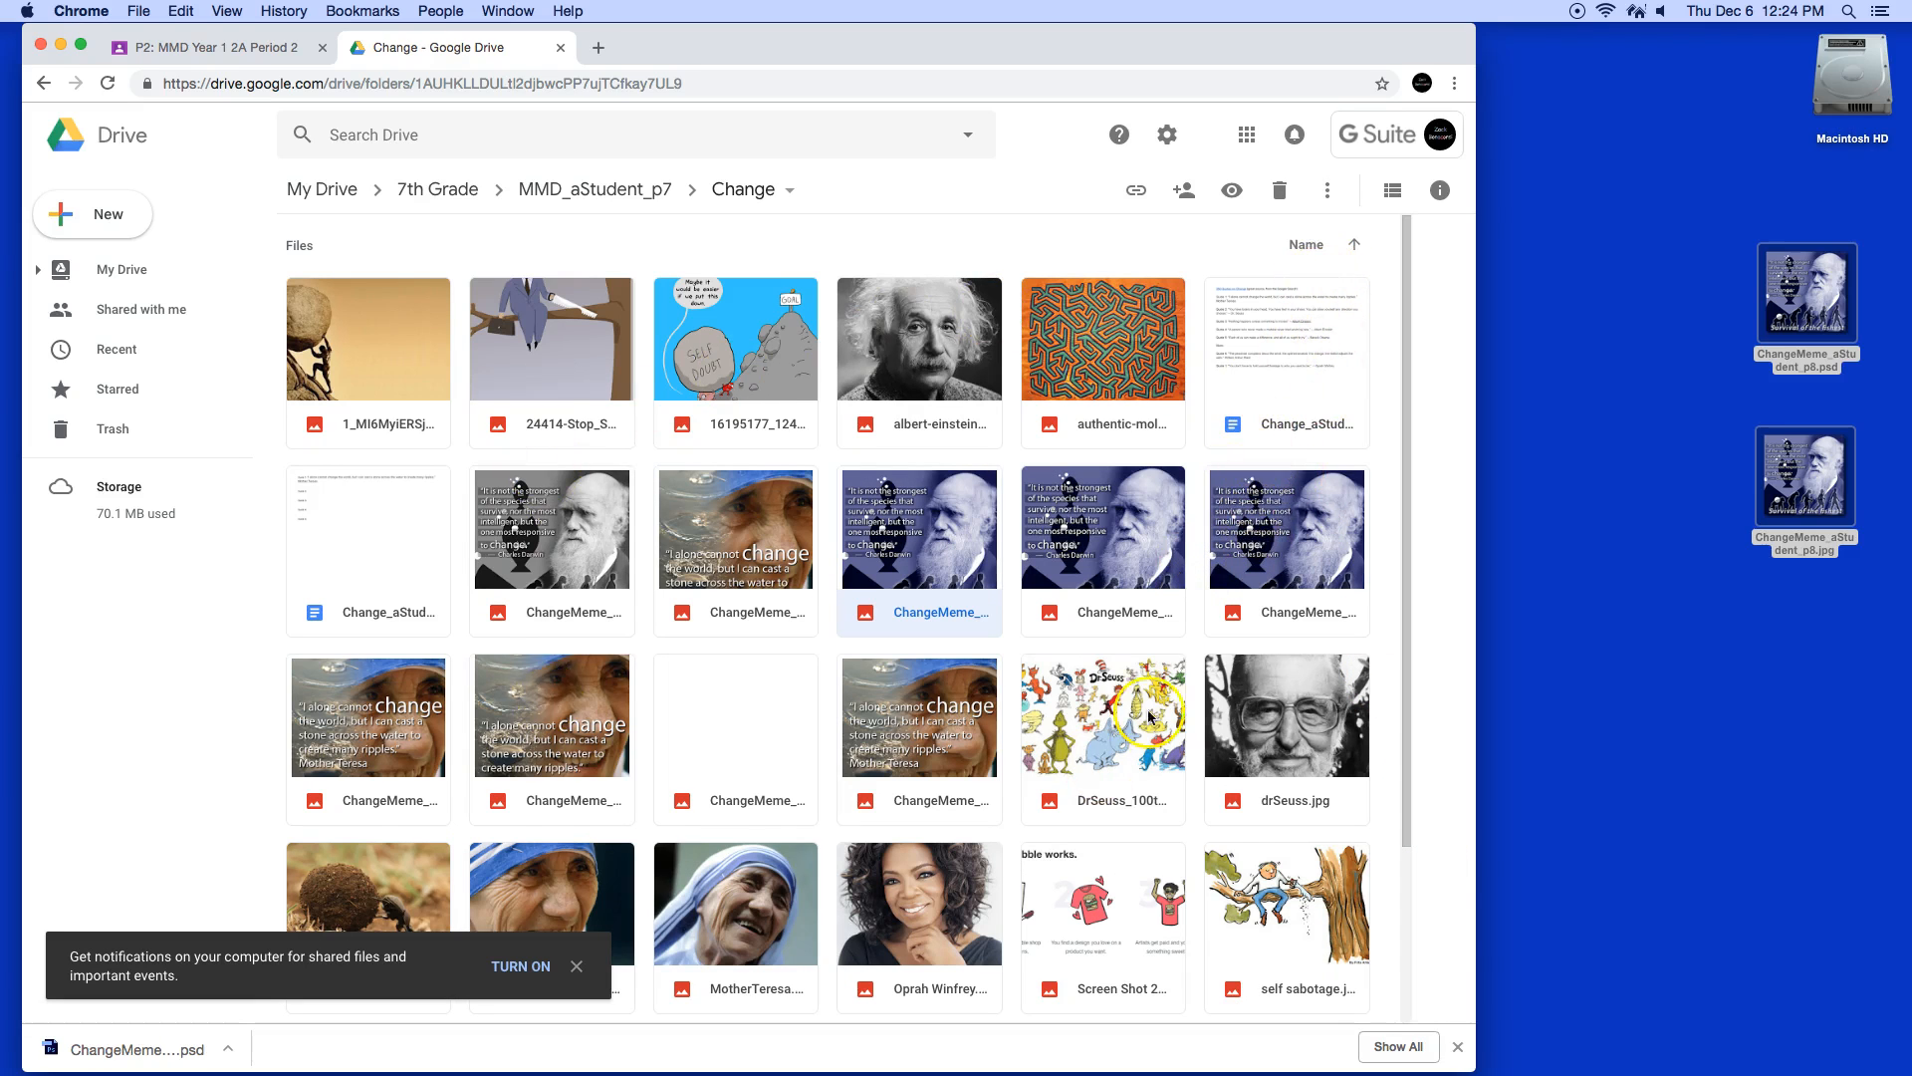
mouse_move(1295, 498)
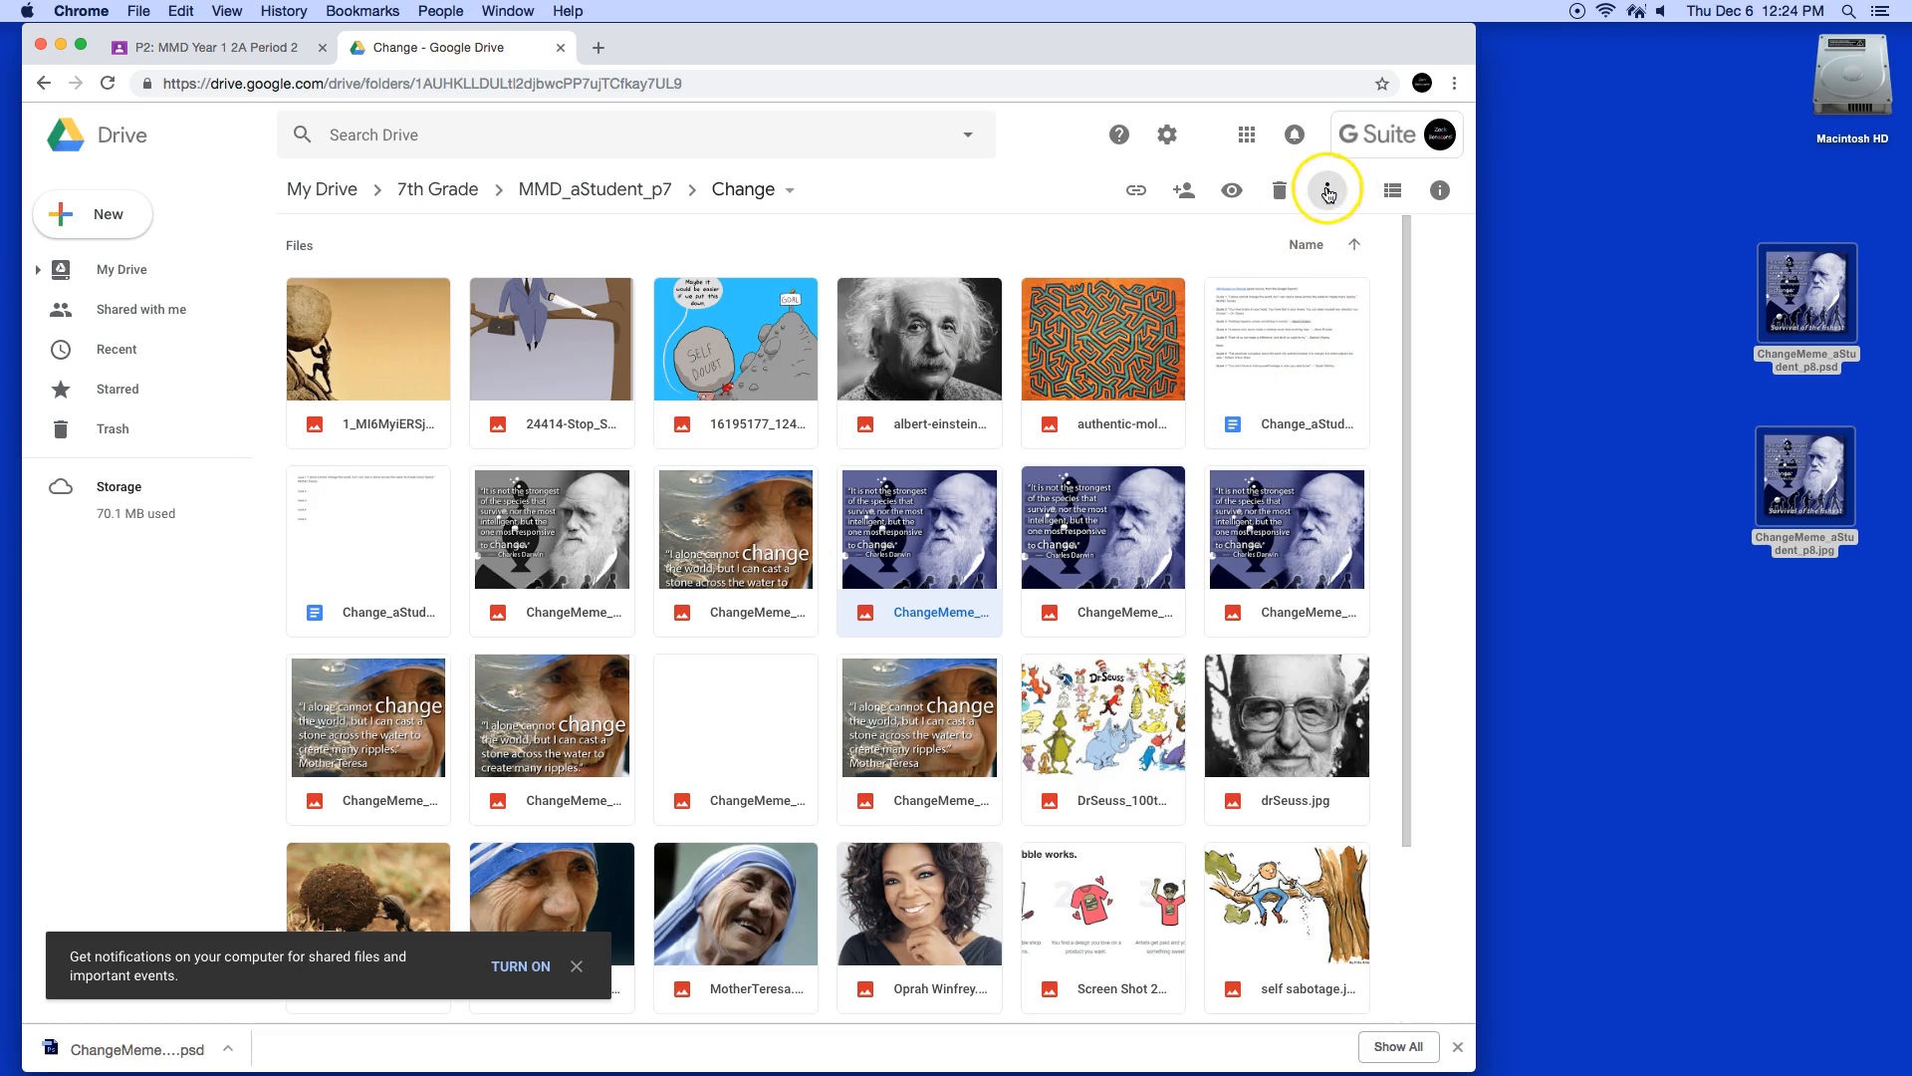
click(1326, 189)
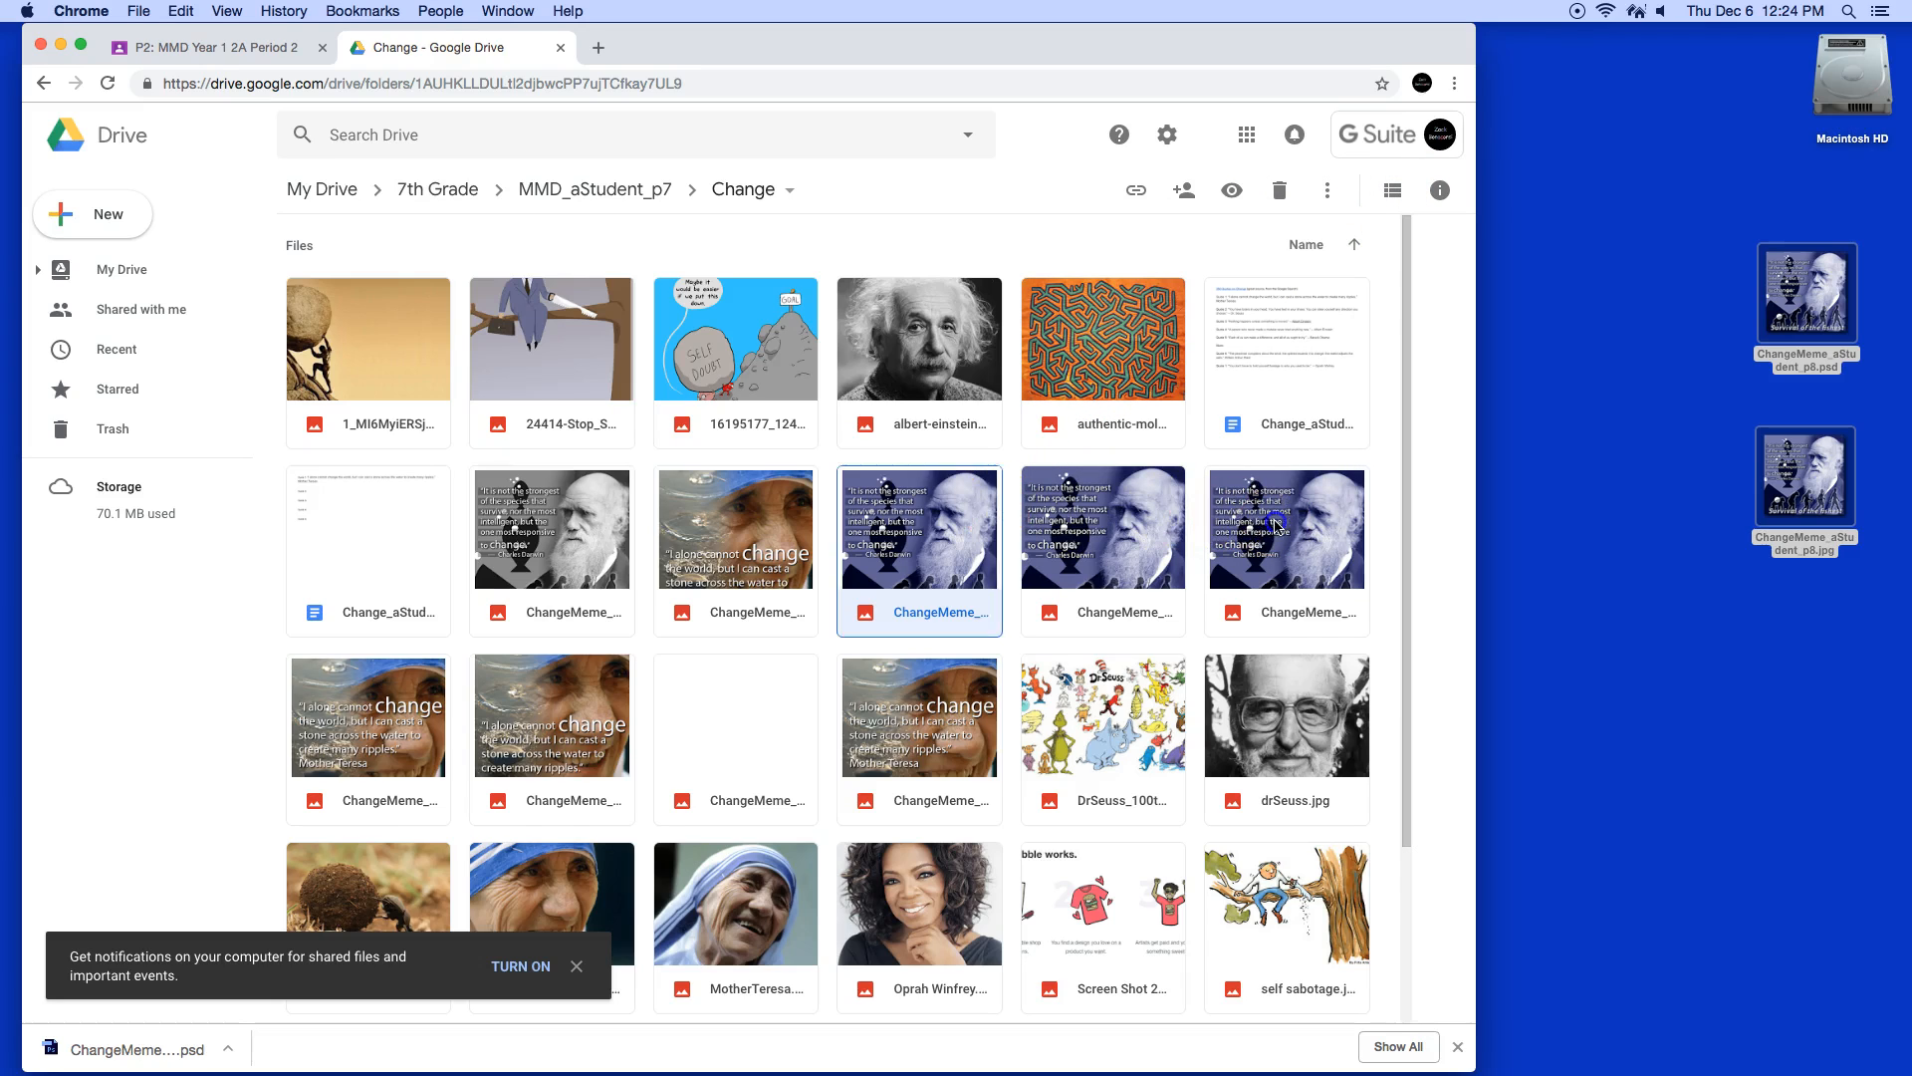
- In list view, rename ChangeMeme_aStudent_p8 (1).psd to ChangeMeme_aStudent_p8a.psd
click(1391, 190)
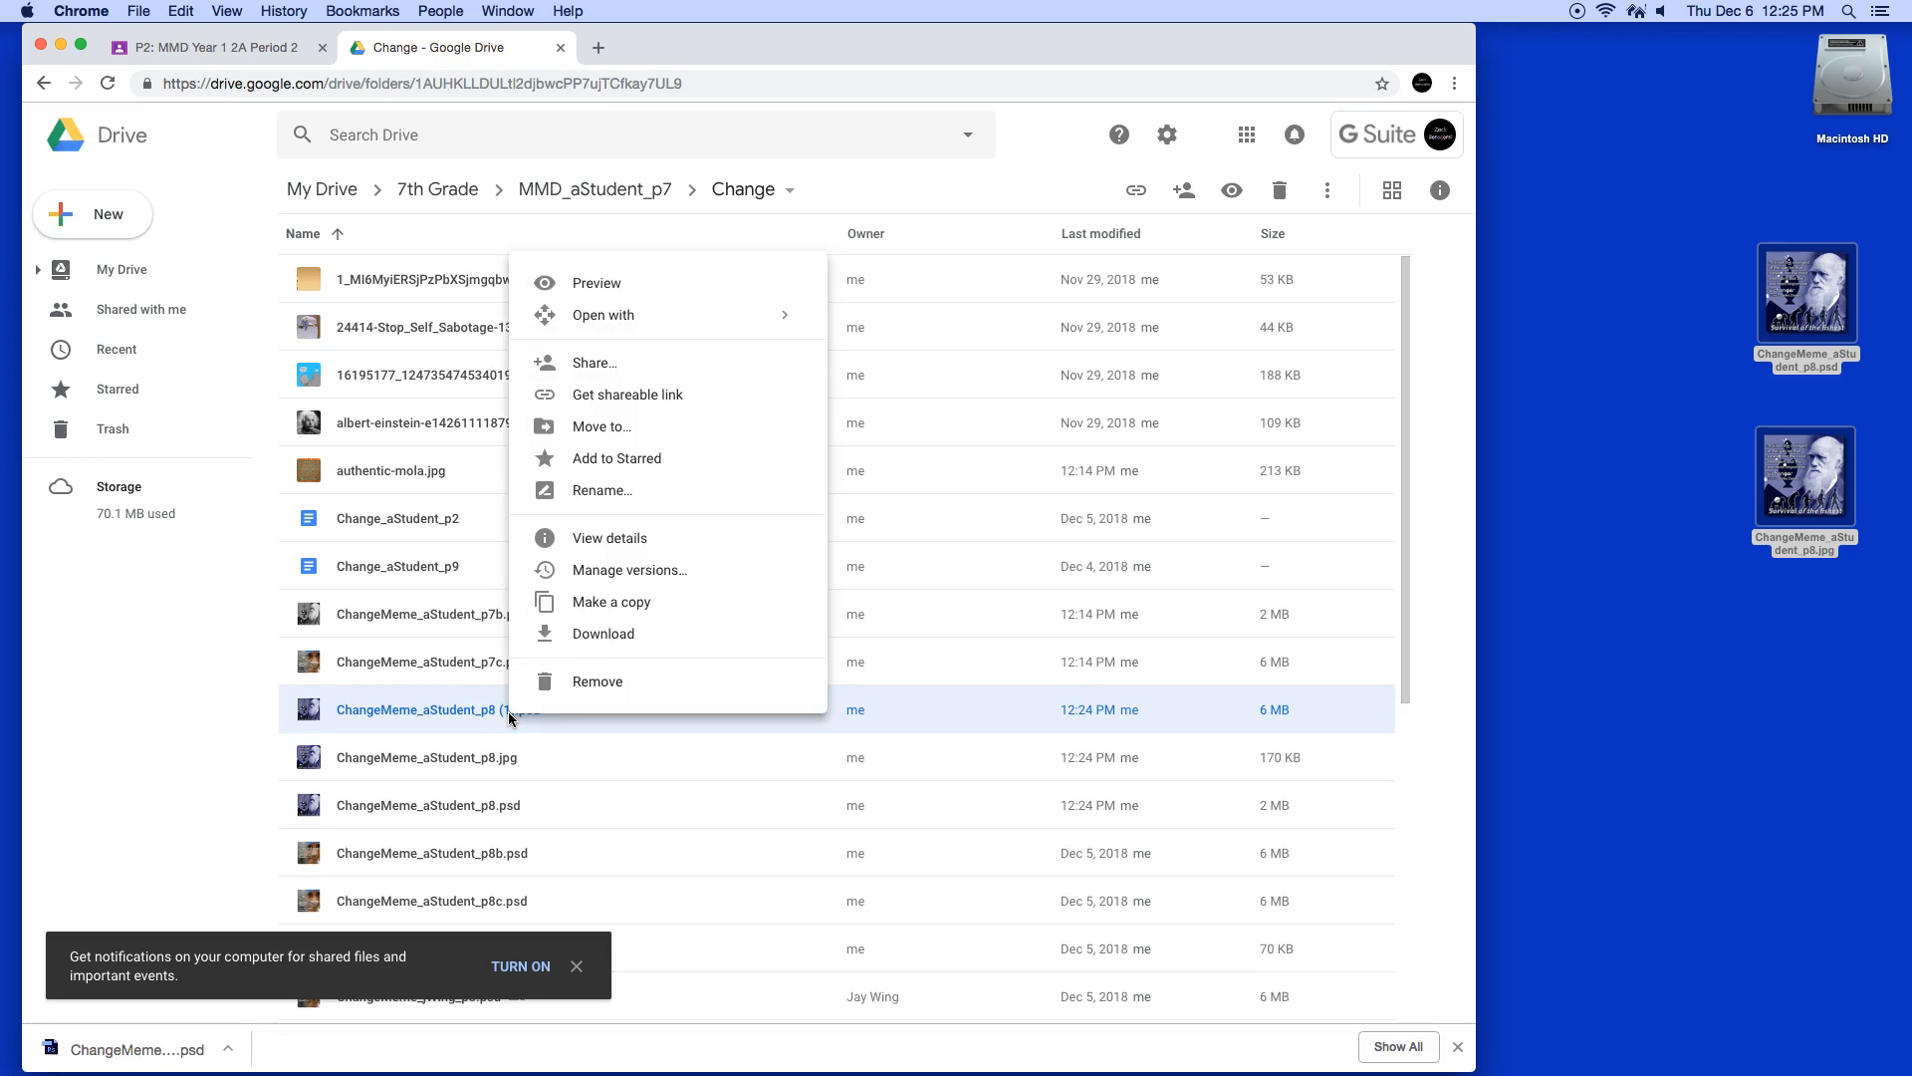
mouse_move(613, 512)
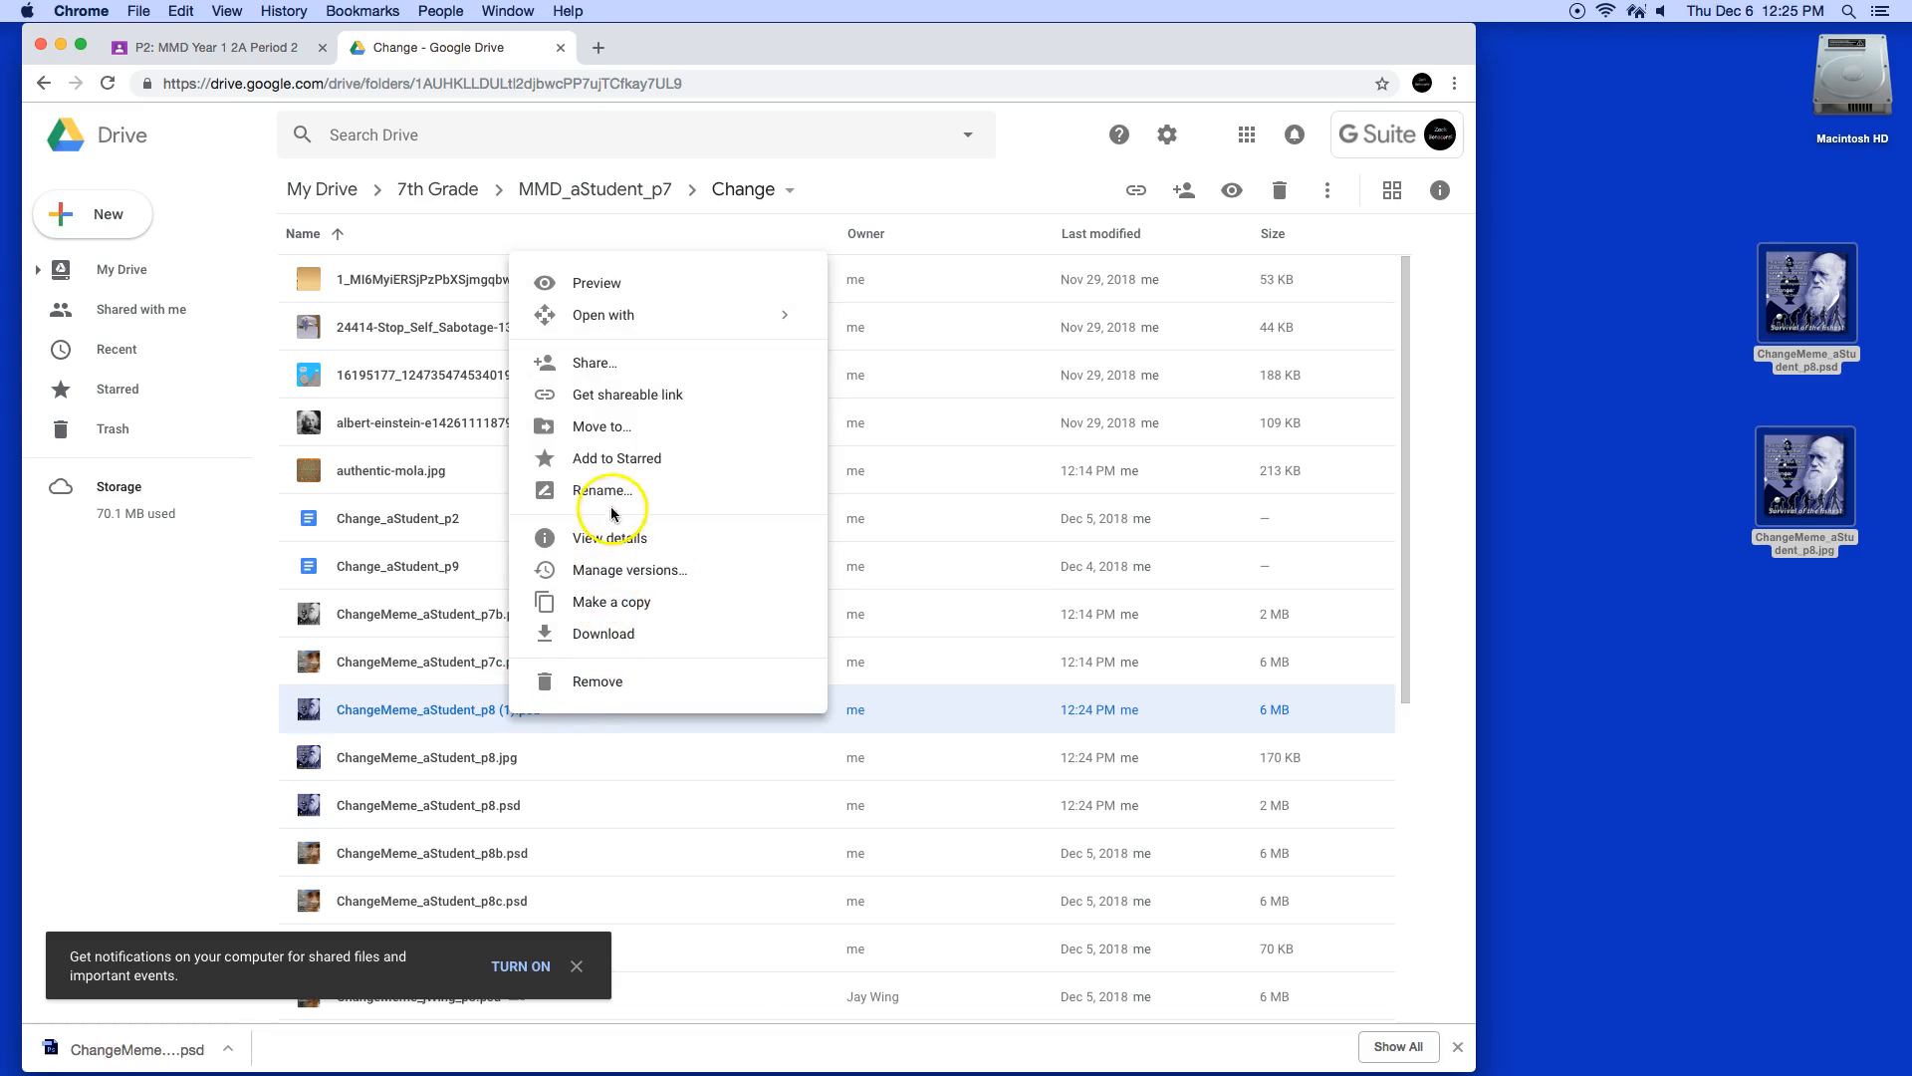
click(607, 489)
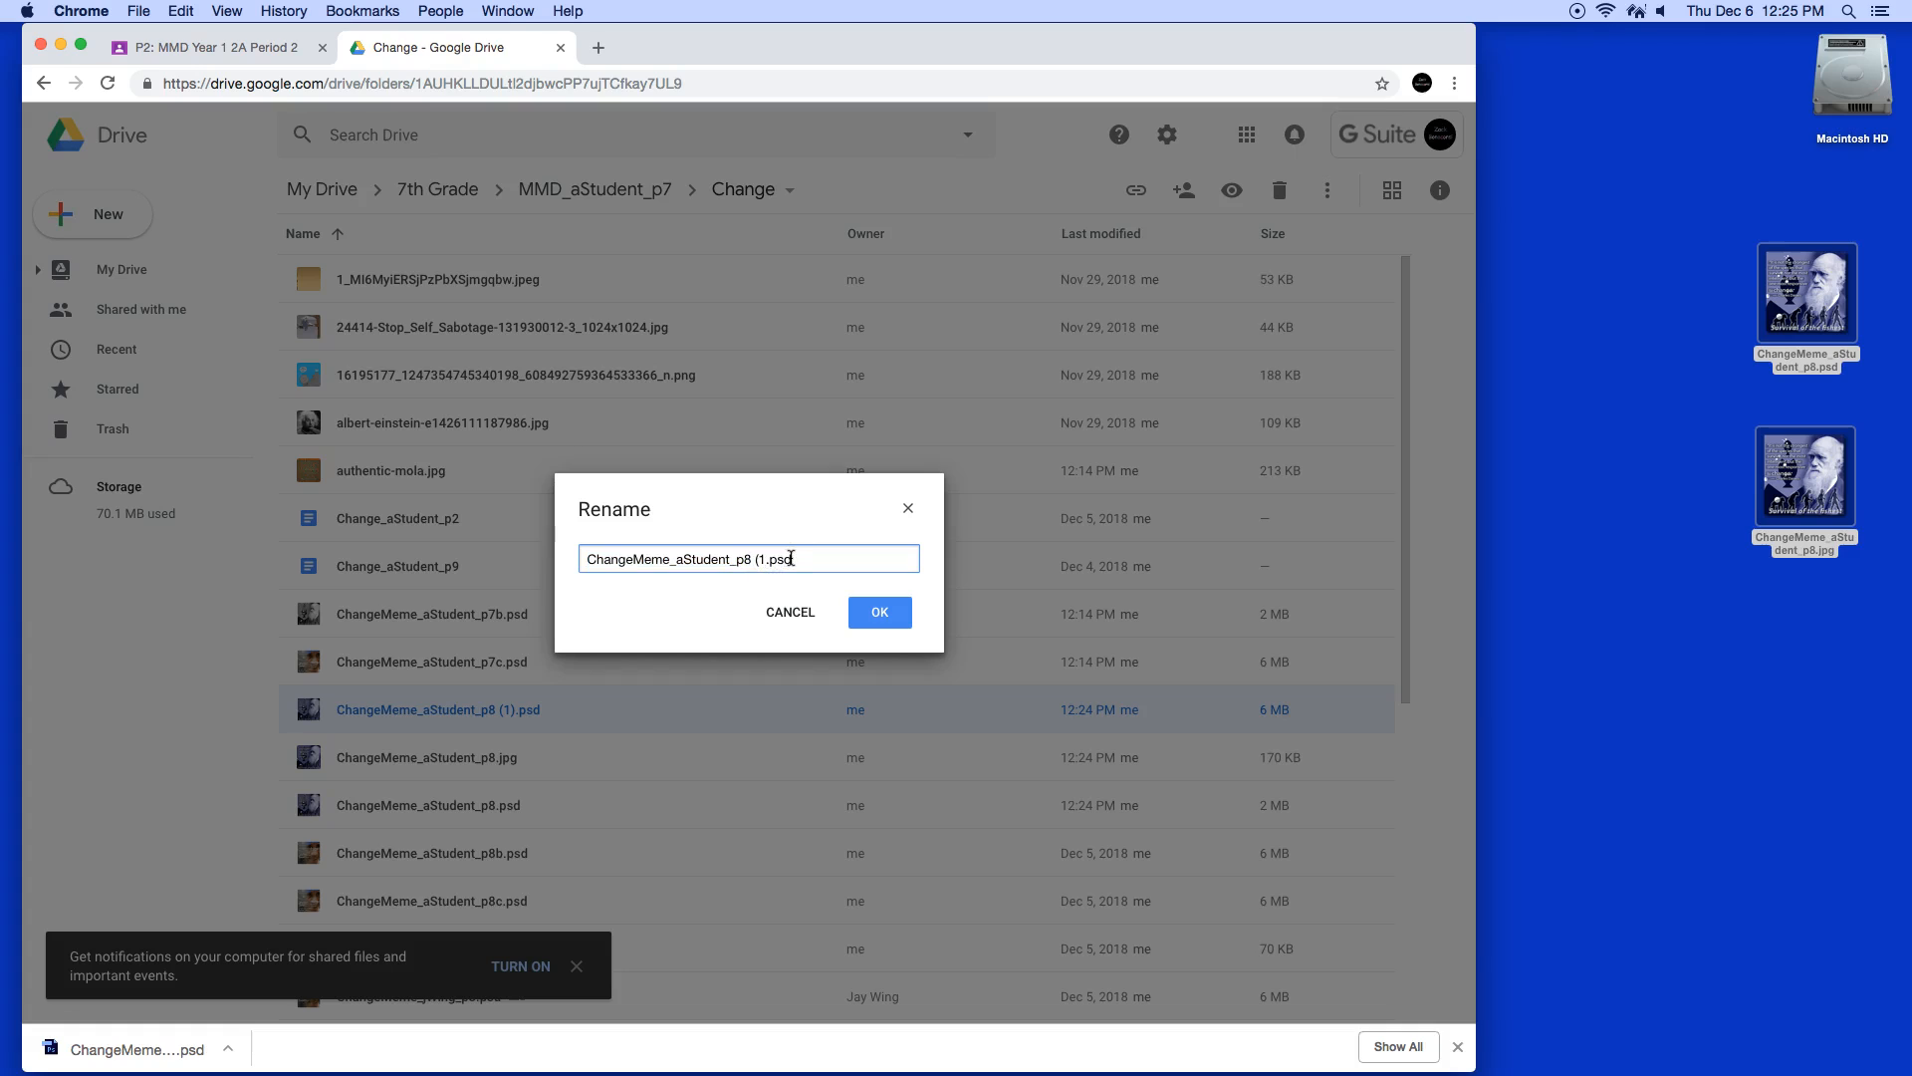
key(Backspace)
text(a)
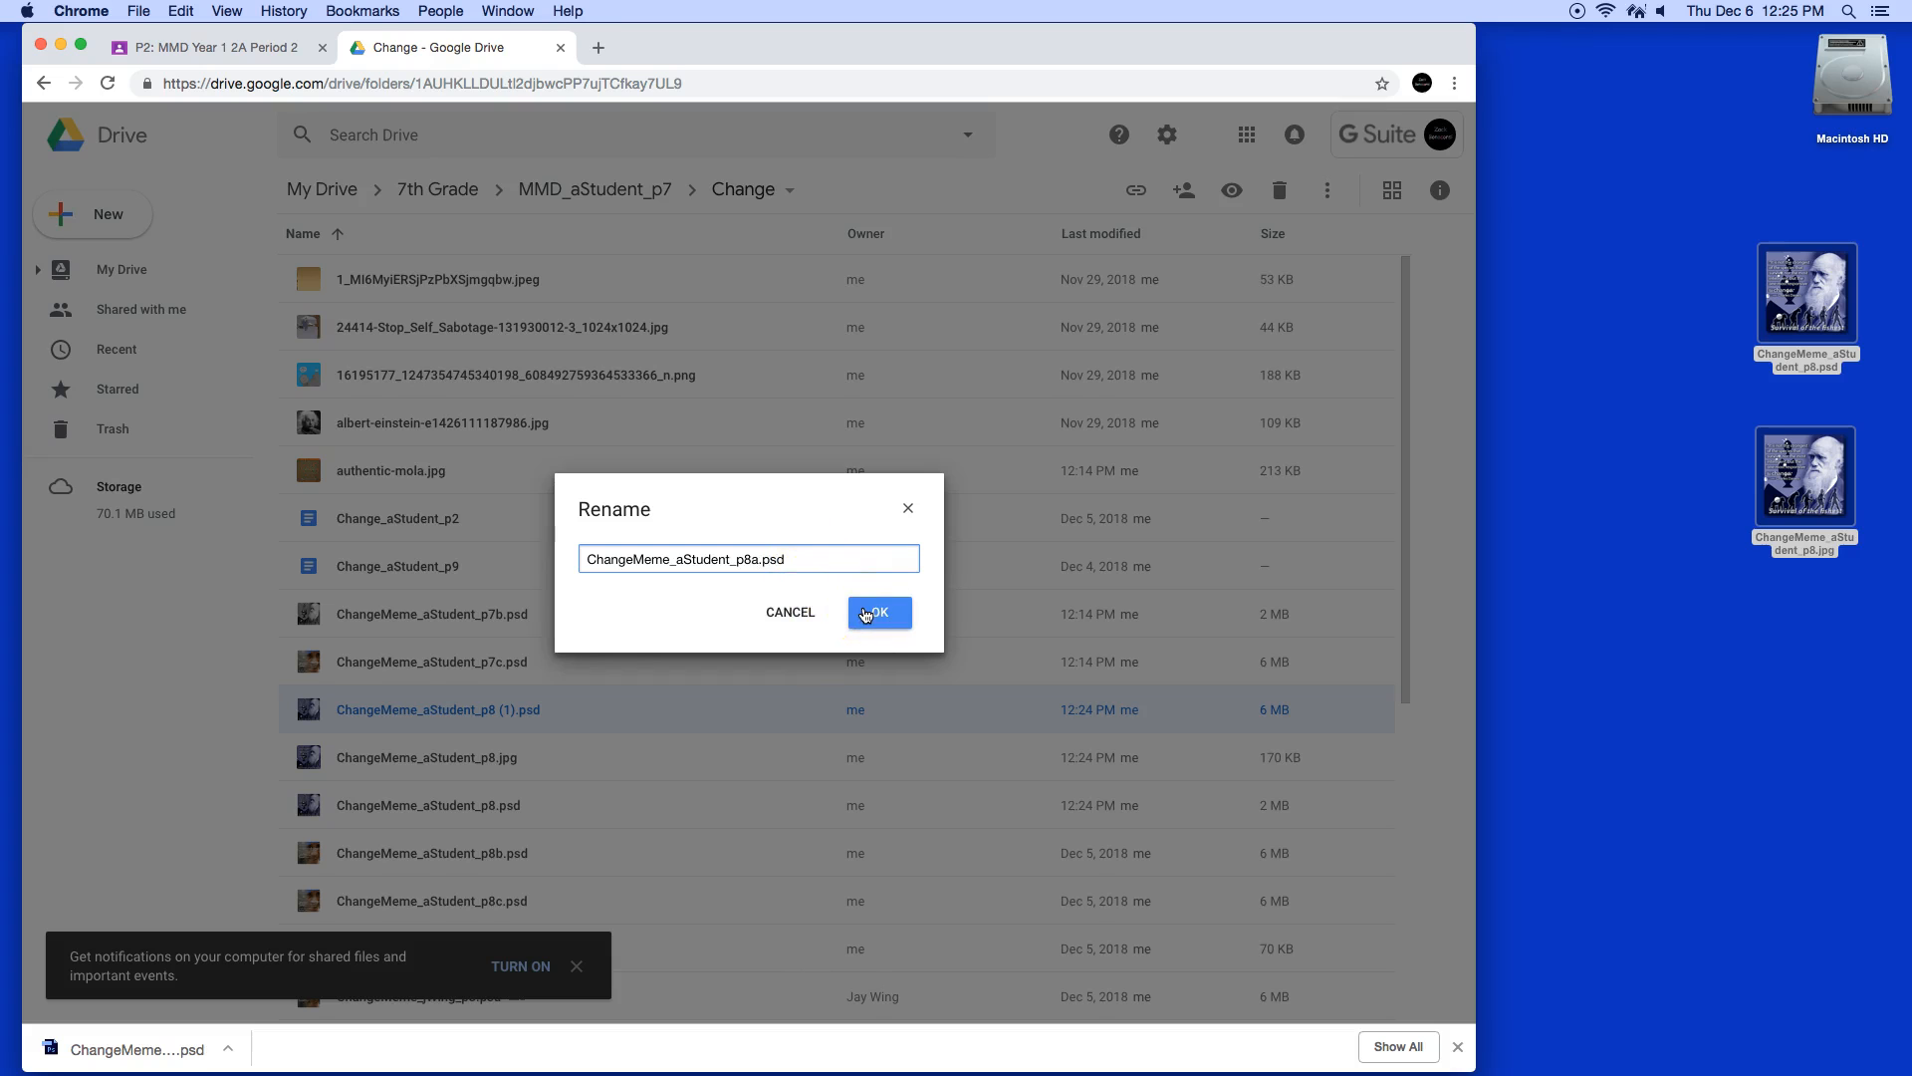
click(876, 612)
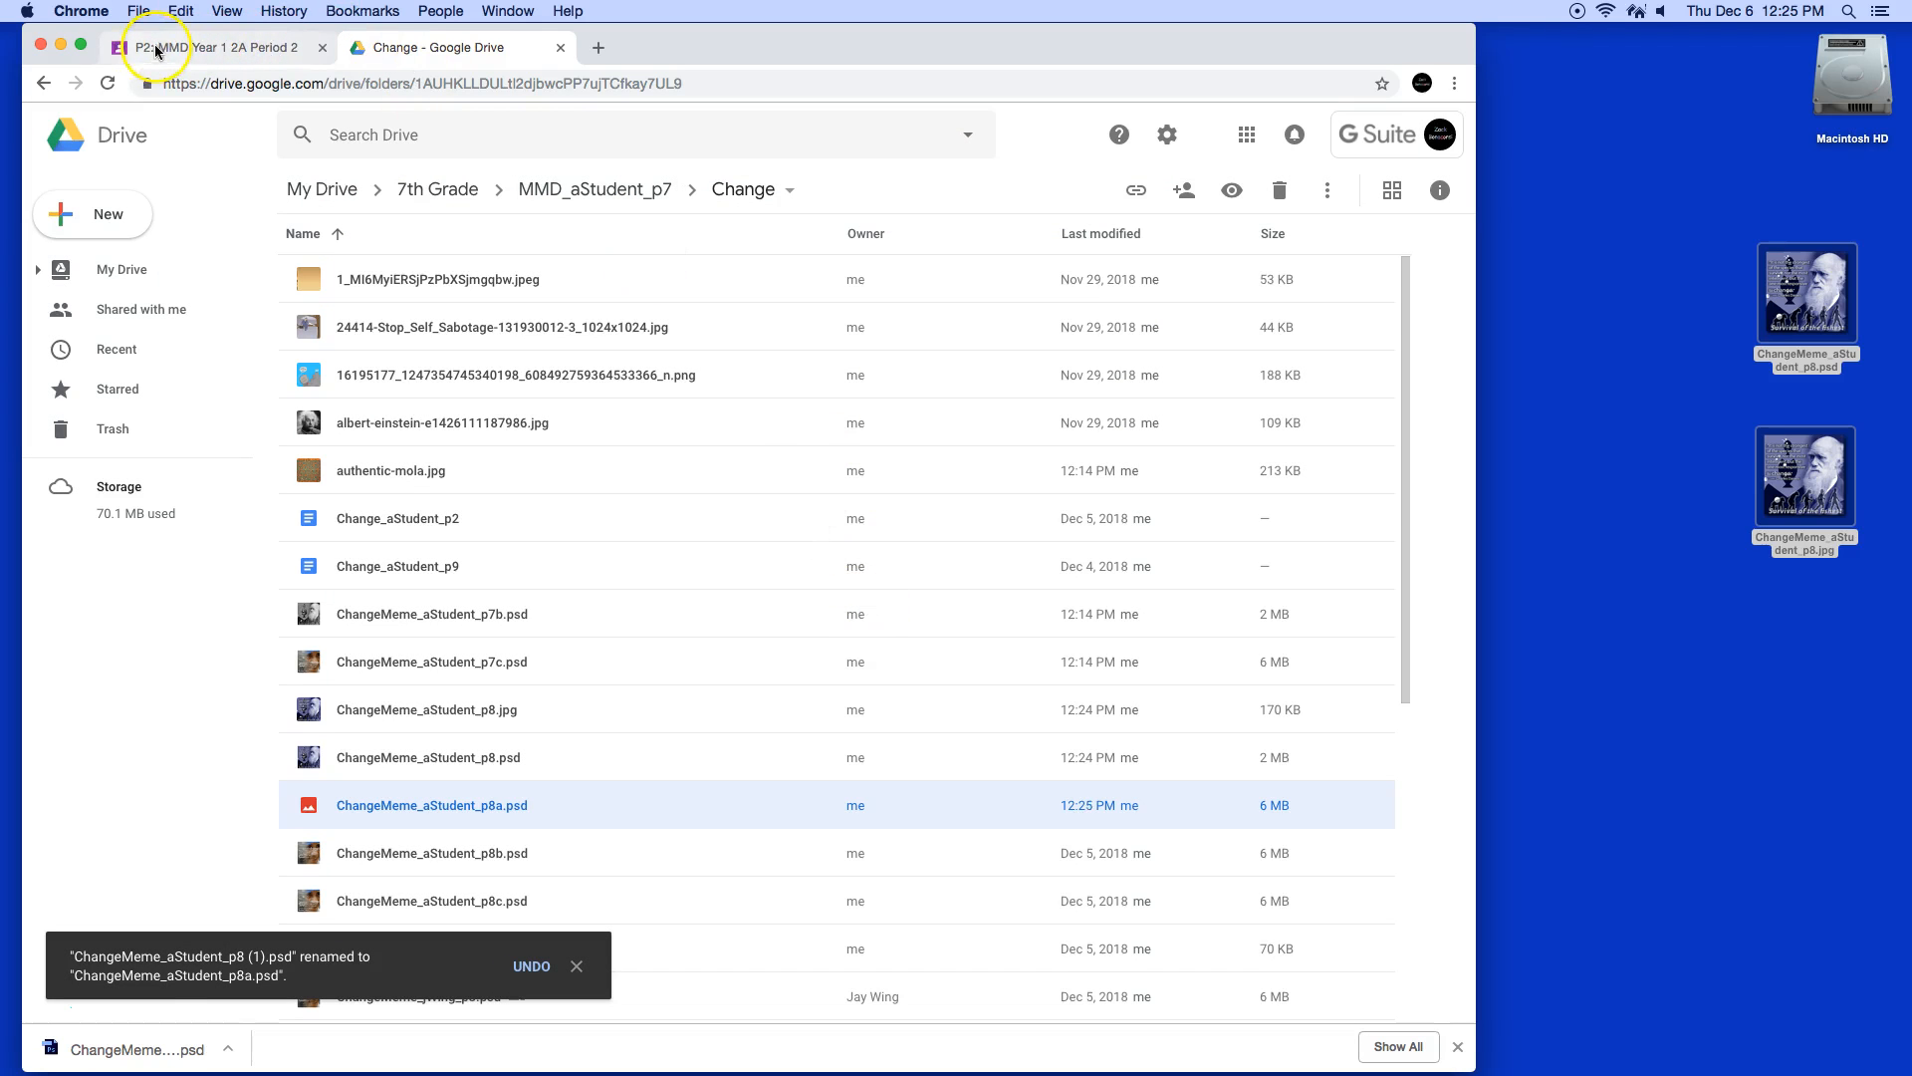
- Open the Final ChangeMeme assignment from the class stream and begin adding attachments
click(213, 47)
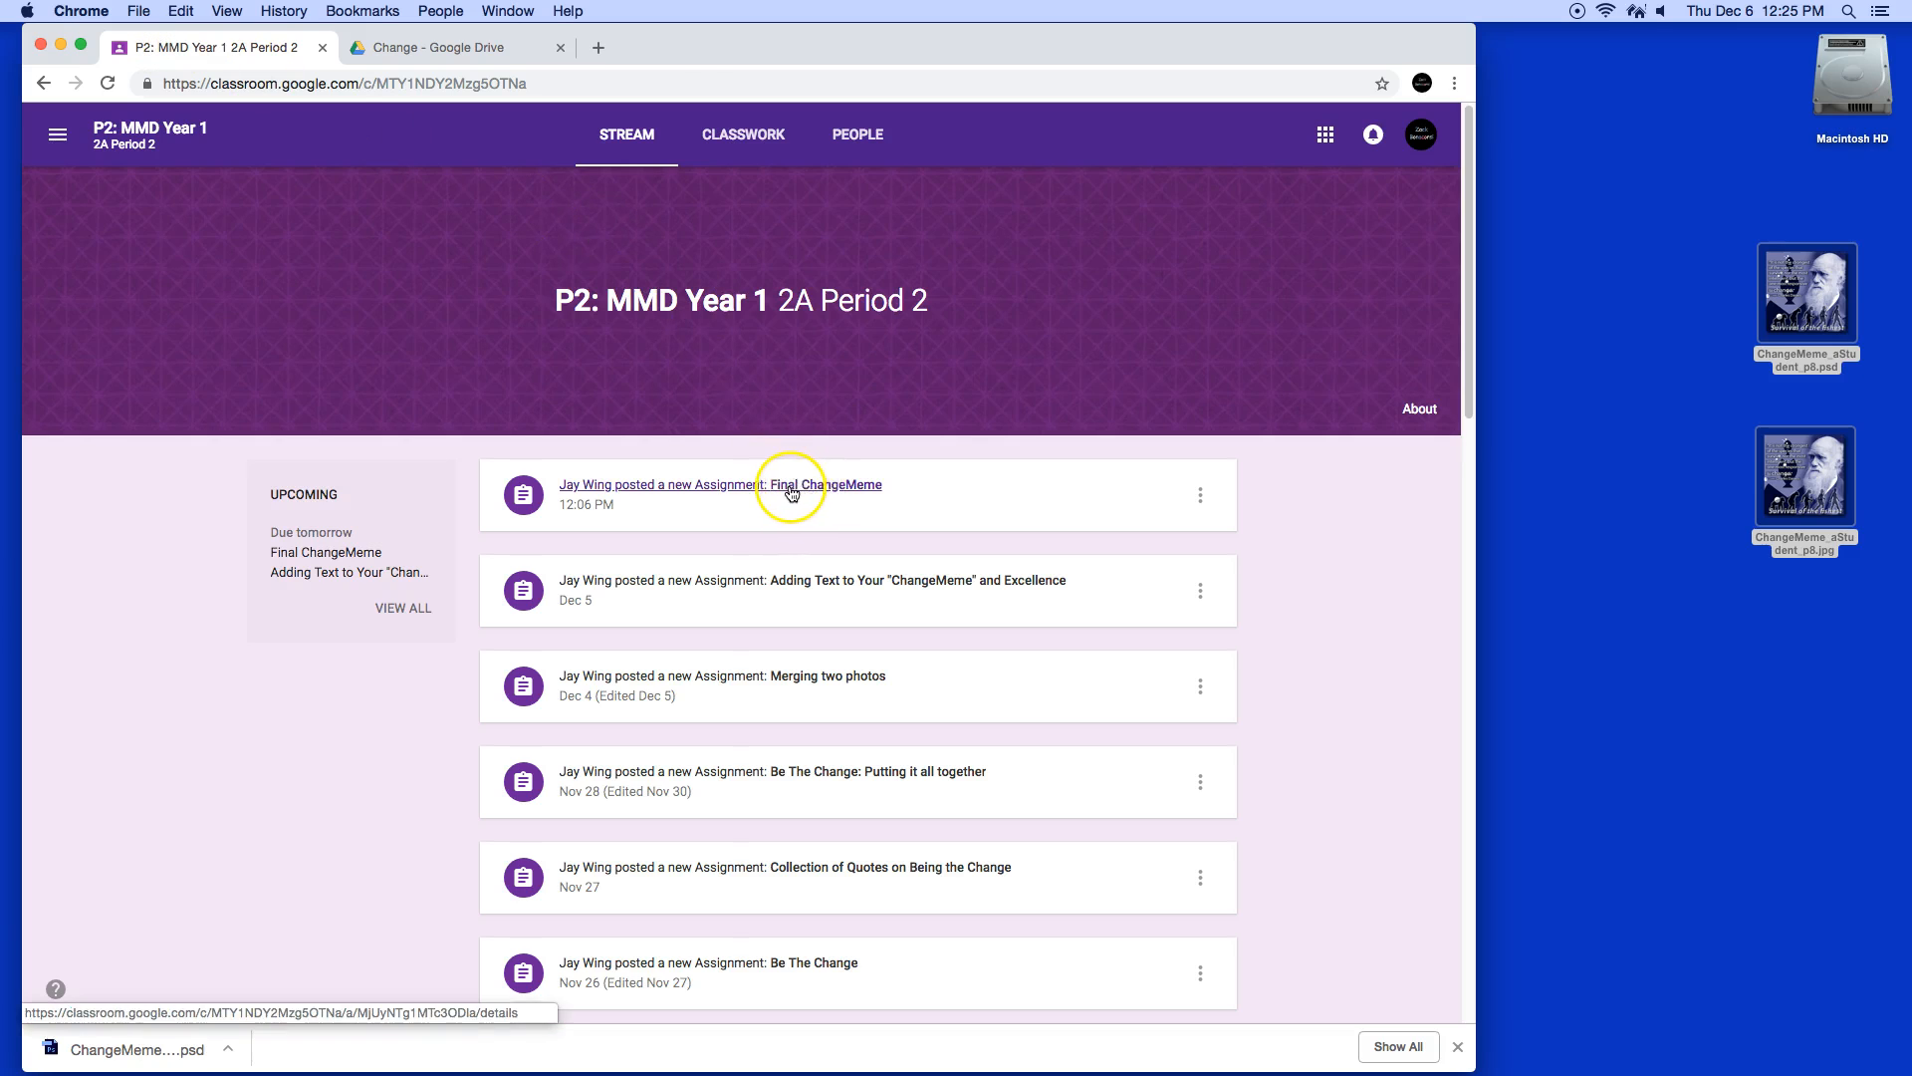
click(821, 484)
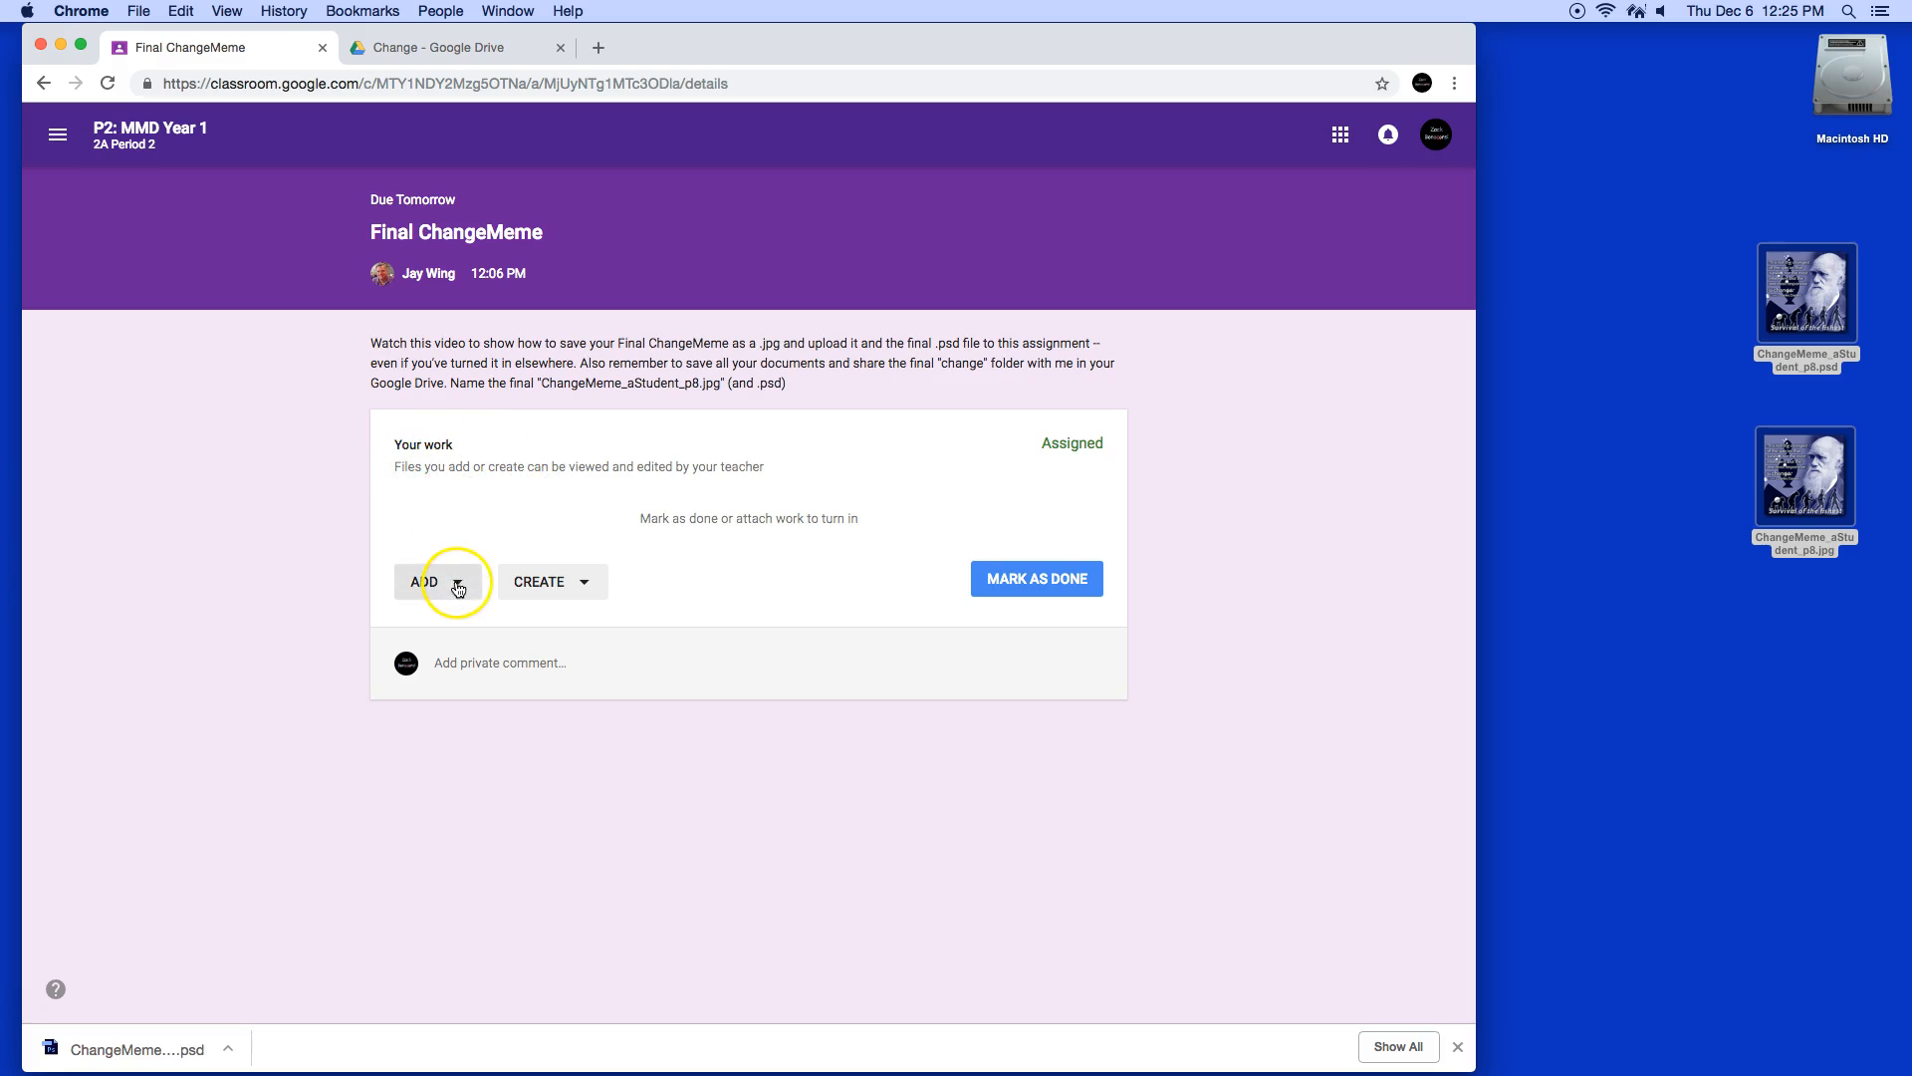
click(428, 581)
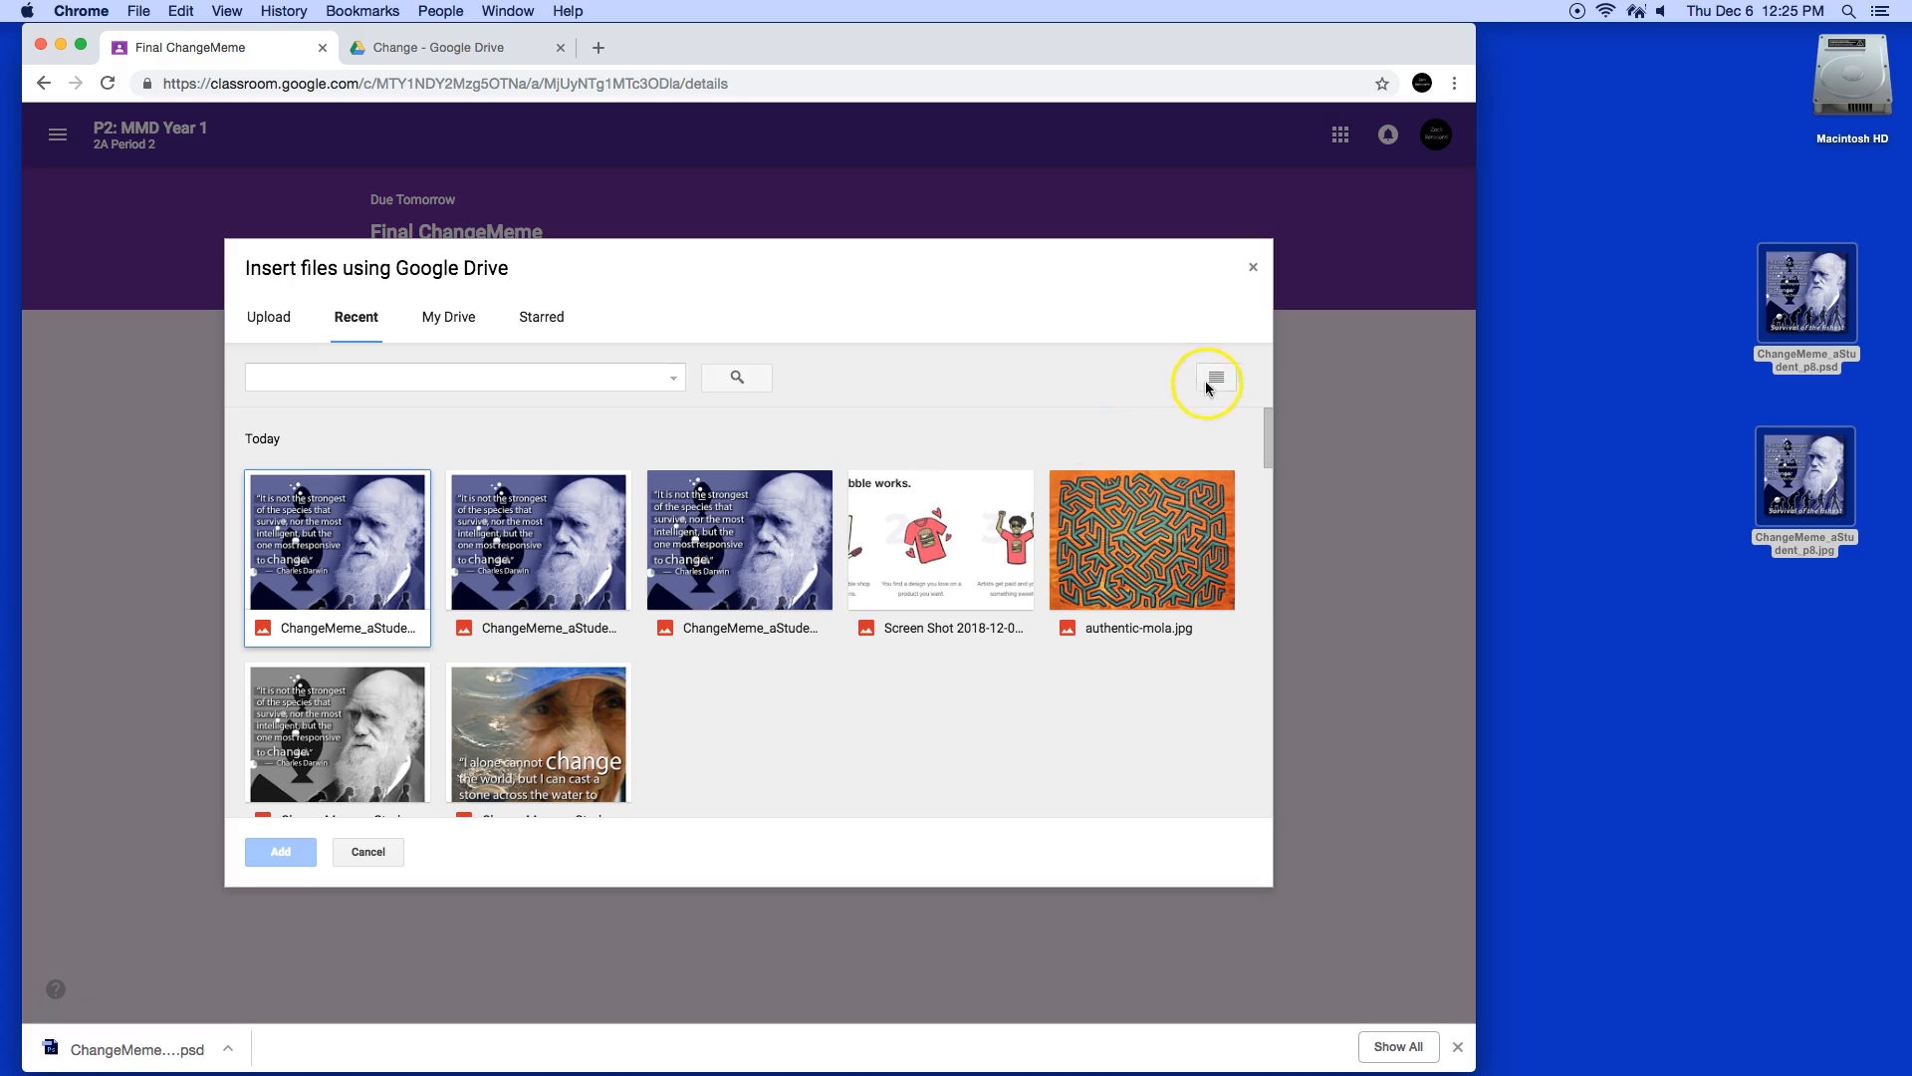
- Attach ChangeMeme_aStudent_p8a.psd and ChangeMeme_aStudent_p8.jpg from the Insert files list view
click(1213, 377)
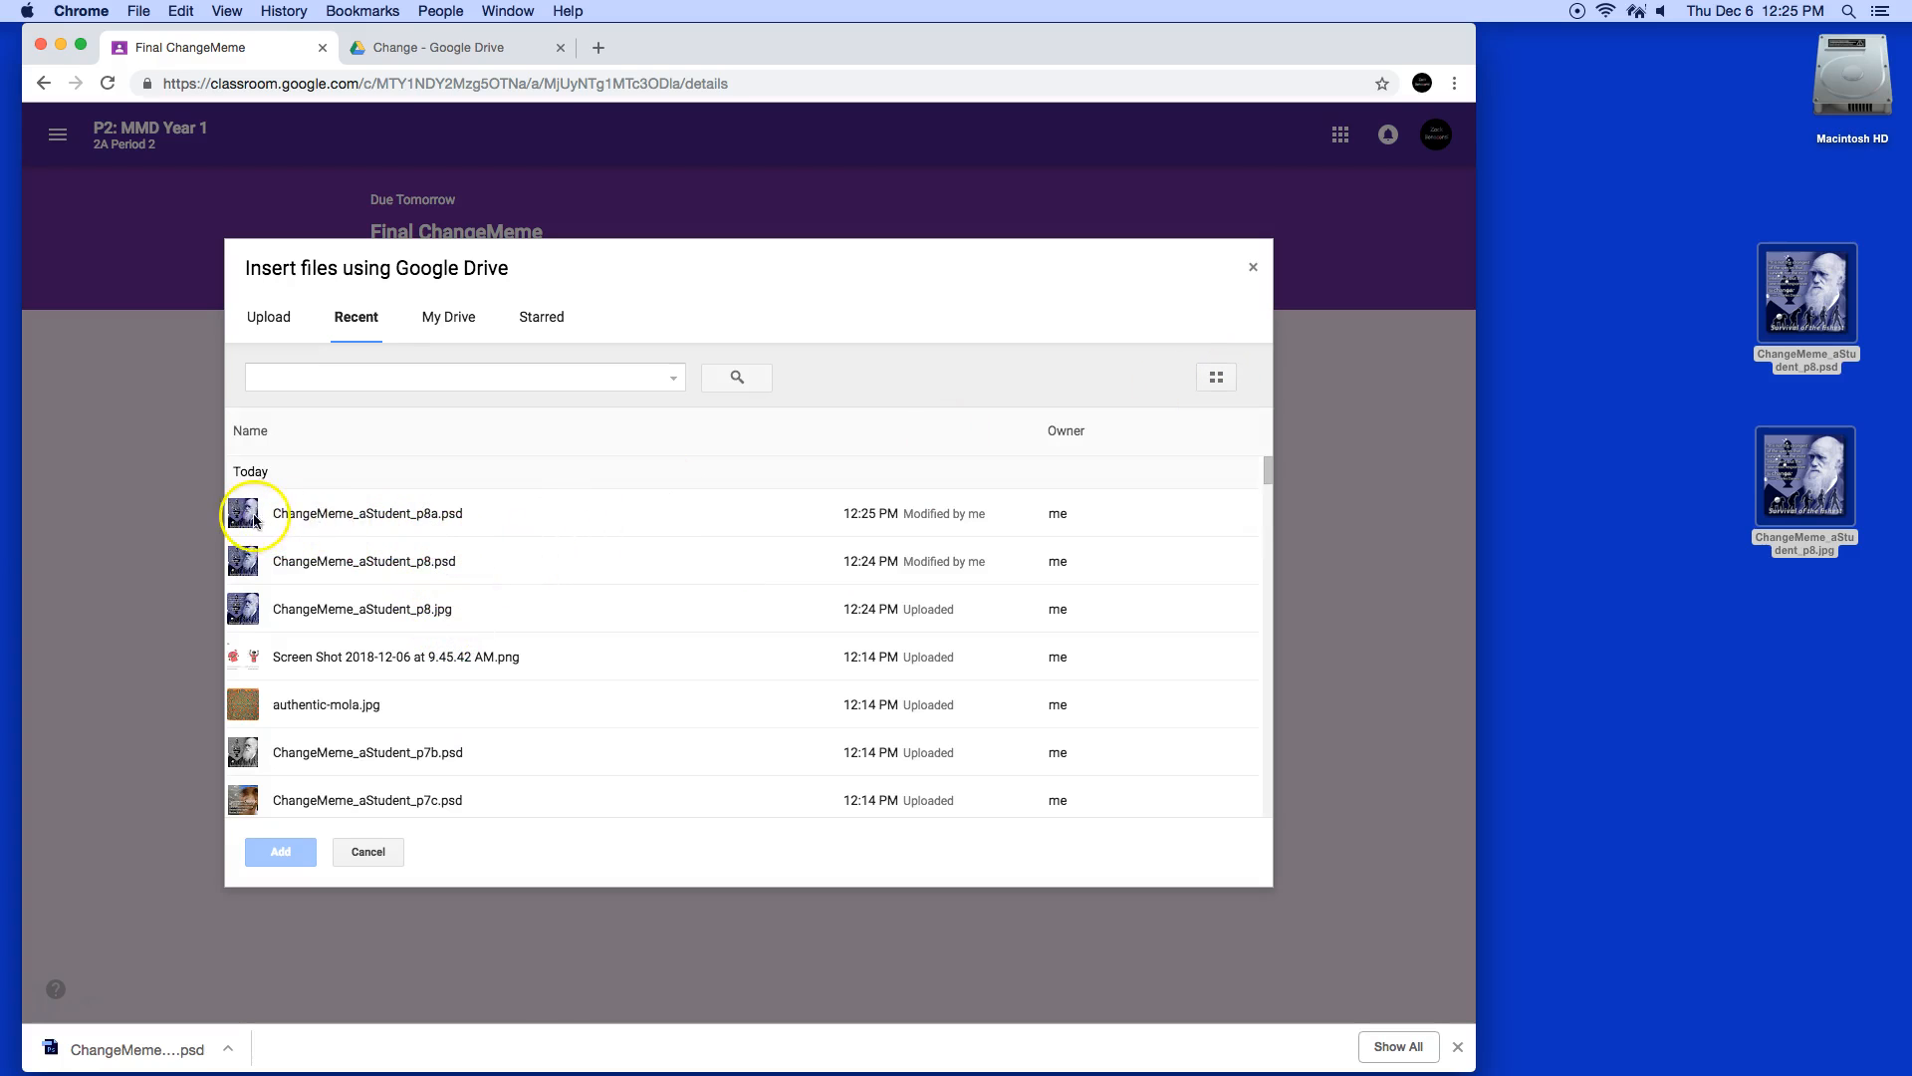
click(370, 512)
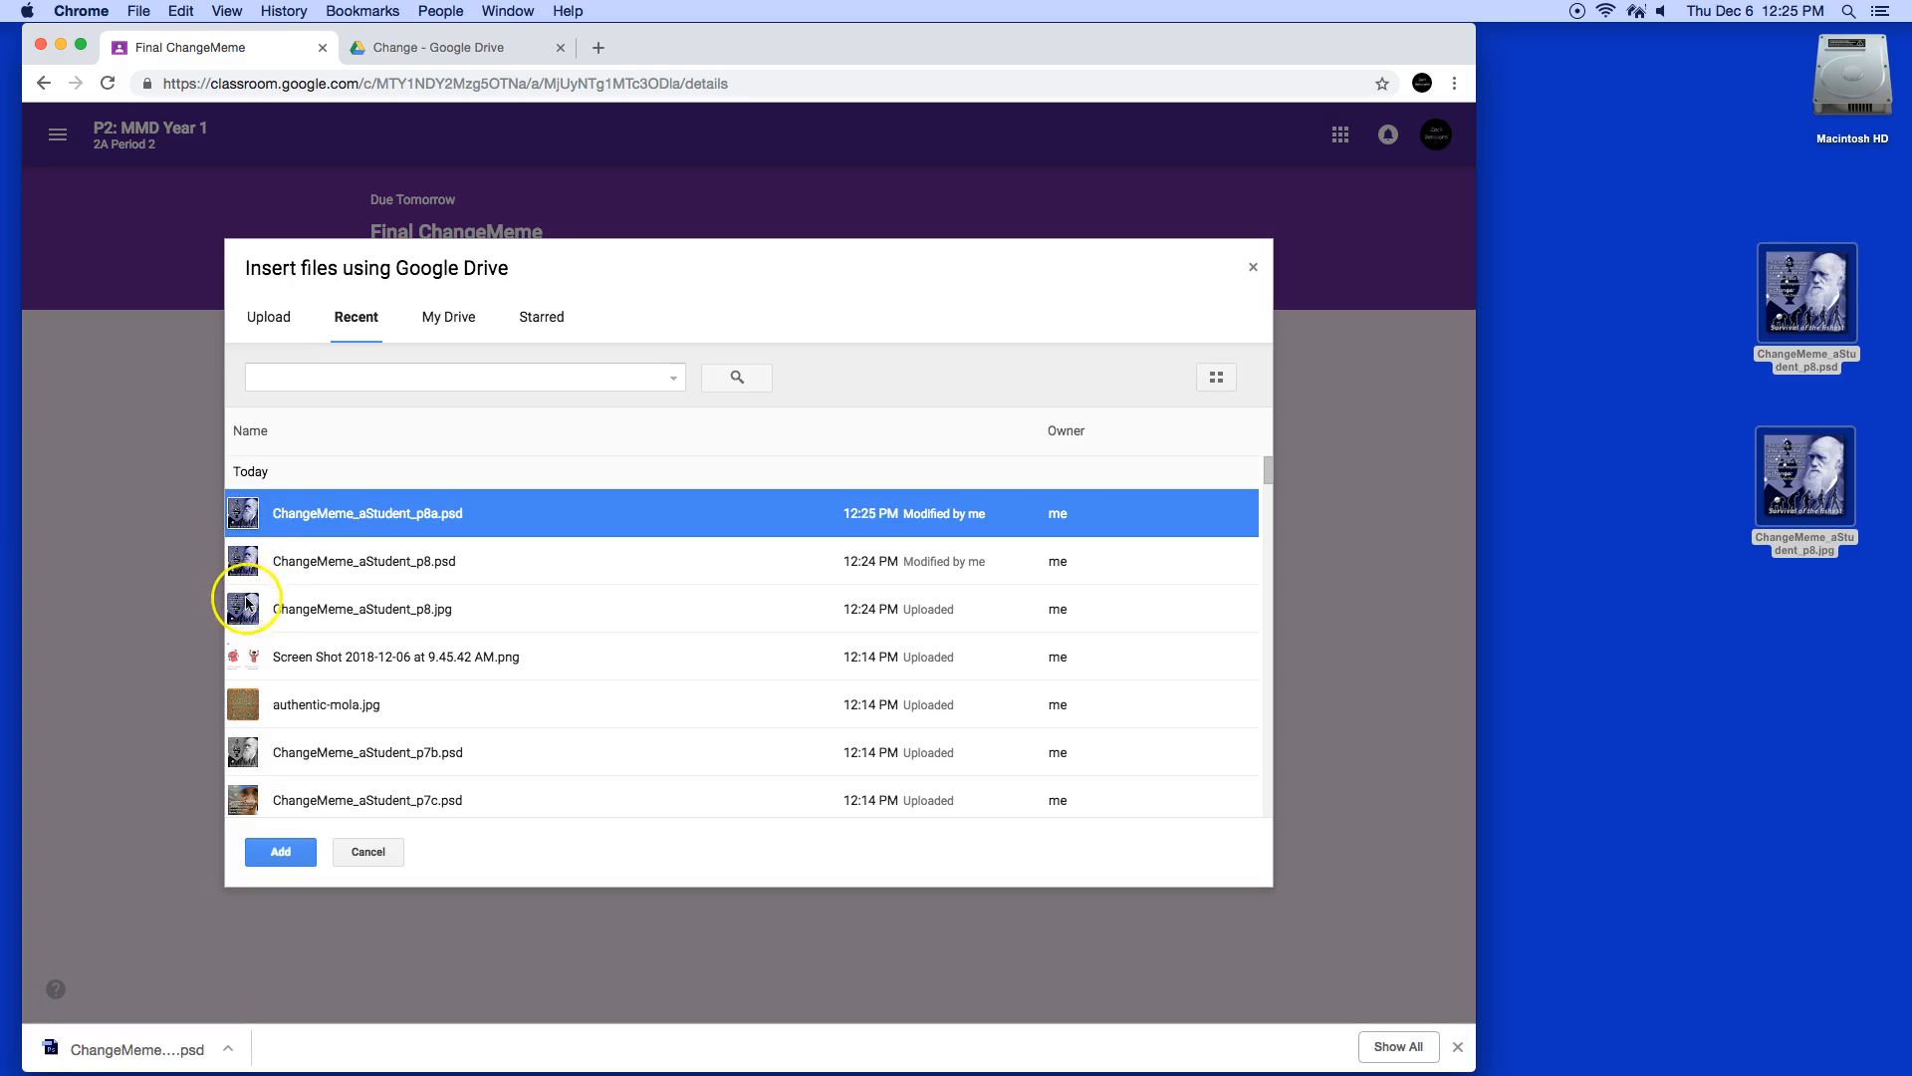
click(365, 608)
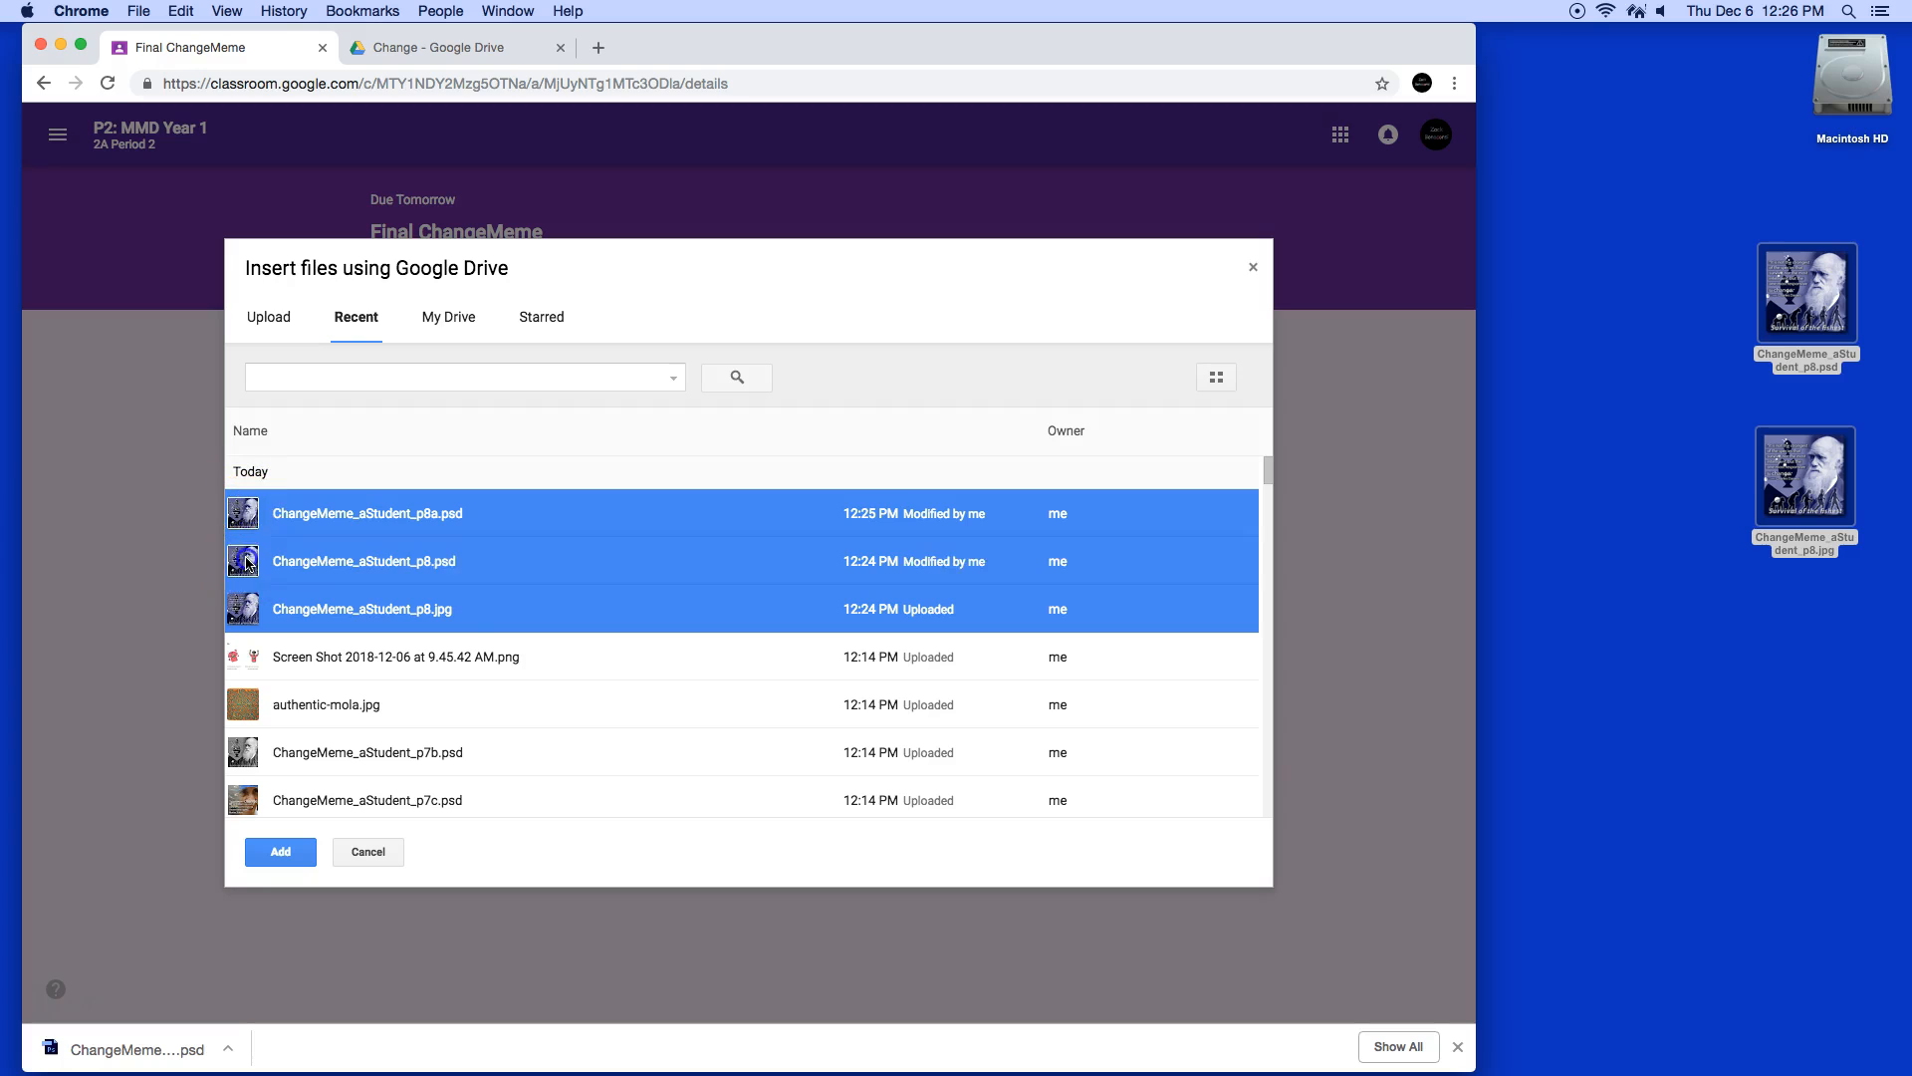
click(279, 851)
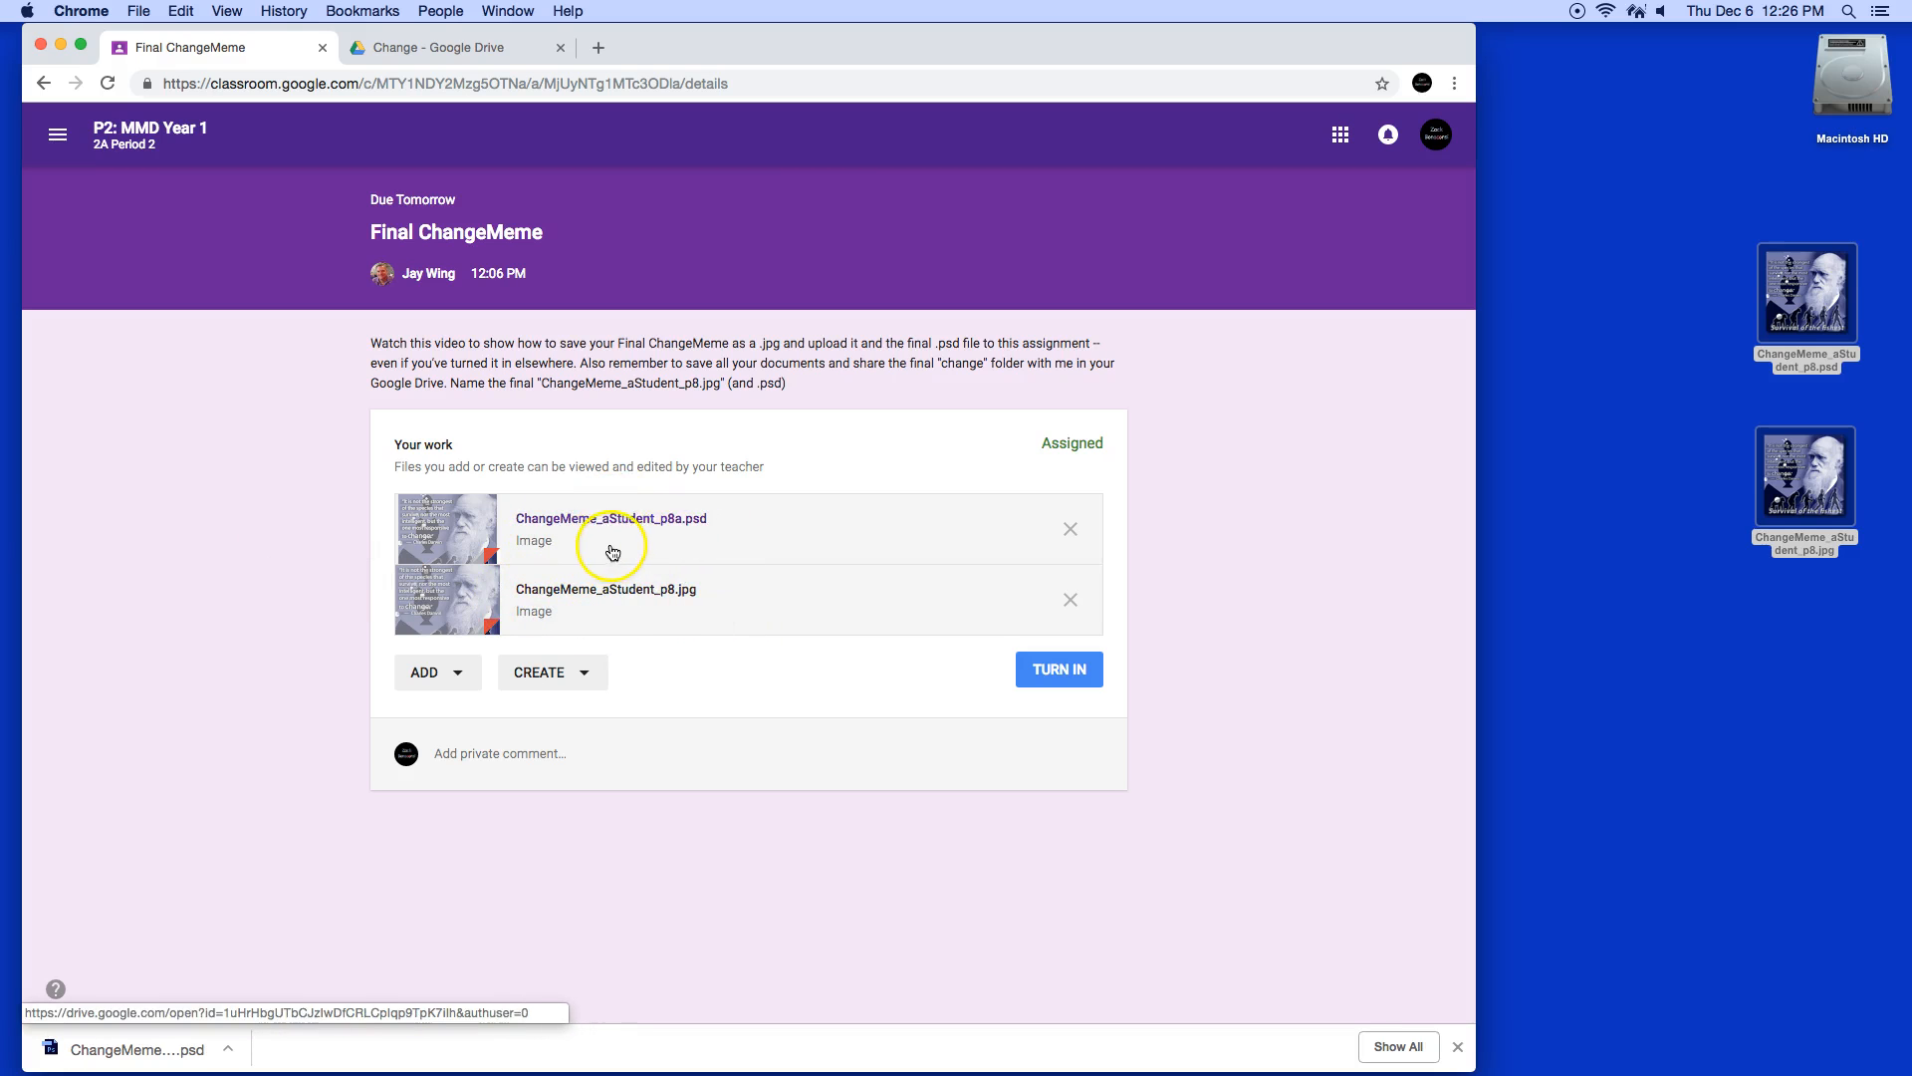
mouse_move(533, 569)
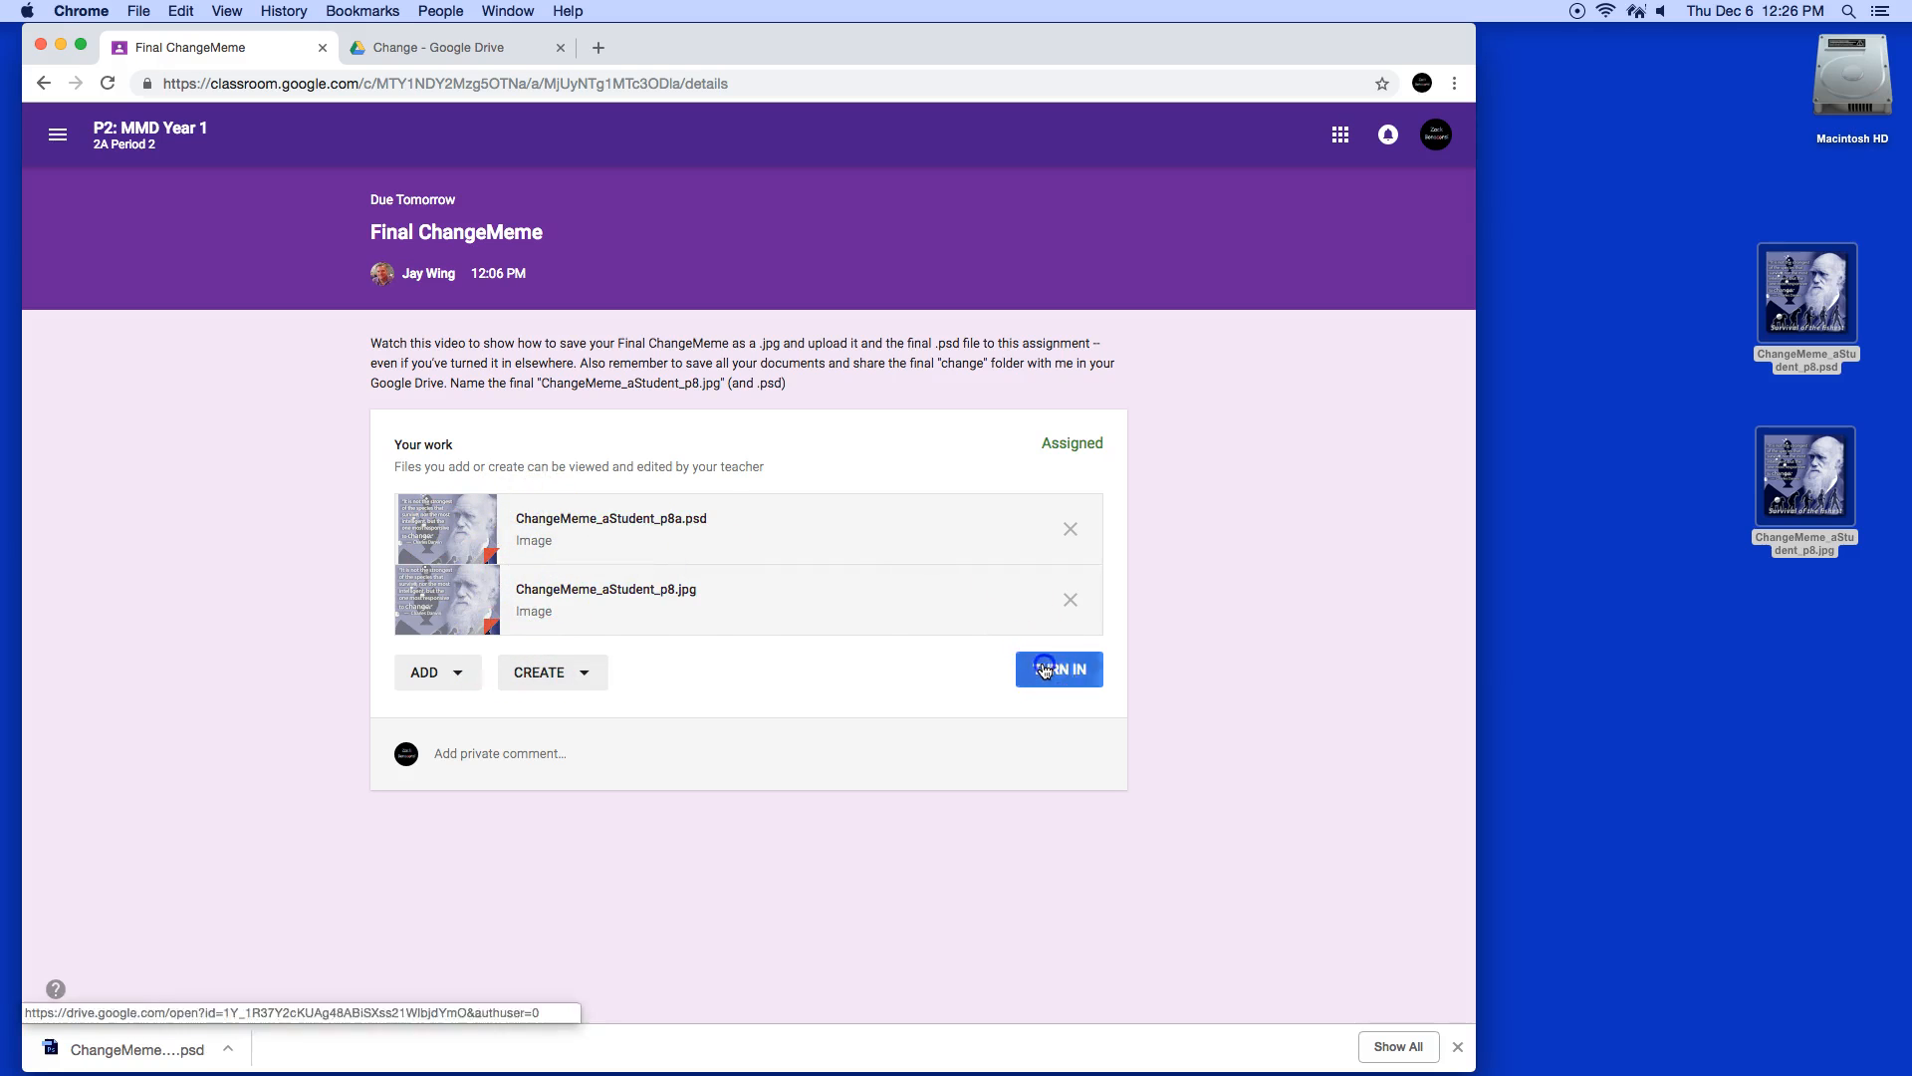
- Turn in and confirm Final ChangeMeme, glance at the Drive Change folder, then return
click(1058, 668)
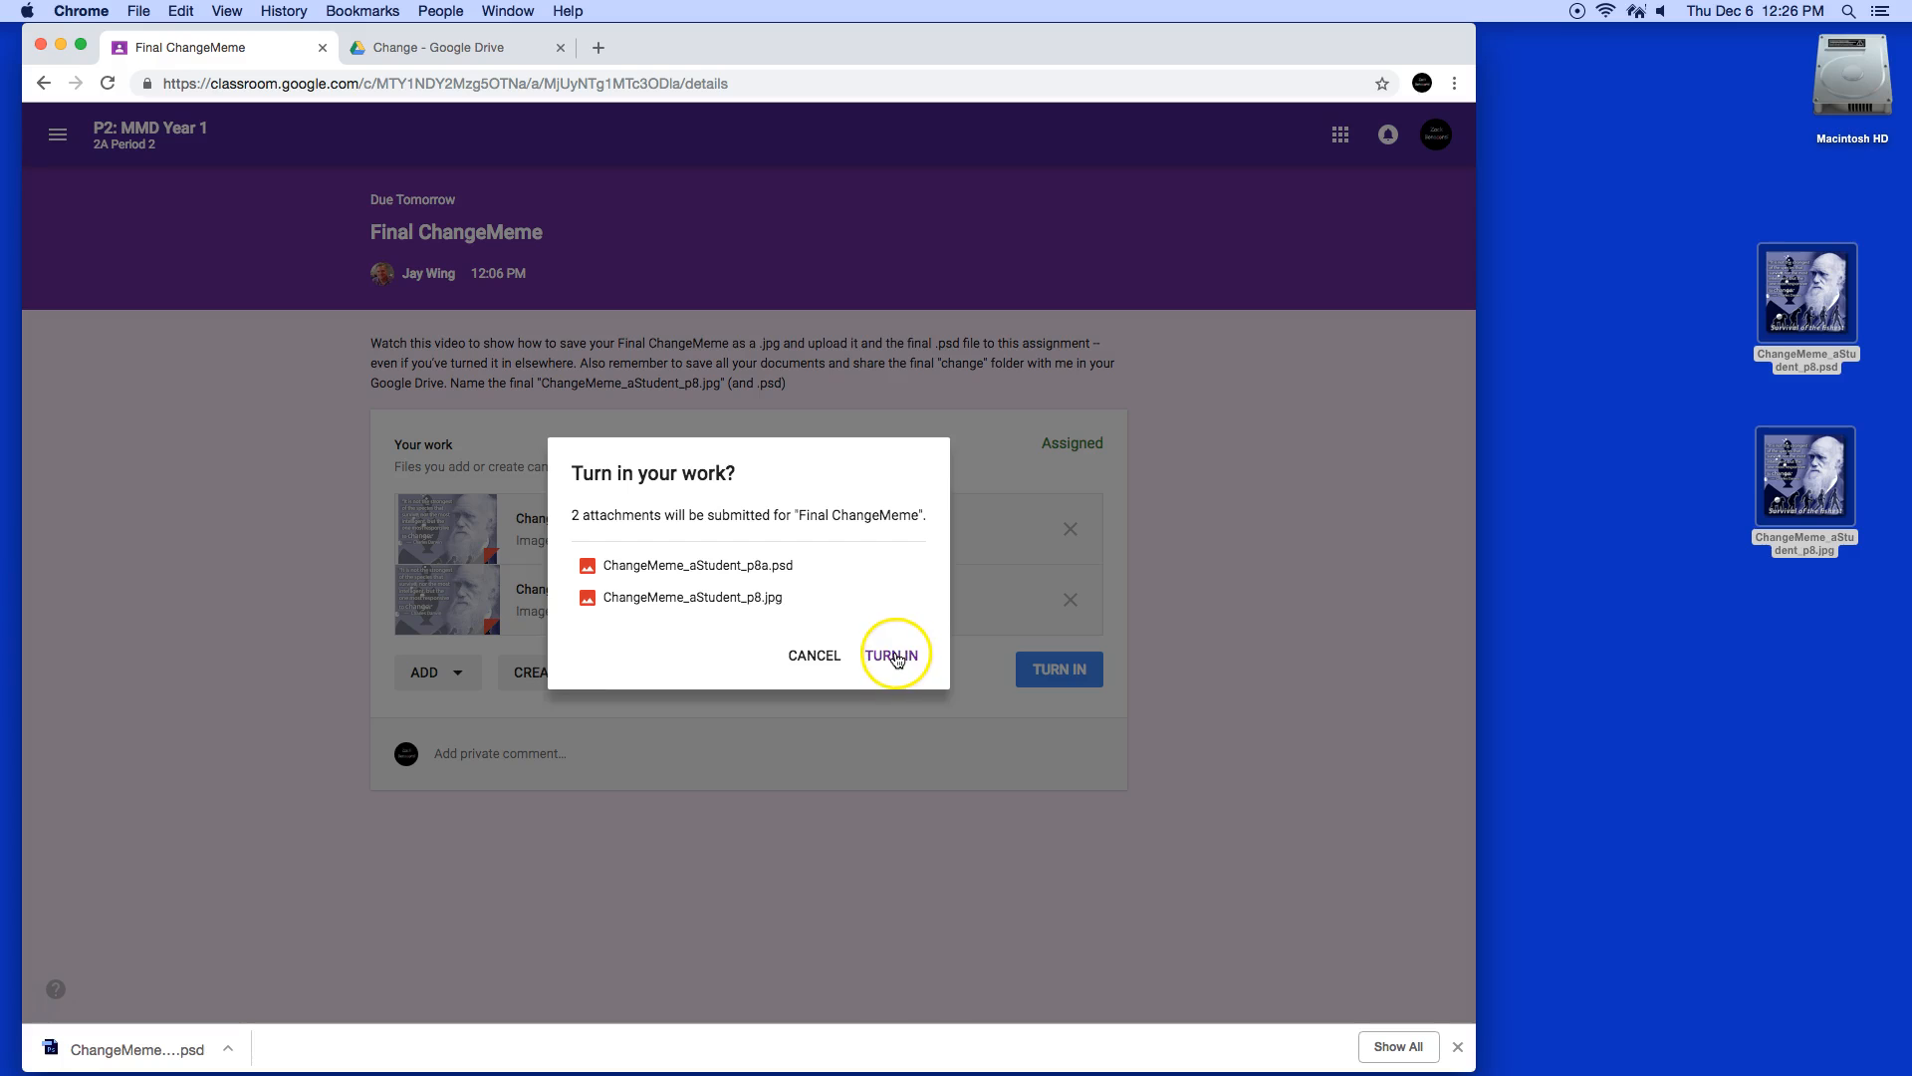
click(892, 655)
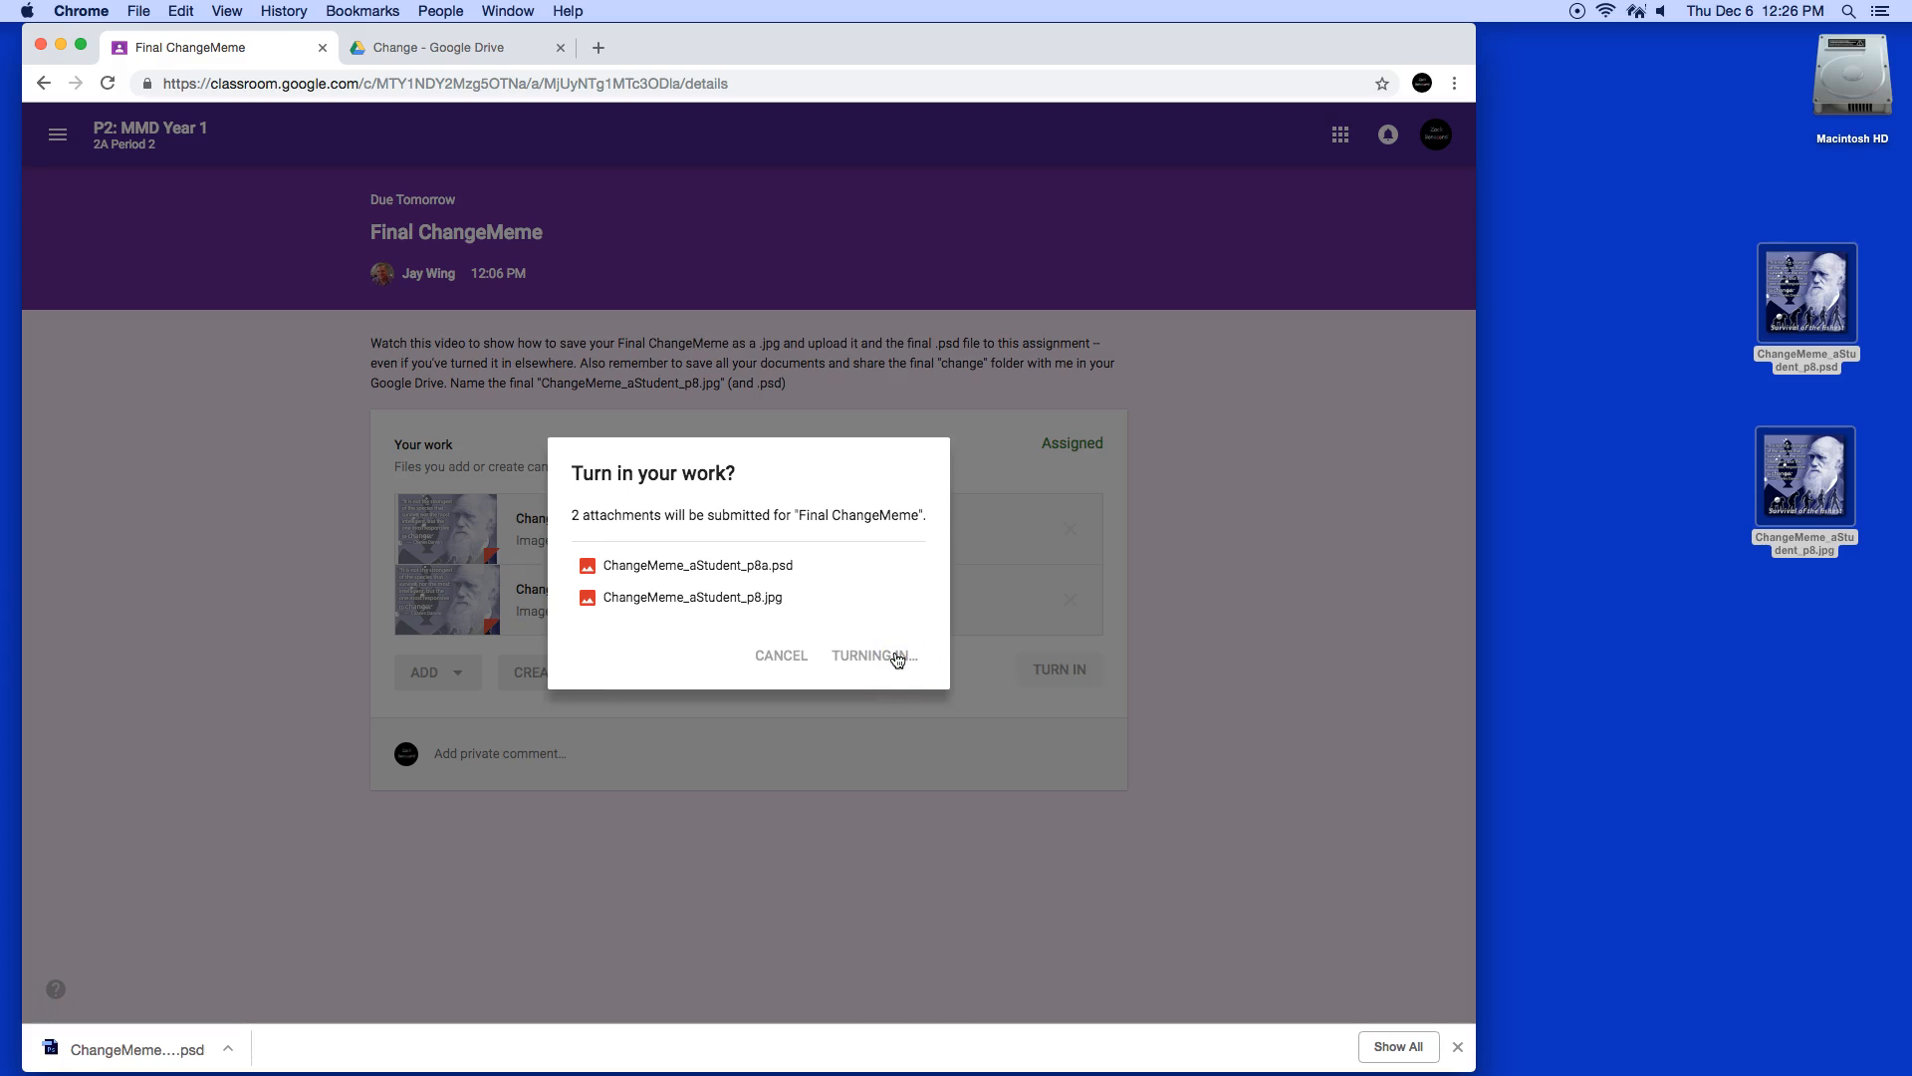
click(872, 656)
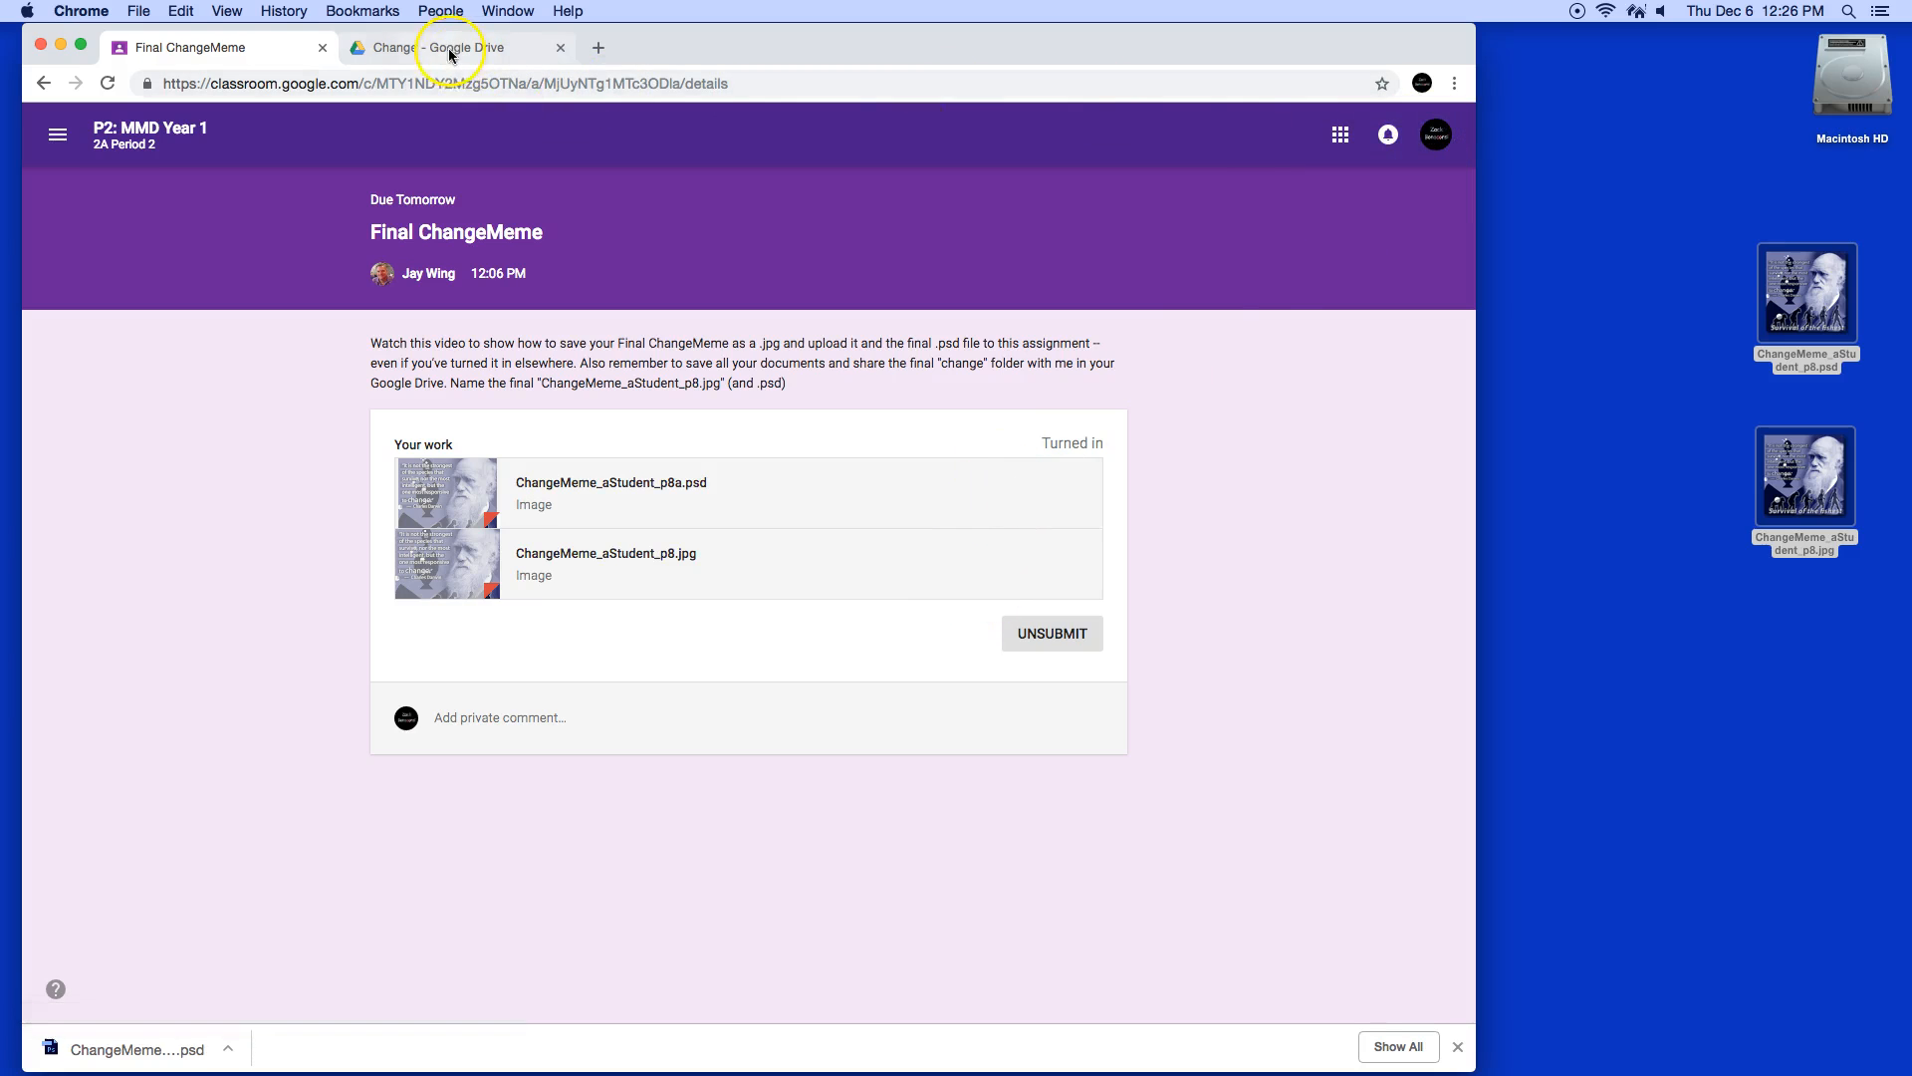
click(439, 46)
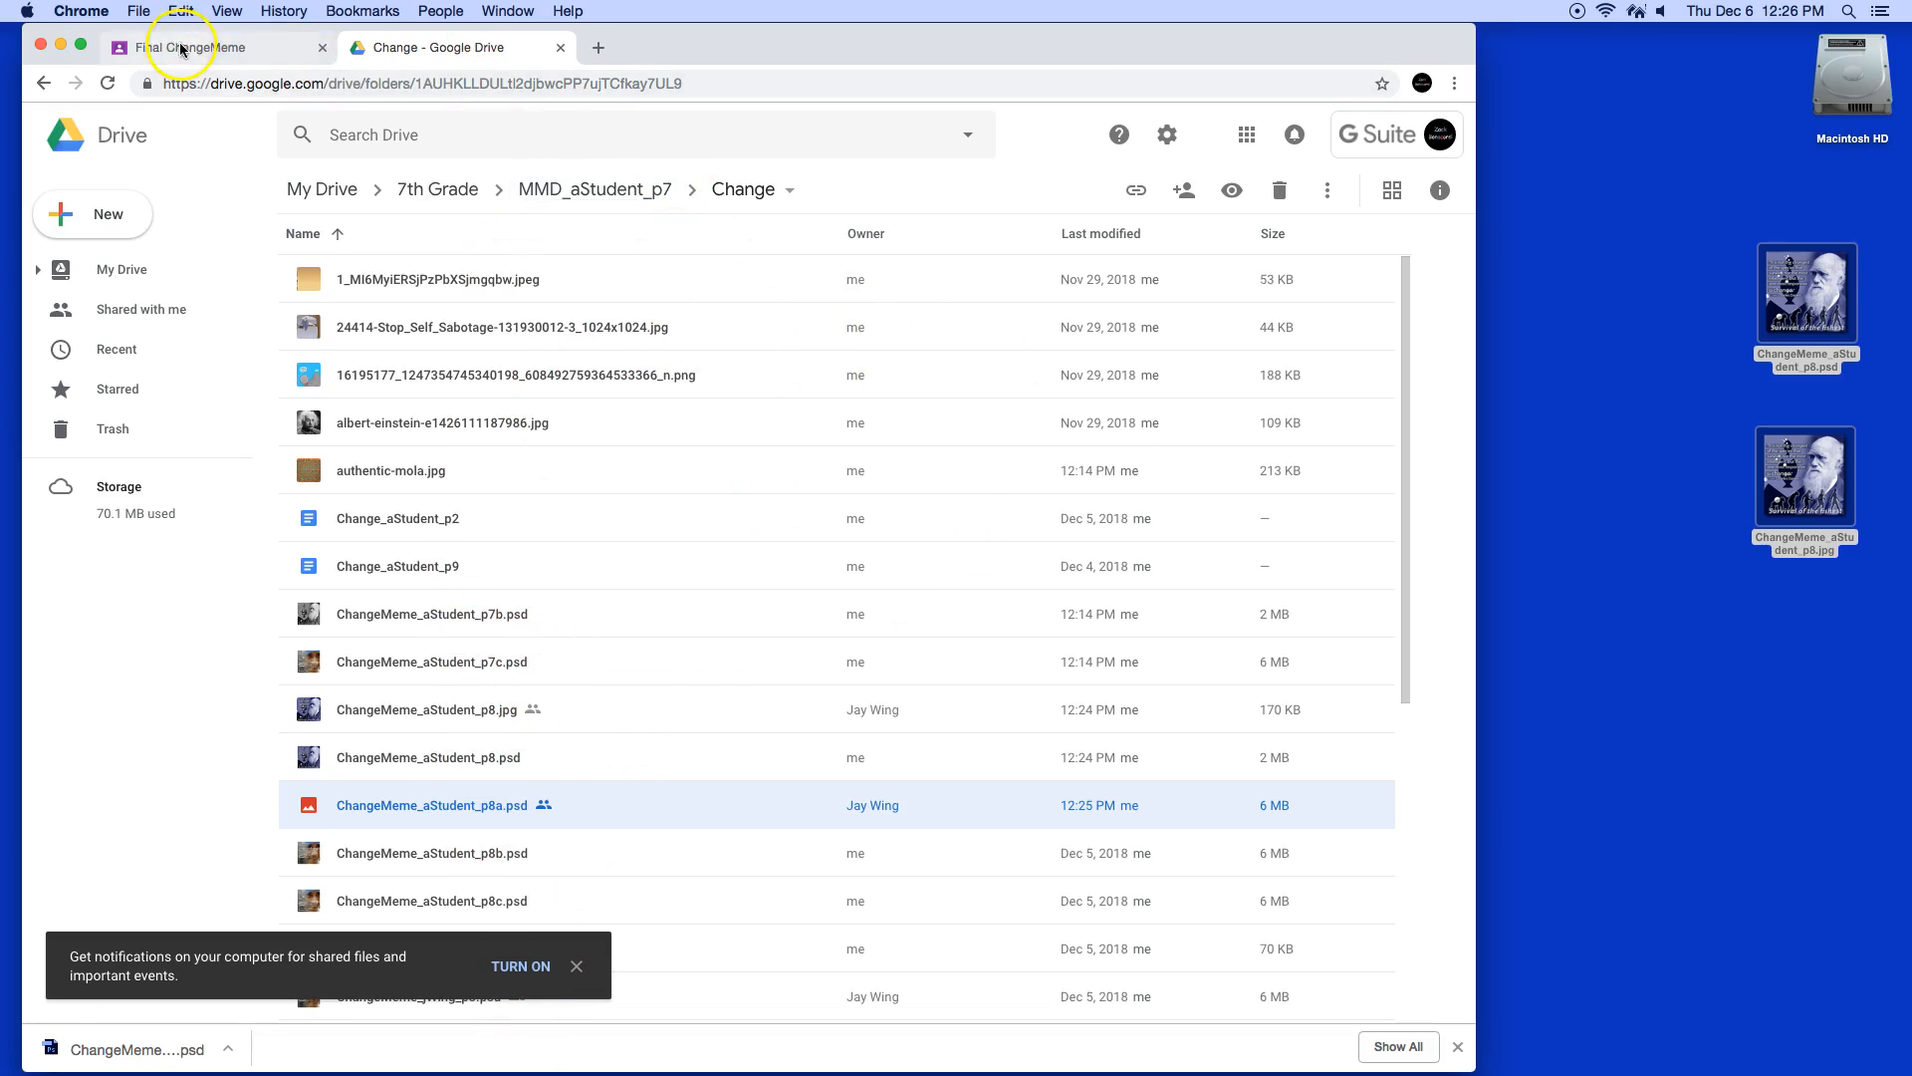
click(195, 47)
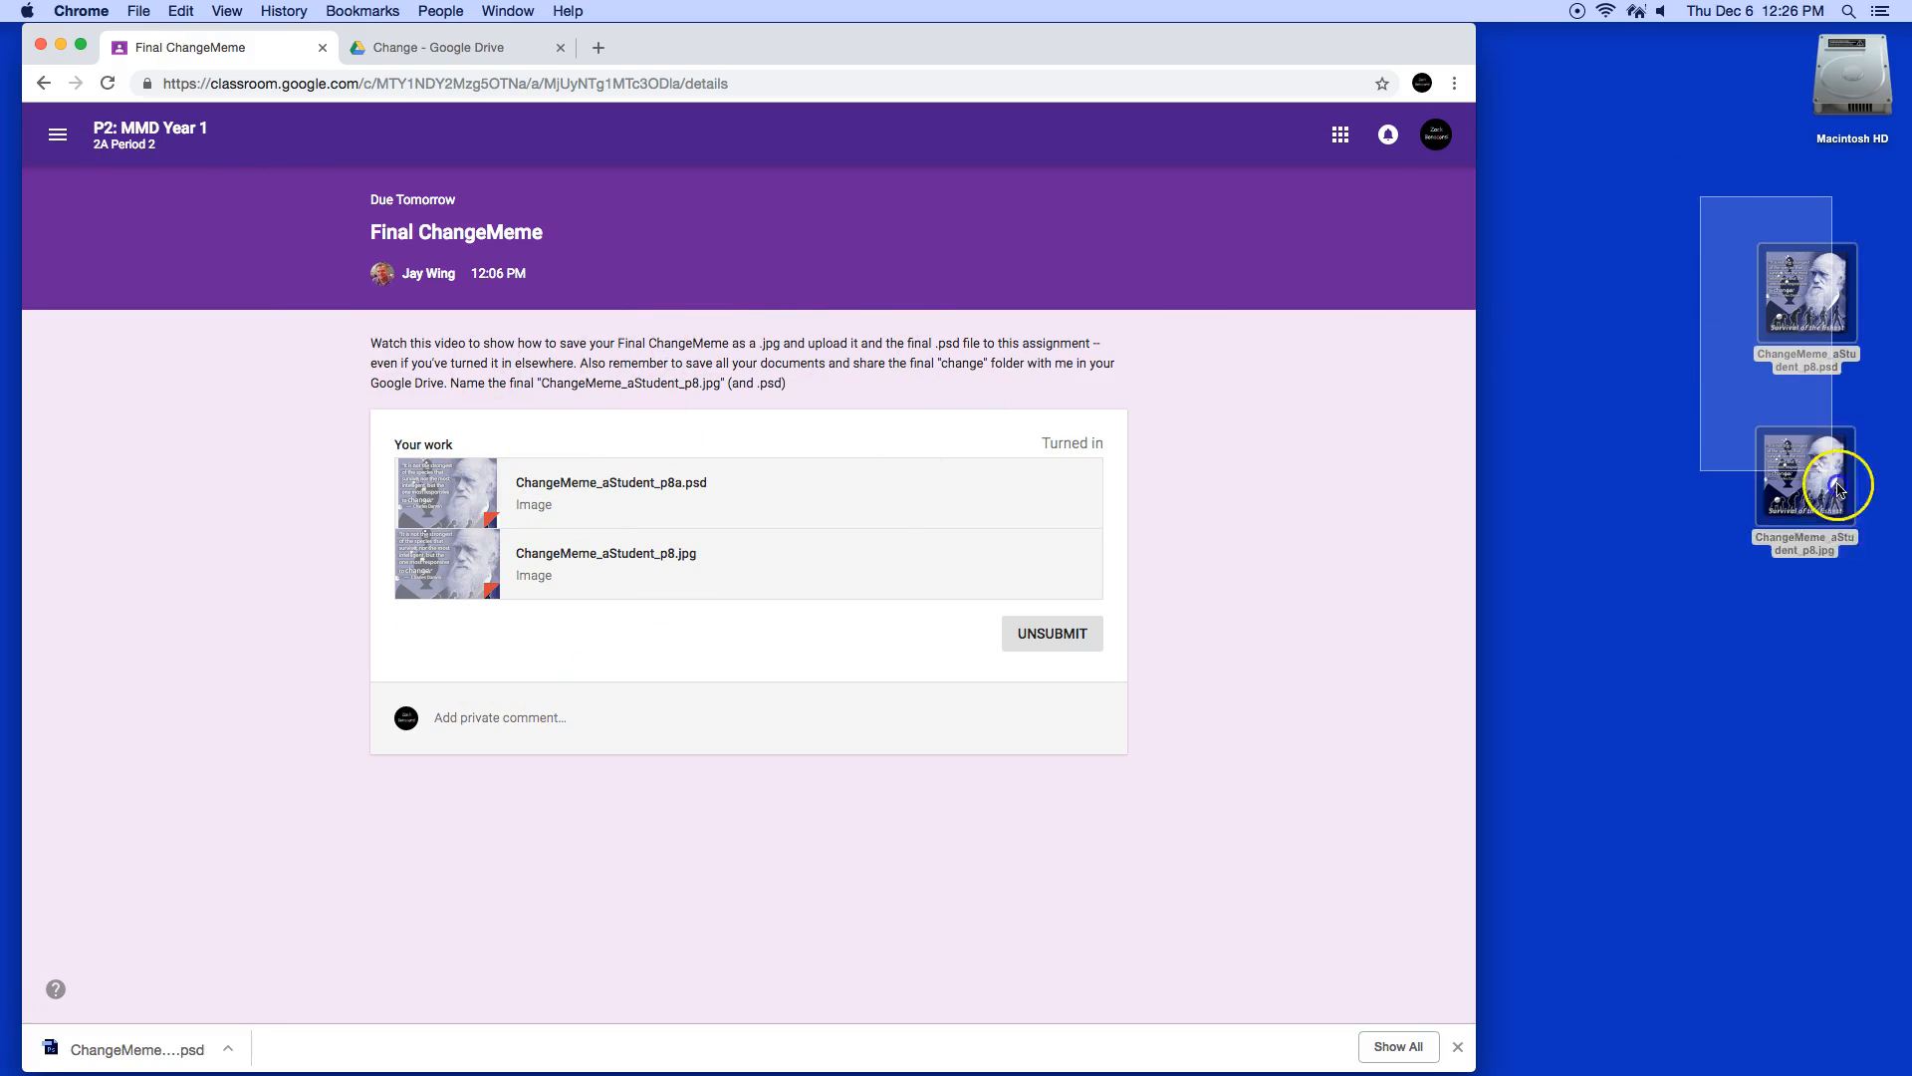
- Trash both ChangeMeme desktop files and show the empty Downloads folder in Finder
click(1901, 575)
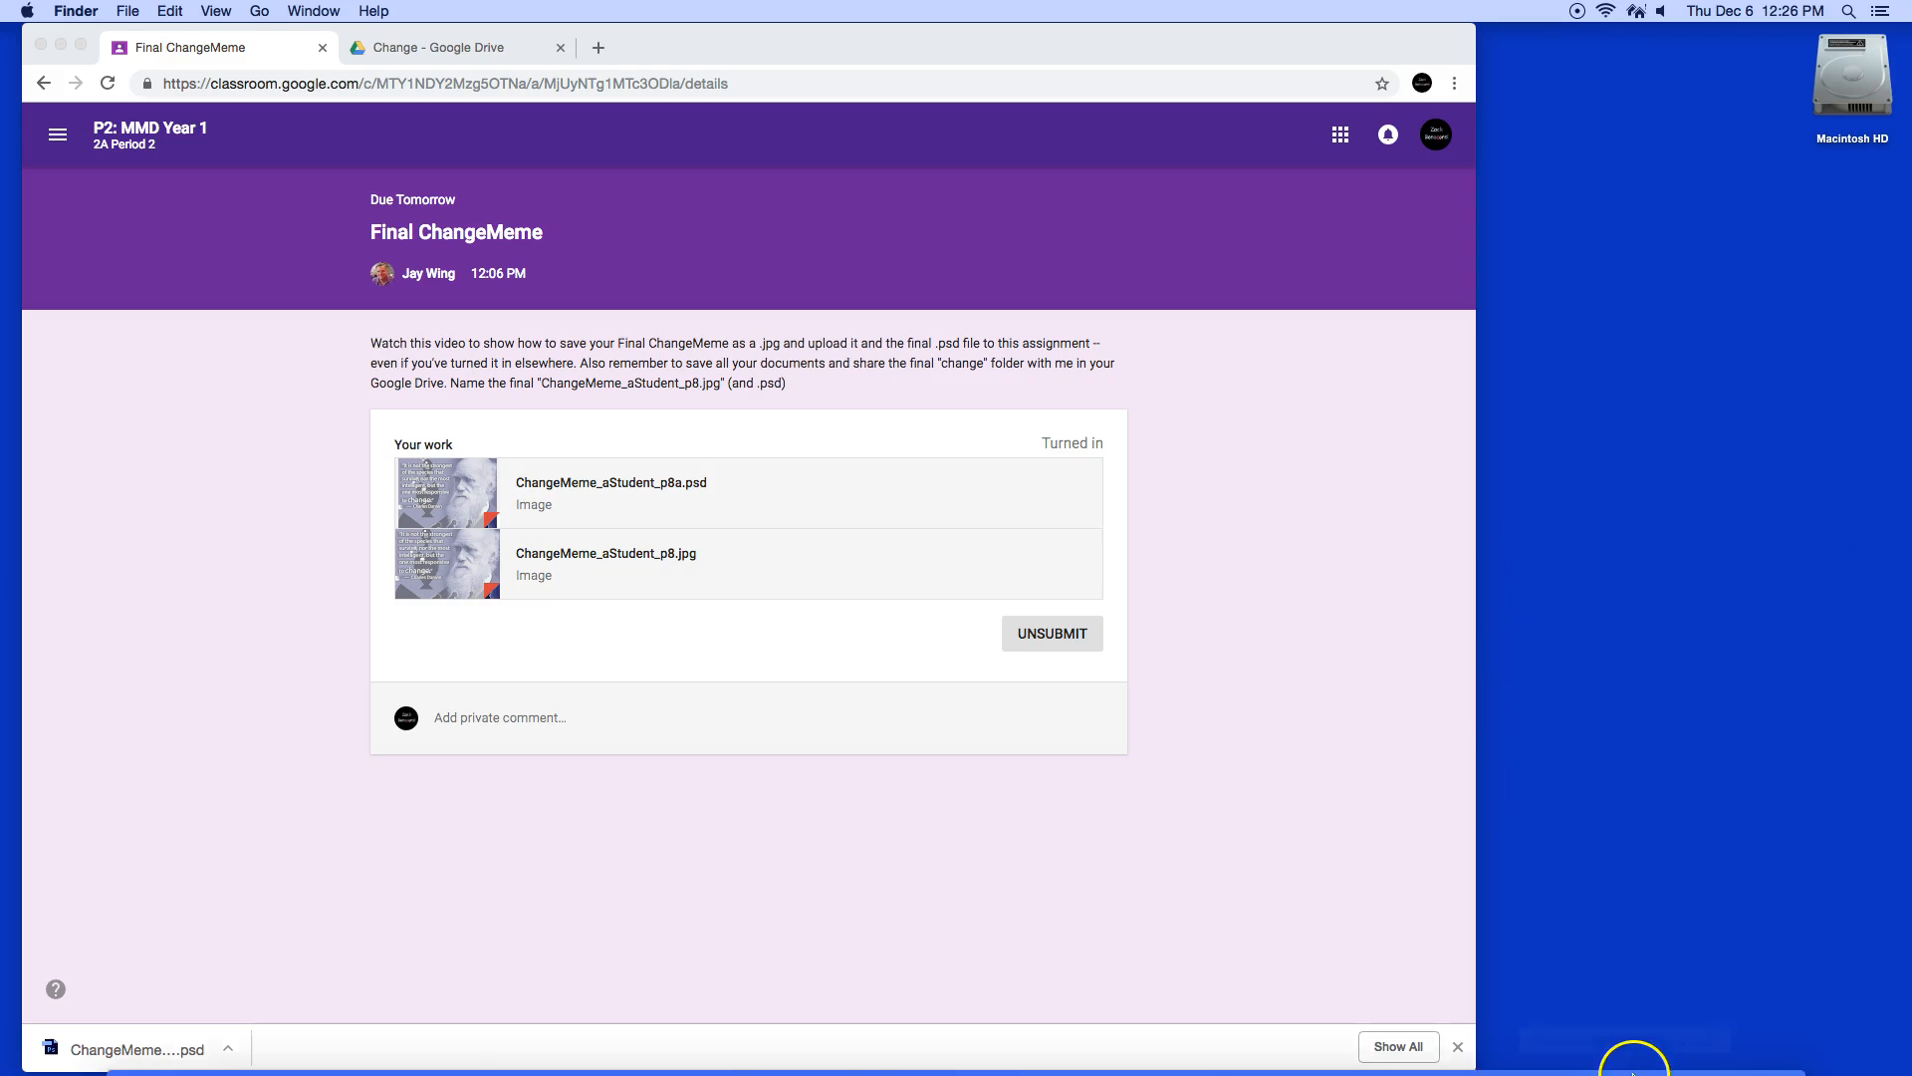
click(1739, 1007)
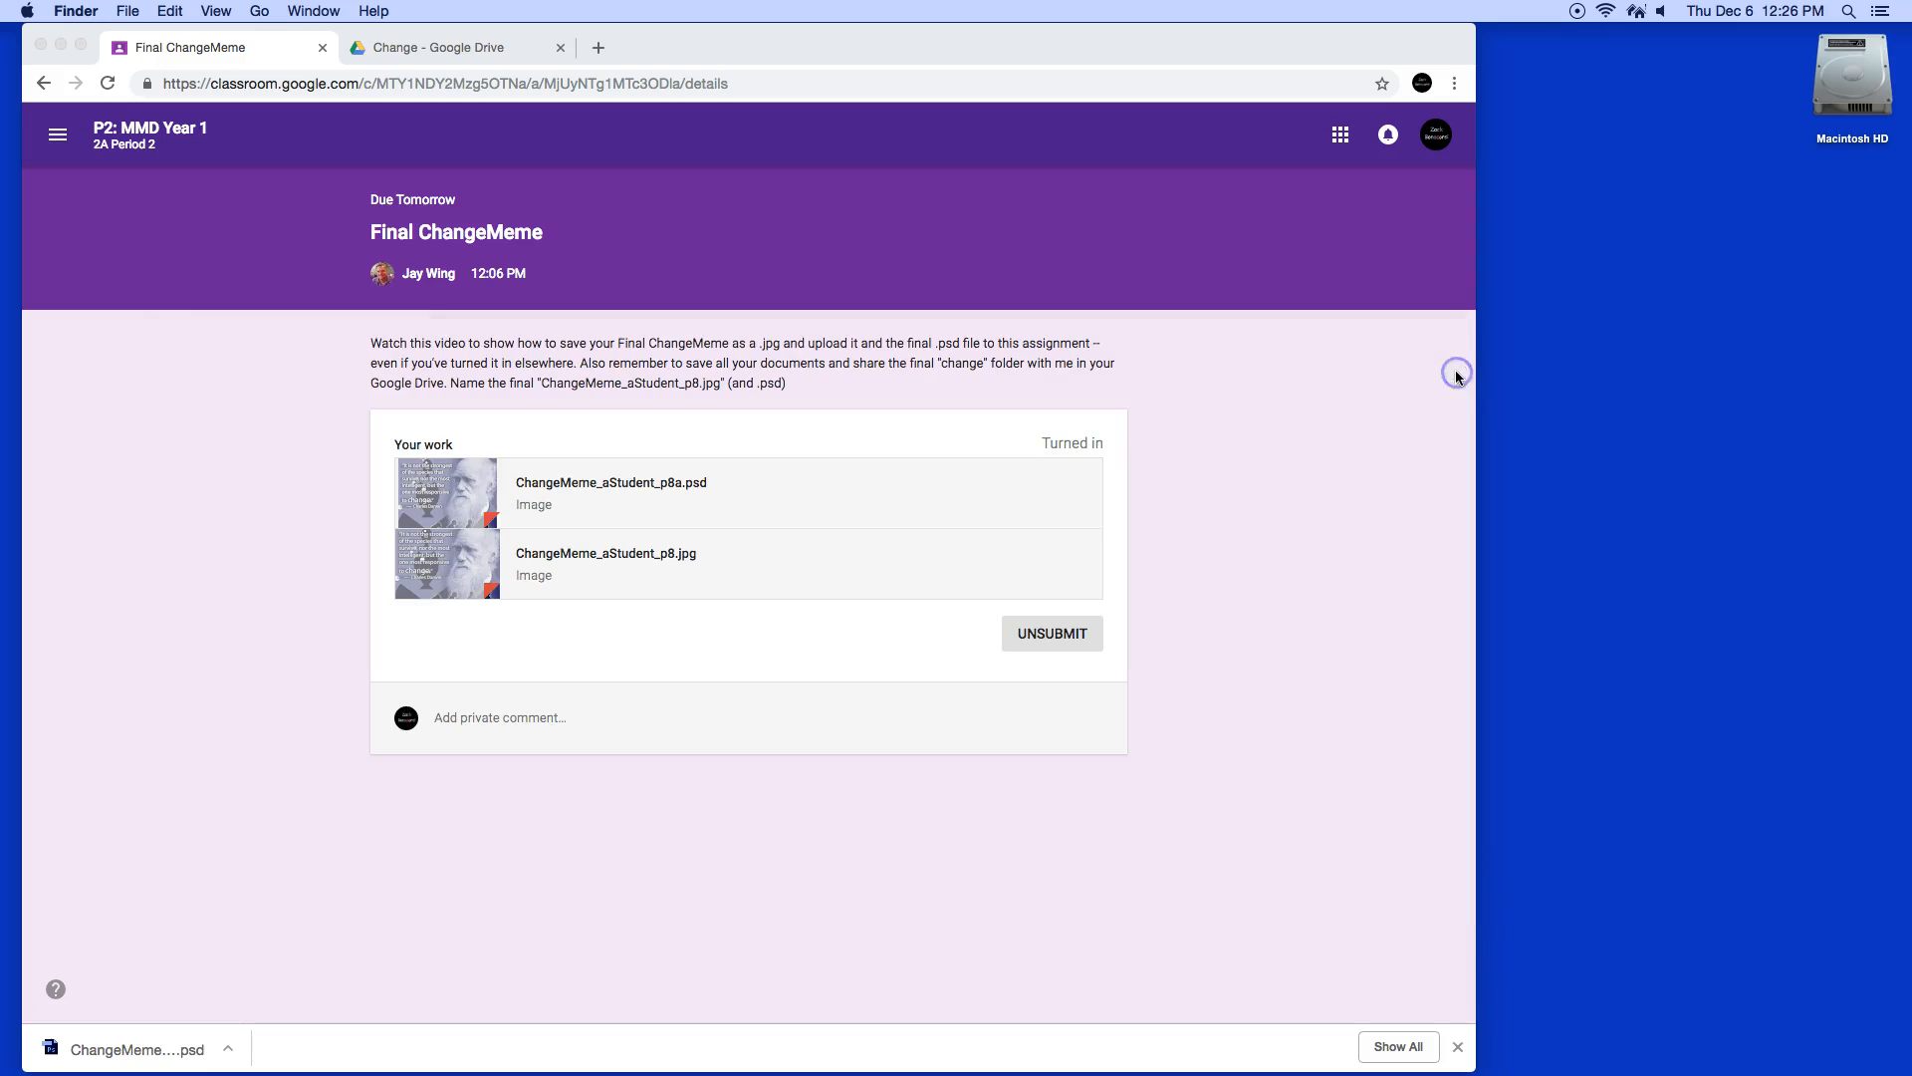
mouse_move(1641, 428)
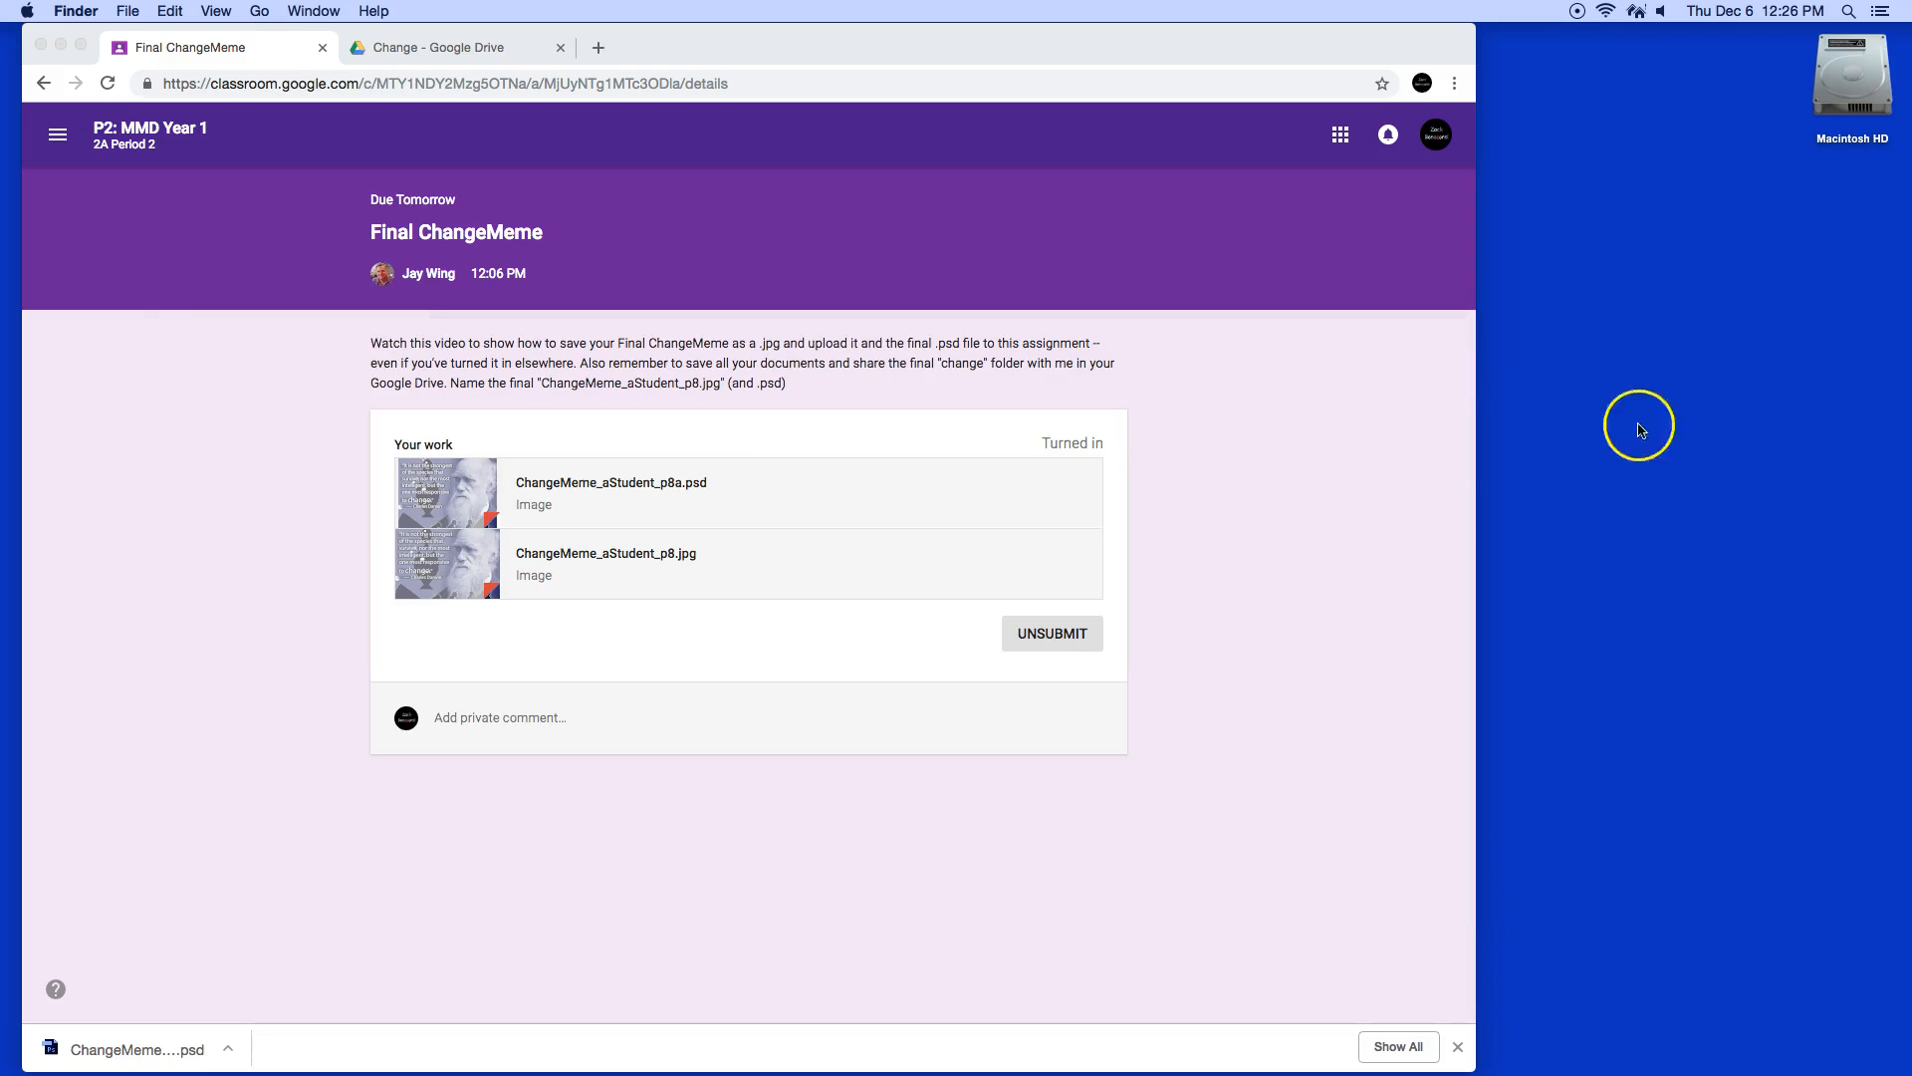
mouse_move(1724, 366)
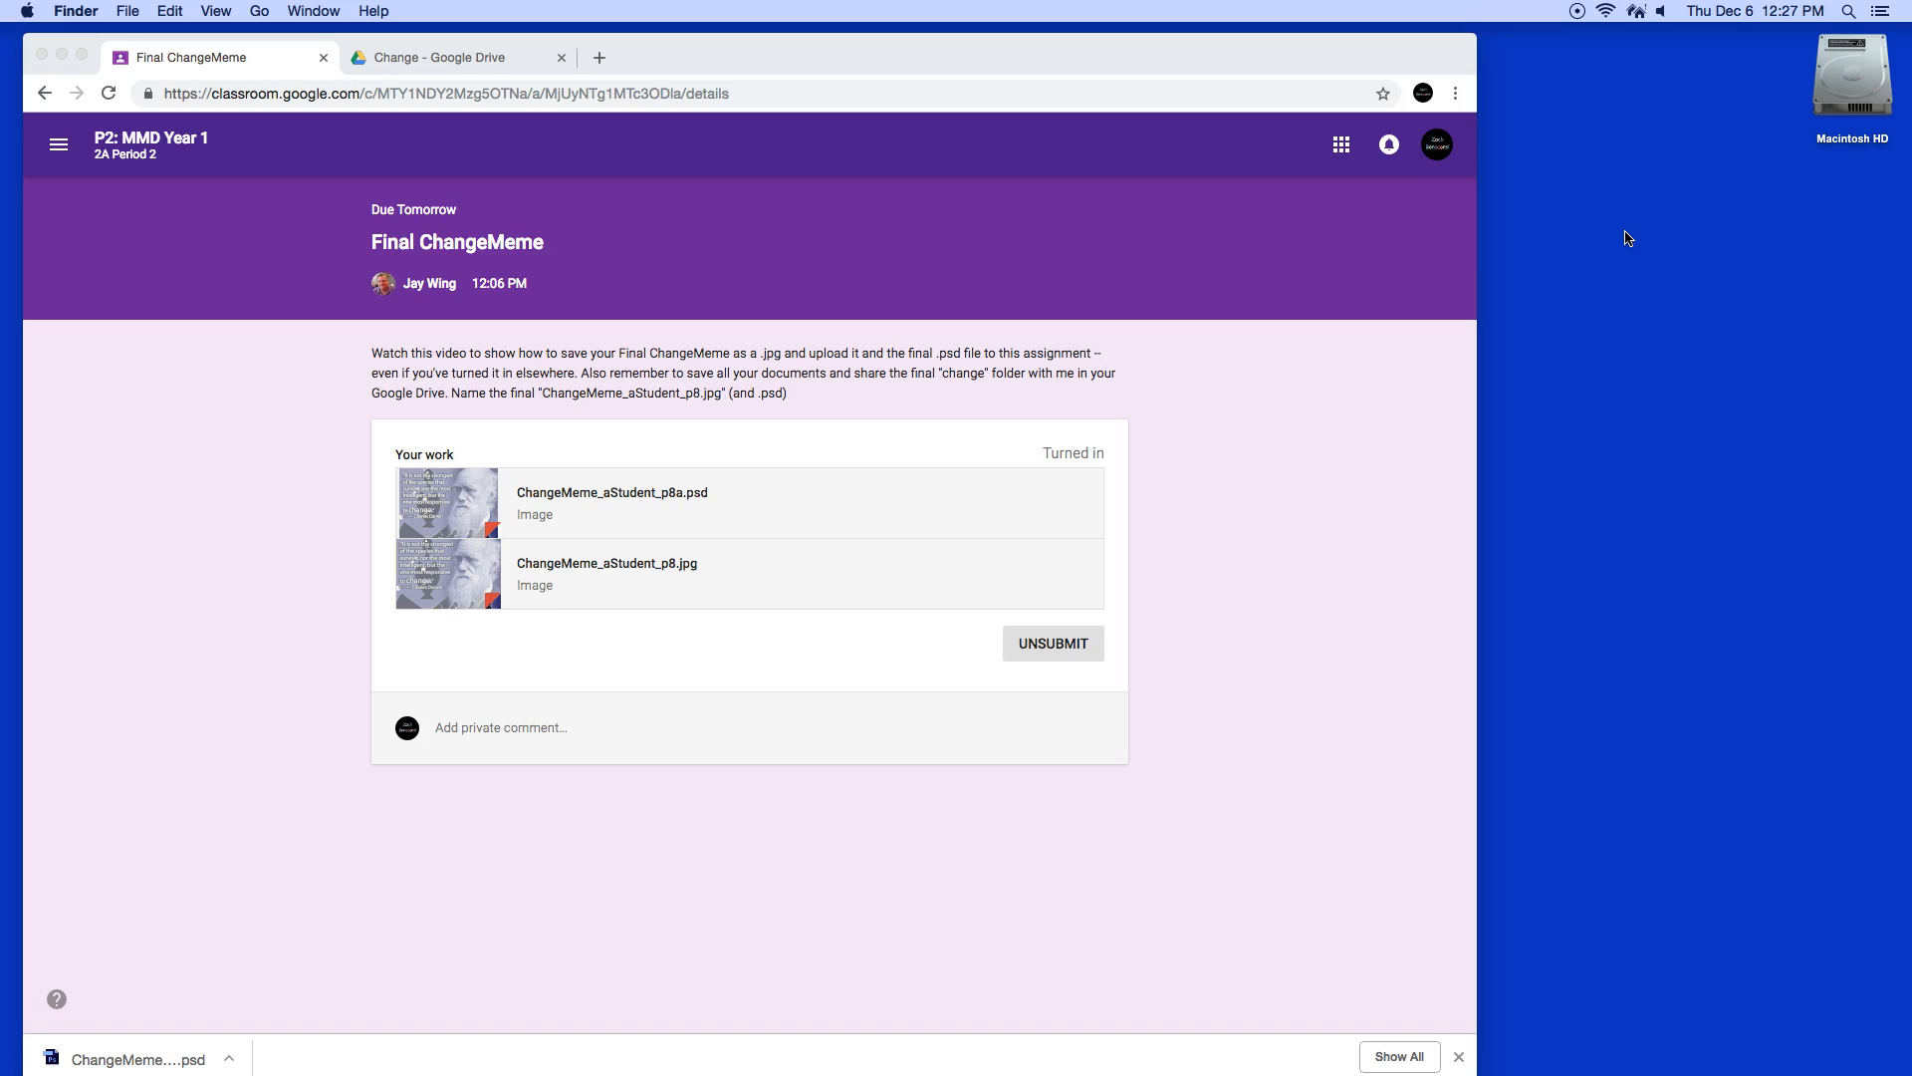
mouse_move(1734, 350)
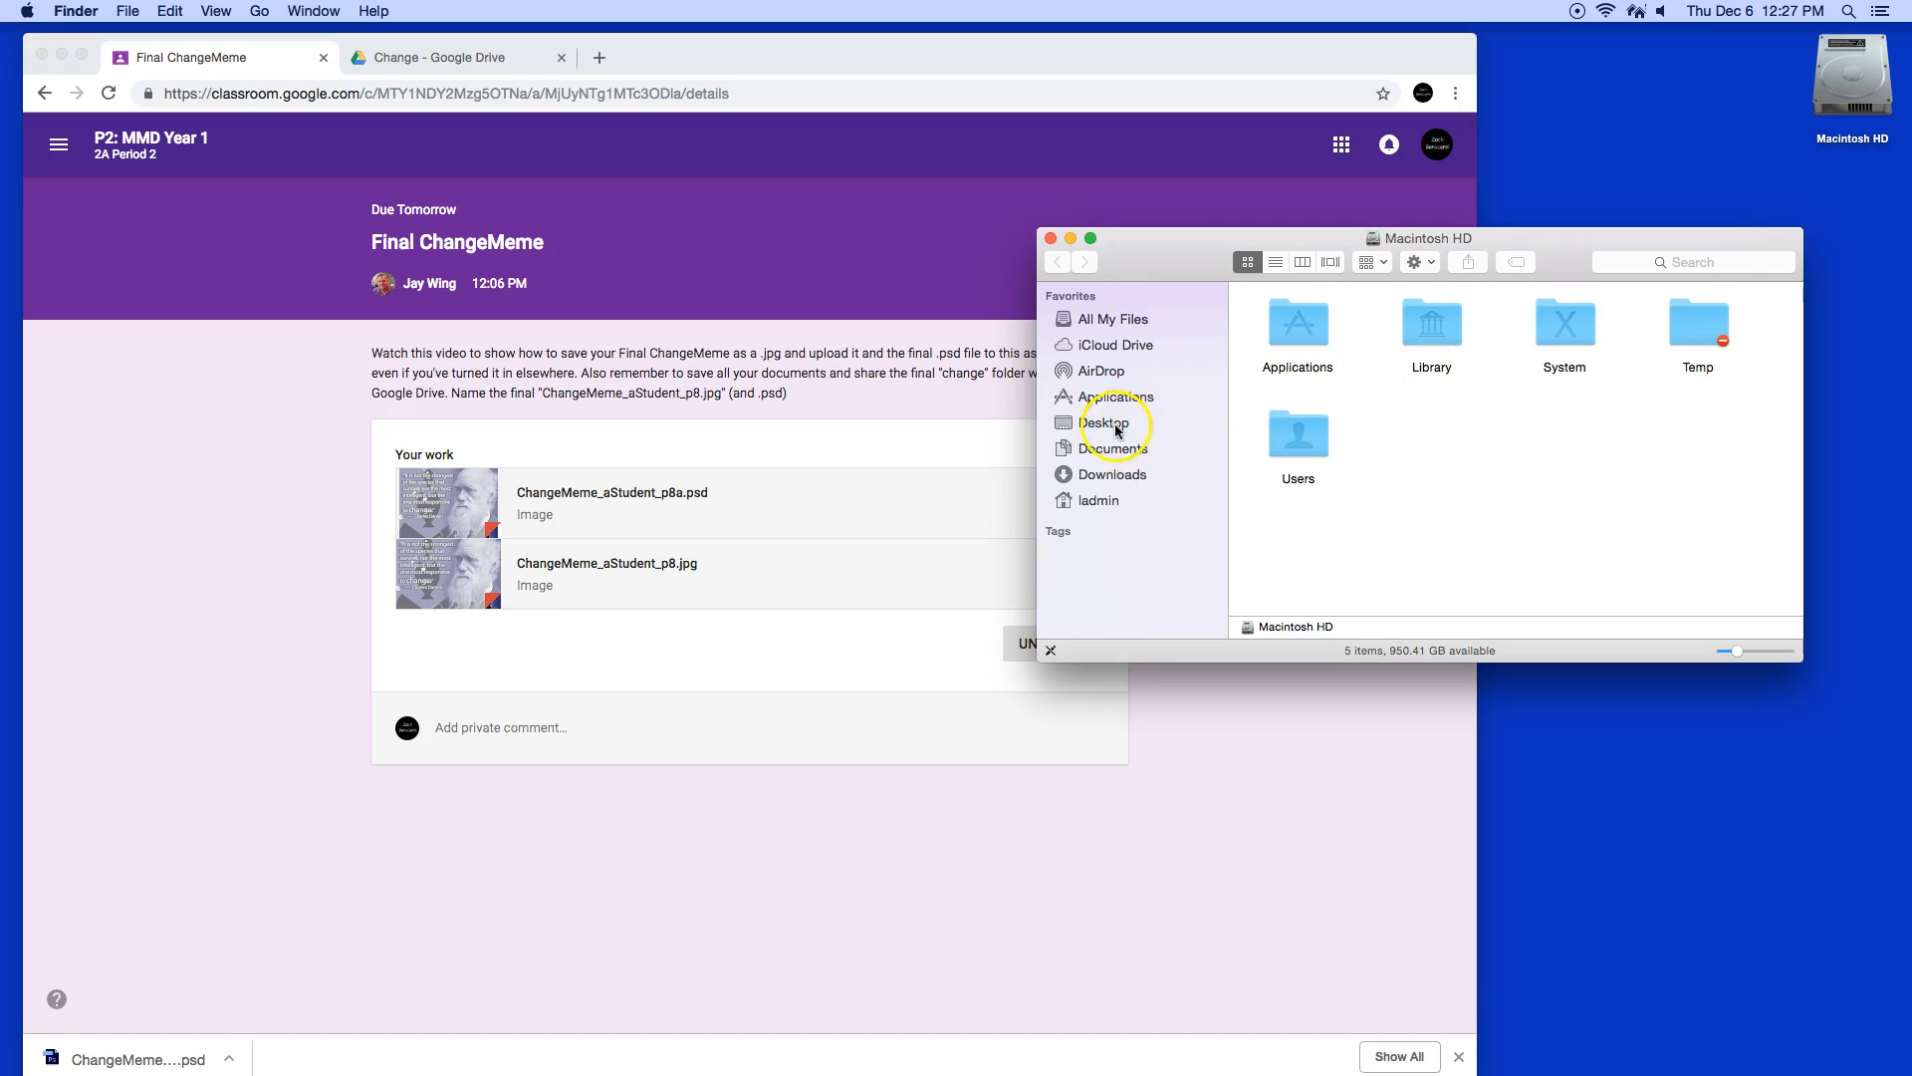
click(1112, 474)
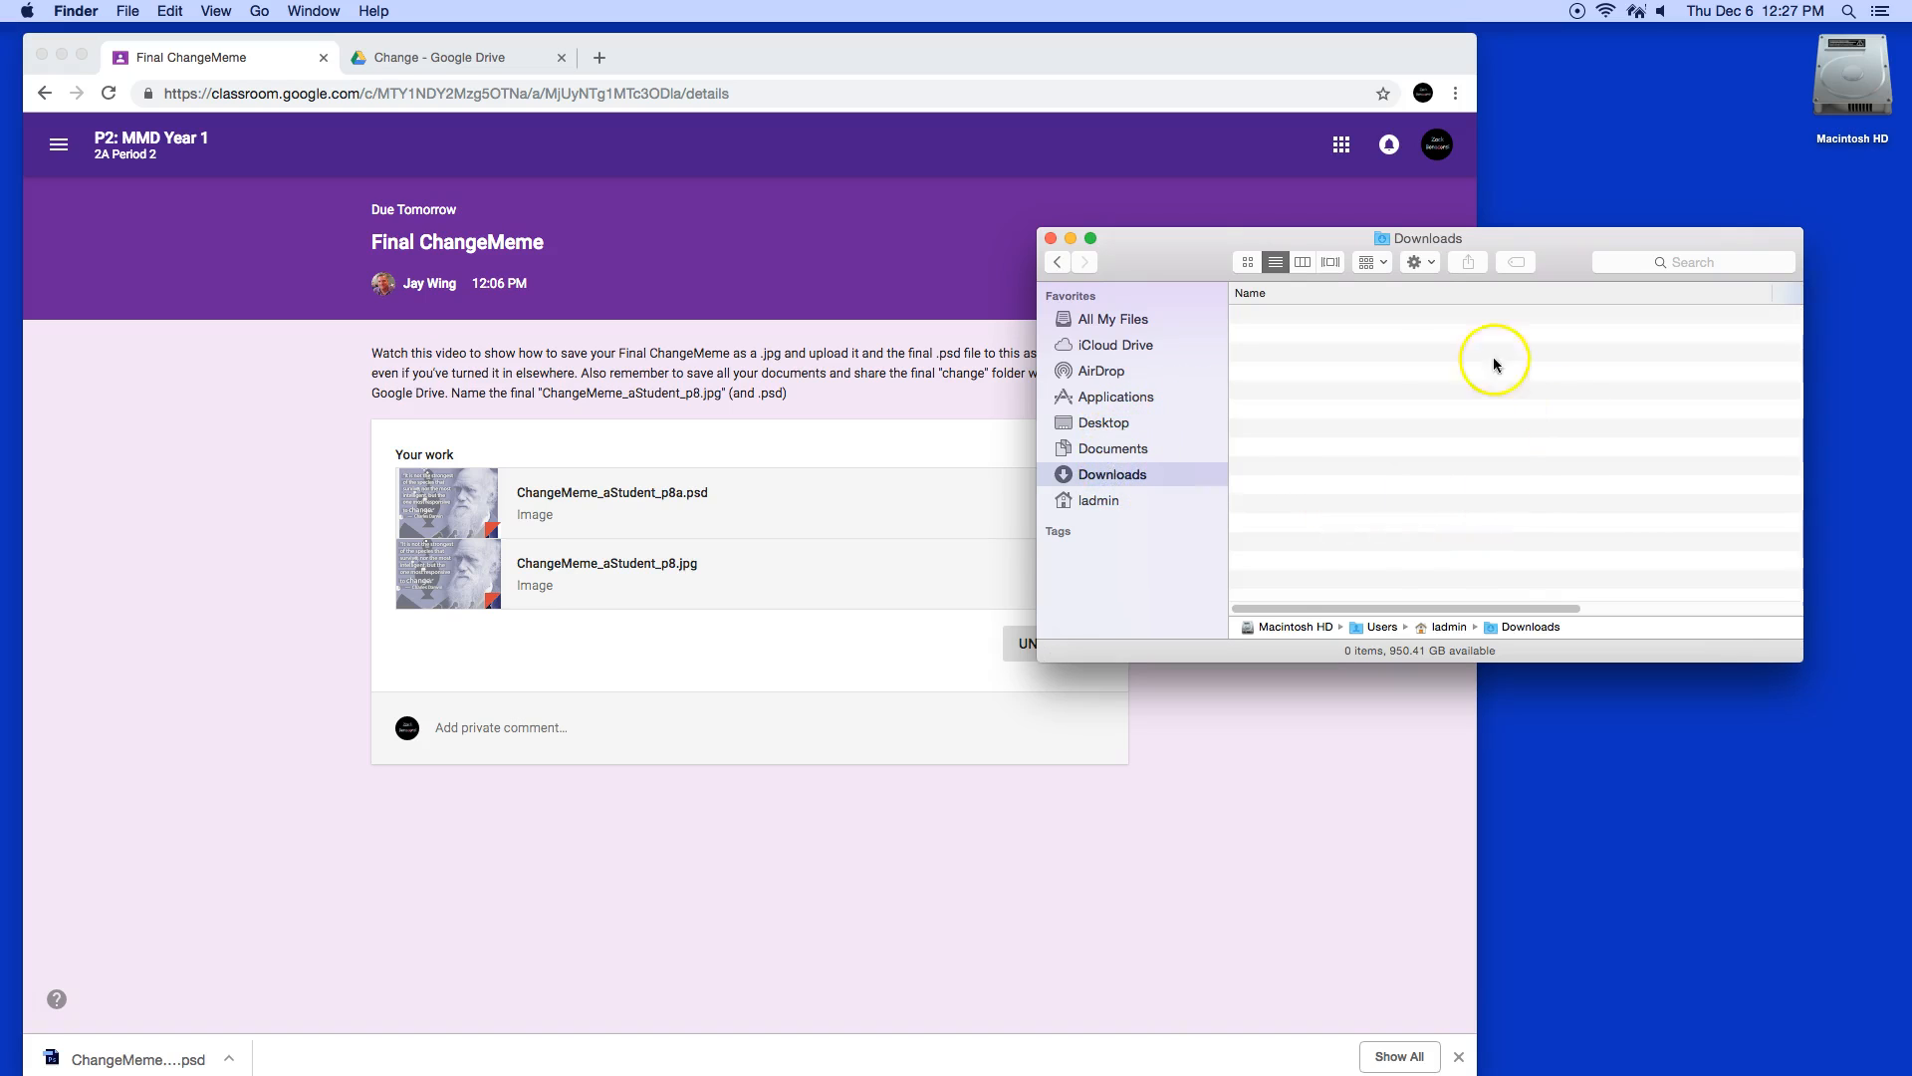
mouse_move(1364, 350)
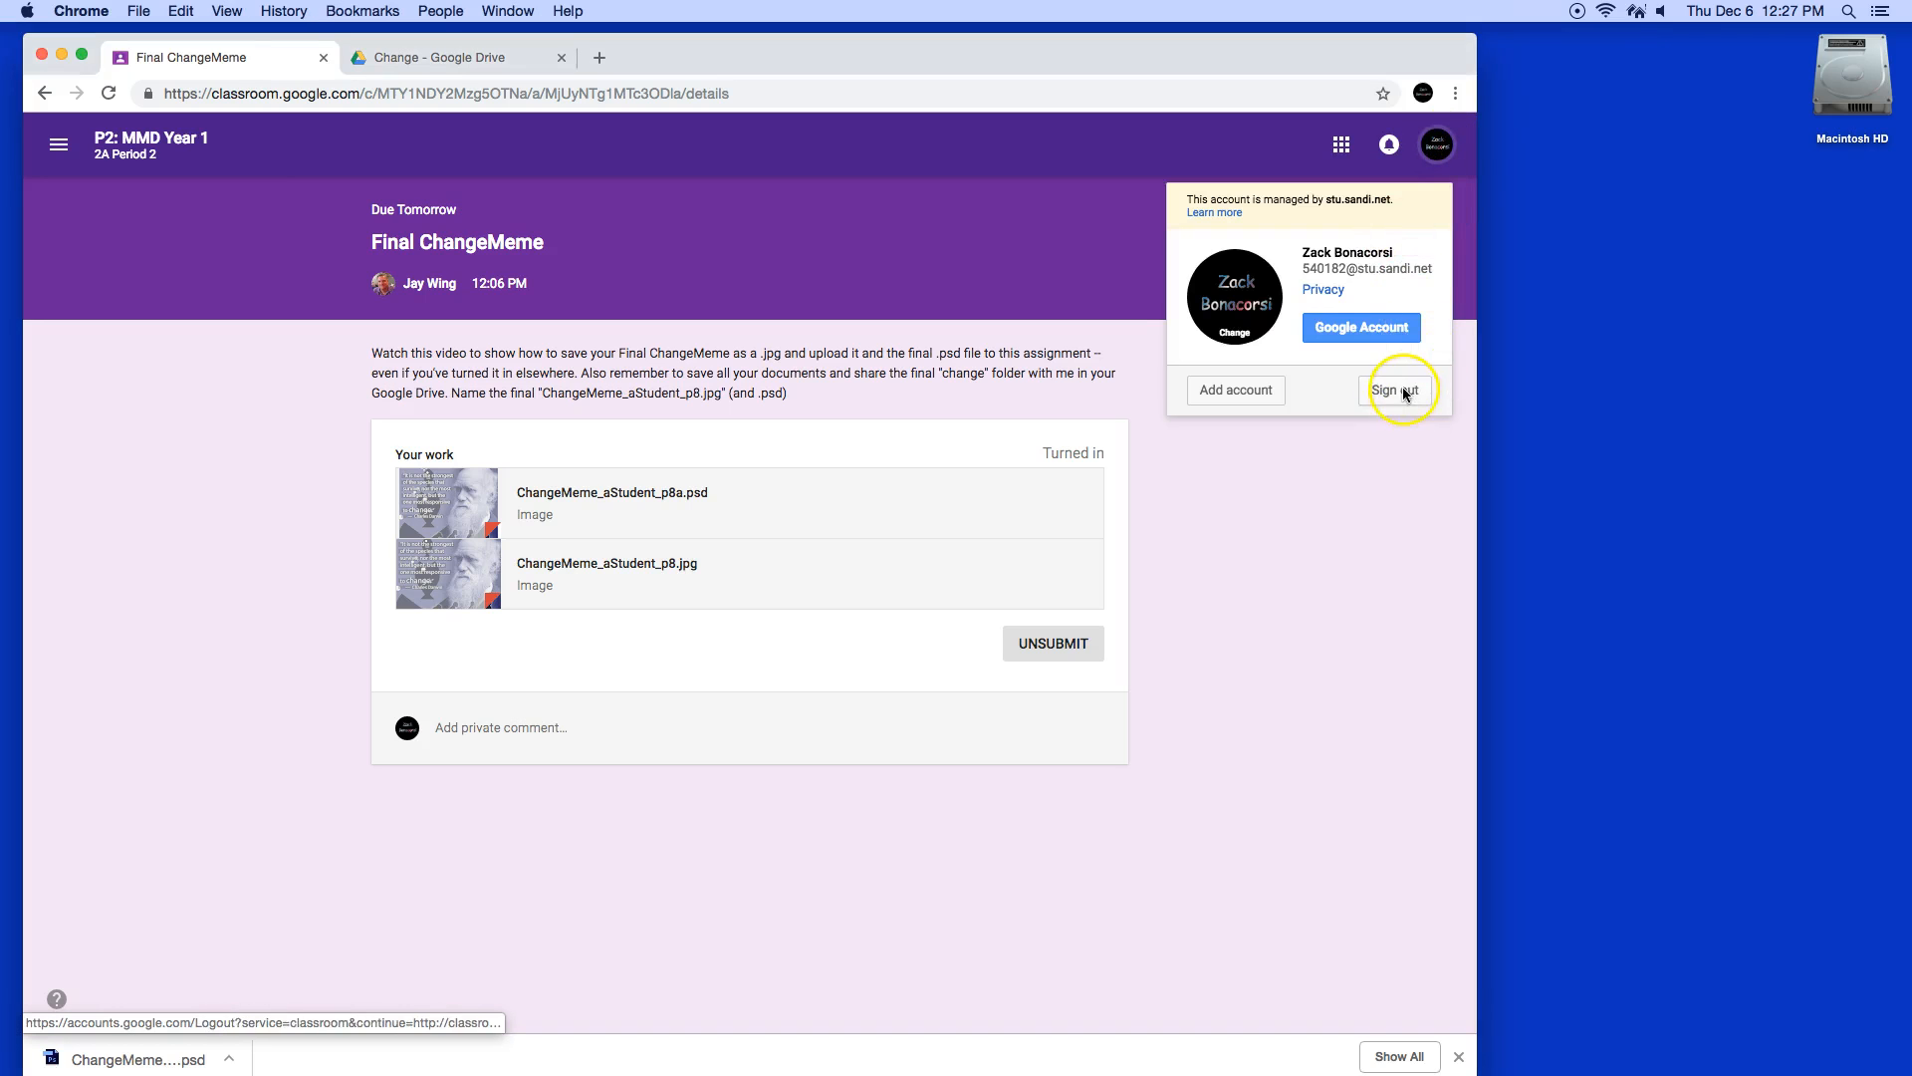
- Sign out of the student school account from the Classroom avatar menu
click(1396, 390)
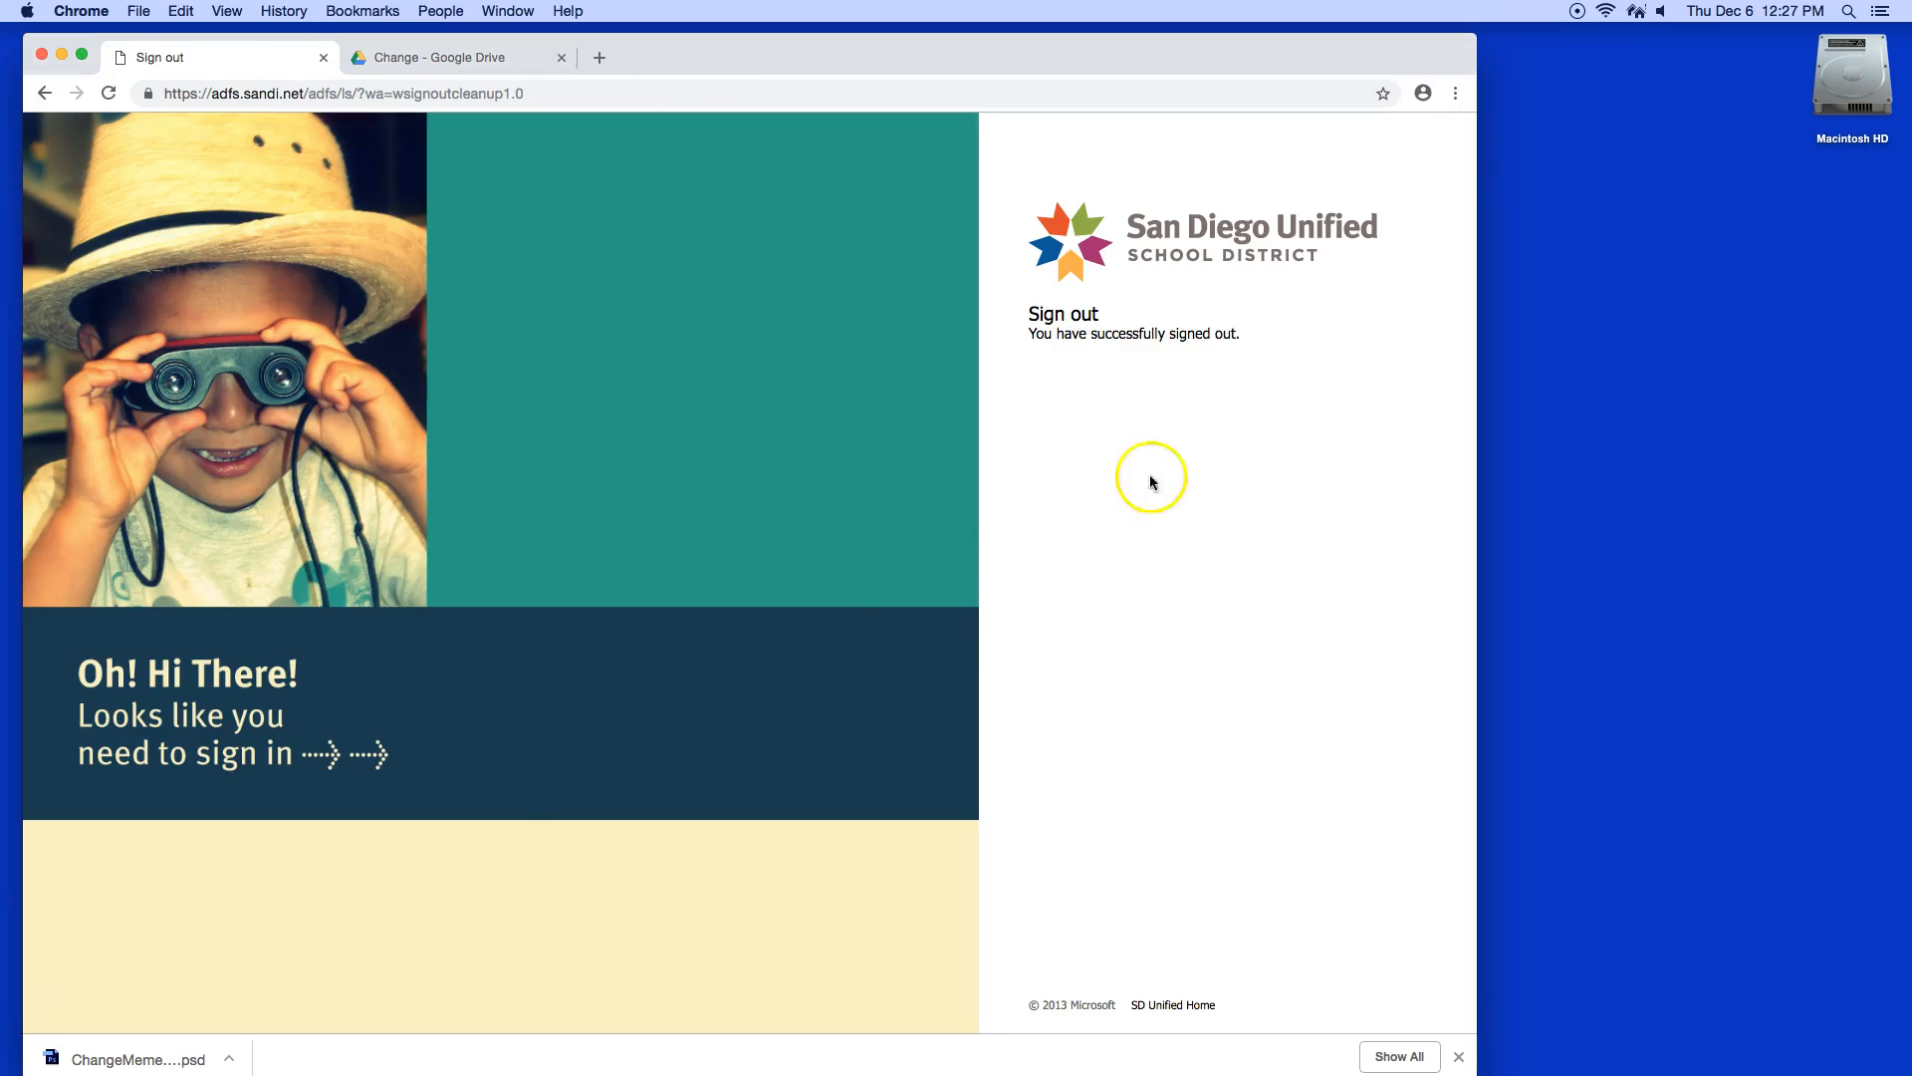
mouse_move(37, 1007)
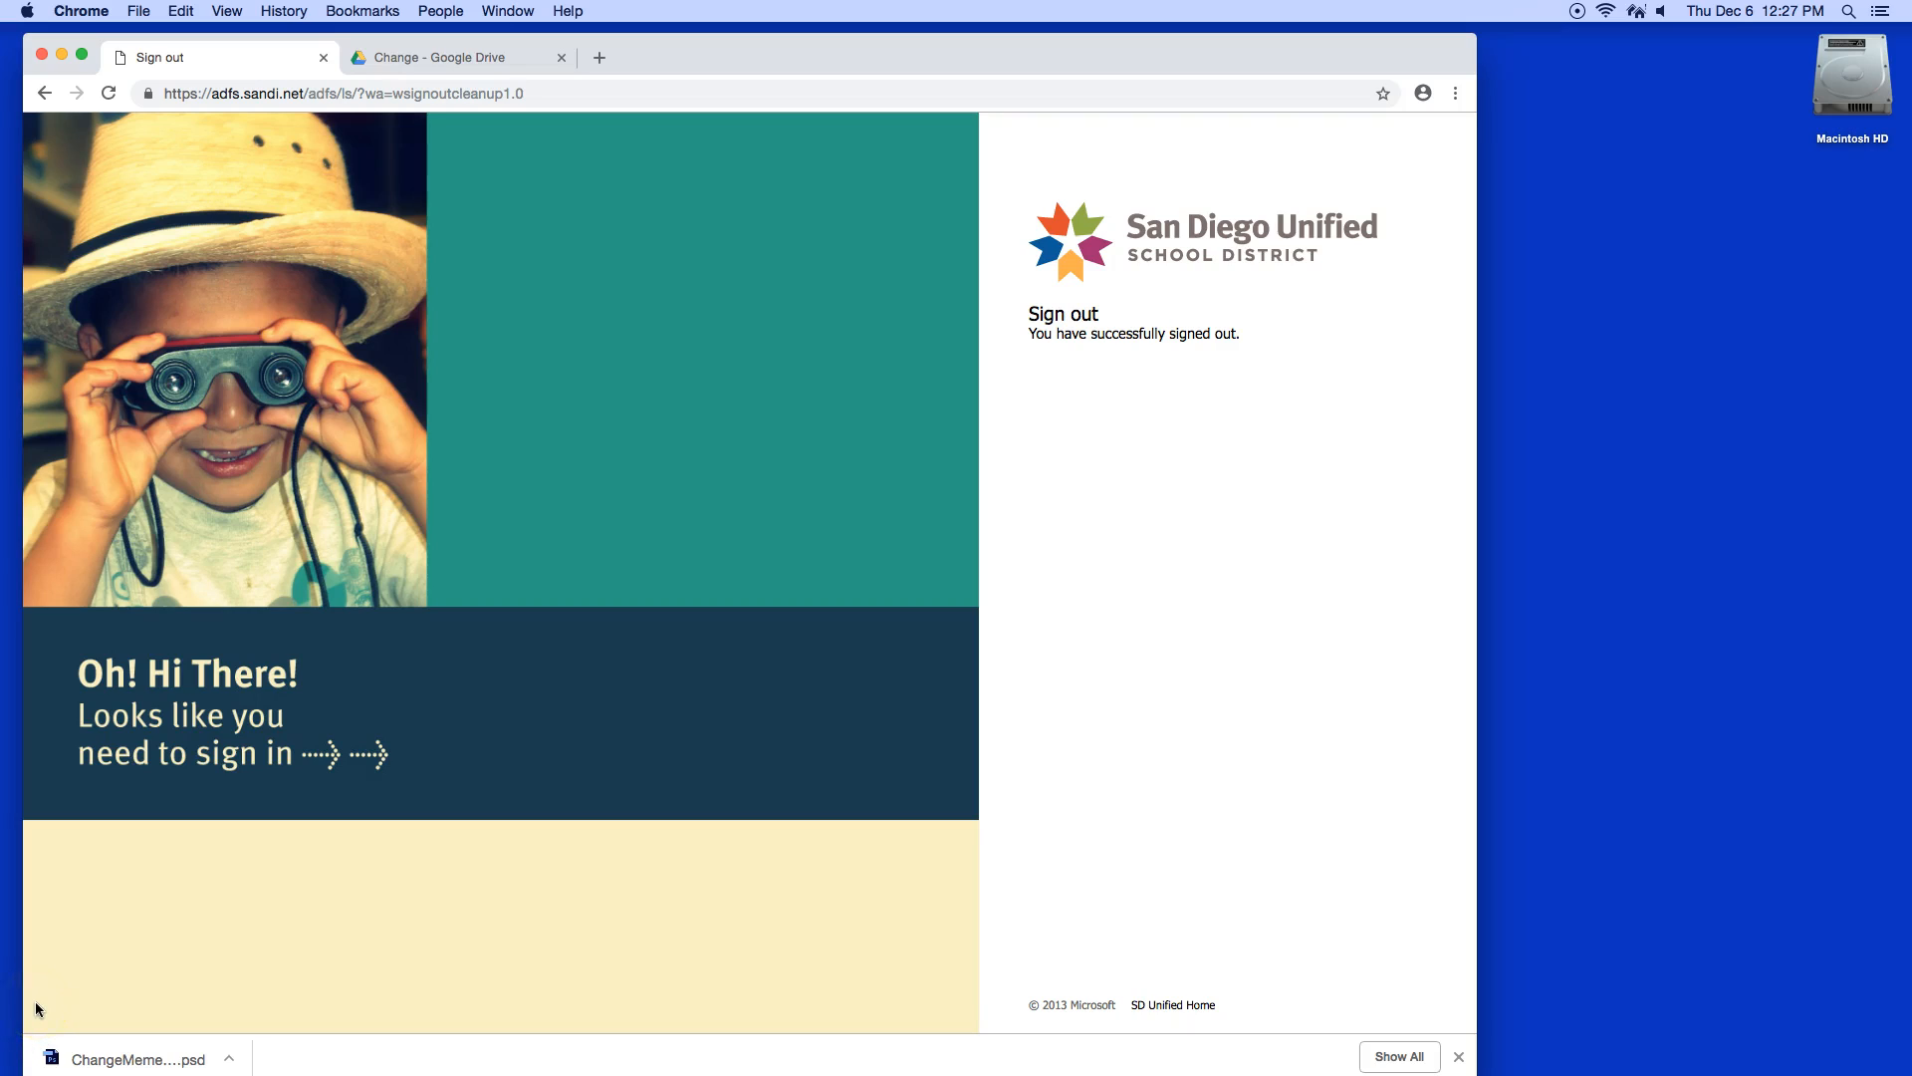